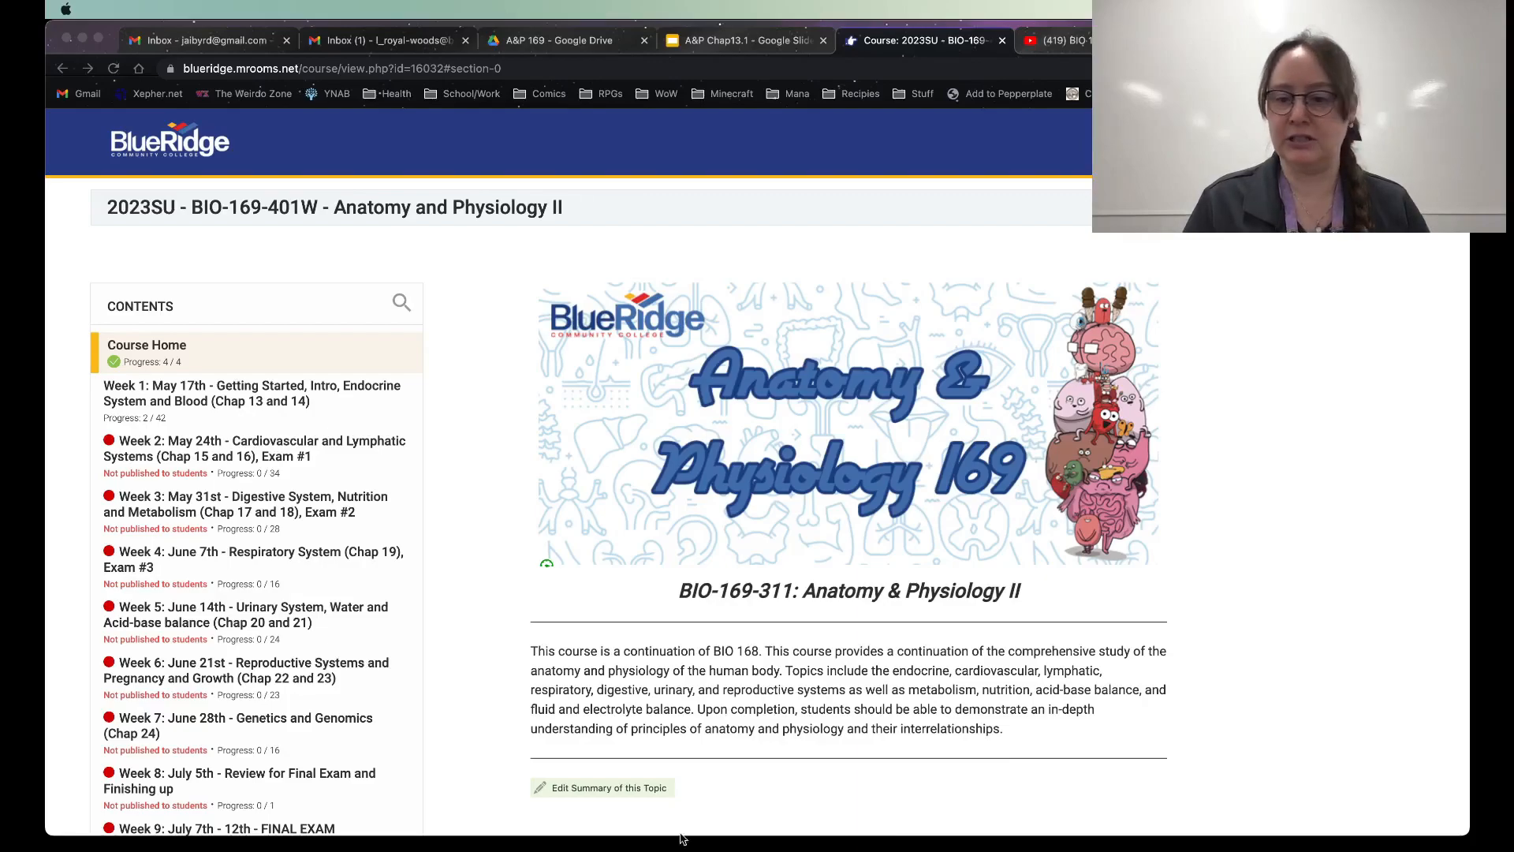
pyautogui.moveTo(229, 238)
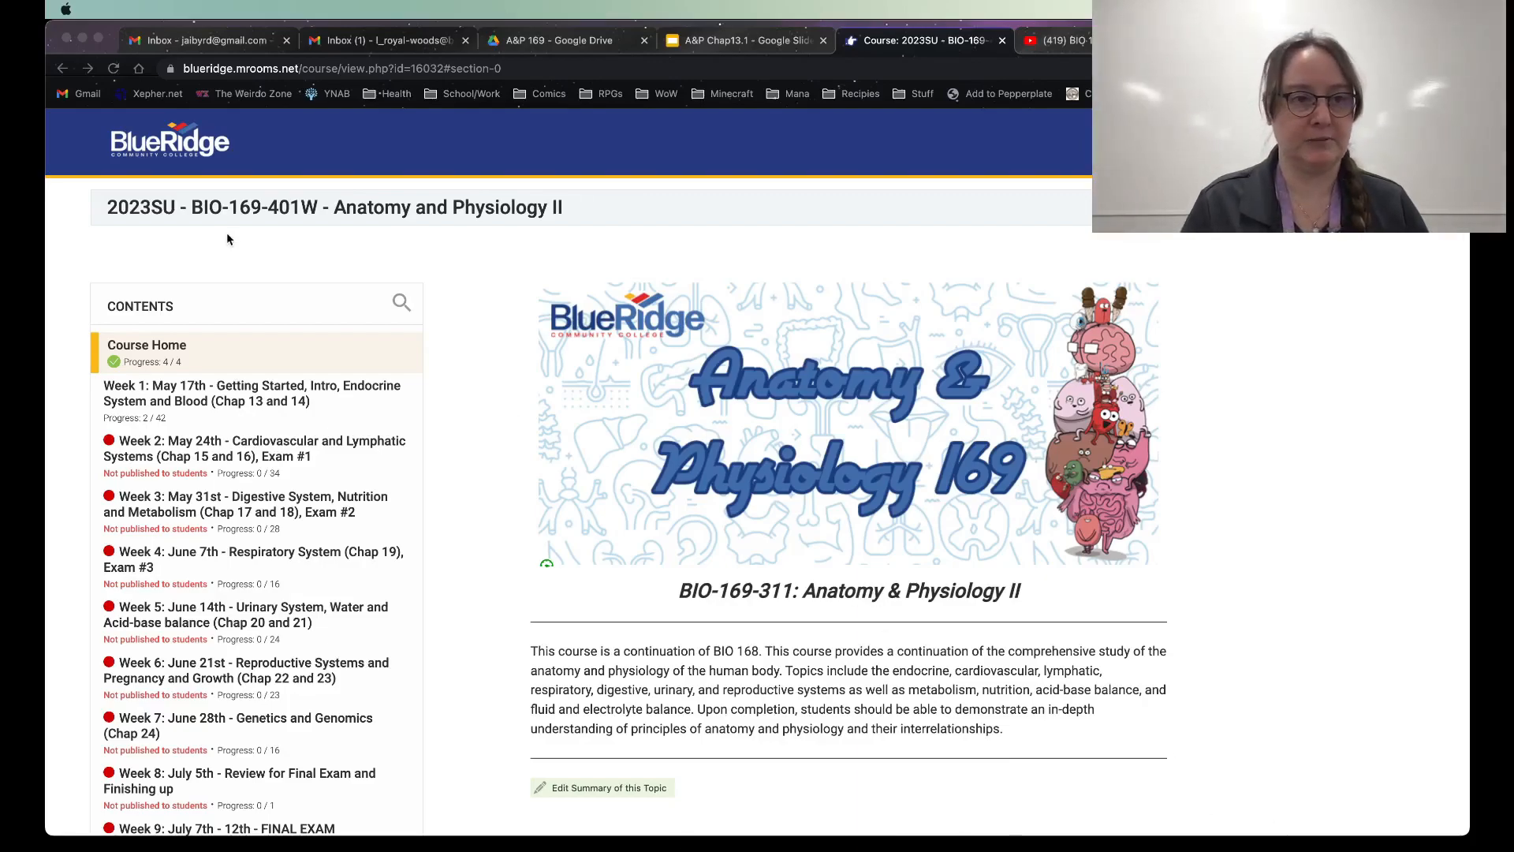
pyautogui.moveTo(575, 163)
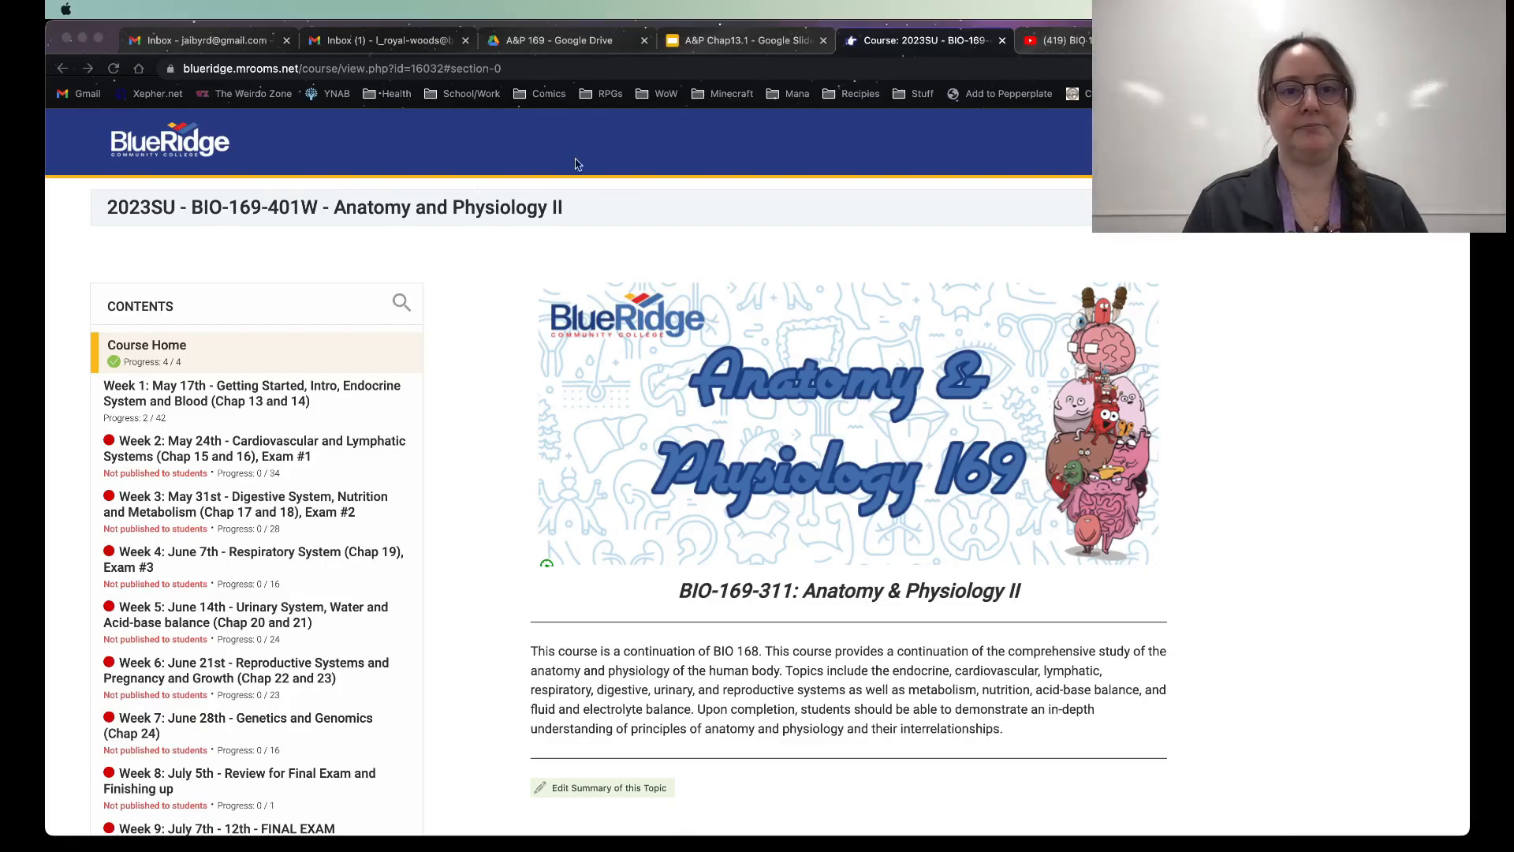
# Step: Switch to the A&P Chap13.1 Google Slides tab showing the 'Greetings and Salutations!' slide
pyautogui.click(743, 39)
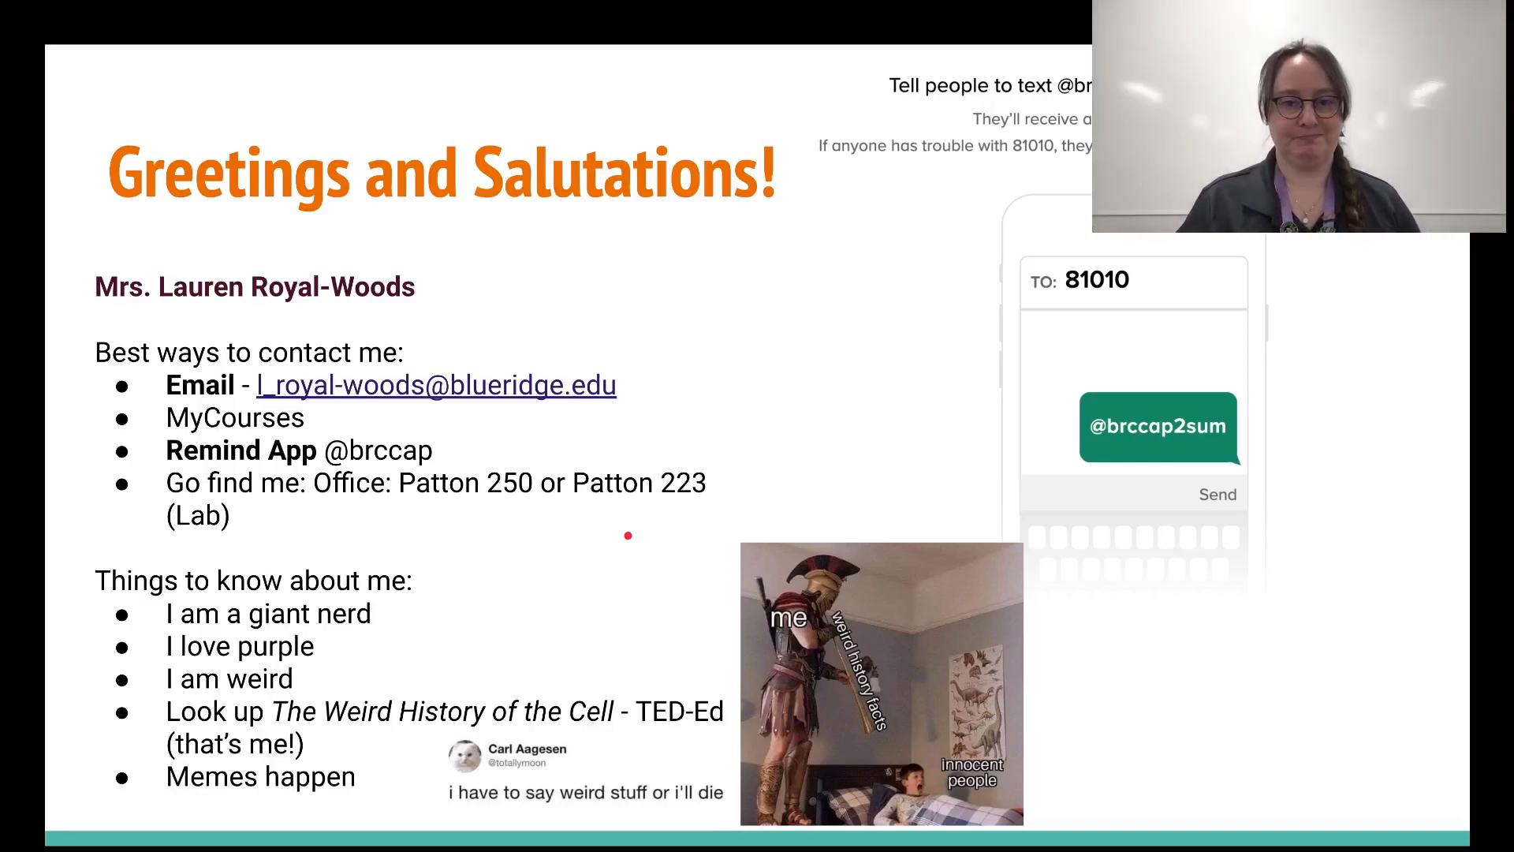
pyautogui.moveTo(628, 536); pyautogui.dragTo(763, 454)
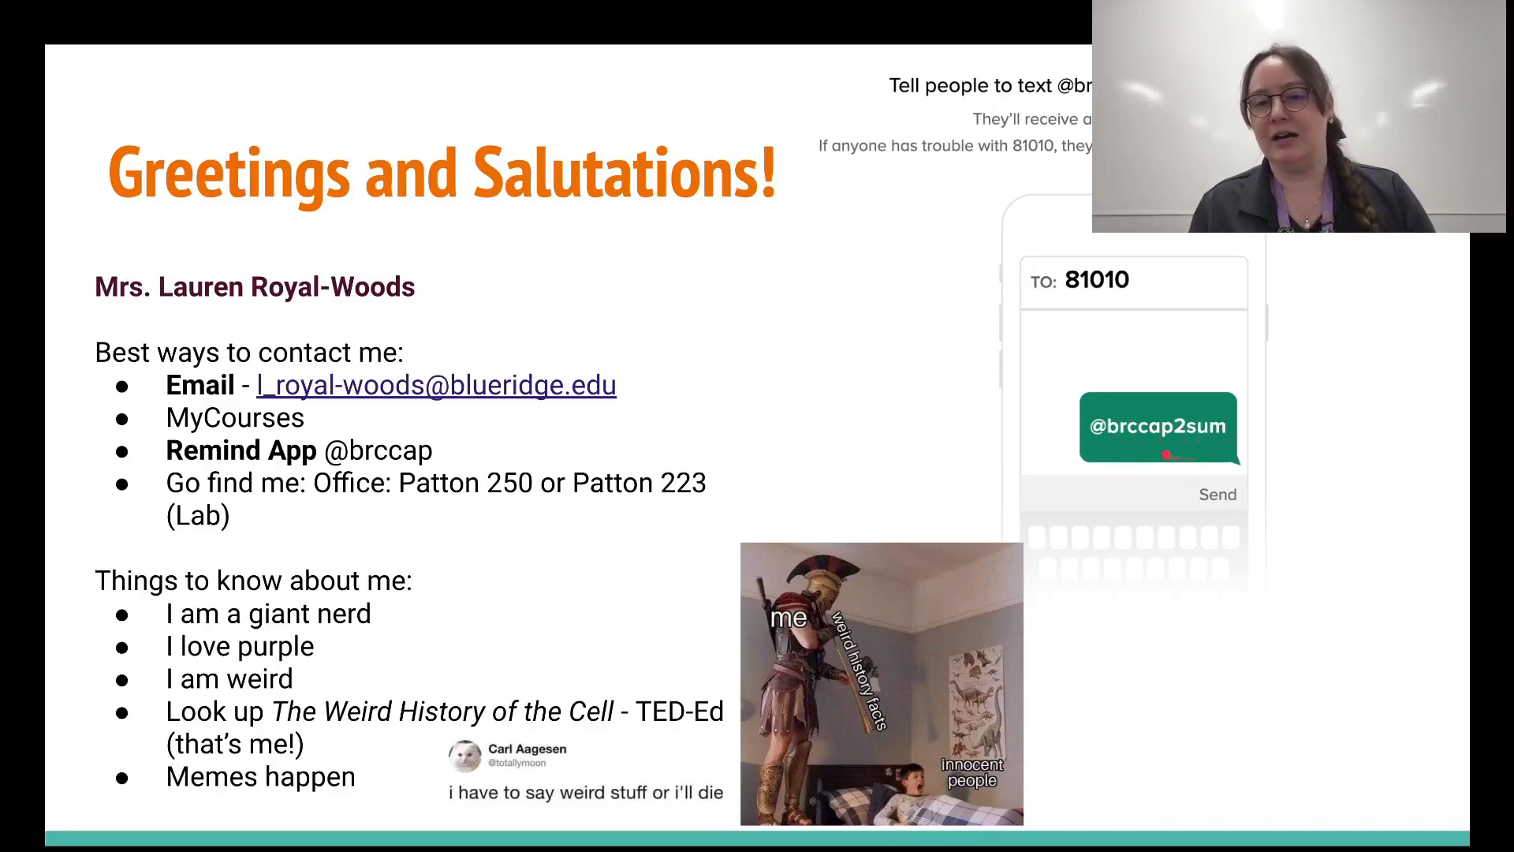
# Step: Exit full-screen presenting back to the deck editor on the 'Greetings and Salutations!' slide
pyautogui.moveTo(951, 319); pyautogui.dragTo(1212, 306)
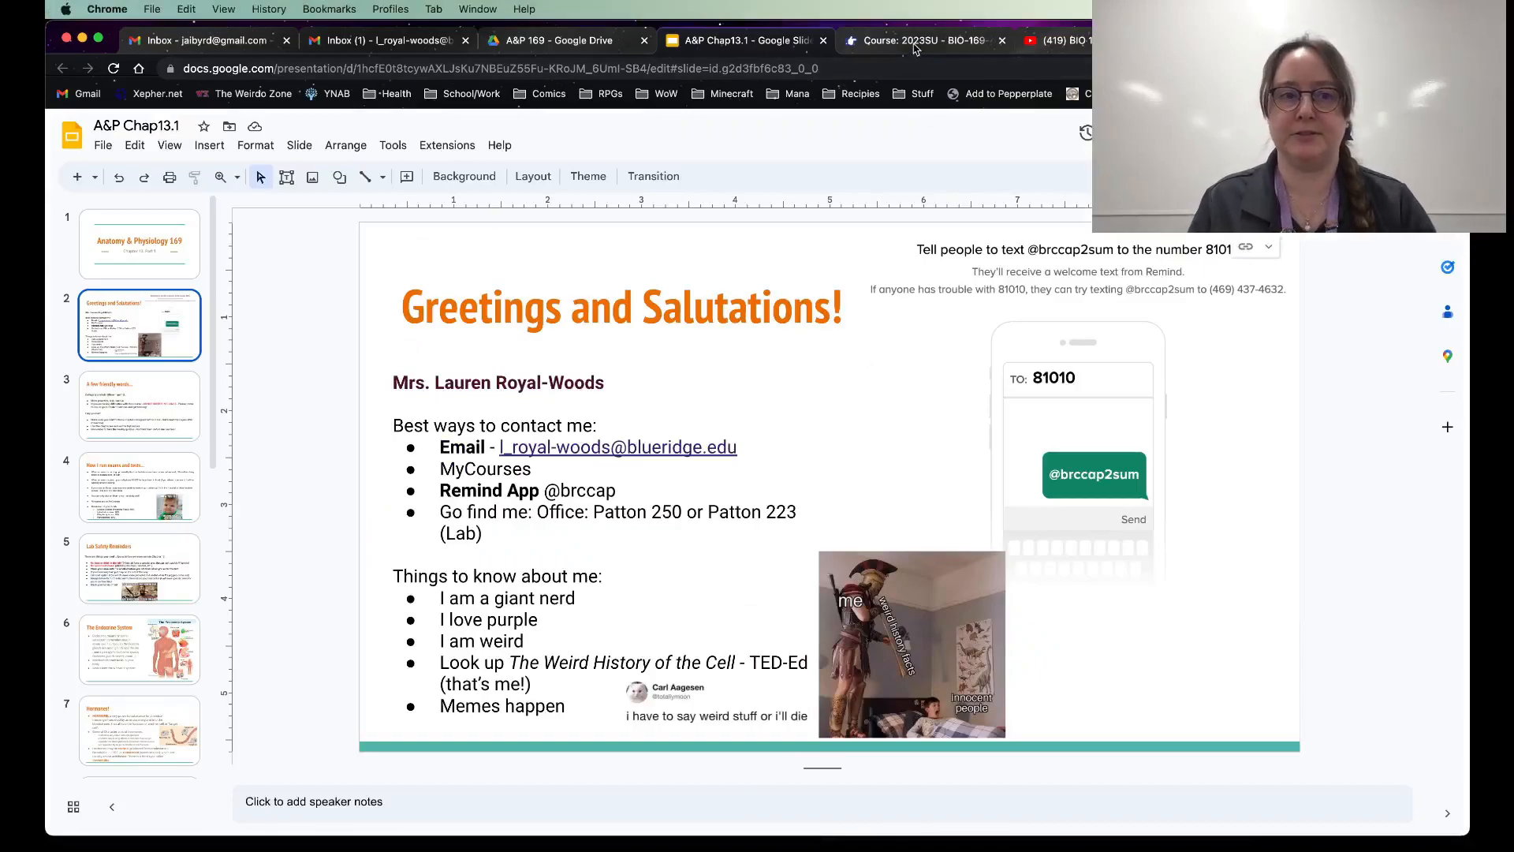
pyautogui.click(924, 40)
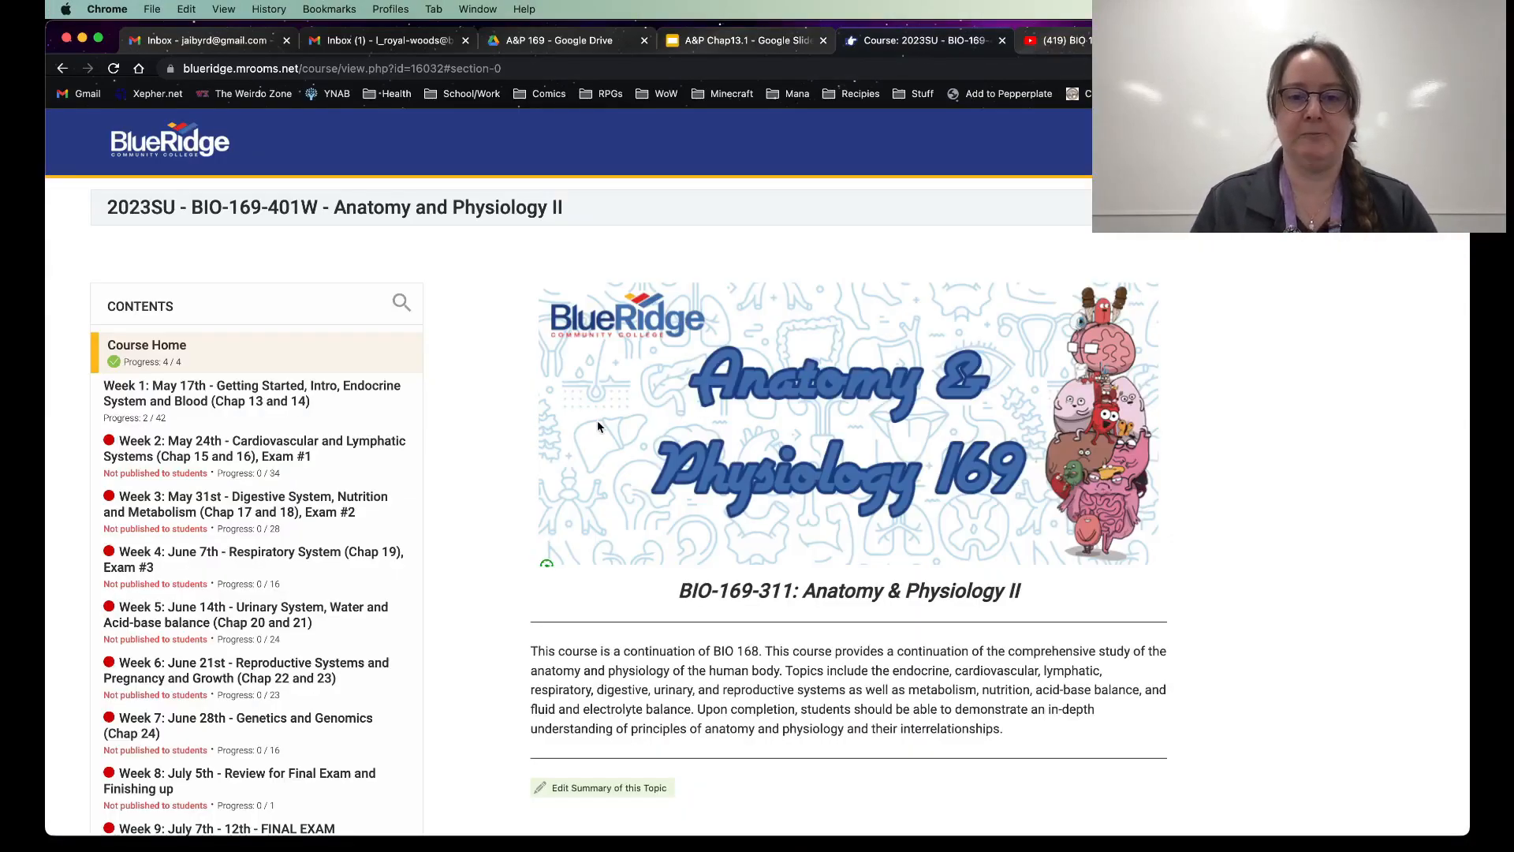
pyautogui.scroll(-3)
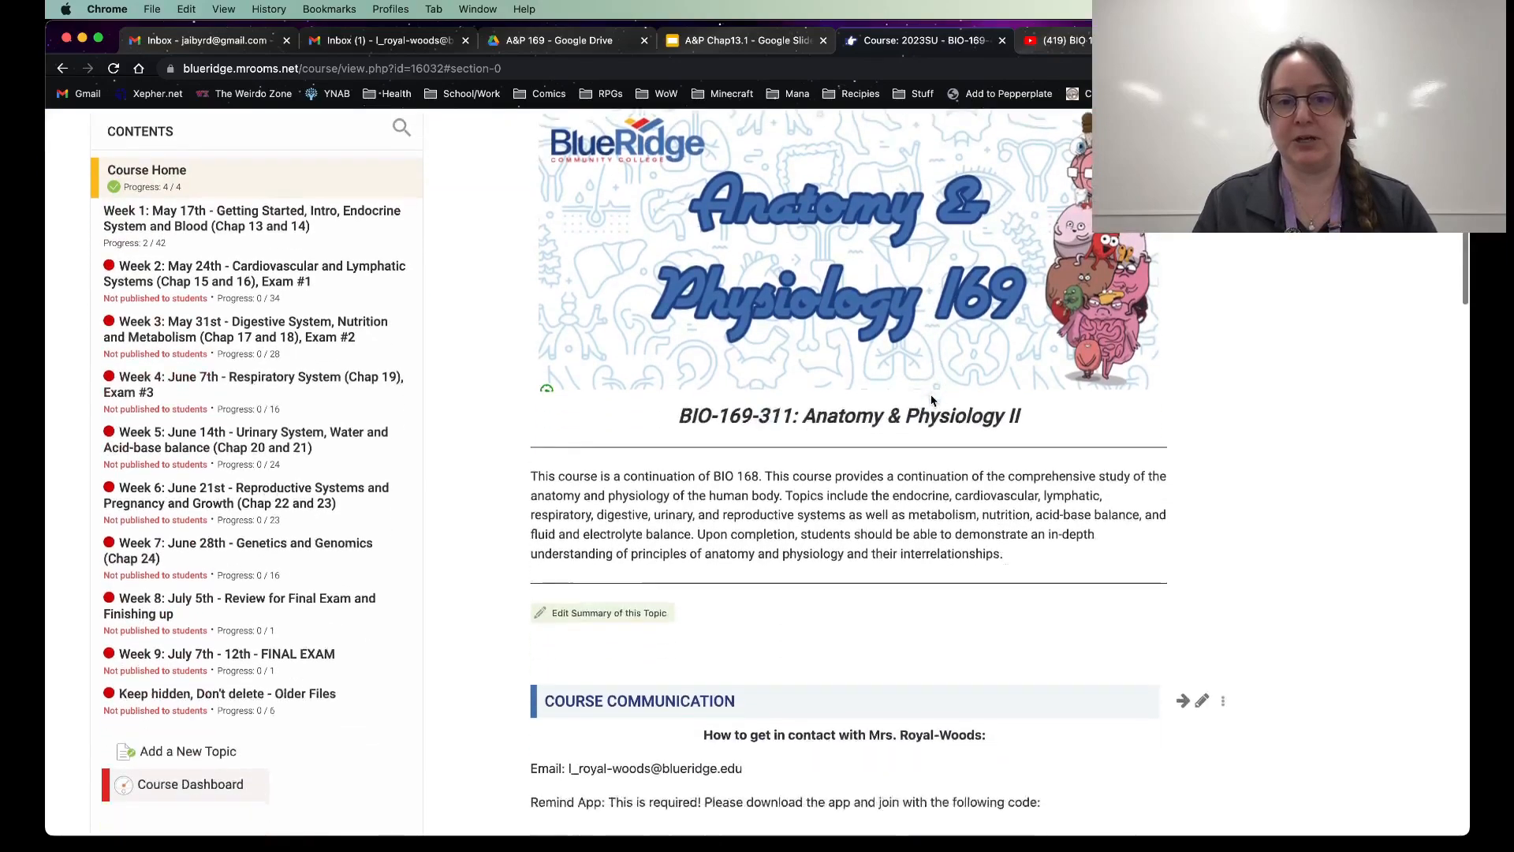
pyautogui.scroll(-3)
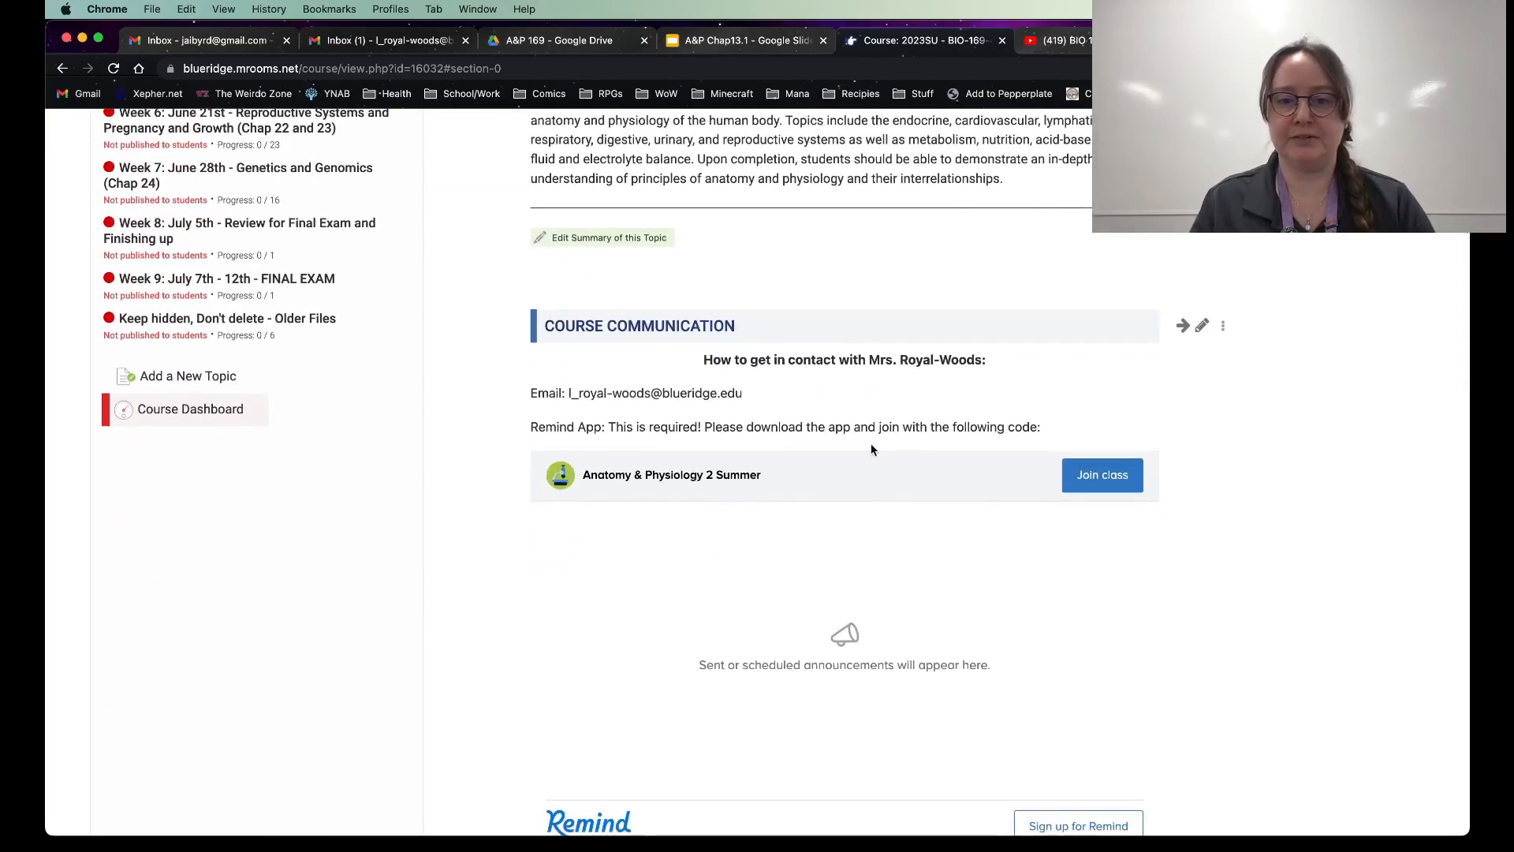
pyautogui.scroll(-3)
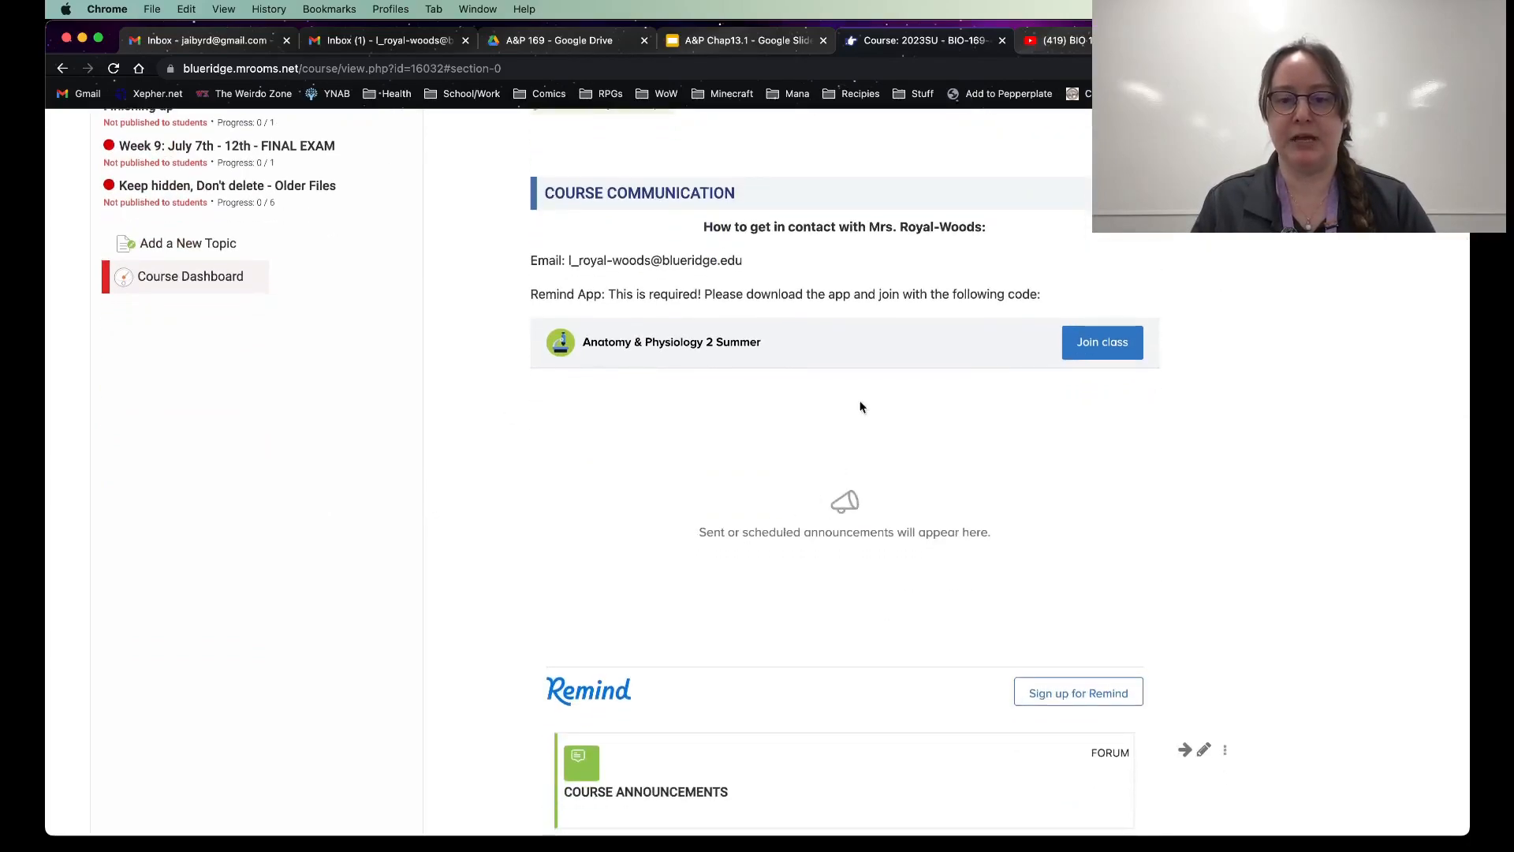
pyautogui.moveTo(1126, 341)
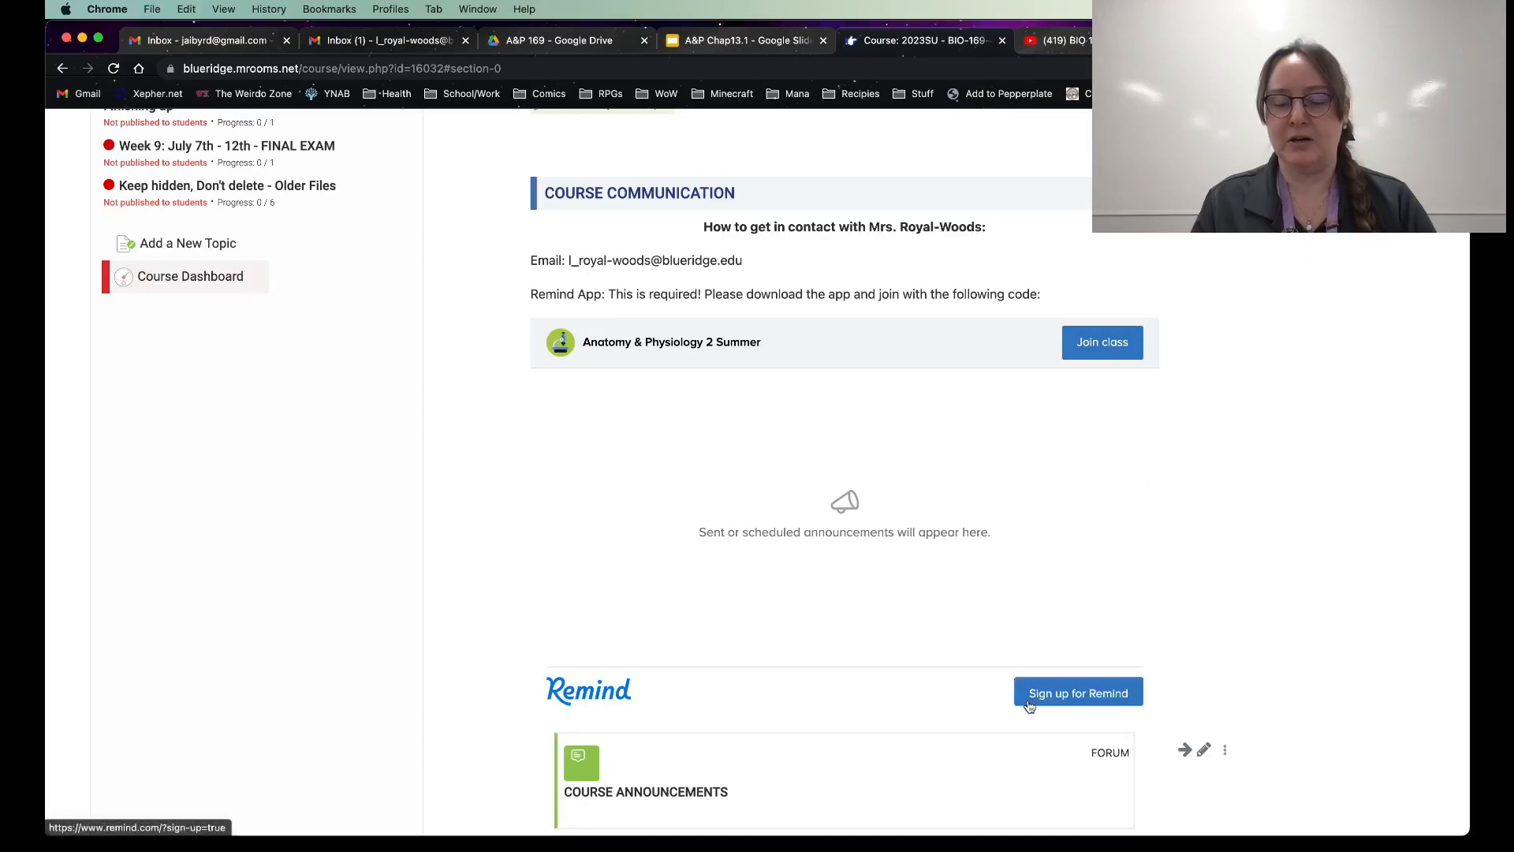
pyautogui.moveTo(814, 454)
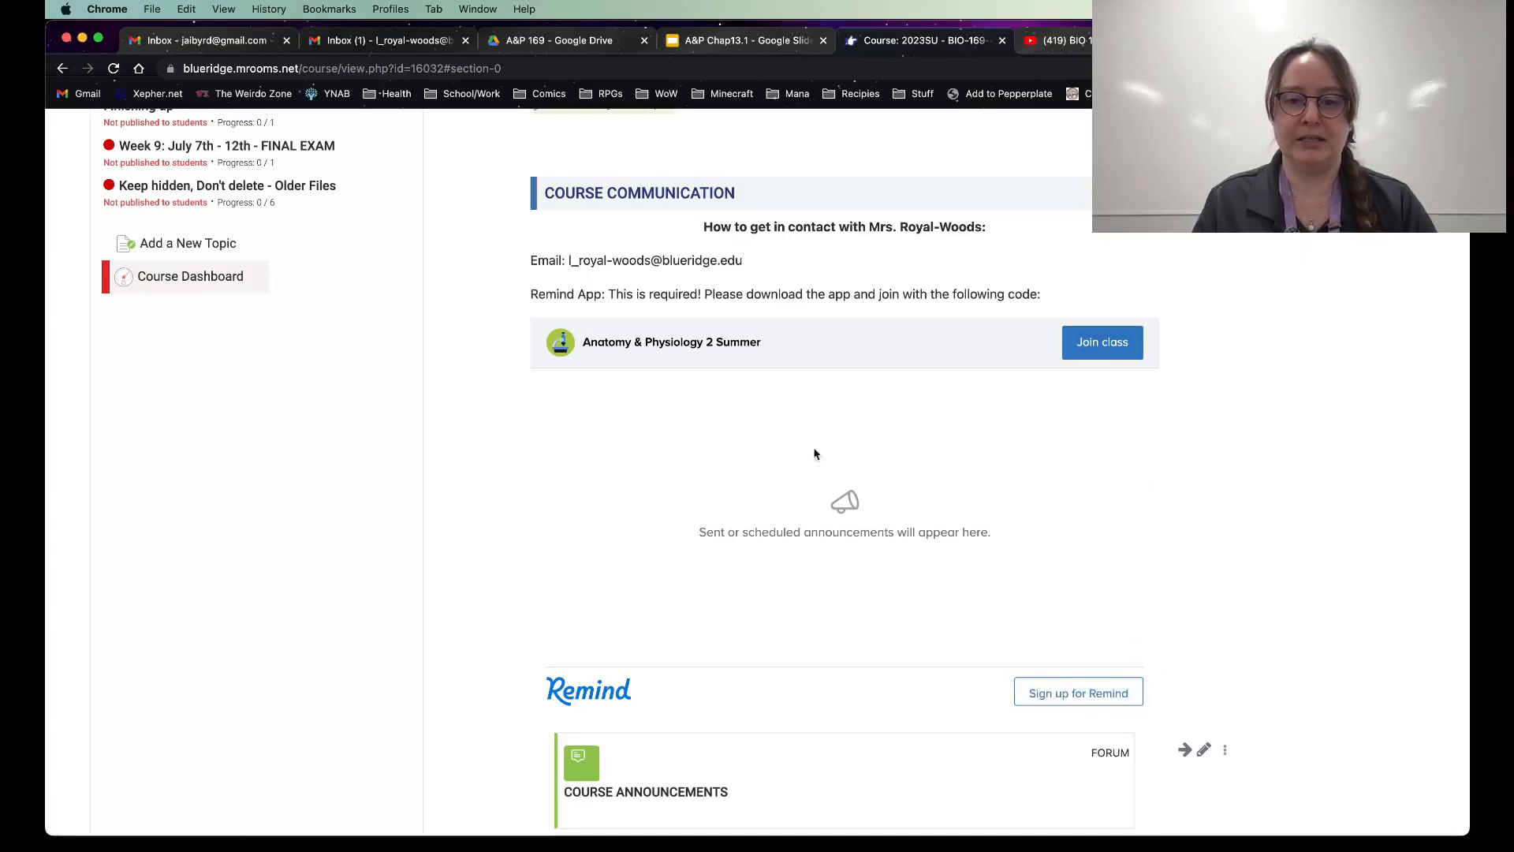
pyautogui.moveTo(981, 519)
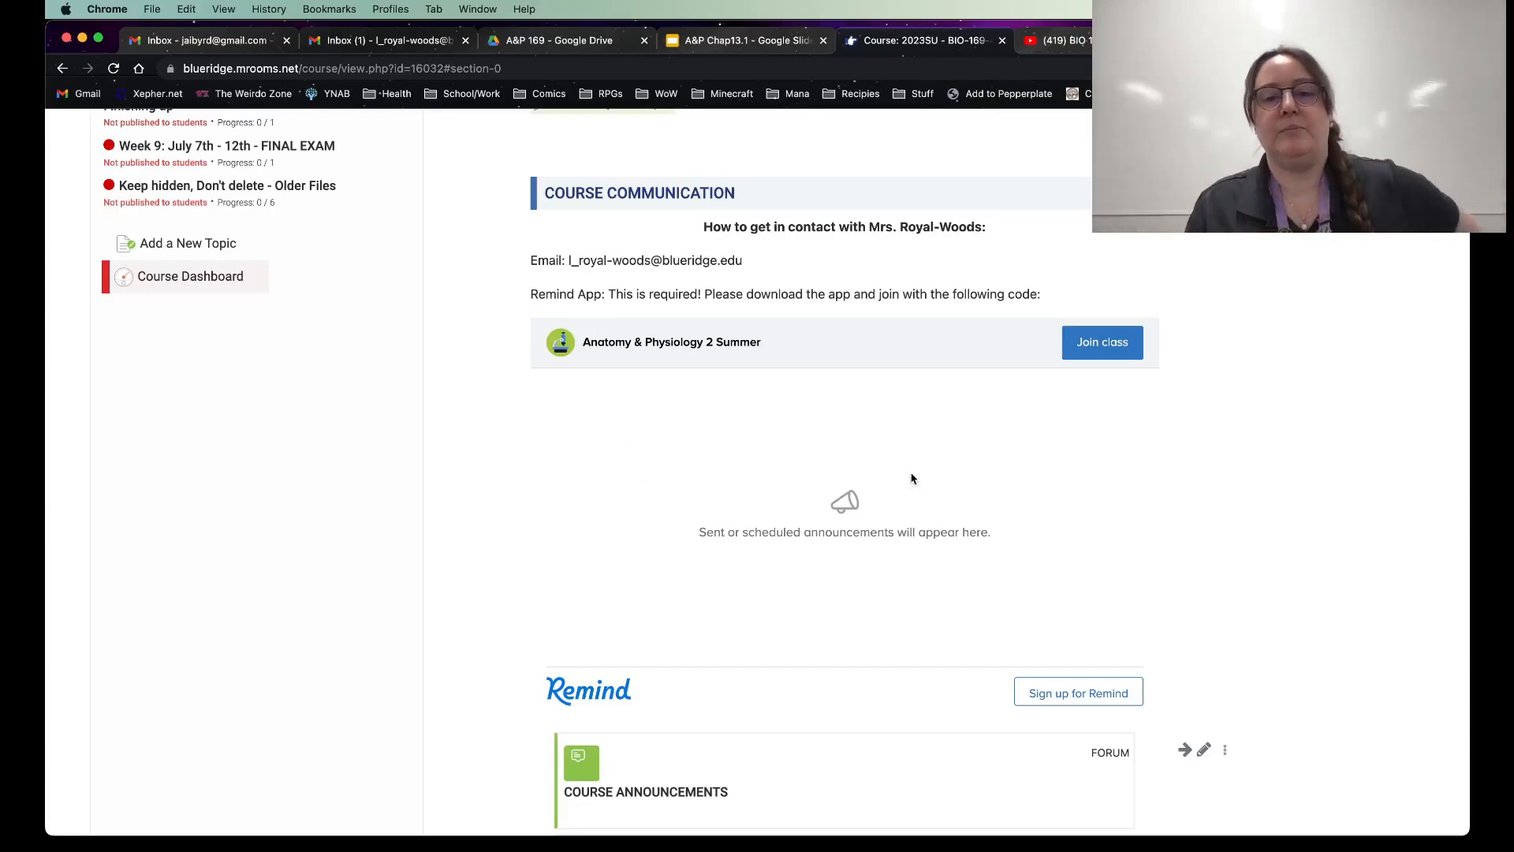
pyautogui.moveTo(796, 529)
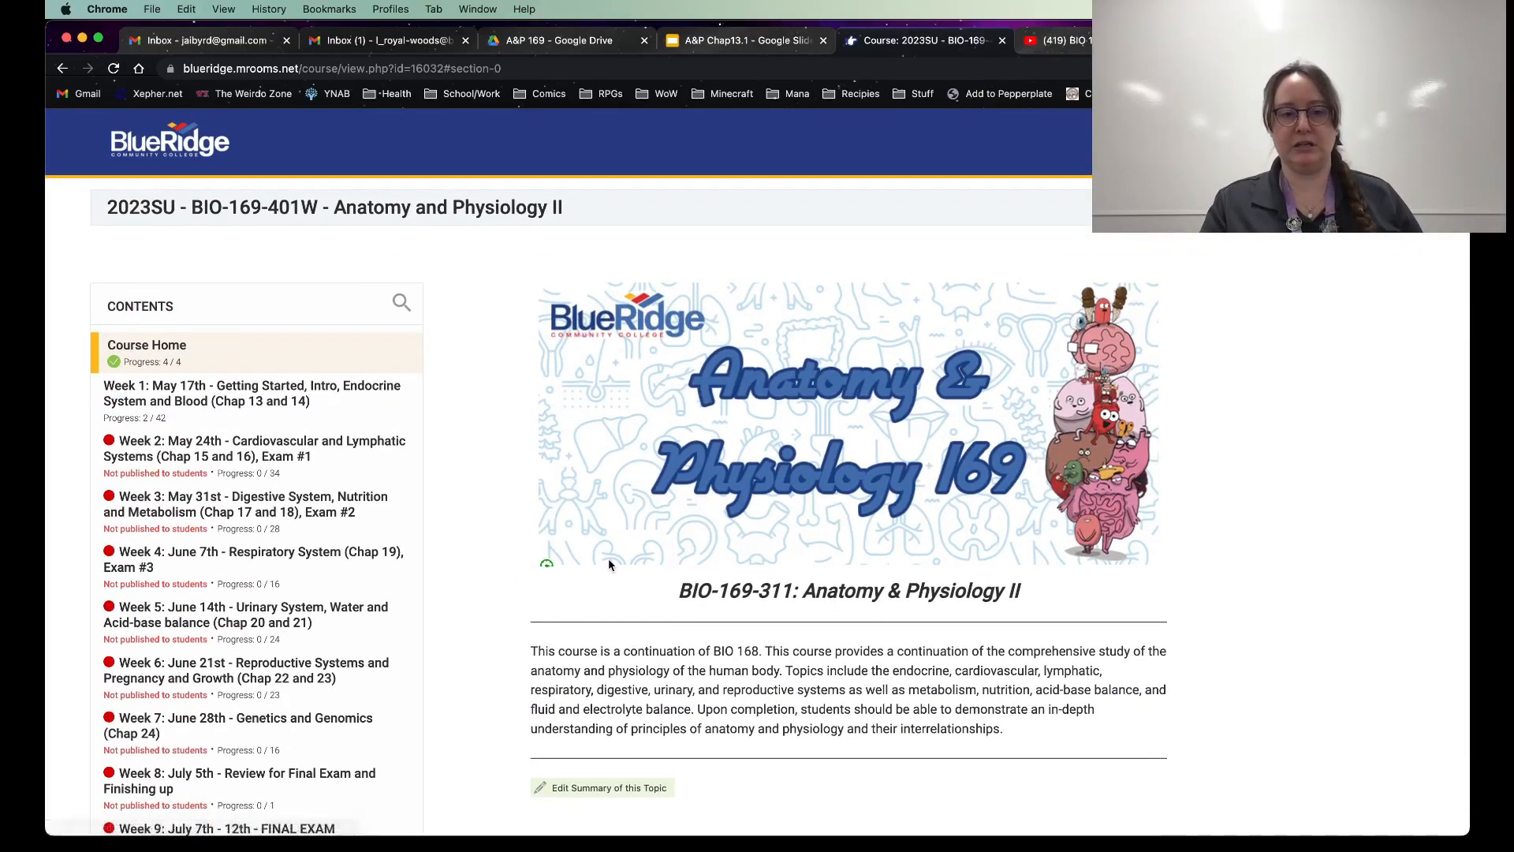
pyautogui.scroll(-3)
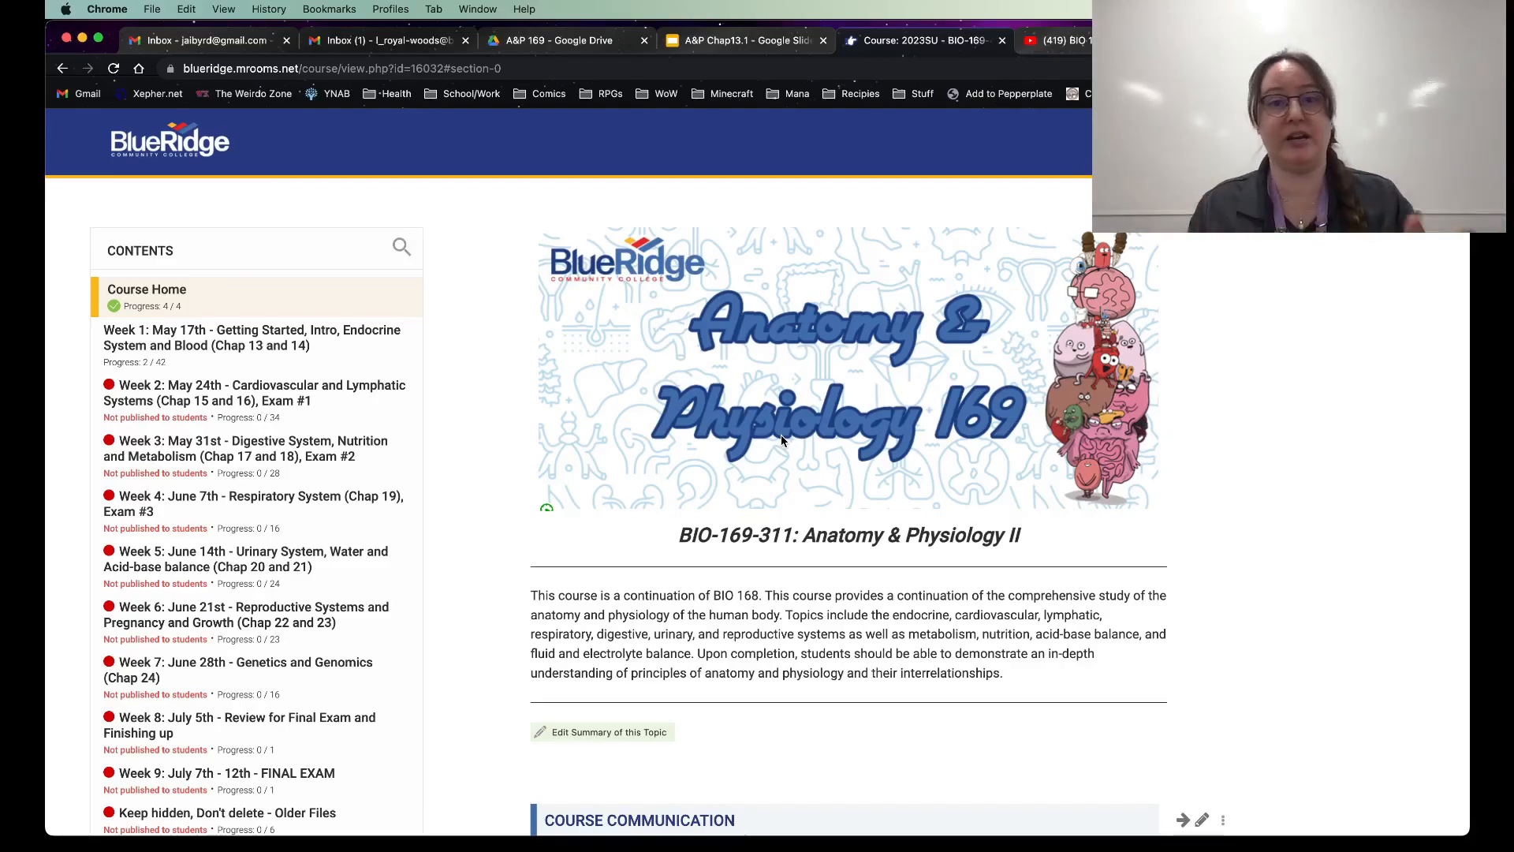
pyautogui.scroll(-3)
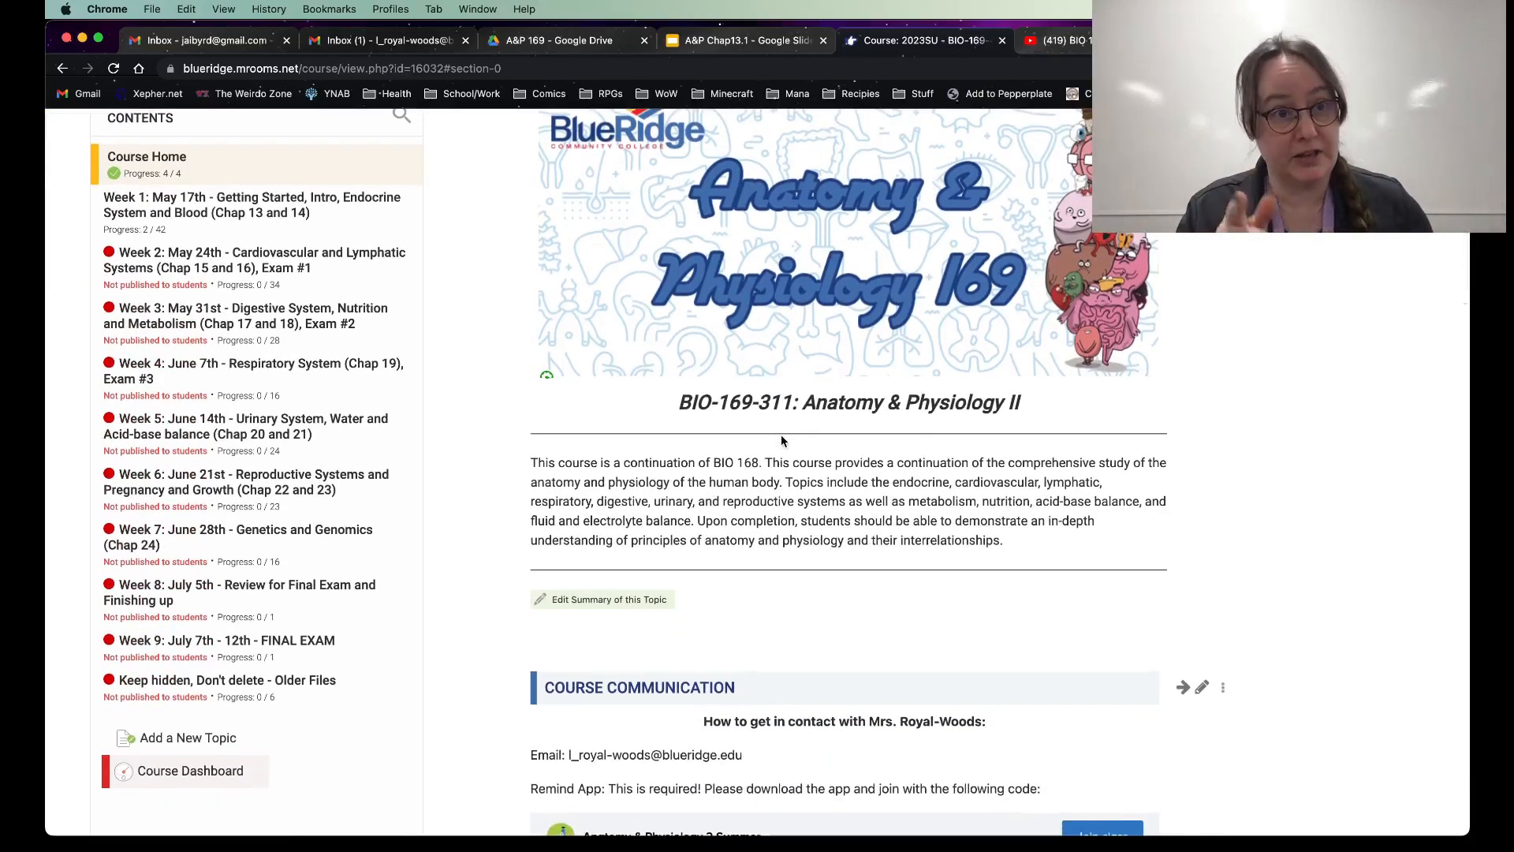
pyautogui.scroll(-3)
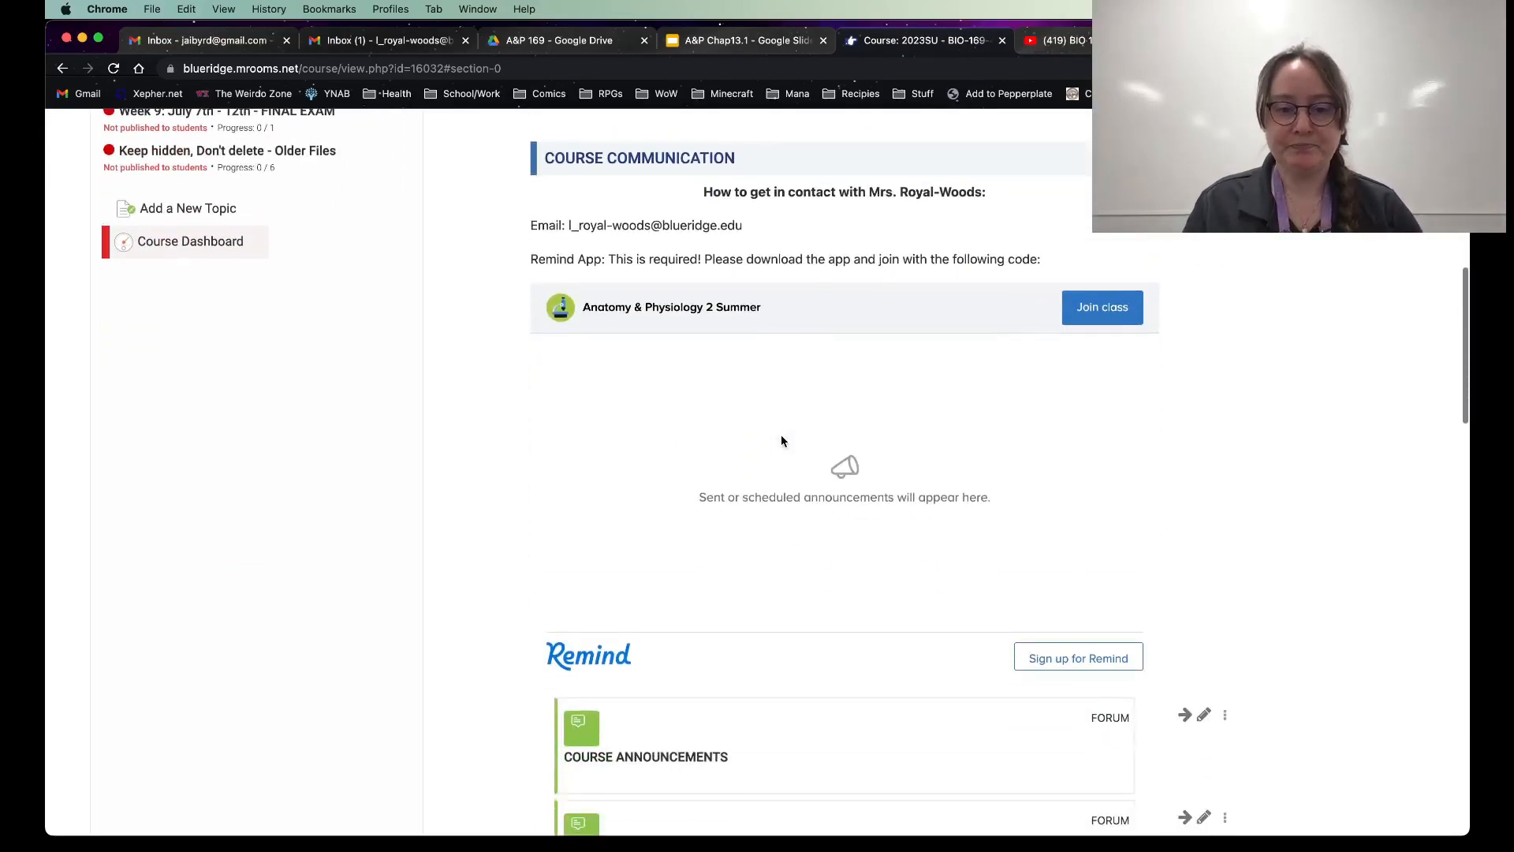
pyautogui.scroll(-3)
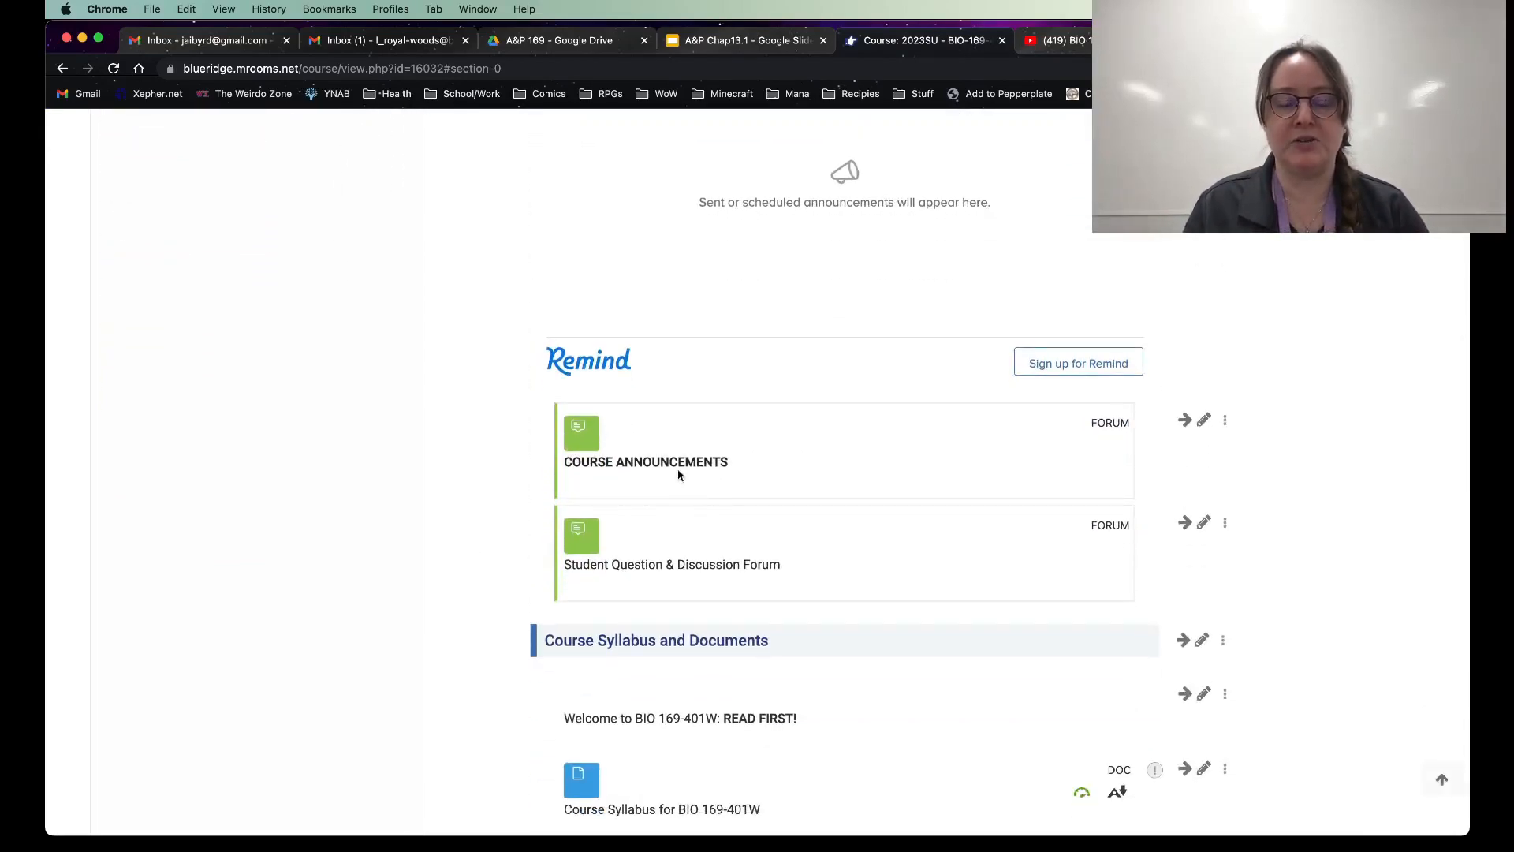
pyautogui.moveTo(706, 474)
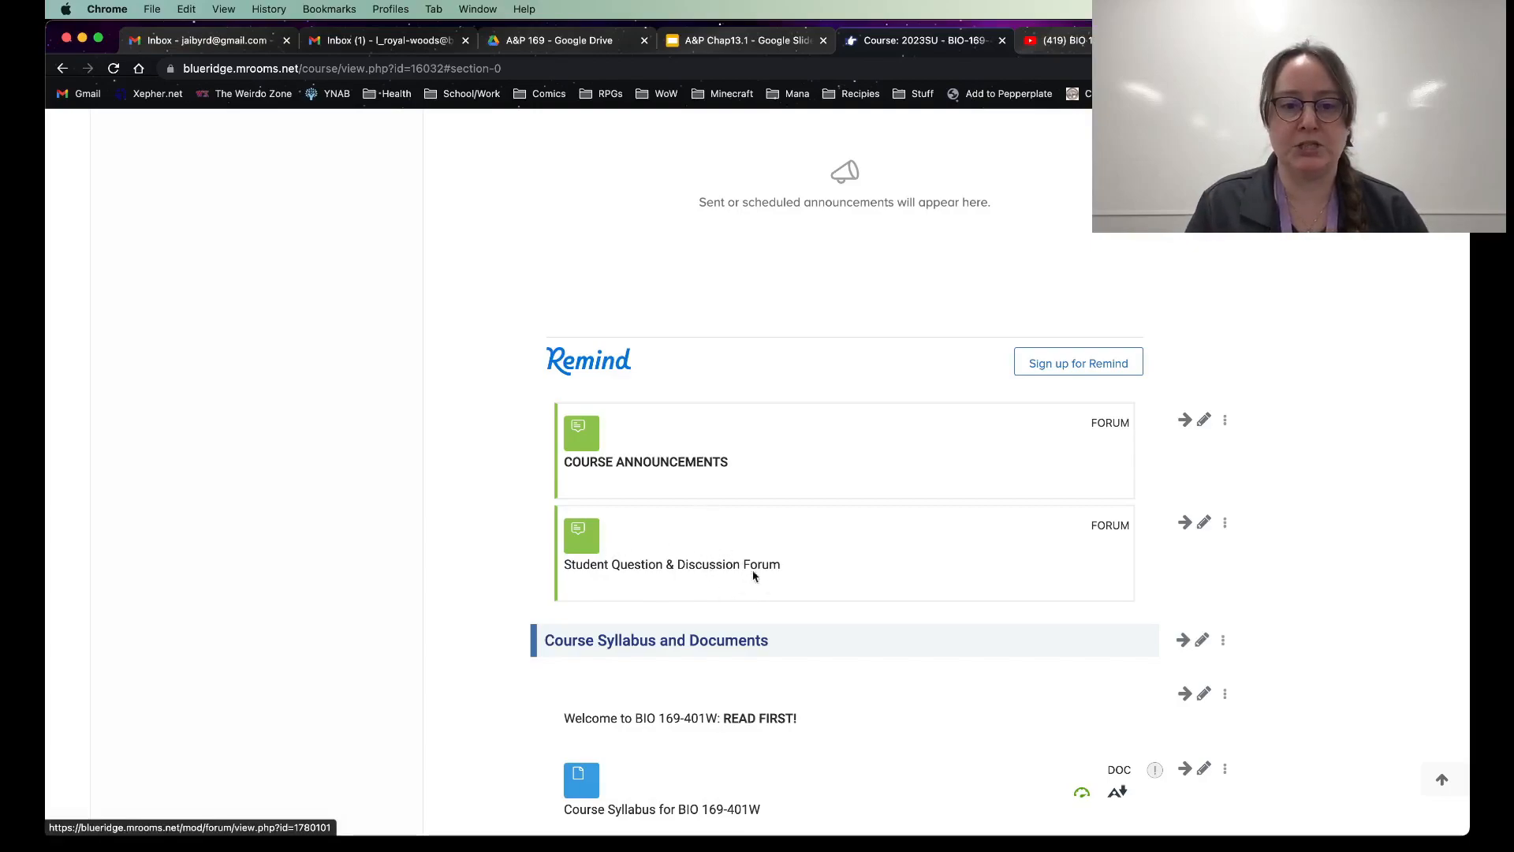
pyautogui.moveTo(739, 611)
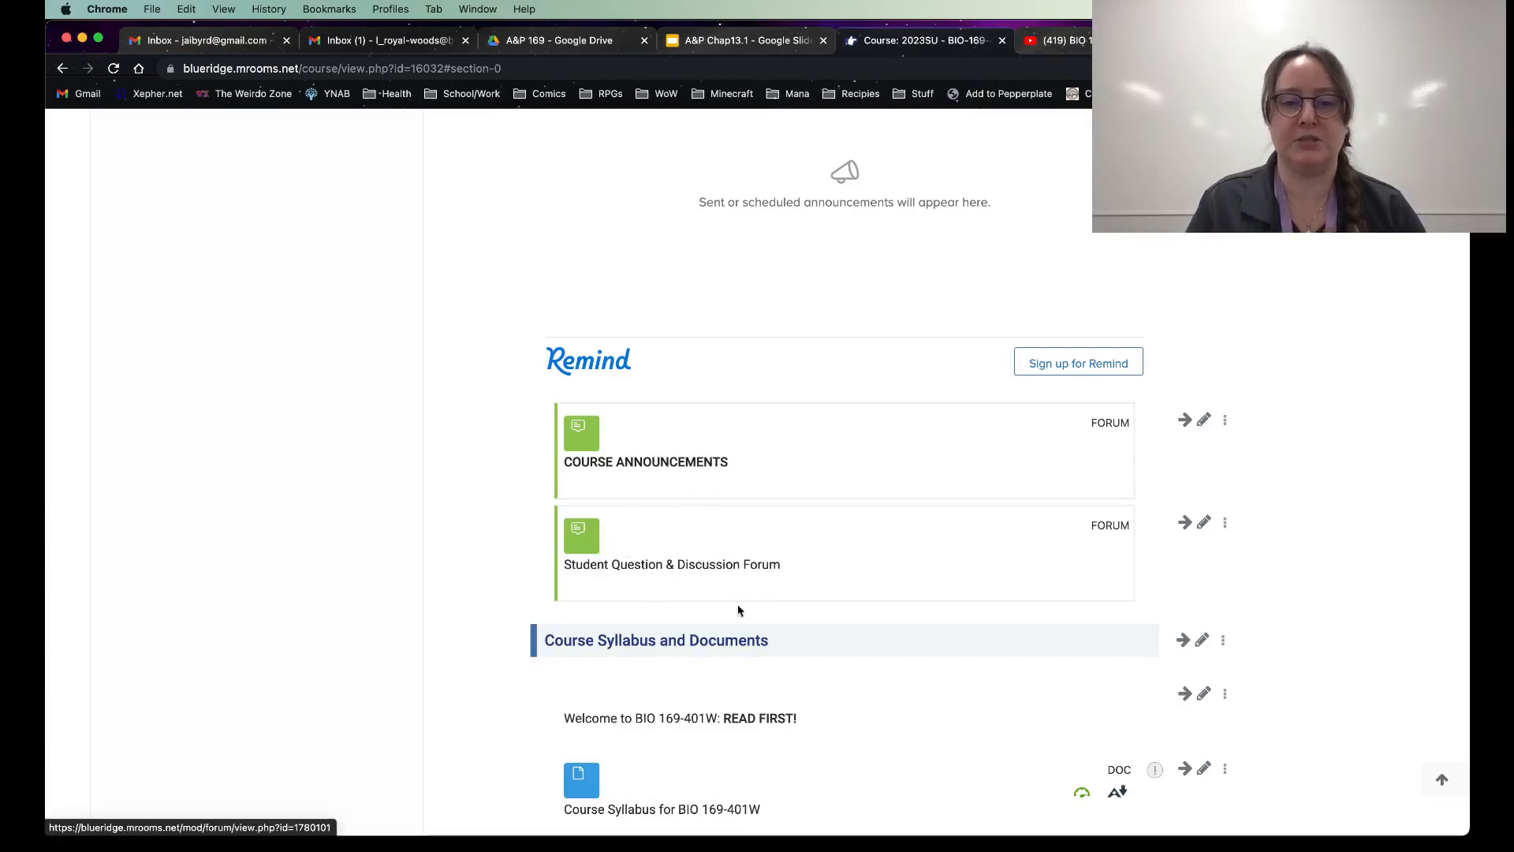
pyautogui.scroll(-3)
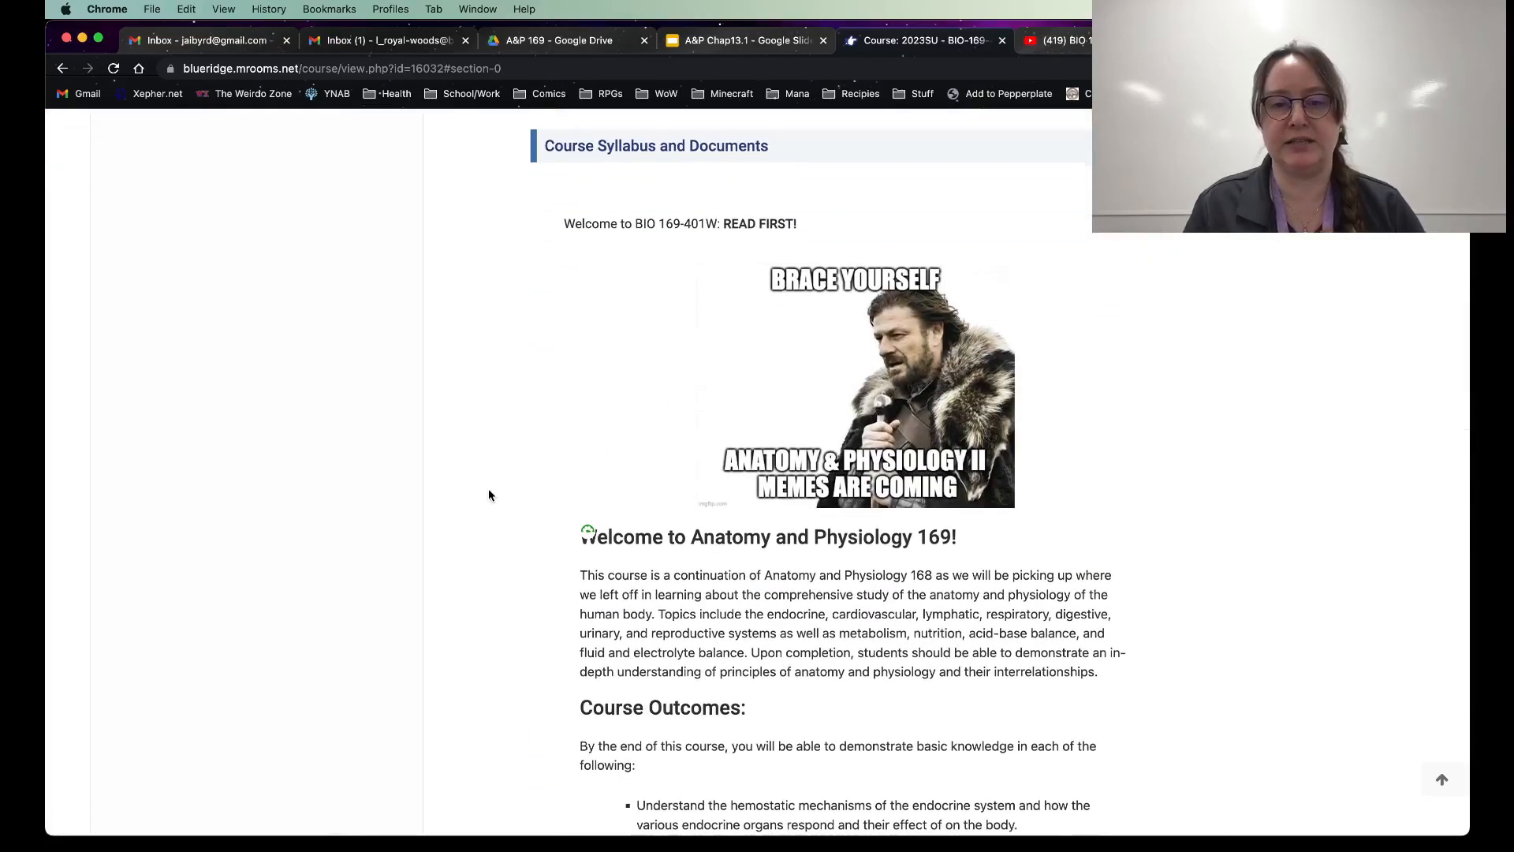
# Step: Scroll the course home past Course Structure and syllabus items to Course Resources
pyautogui.scroll(-3)
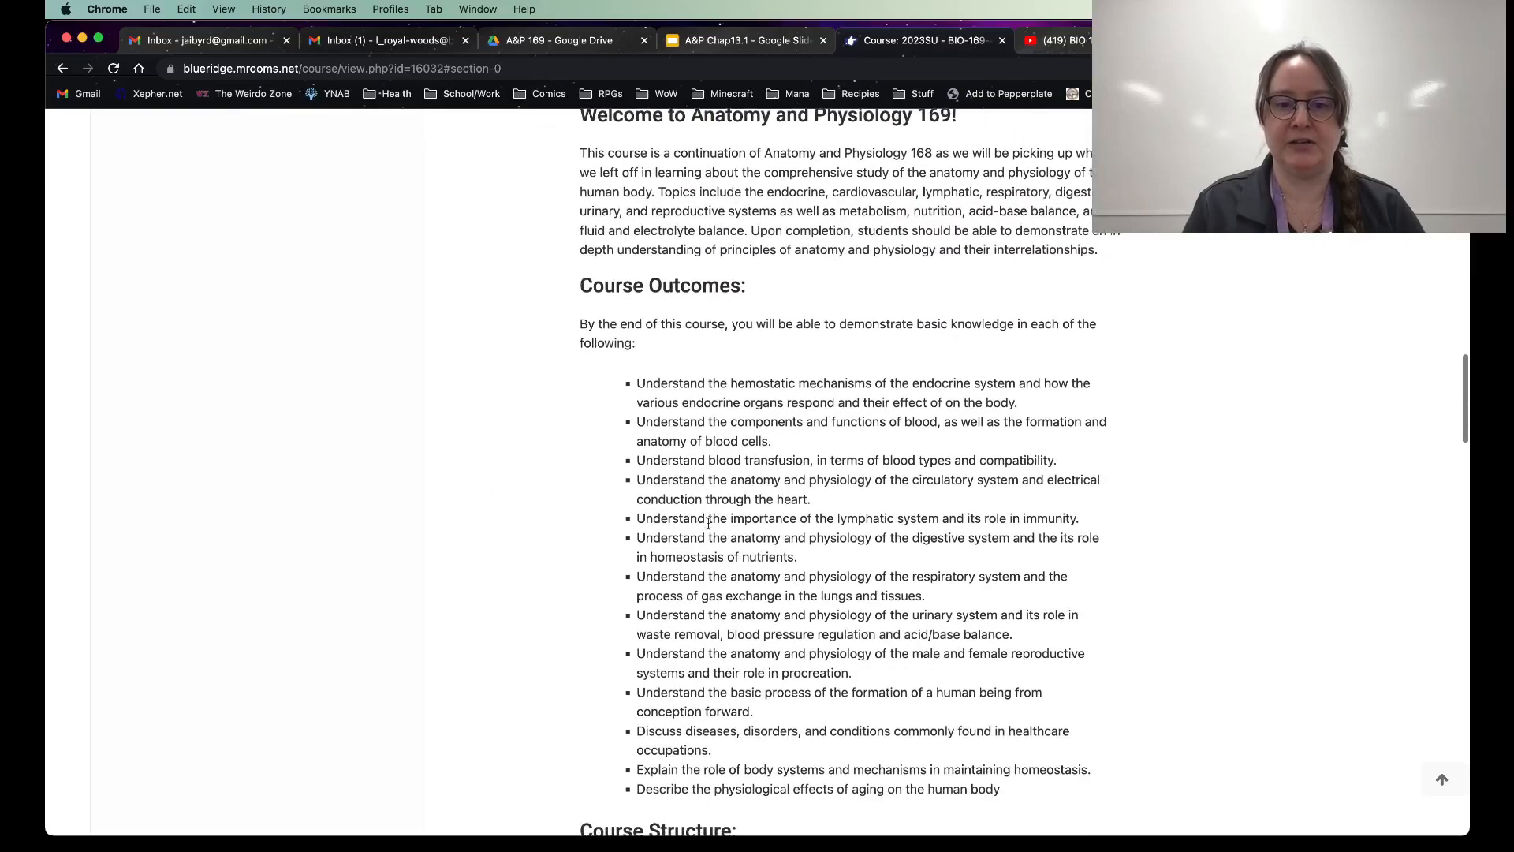
pyautogui.scroll(-3)
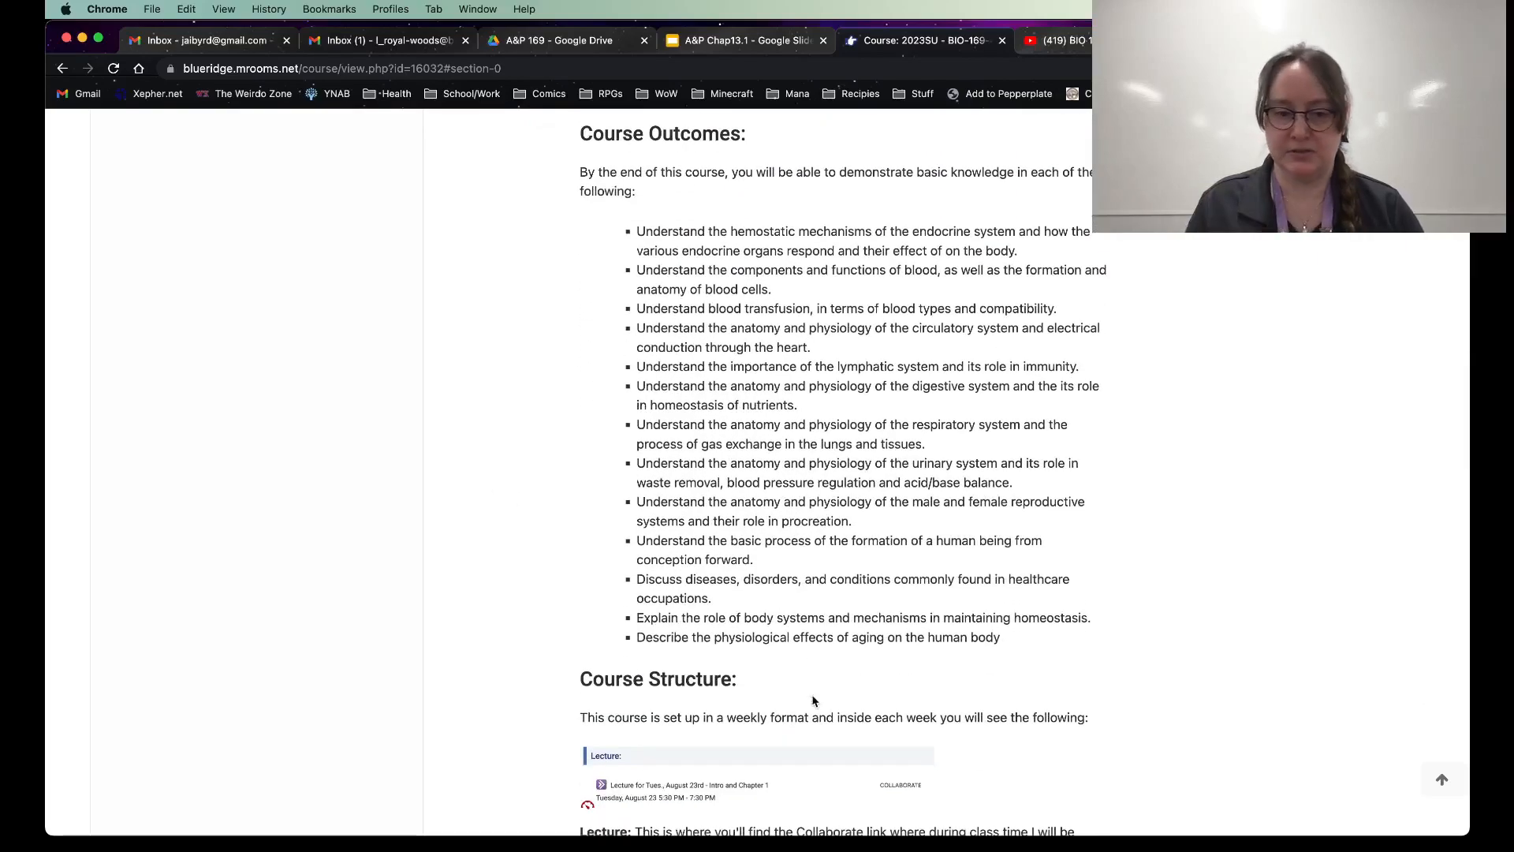
pyautogui.scroll(-3)
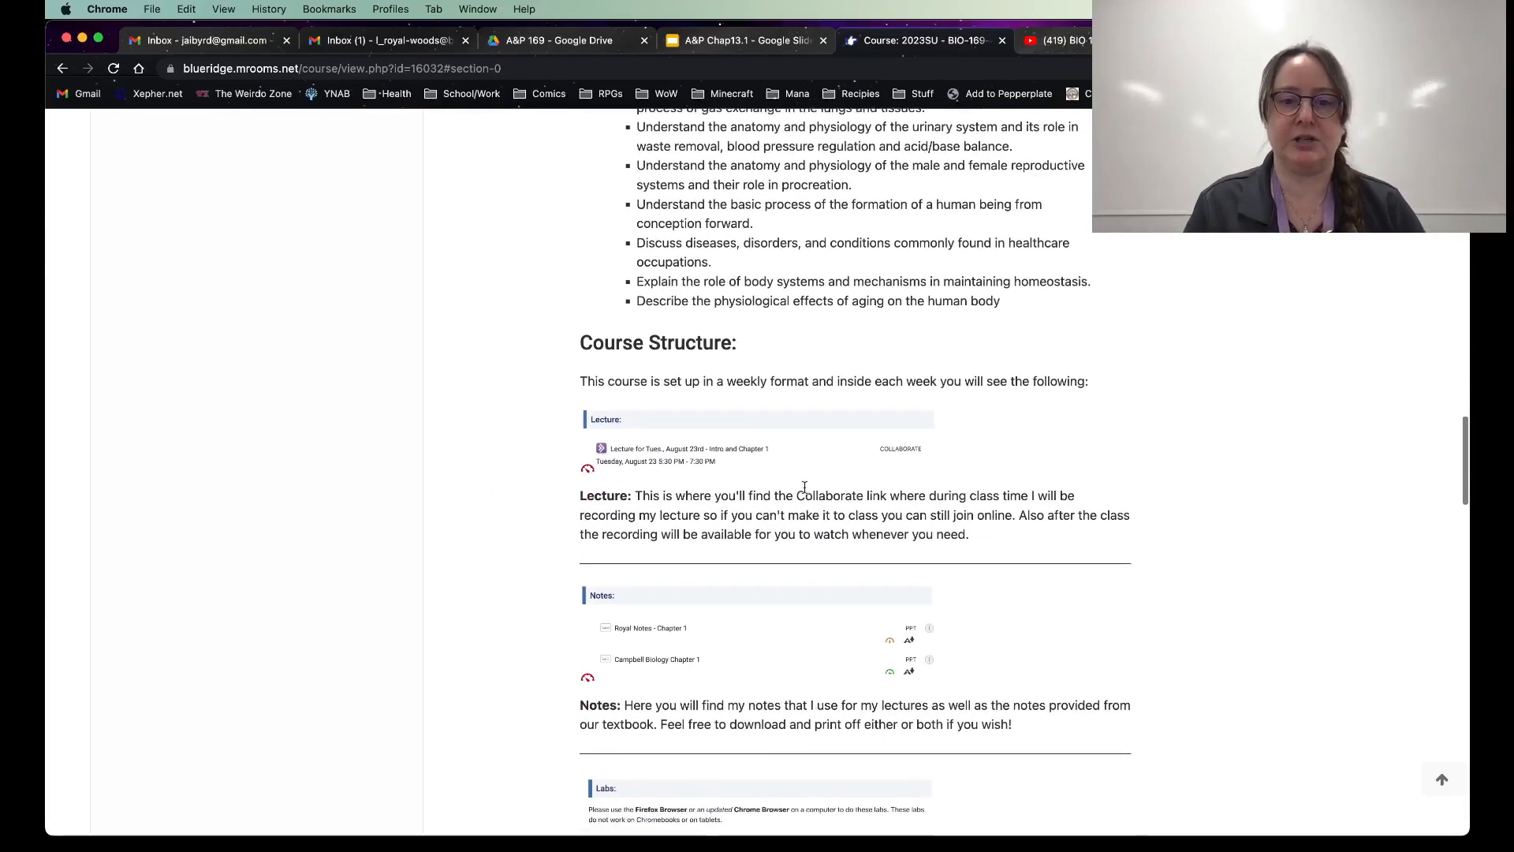
pyautogui.scroll(-3)
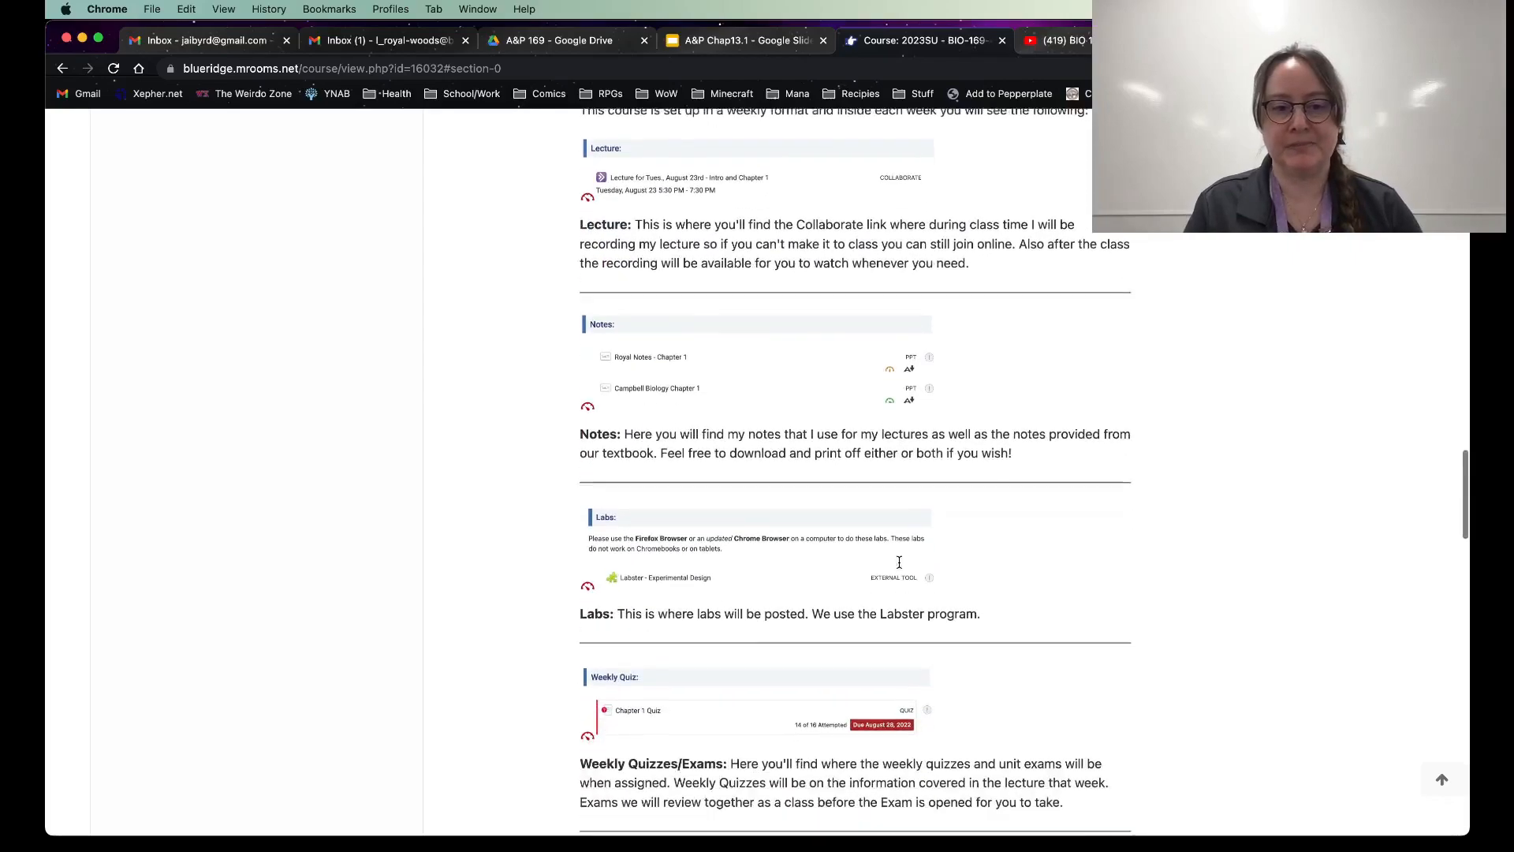
pyautogui.scroll(-3)
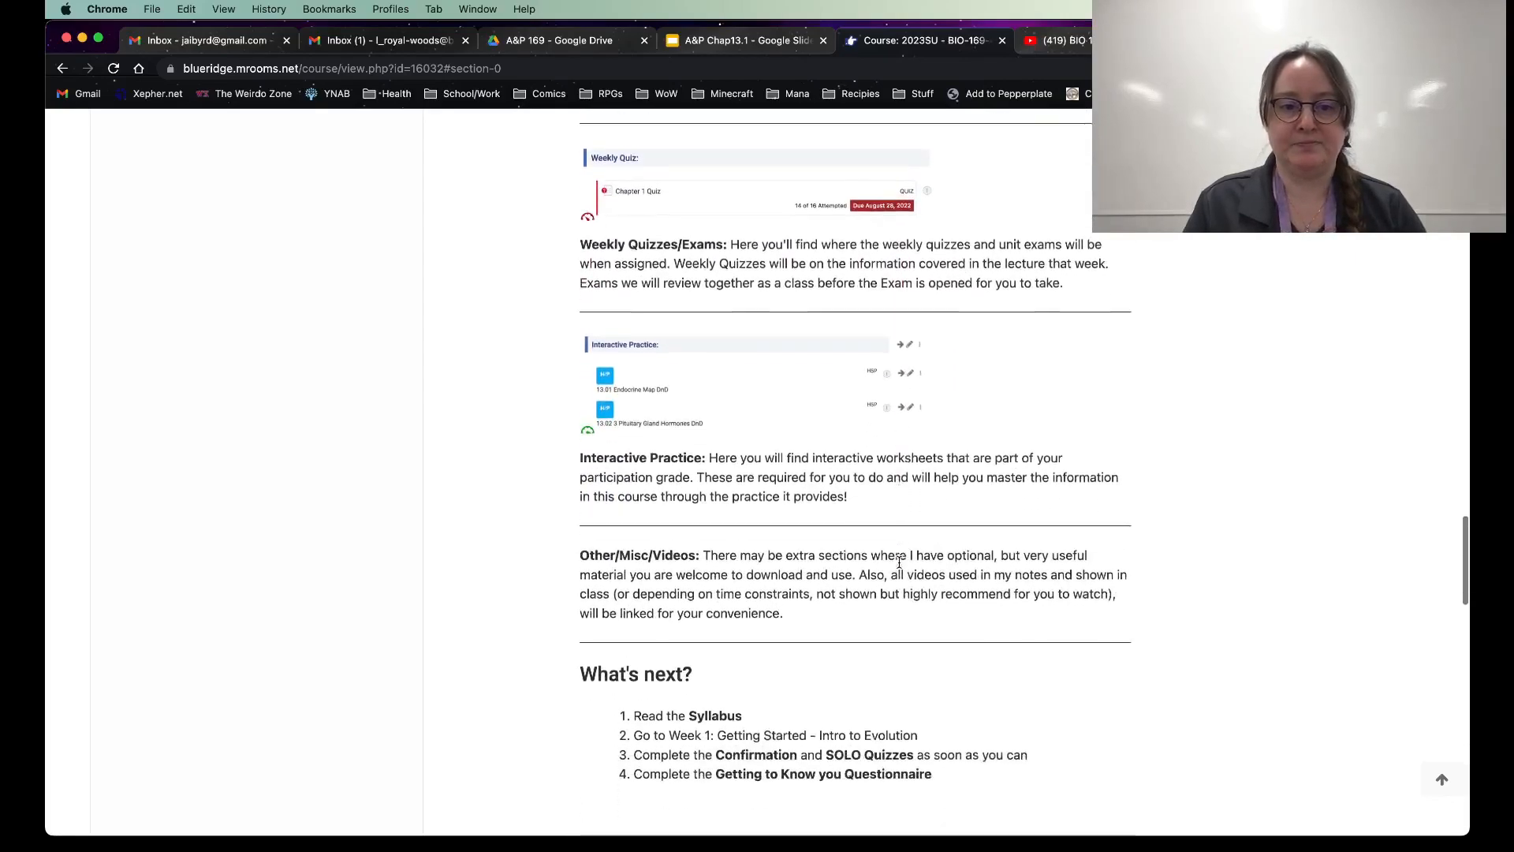
pyautogui.scroll(-3)
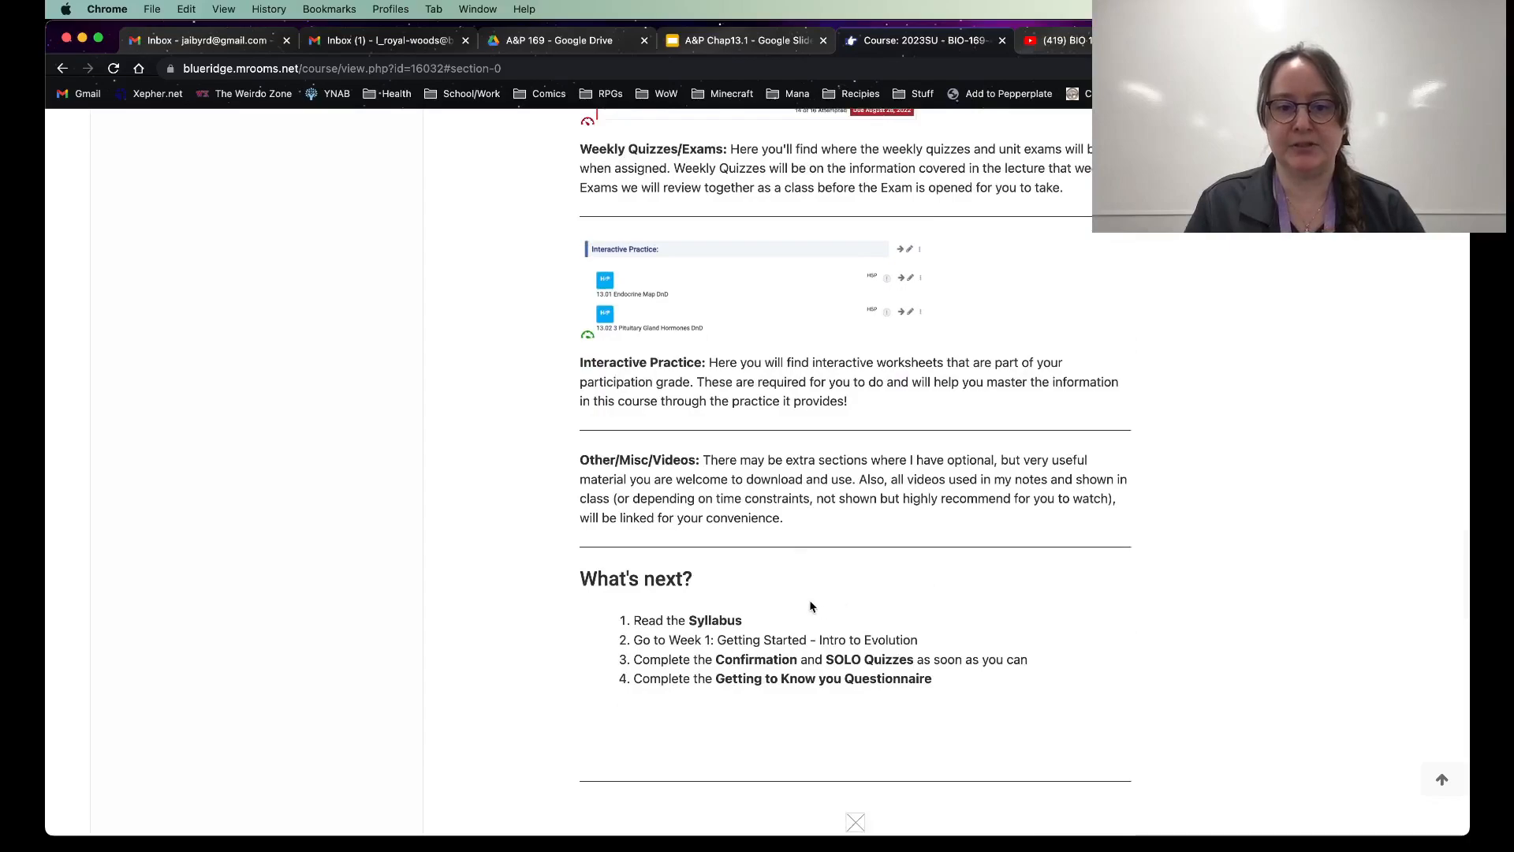
pyautogui.scroll(-3)
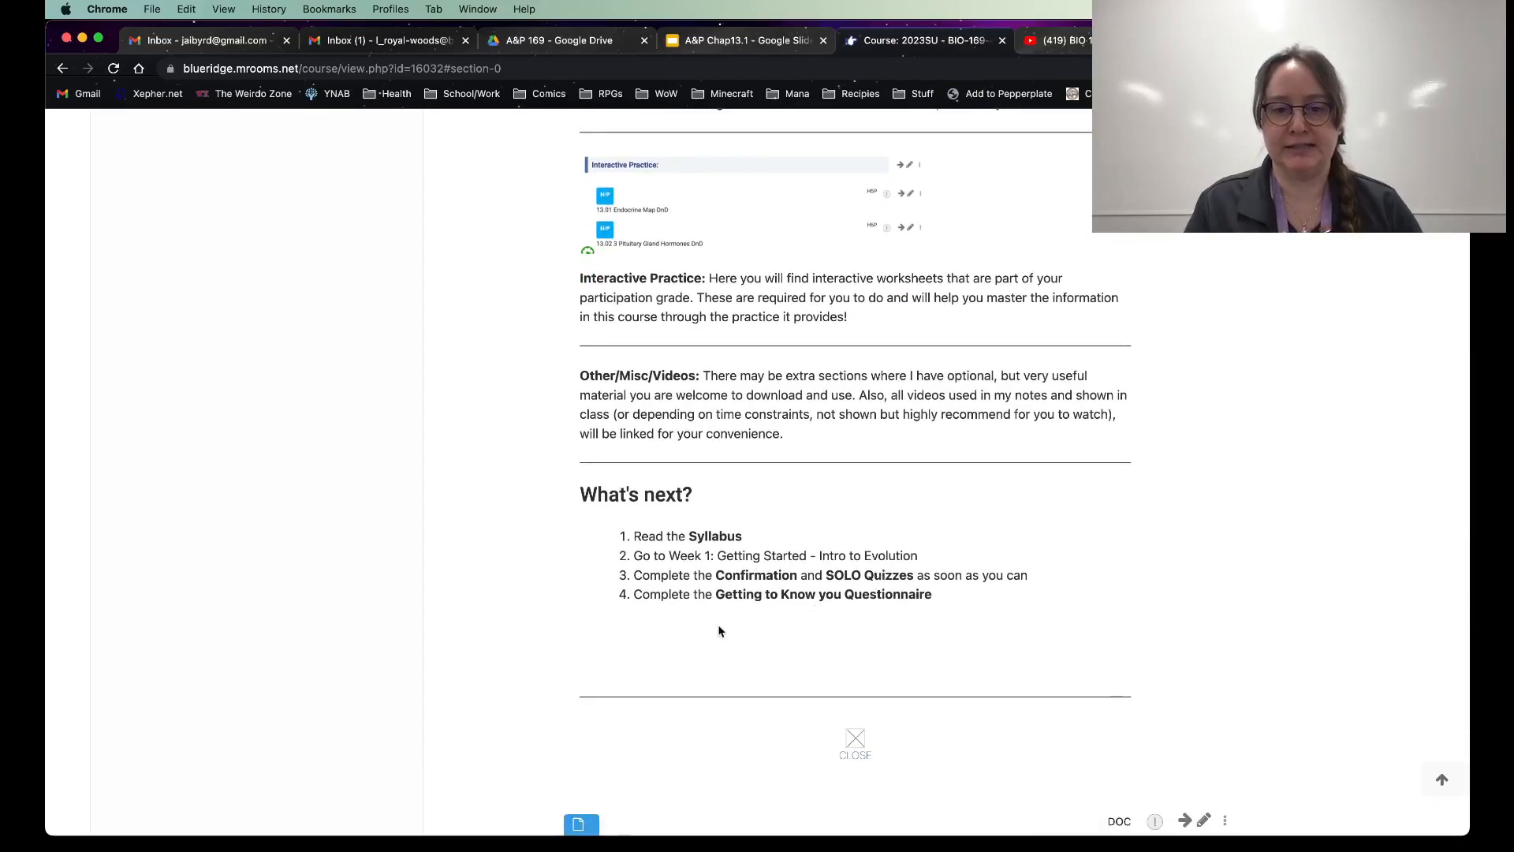
pyautogui.scroll(-3)
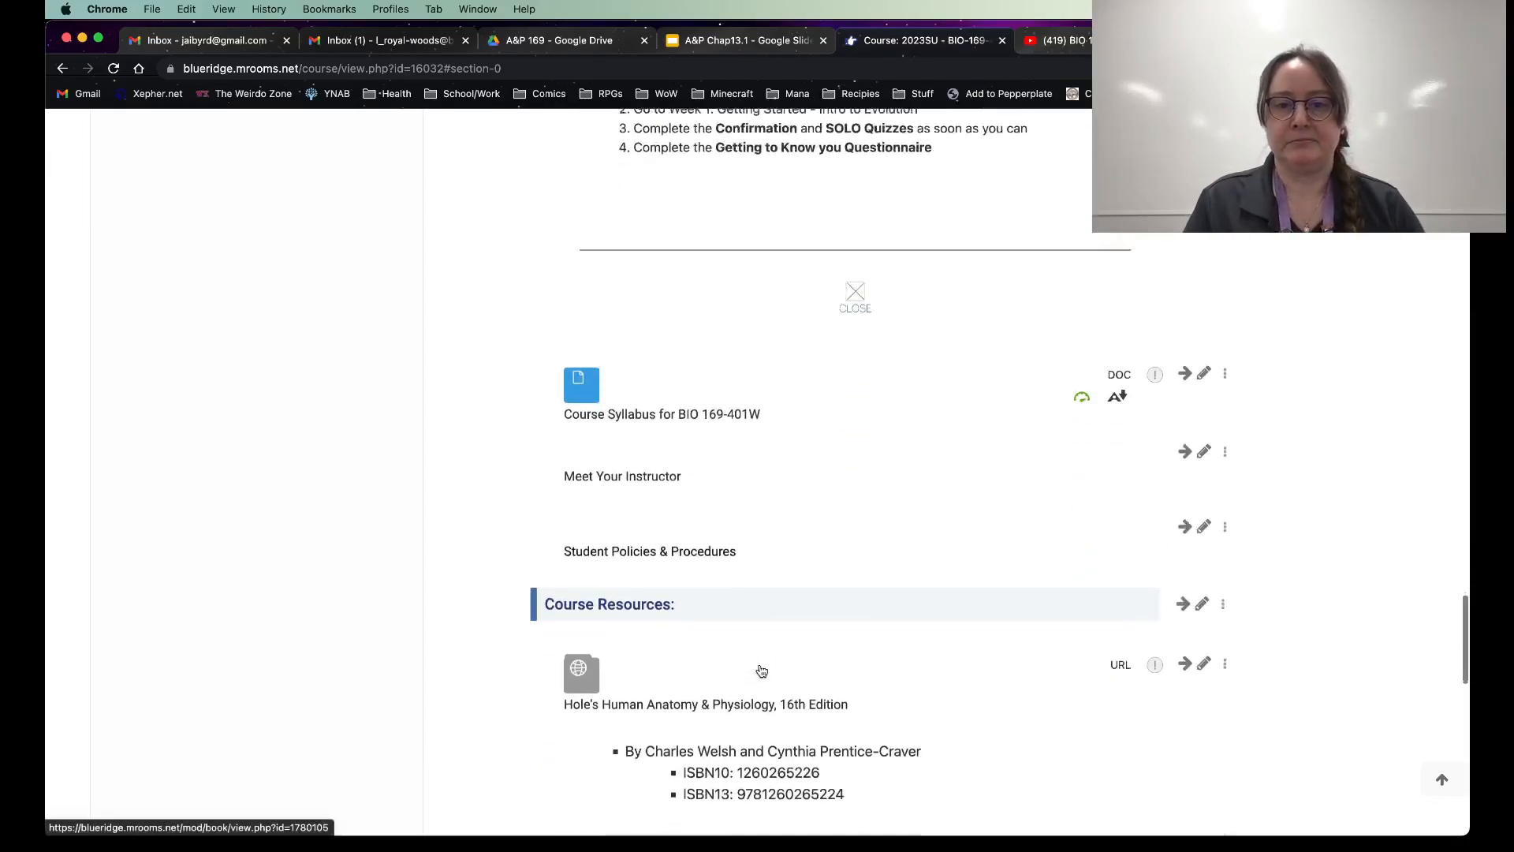
pyautogui.scroll(-3)
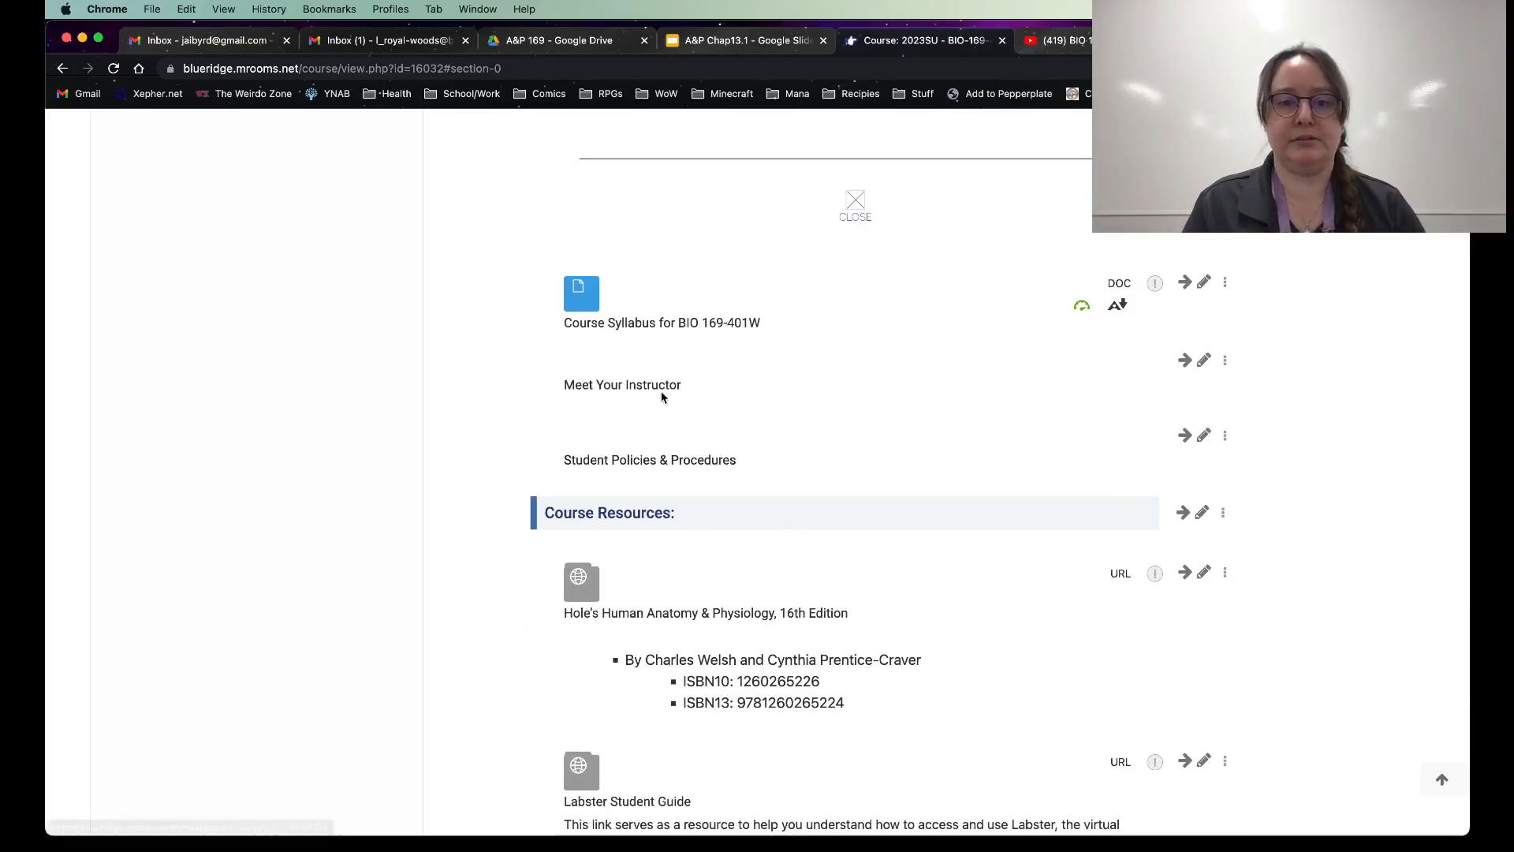
# Step: Open the Labster Student Guide link in a new tab, then scroll to the Labster links
pyautogui.click(623, 384)
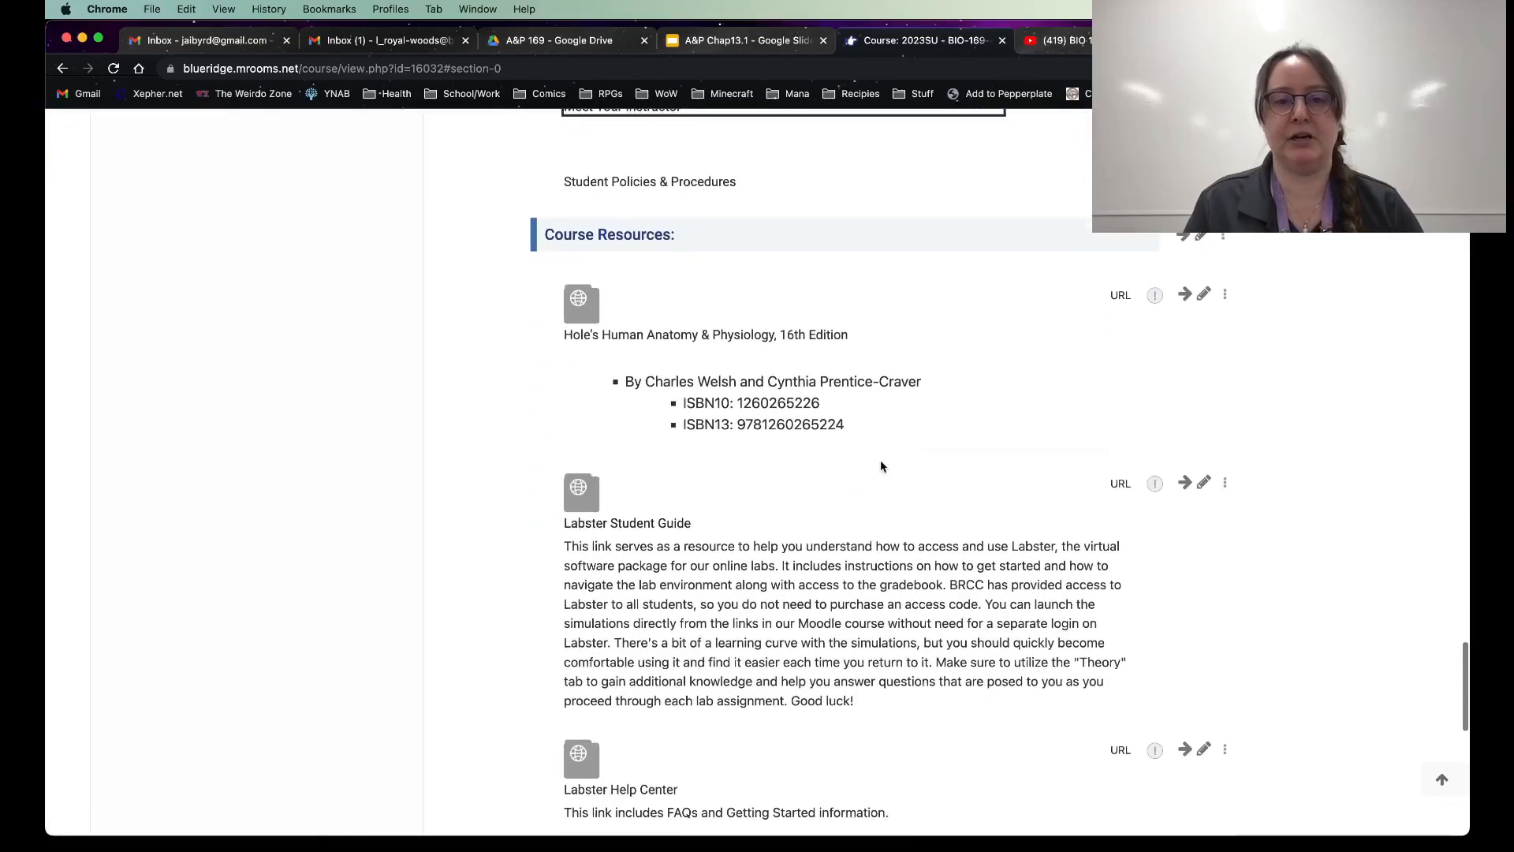
pyautogui.moveTo(685, 469)
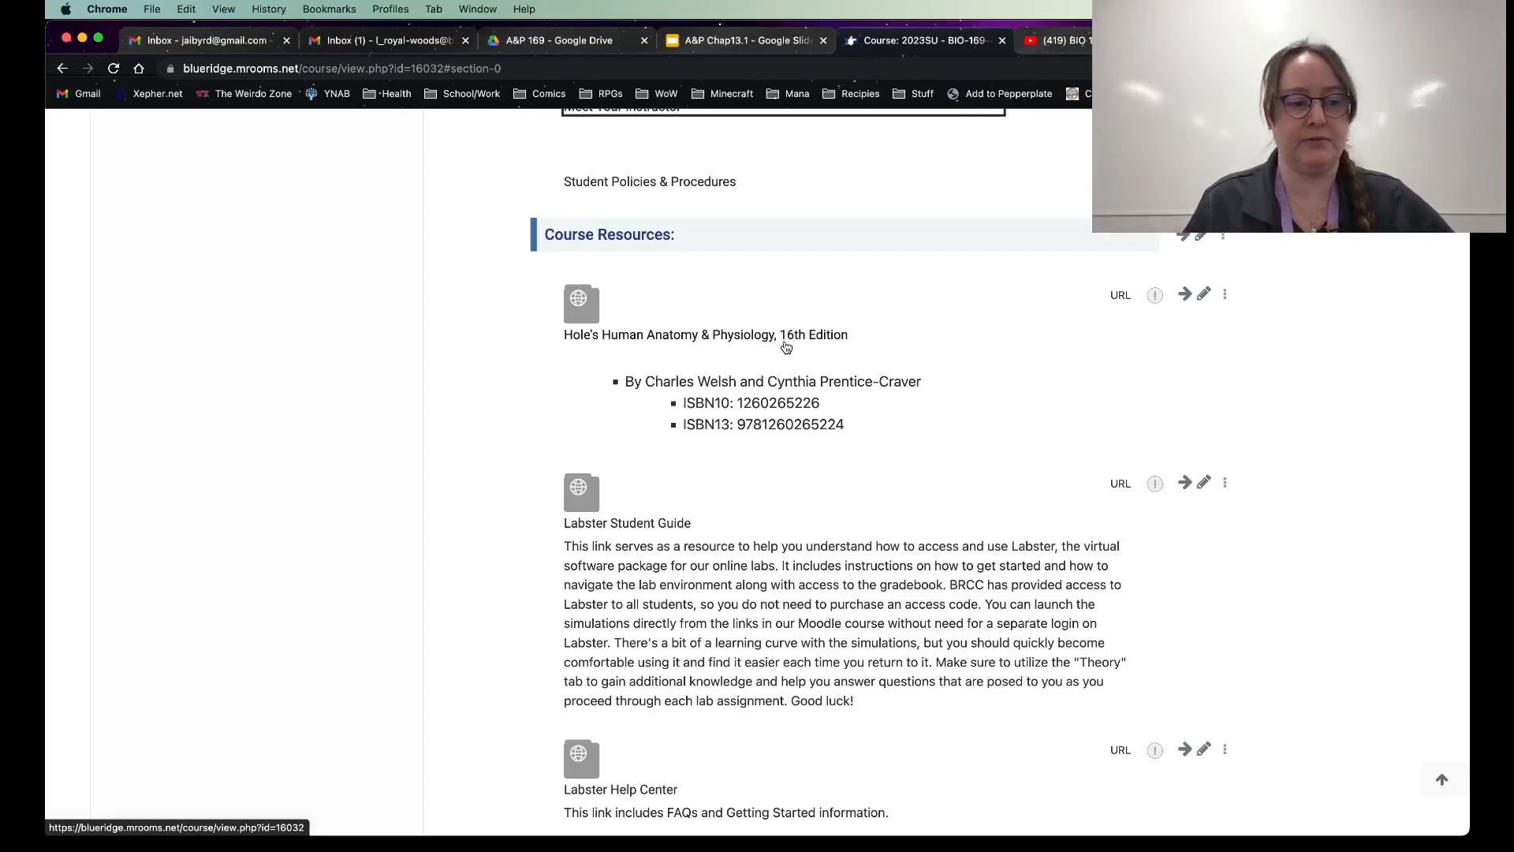
pyautogui.scroll(-3)
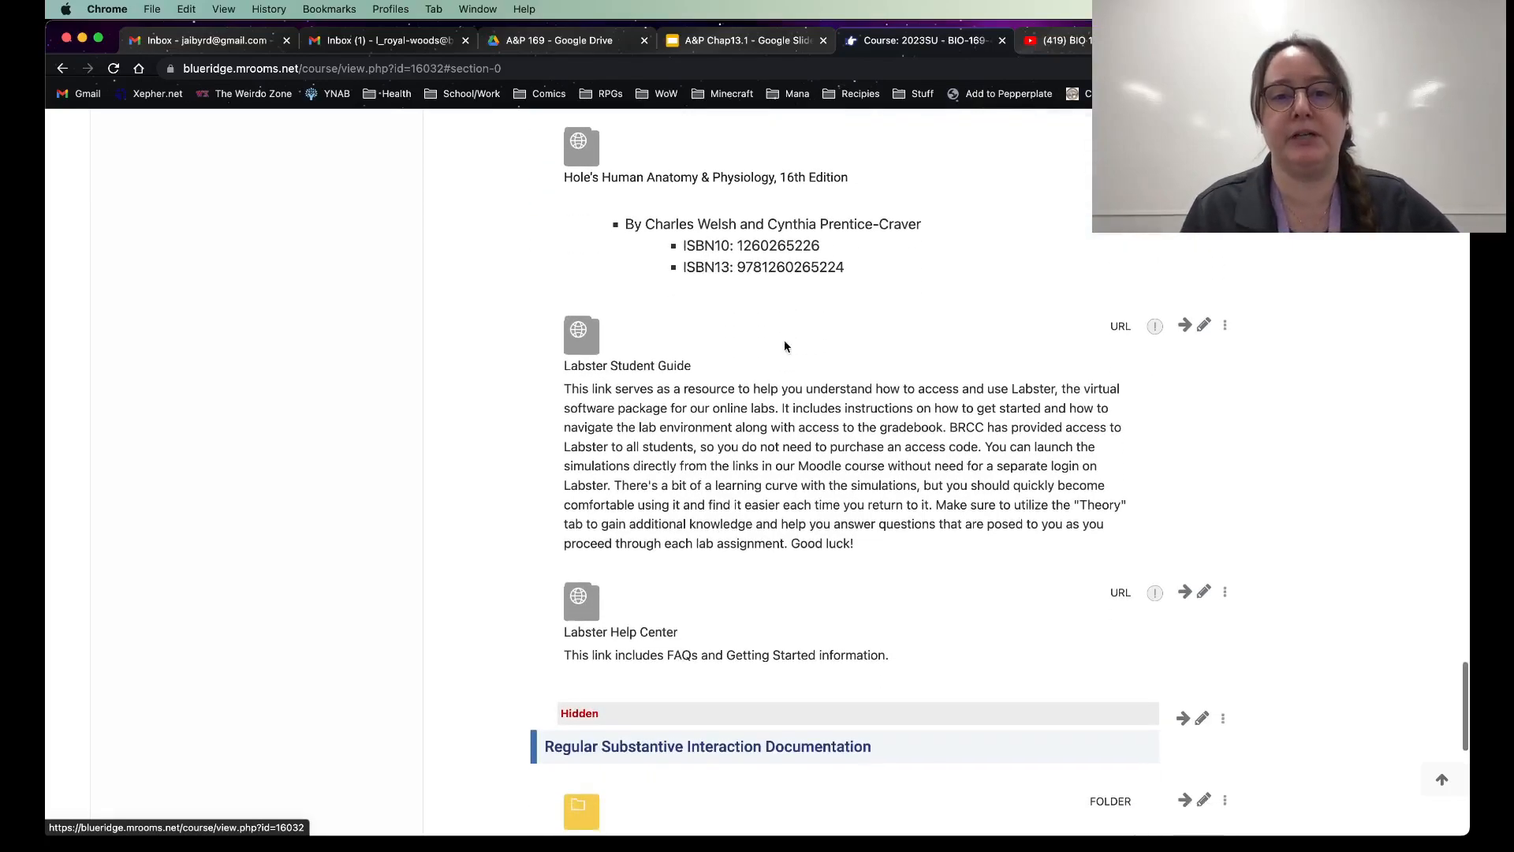
pyautogui.scroll(-3)
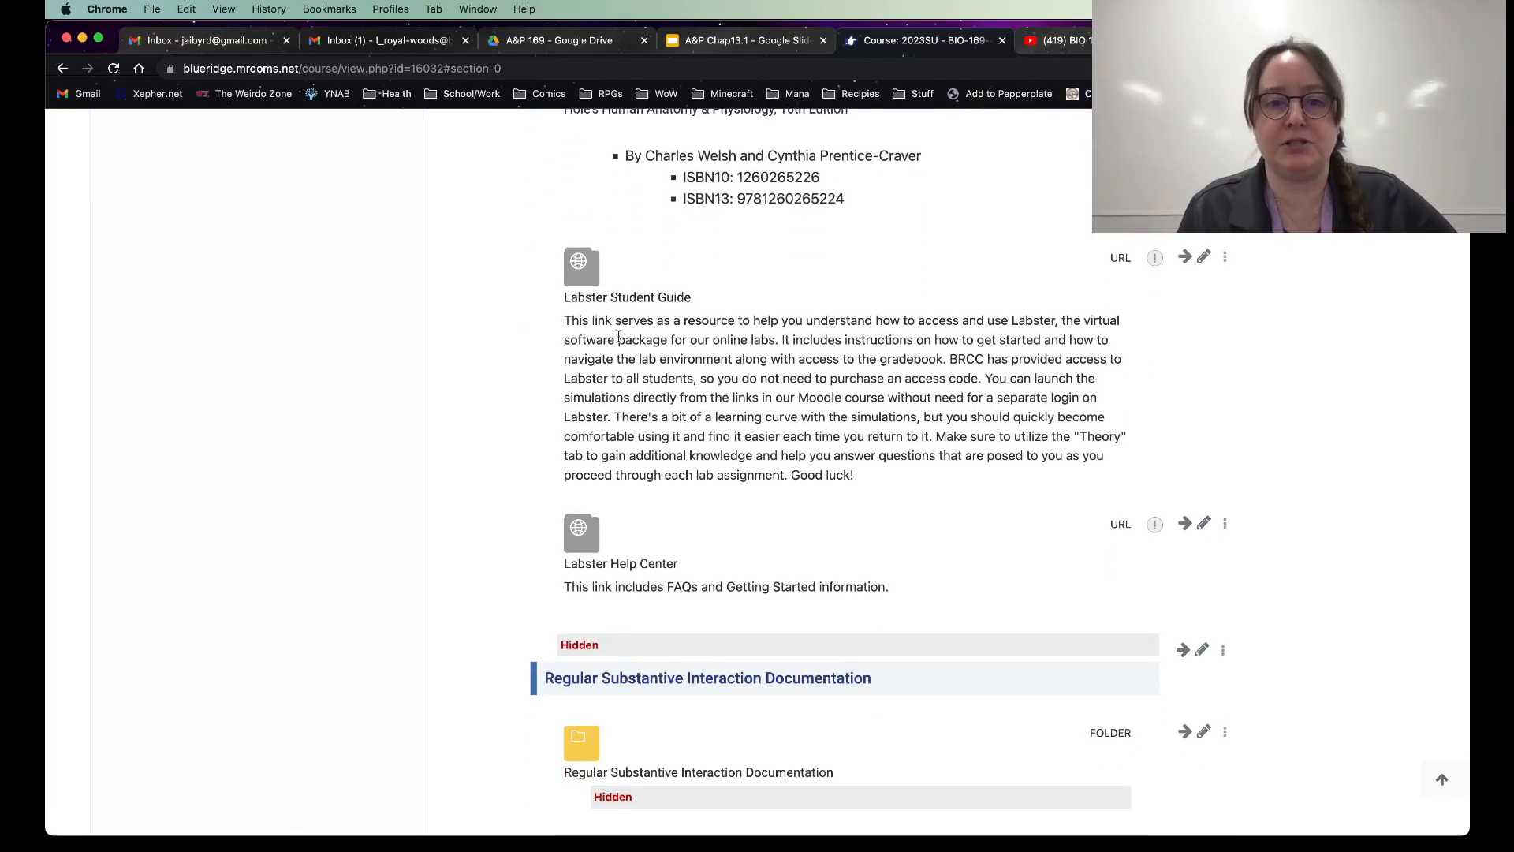
pyautogui.moveTo(645, 297)
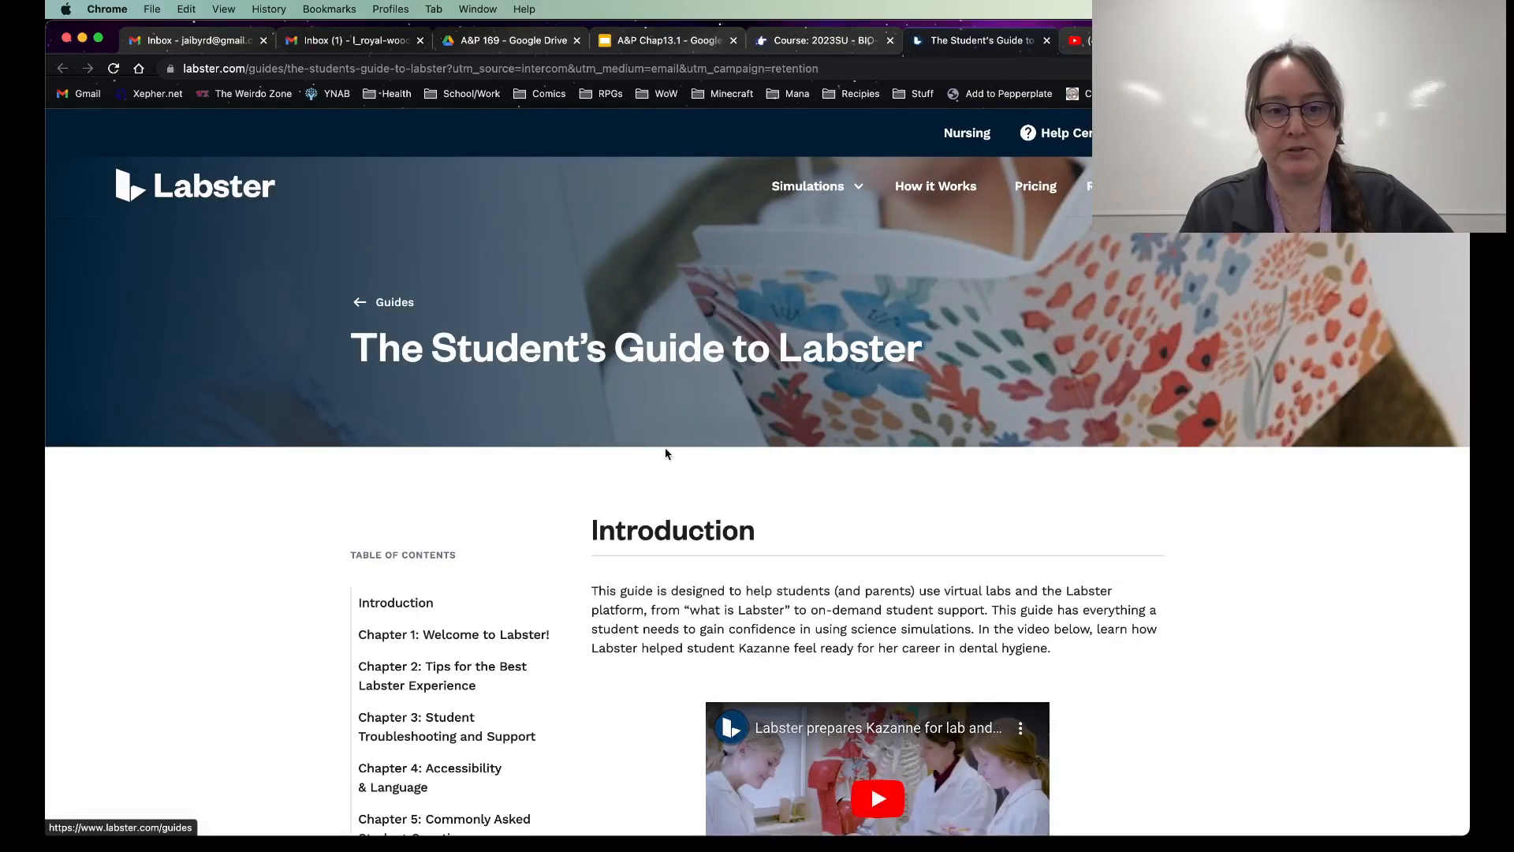
# Step: Scroll through the Student's Guide to Labster chapters, then close the guide's tab
pyautogui.scroll(-3)
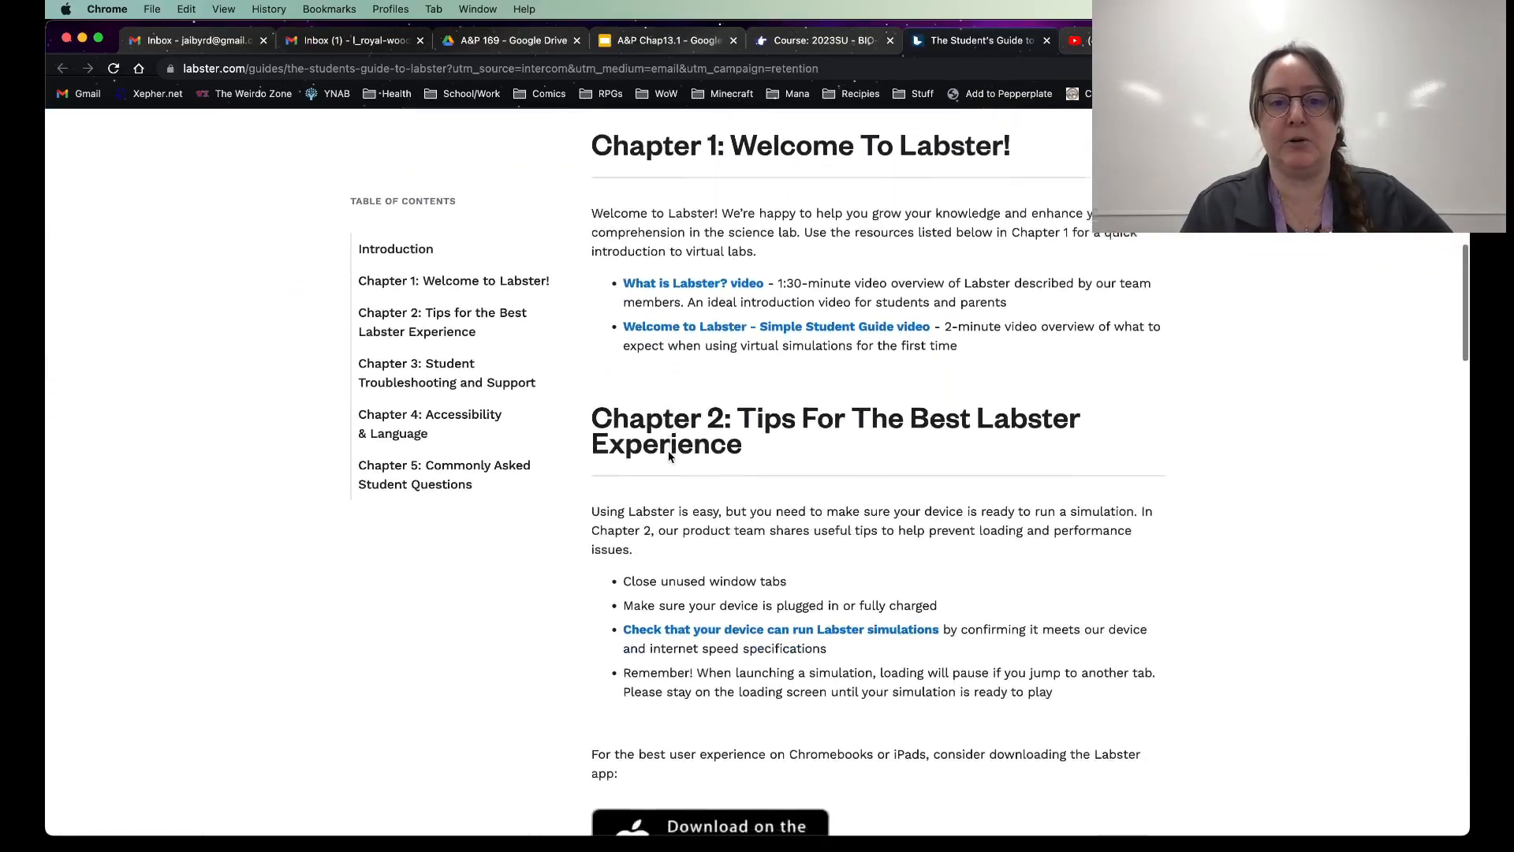
pyautogui.scroll(-3)
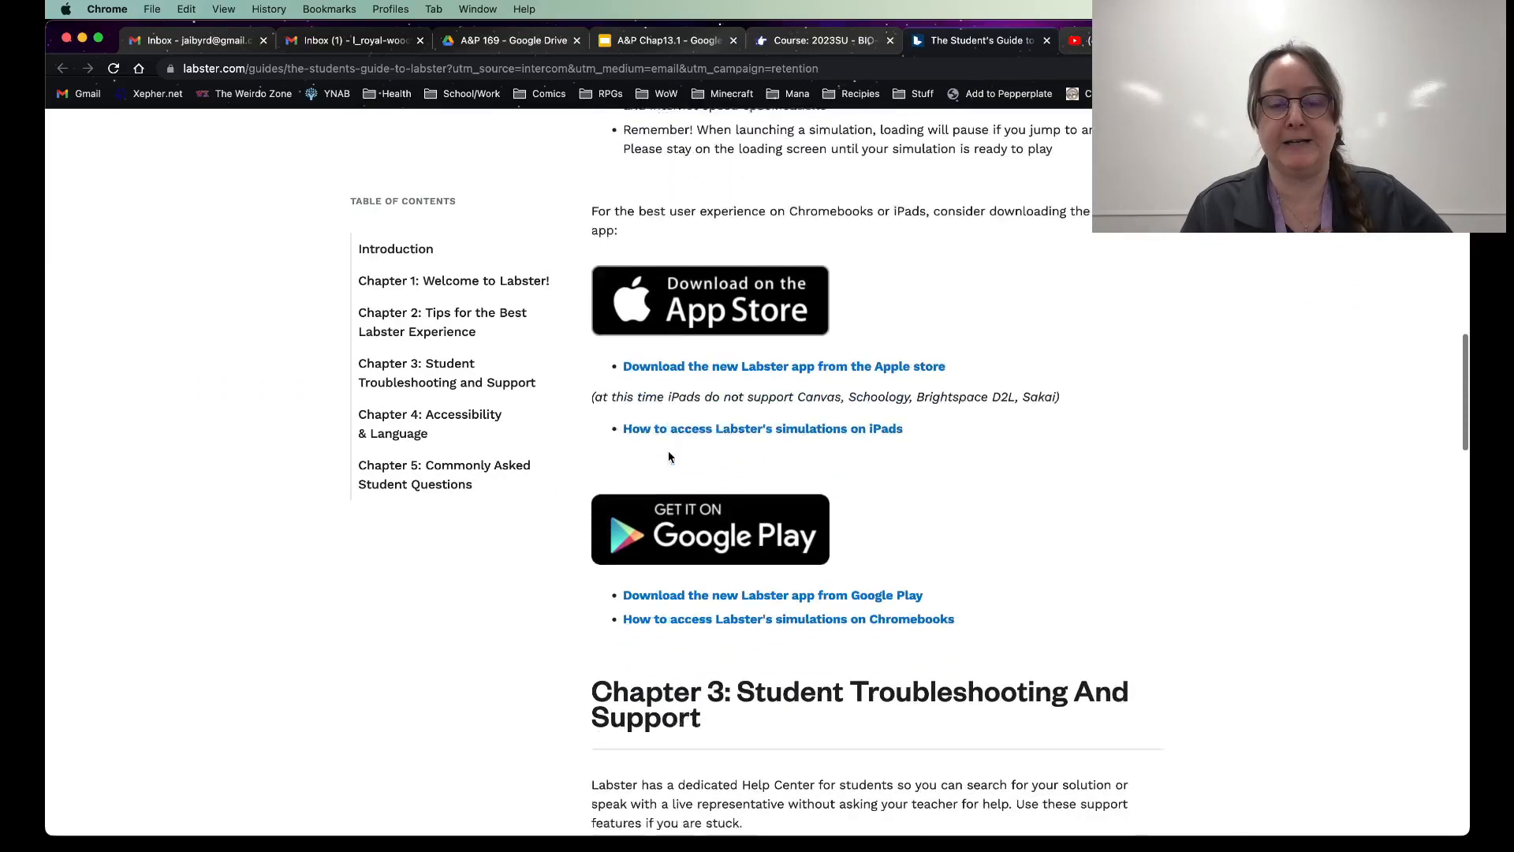
pyautogui.scroll(-3)
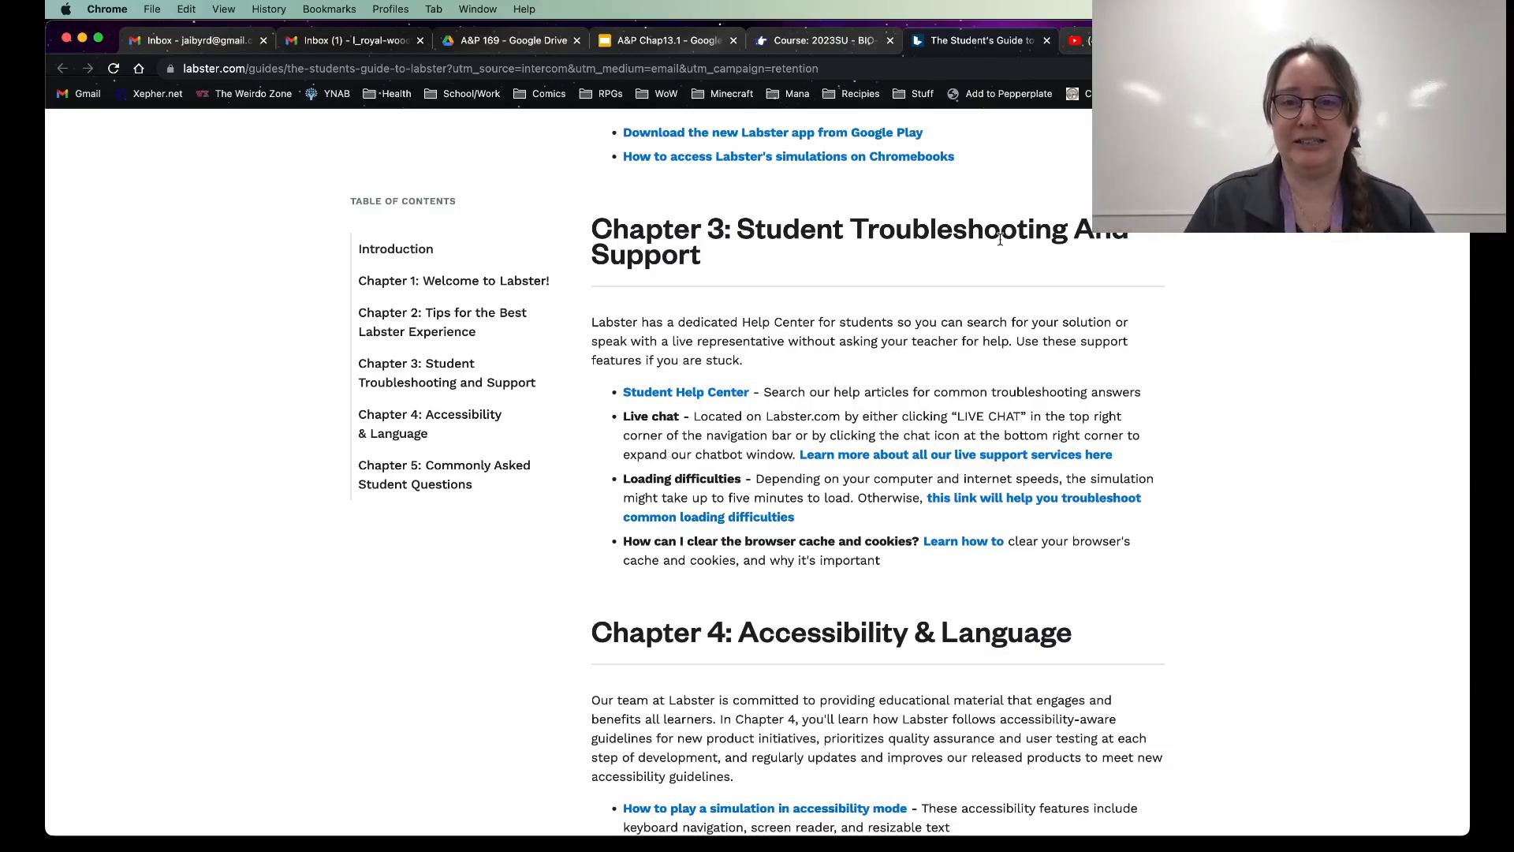
pyautogui.scroll(-3)
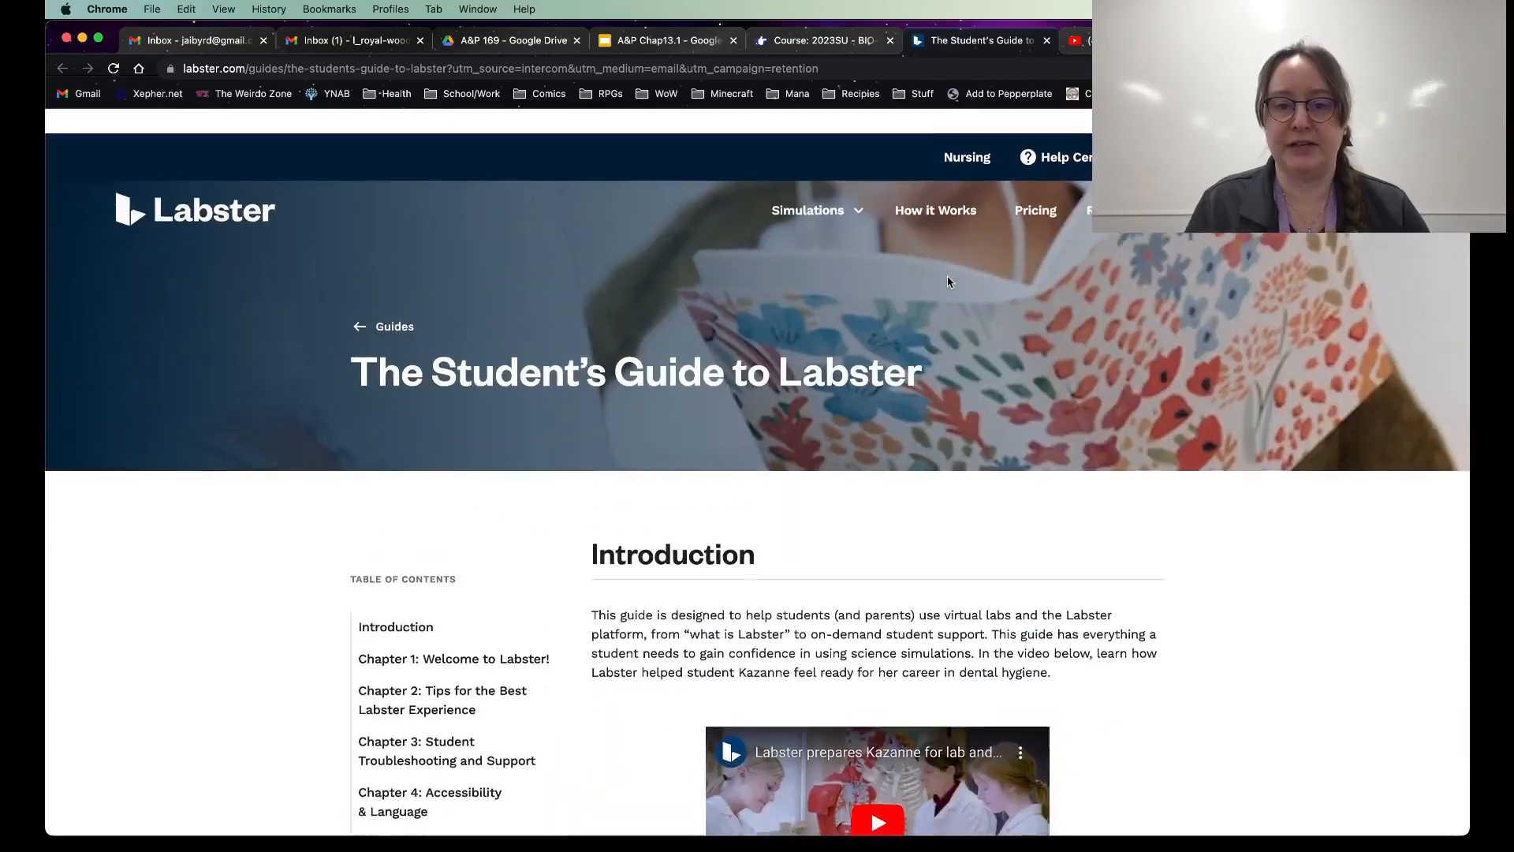
pyautogui.click(822, 39)
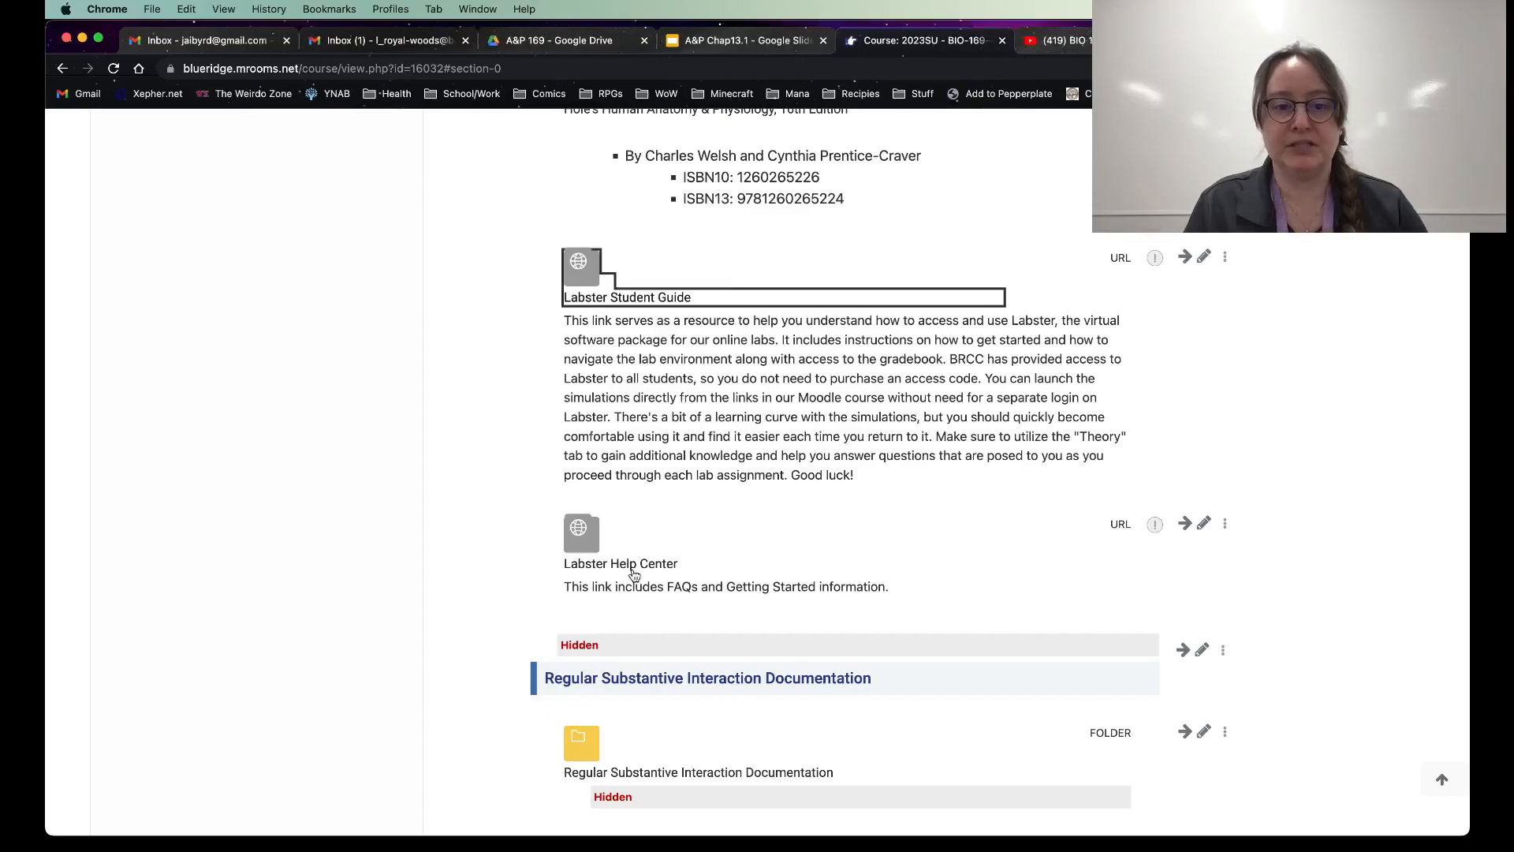
# Step: Open the Labster Help Center and scroll through the Access to Labster articles
pyautogui.click(620, 563)
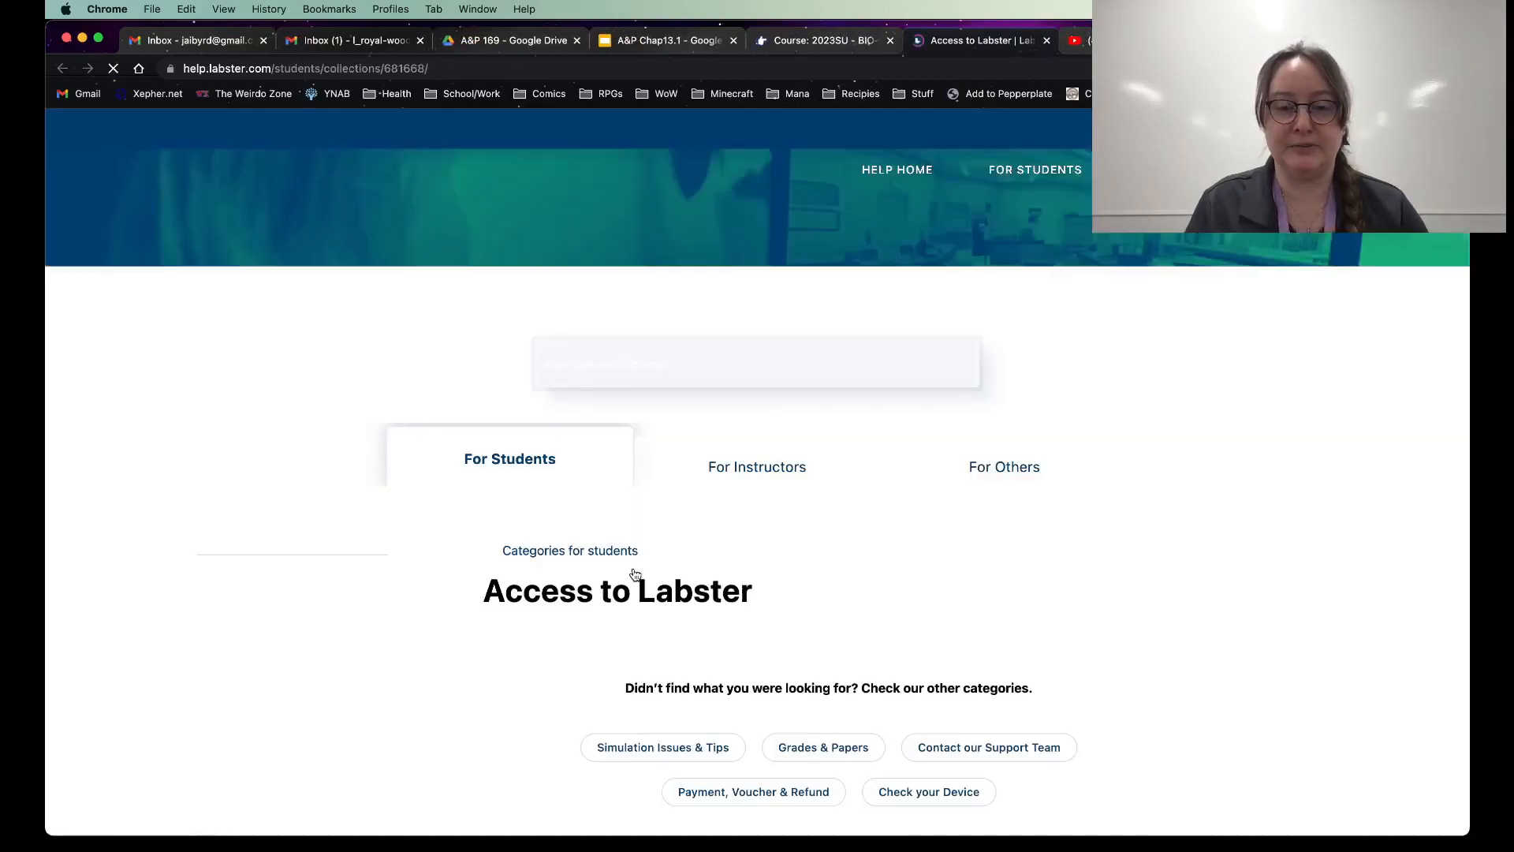
pyautogui.scroll(-3)
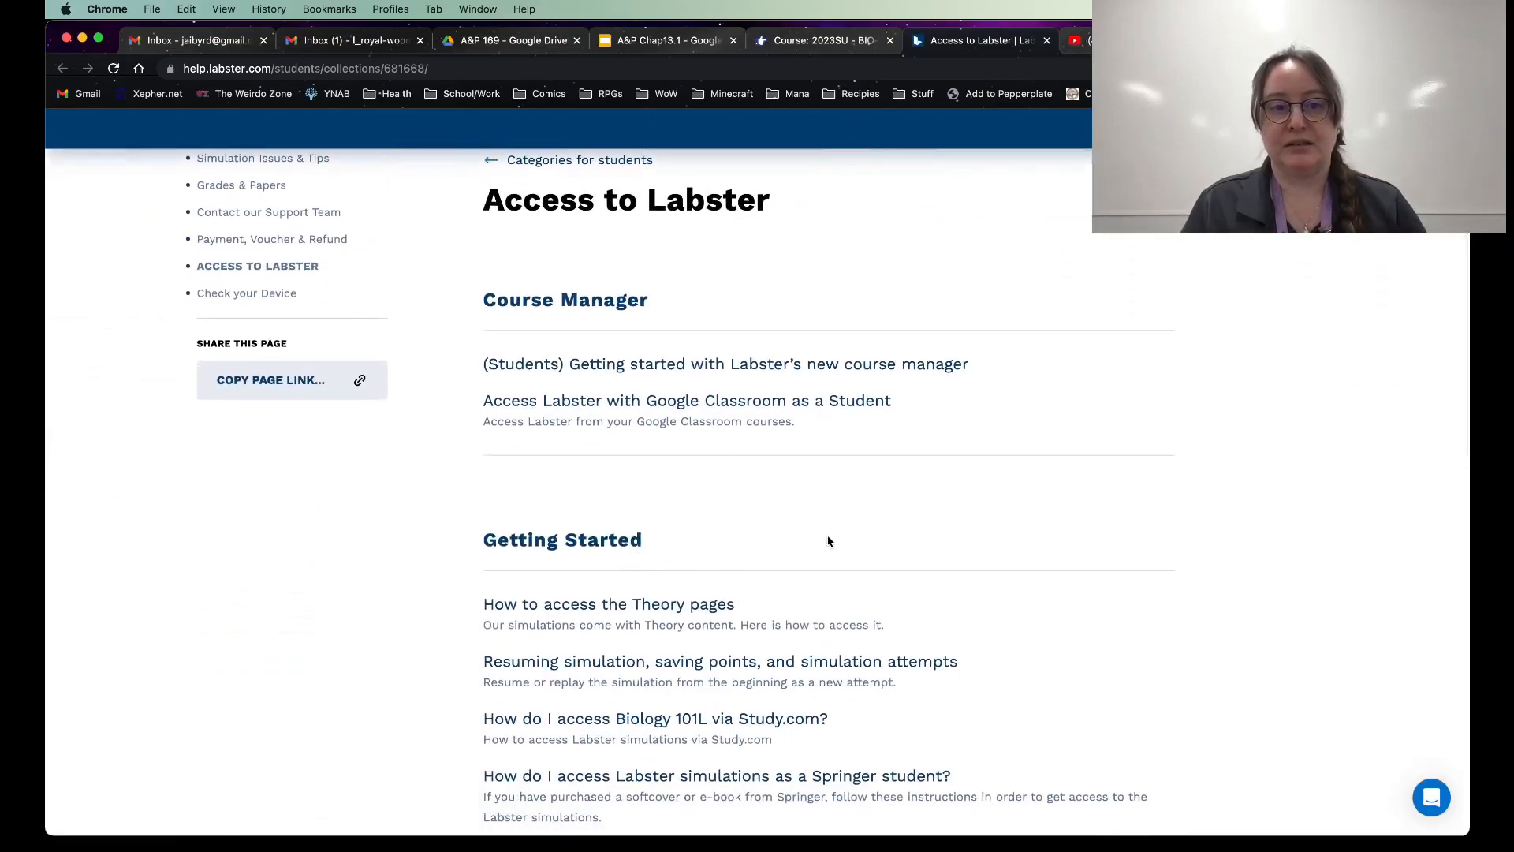
pyautogui.scroll(-3)
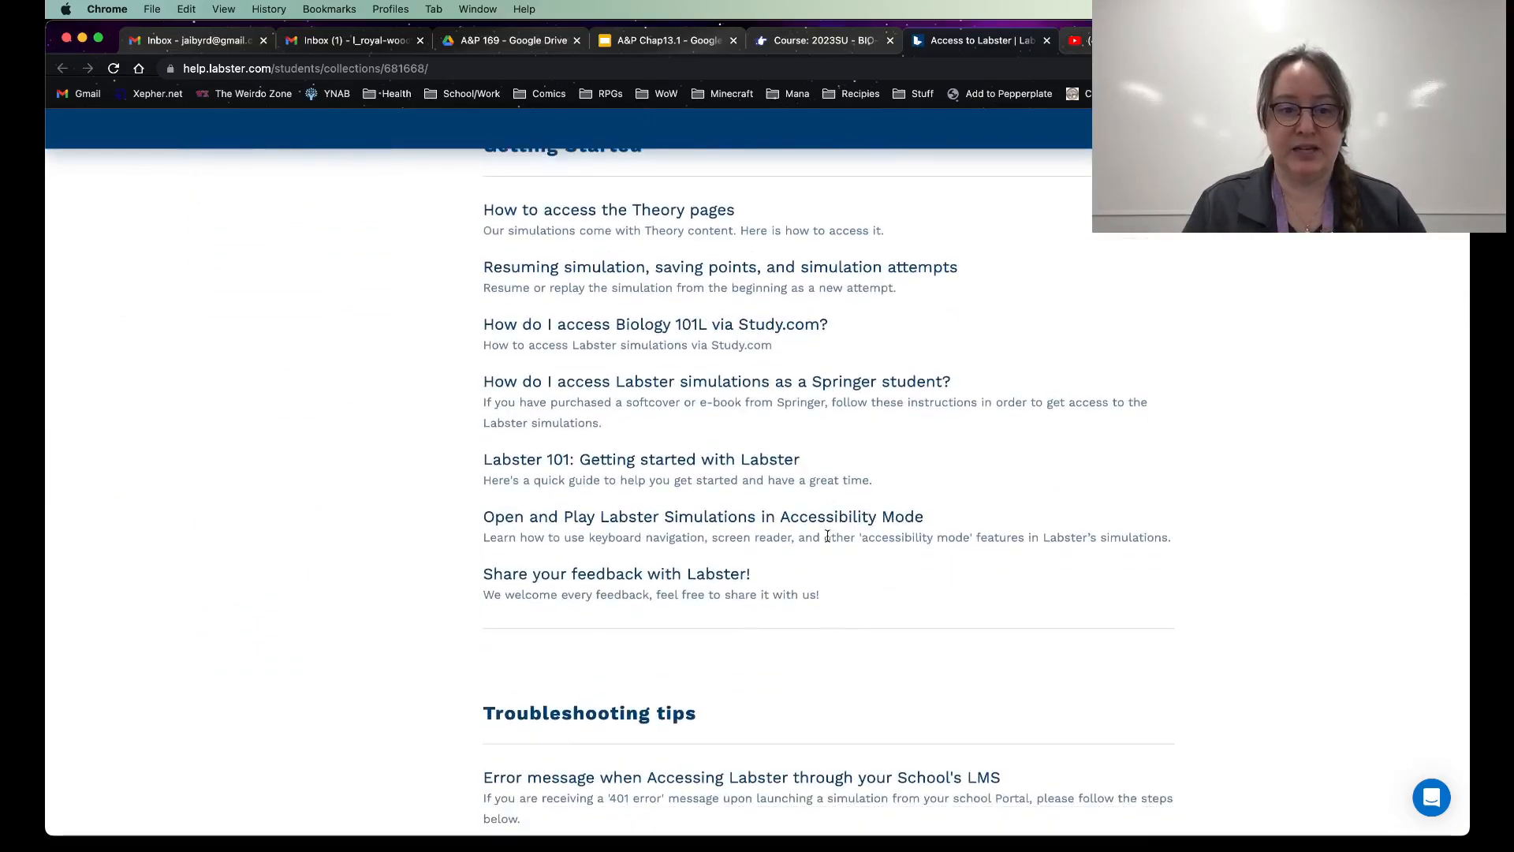
pyautogui.scroll(-3)
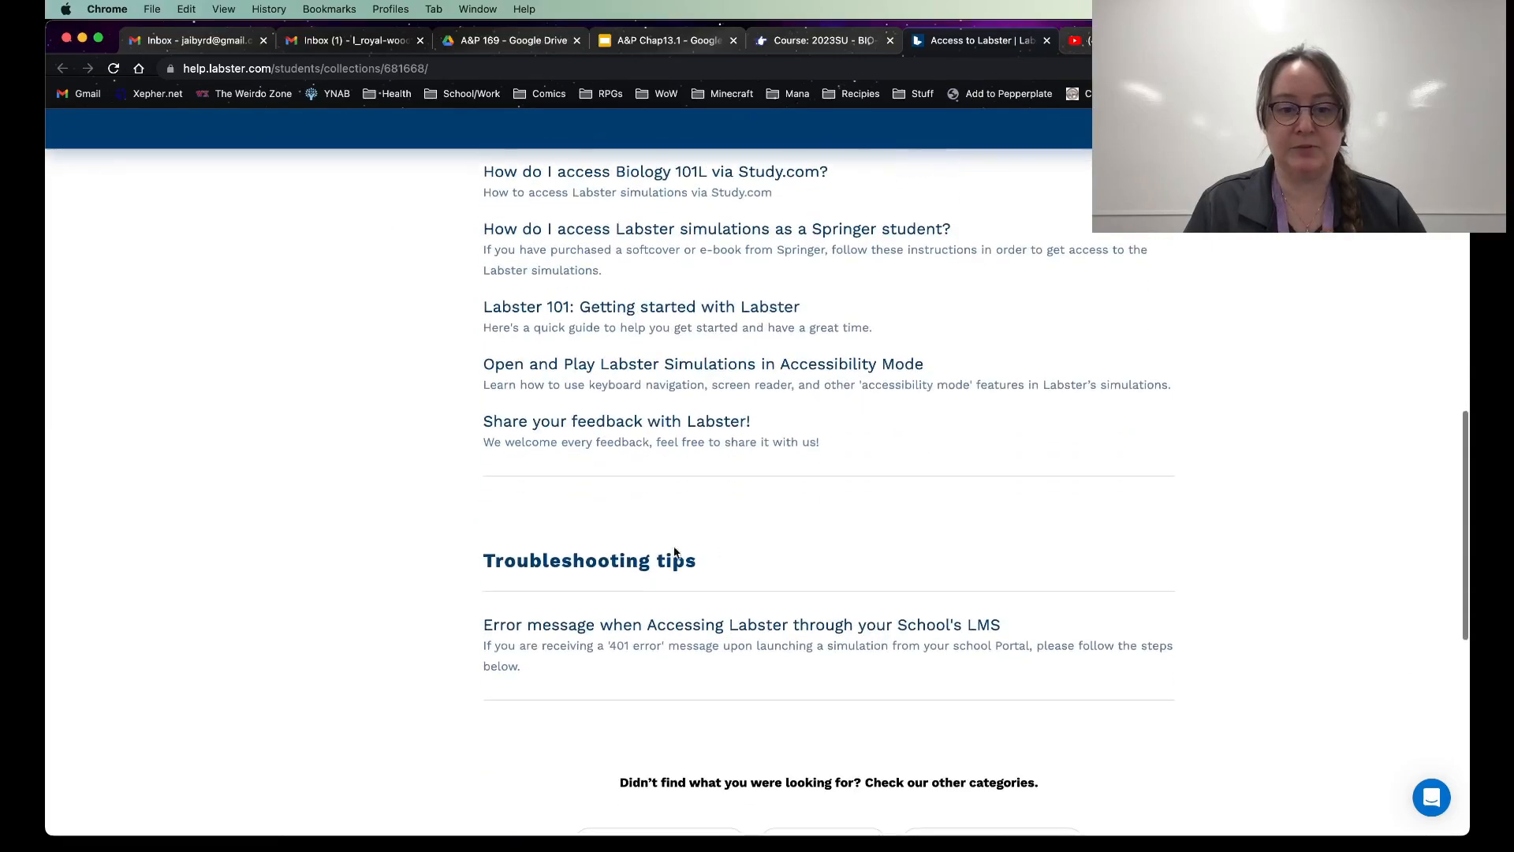
pyautogui.moveTo(554, 529)
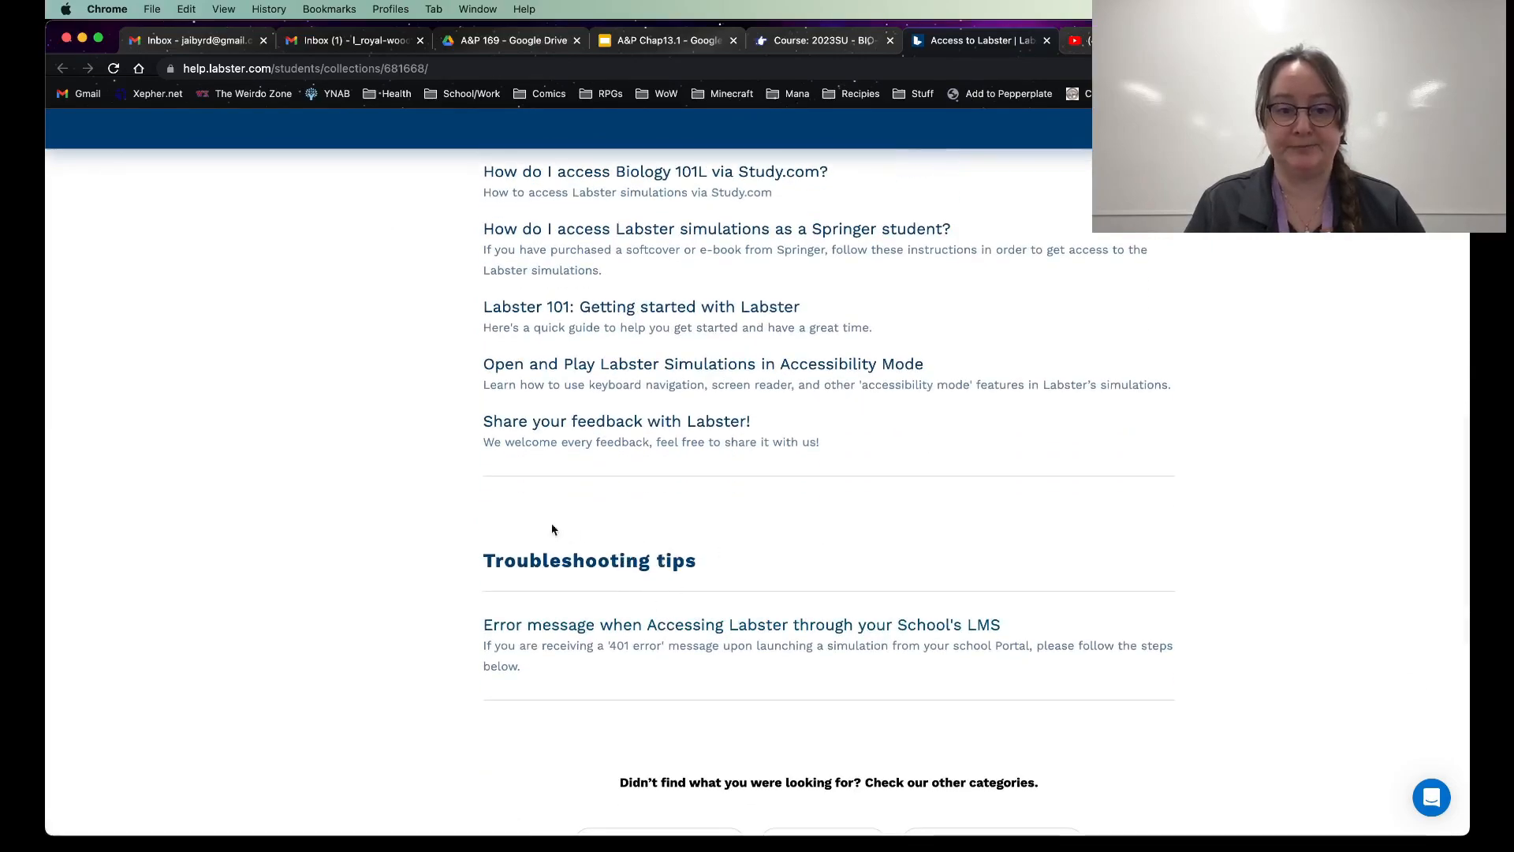
pyautogui.scroll(-3)
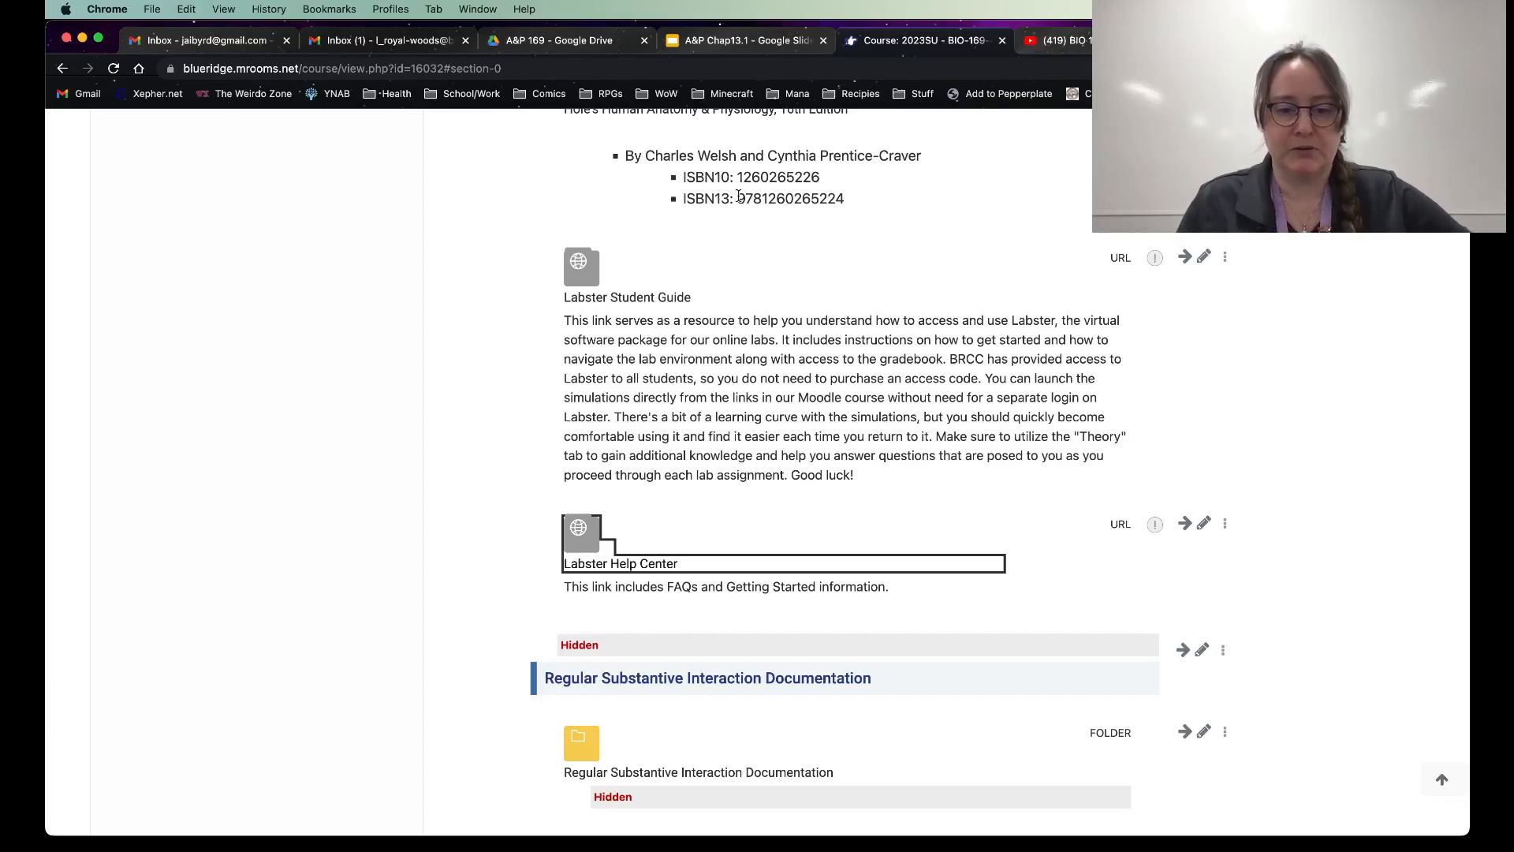
pyautogui.scroll(-3)
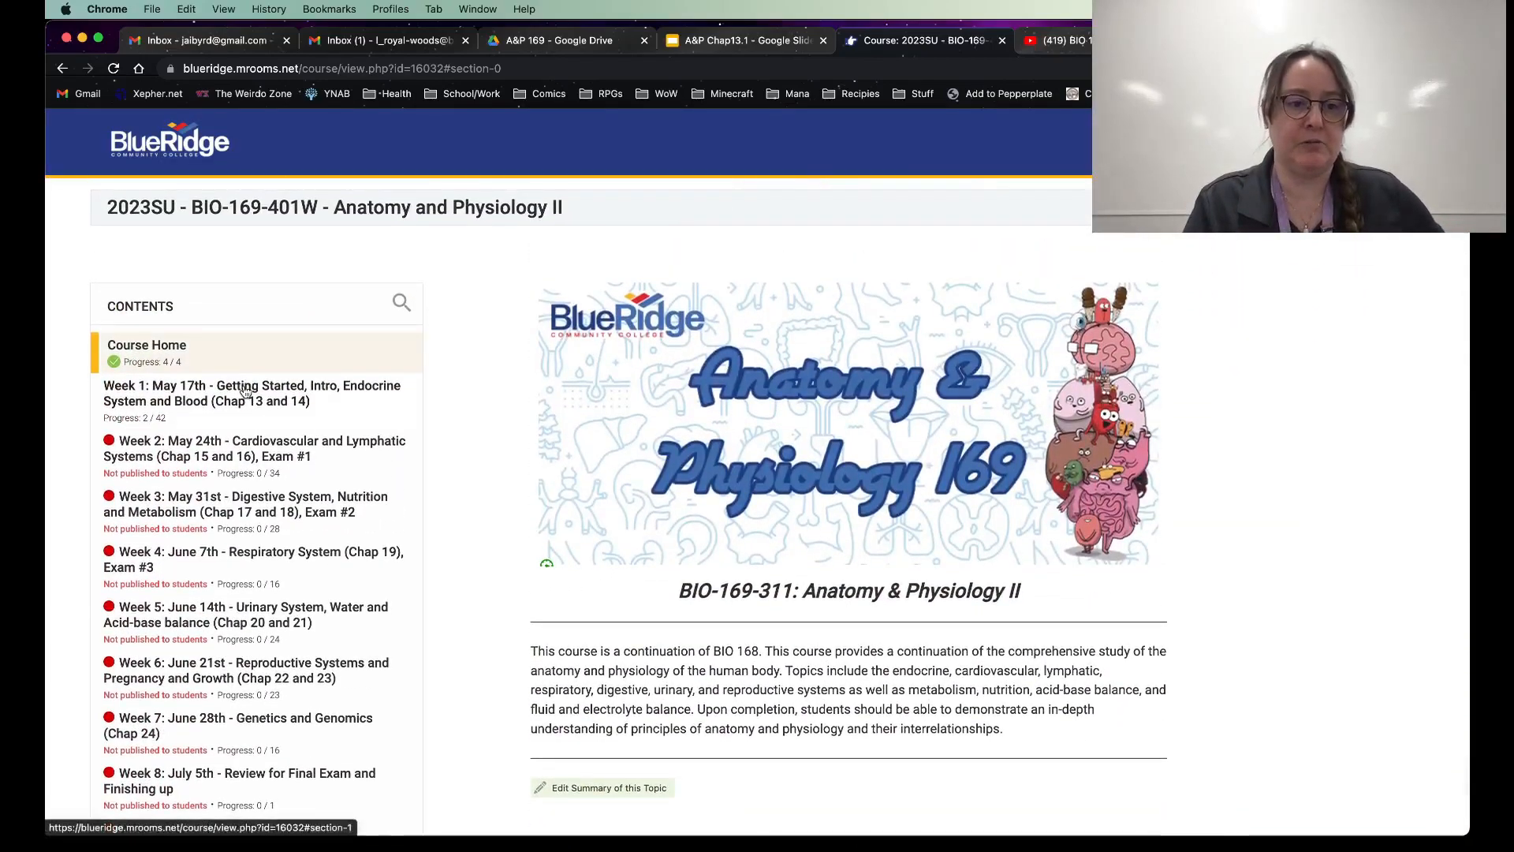
pyautogui.click(253, 393)
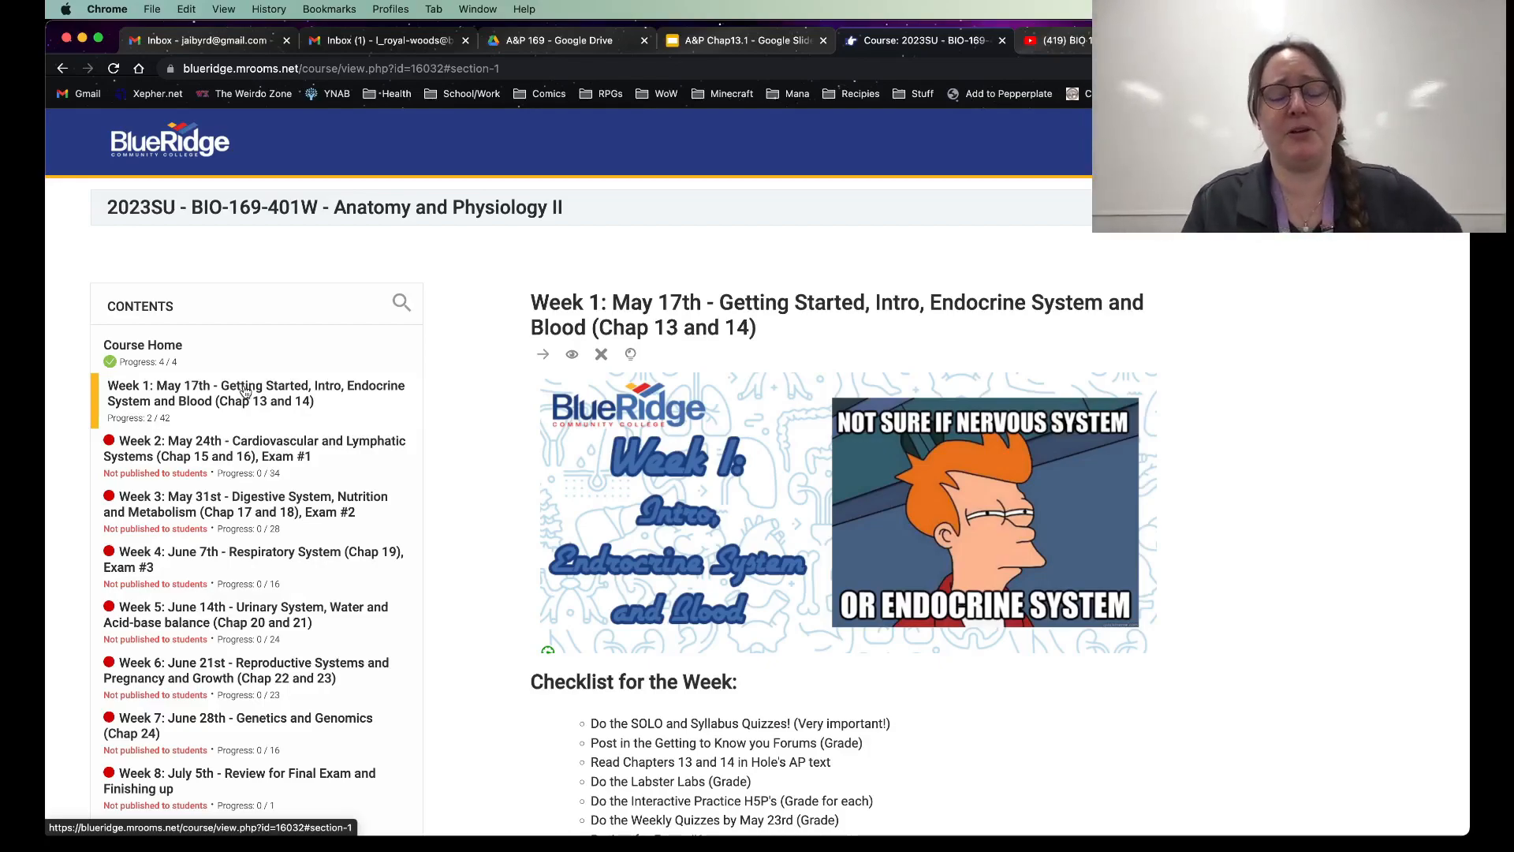
pyautogui.scroll(-3)
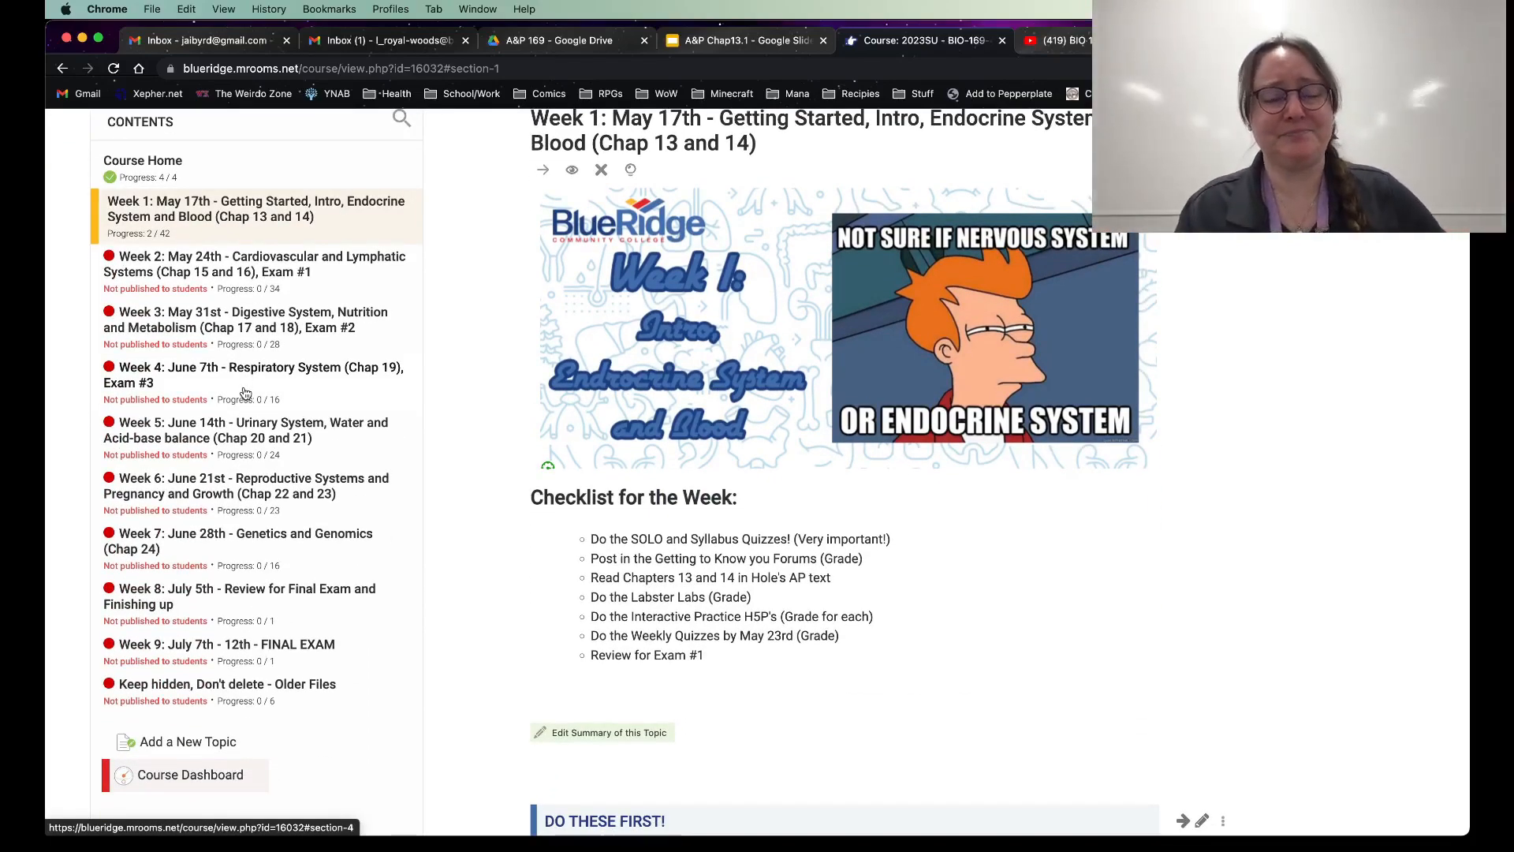
pyautogui.scroll(-3)
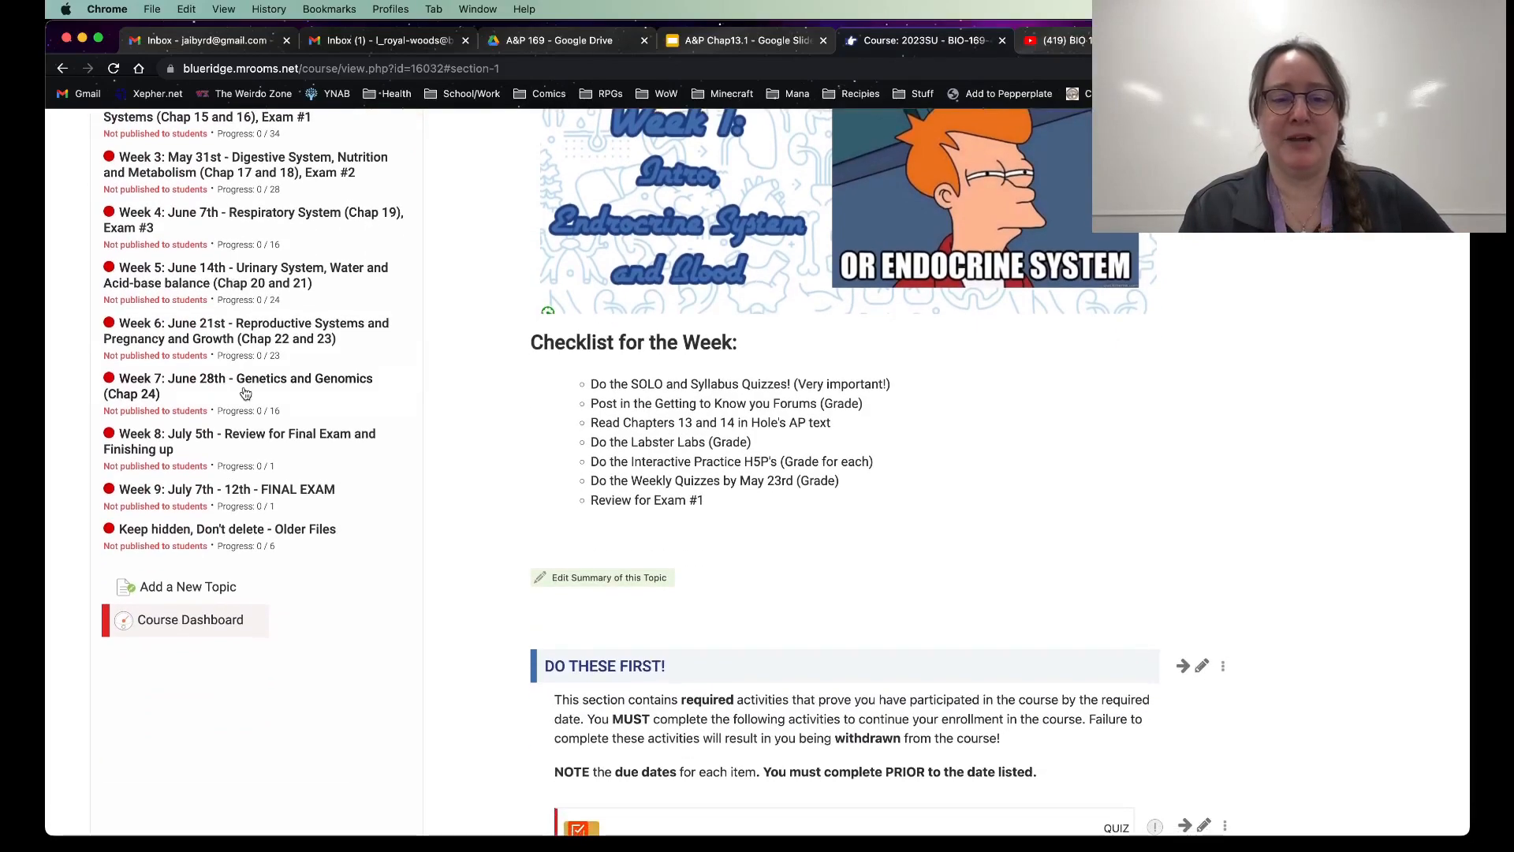
pyautogui.scroll(-3)
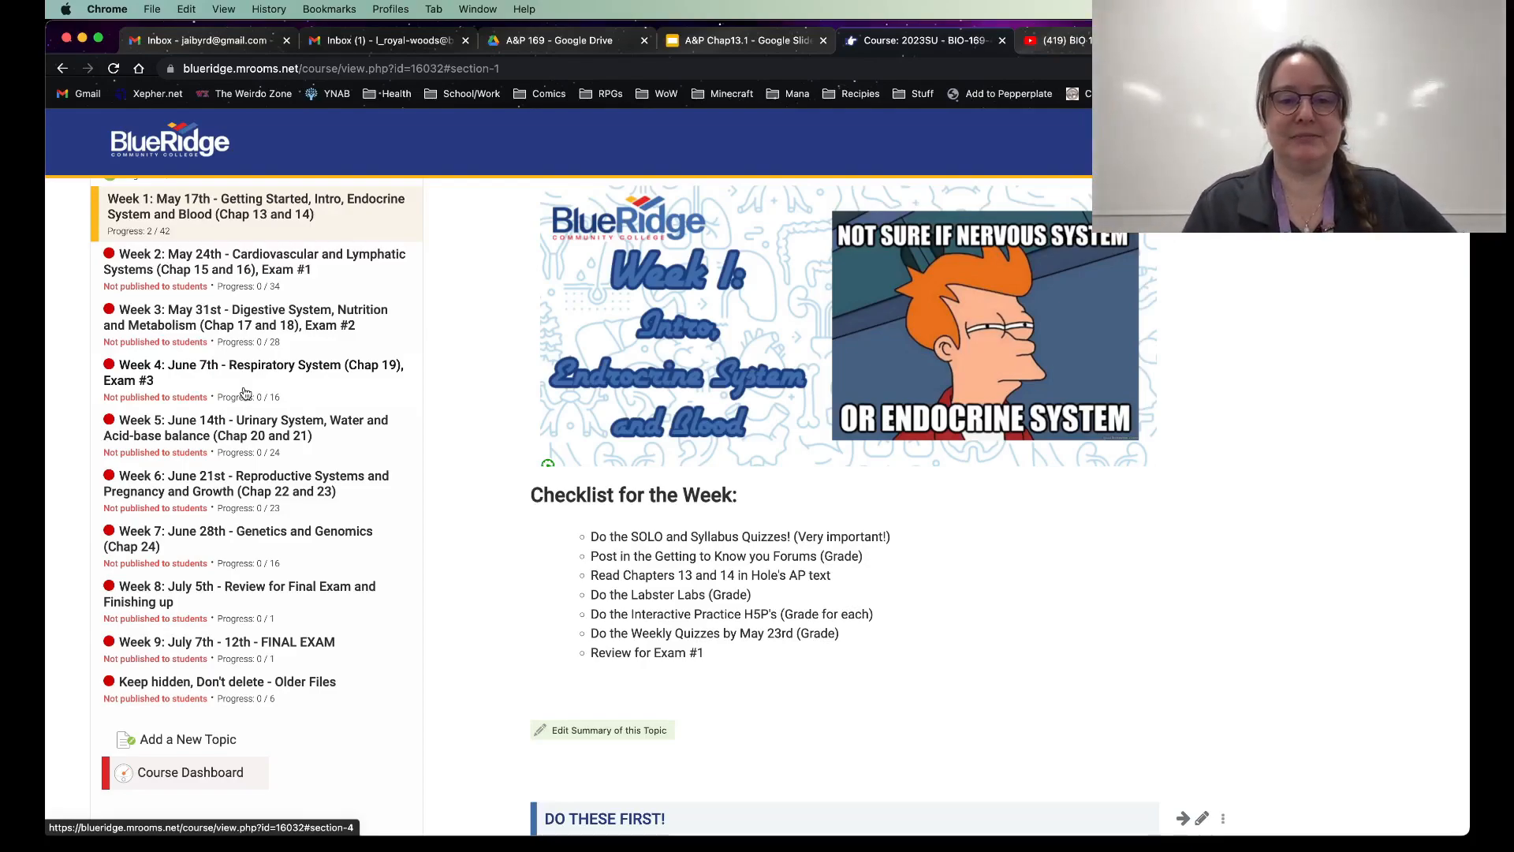
pyautogui.scroll(-3)
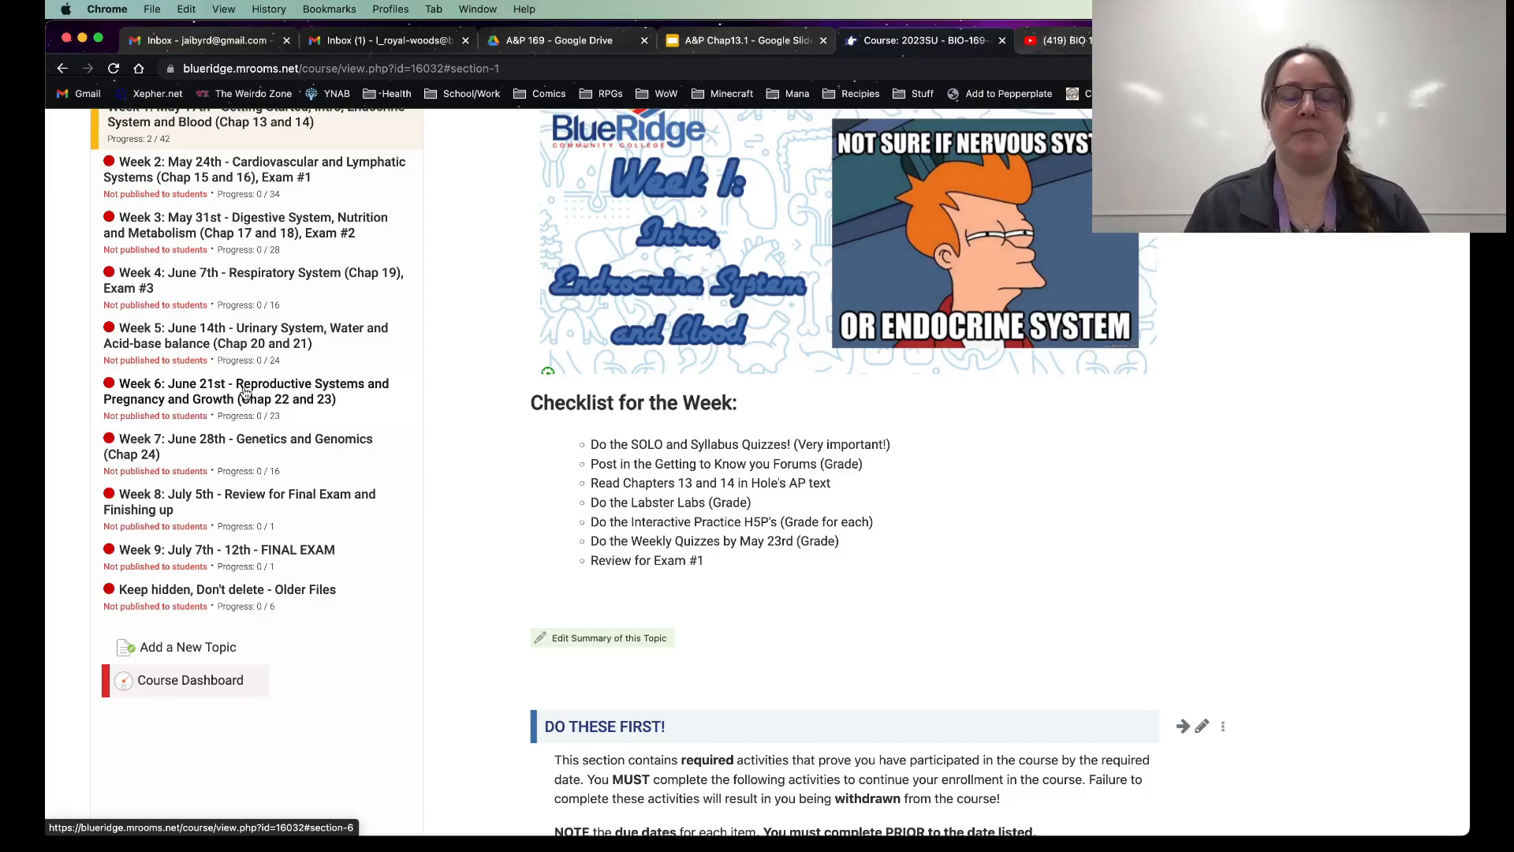
pyautogui.moveTo(923, 454)
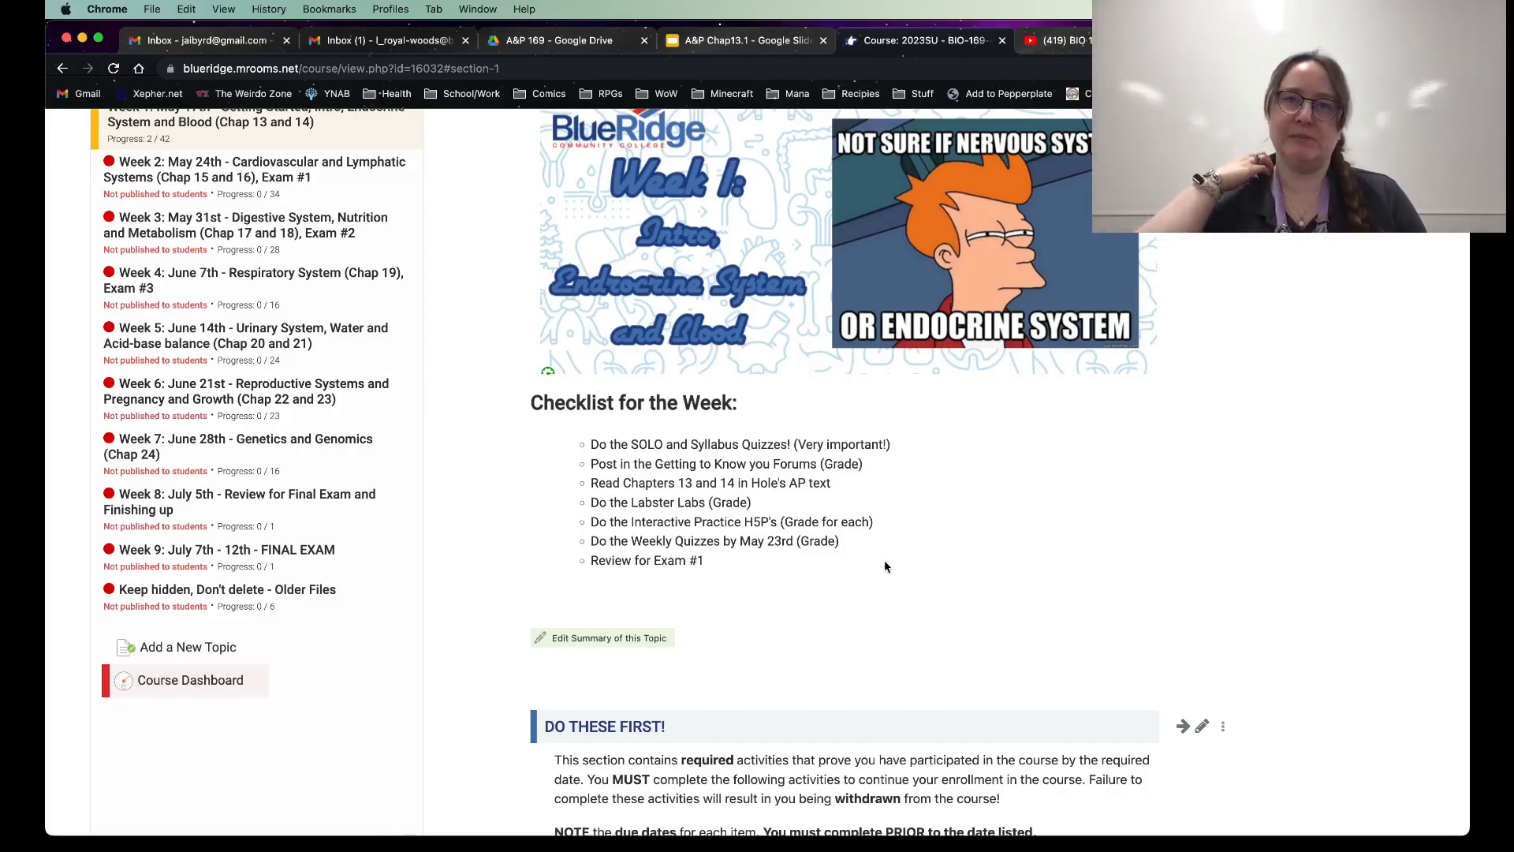
pyautogui.scroll(-3)
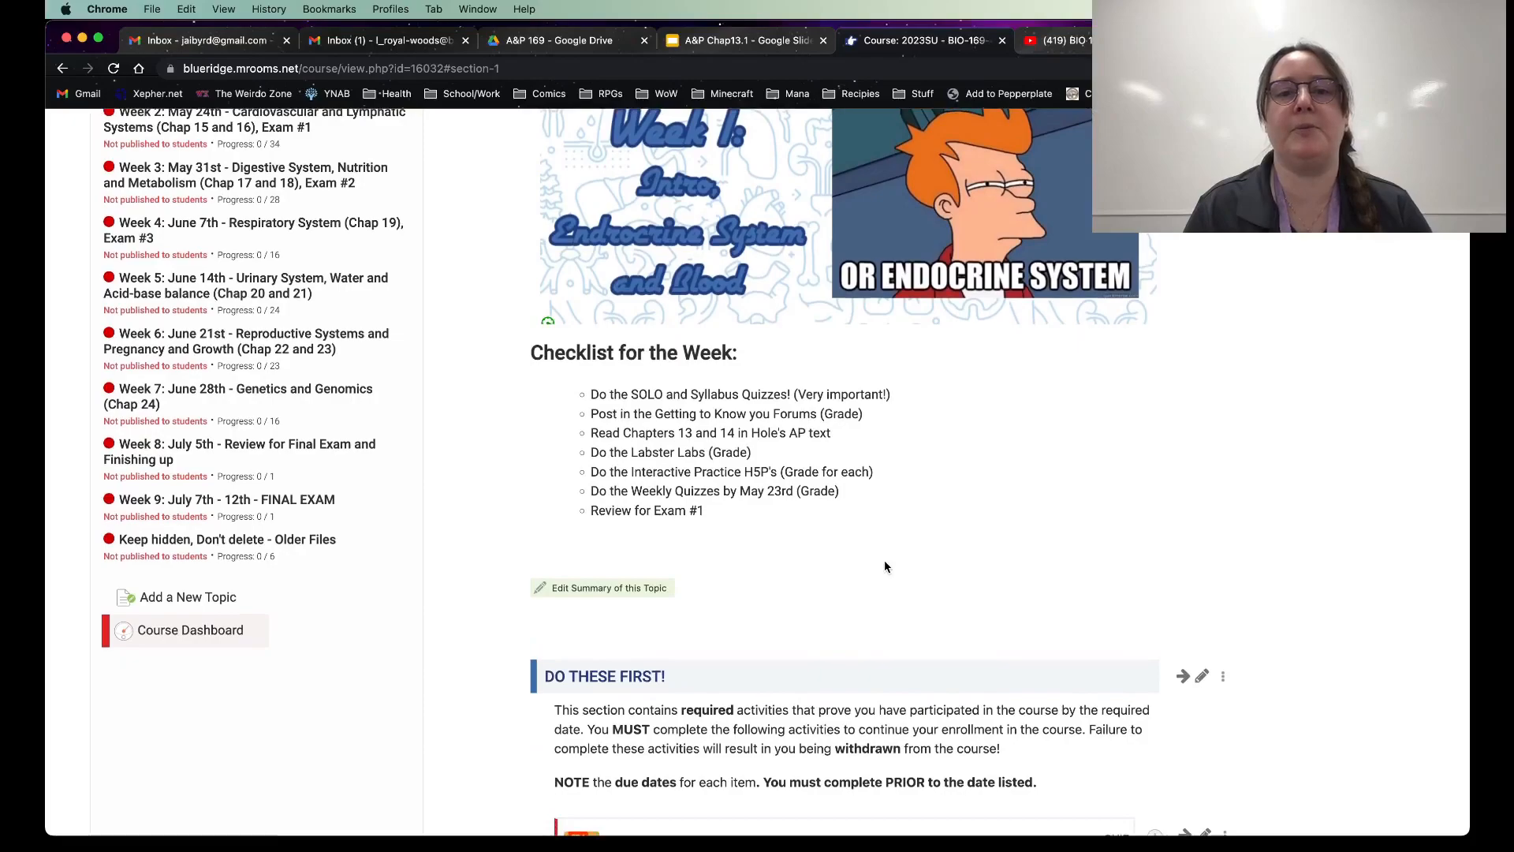
pyautogui.moveTo(908, 500)
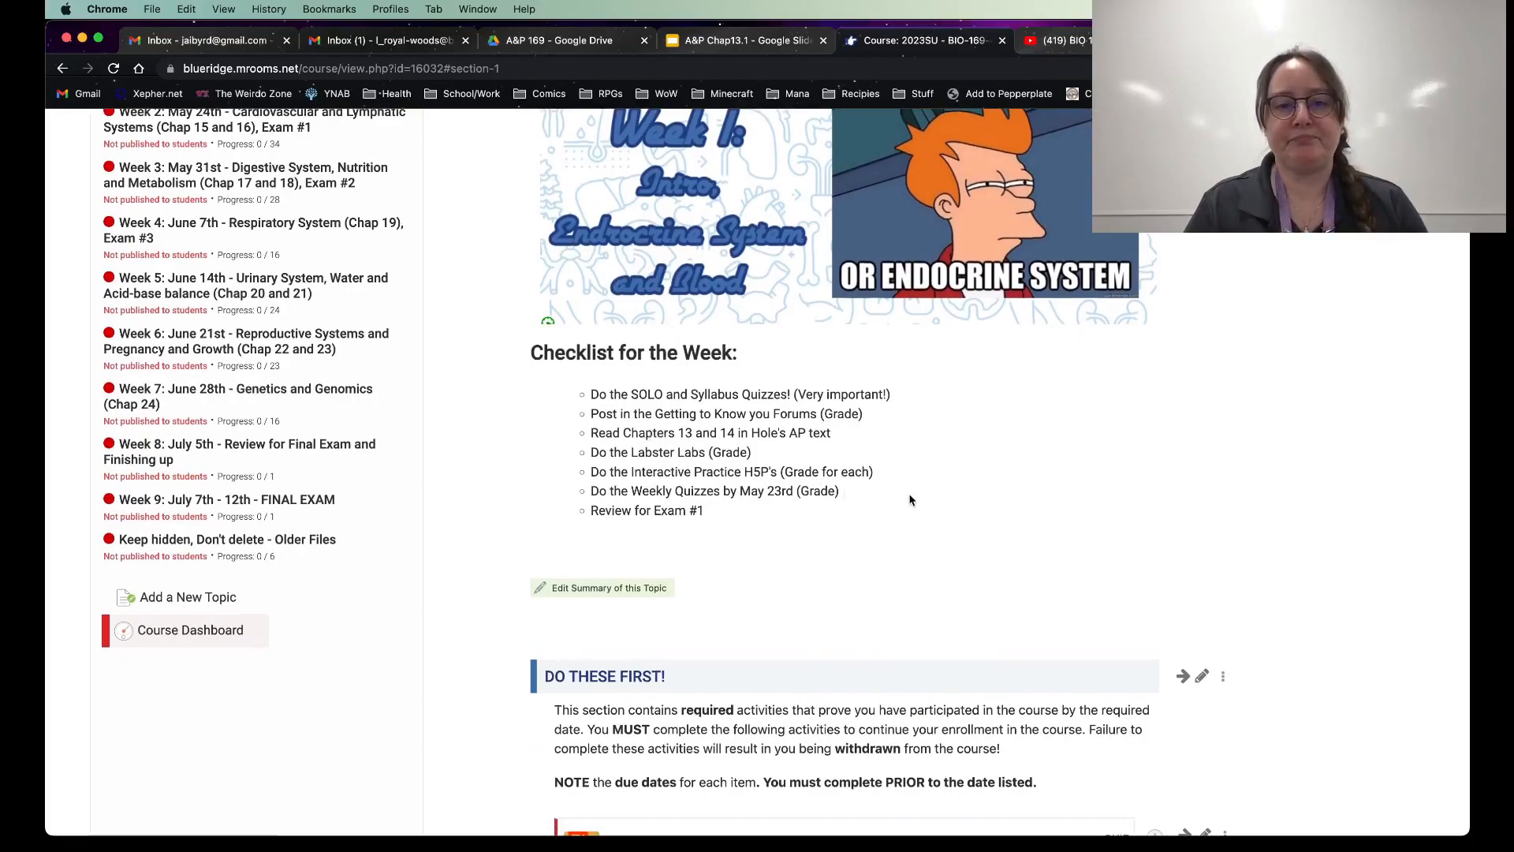
pyautogui.moveTo(770, 436)
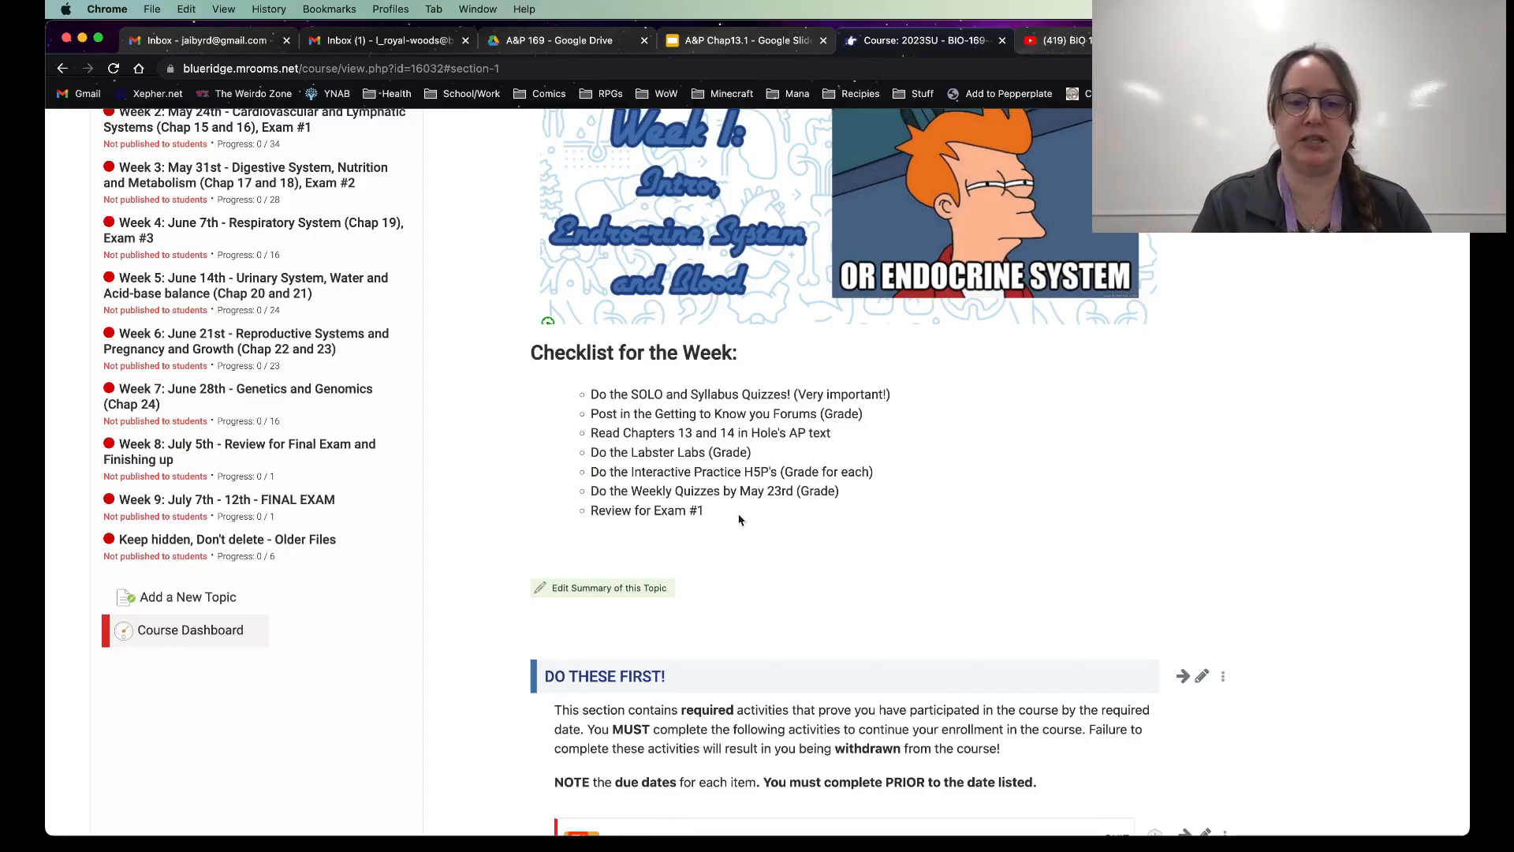
pyautogui.moveTo(835, 616)
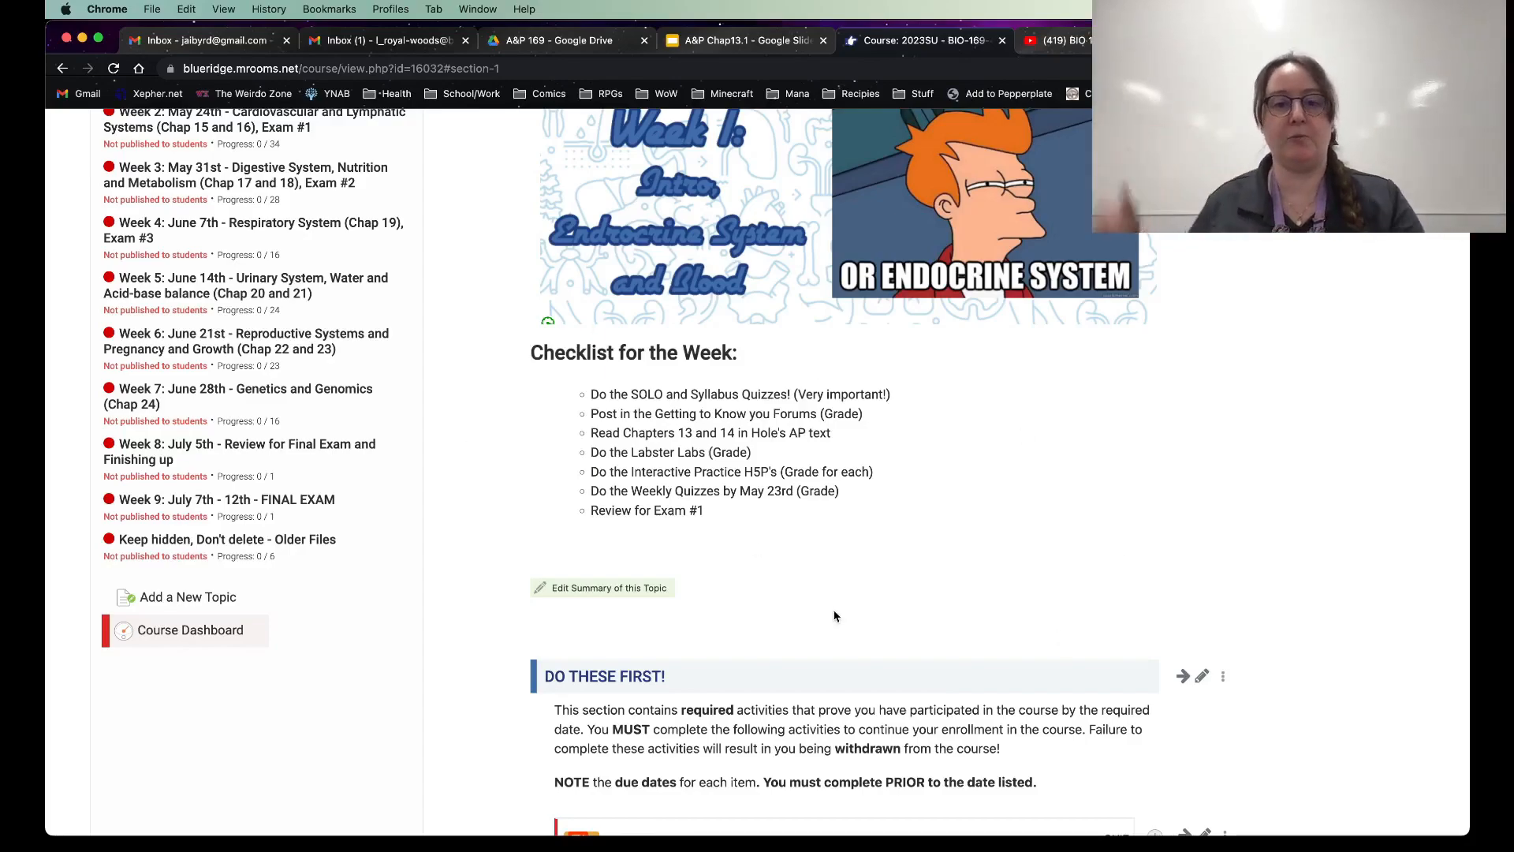
pyautogui.scroll(-3)
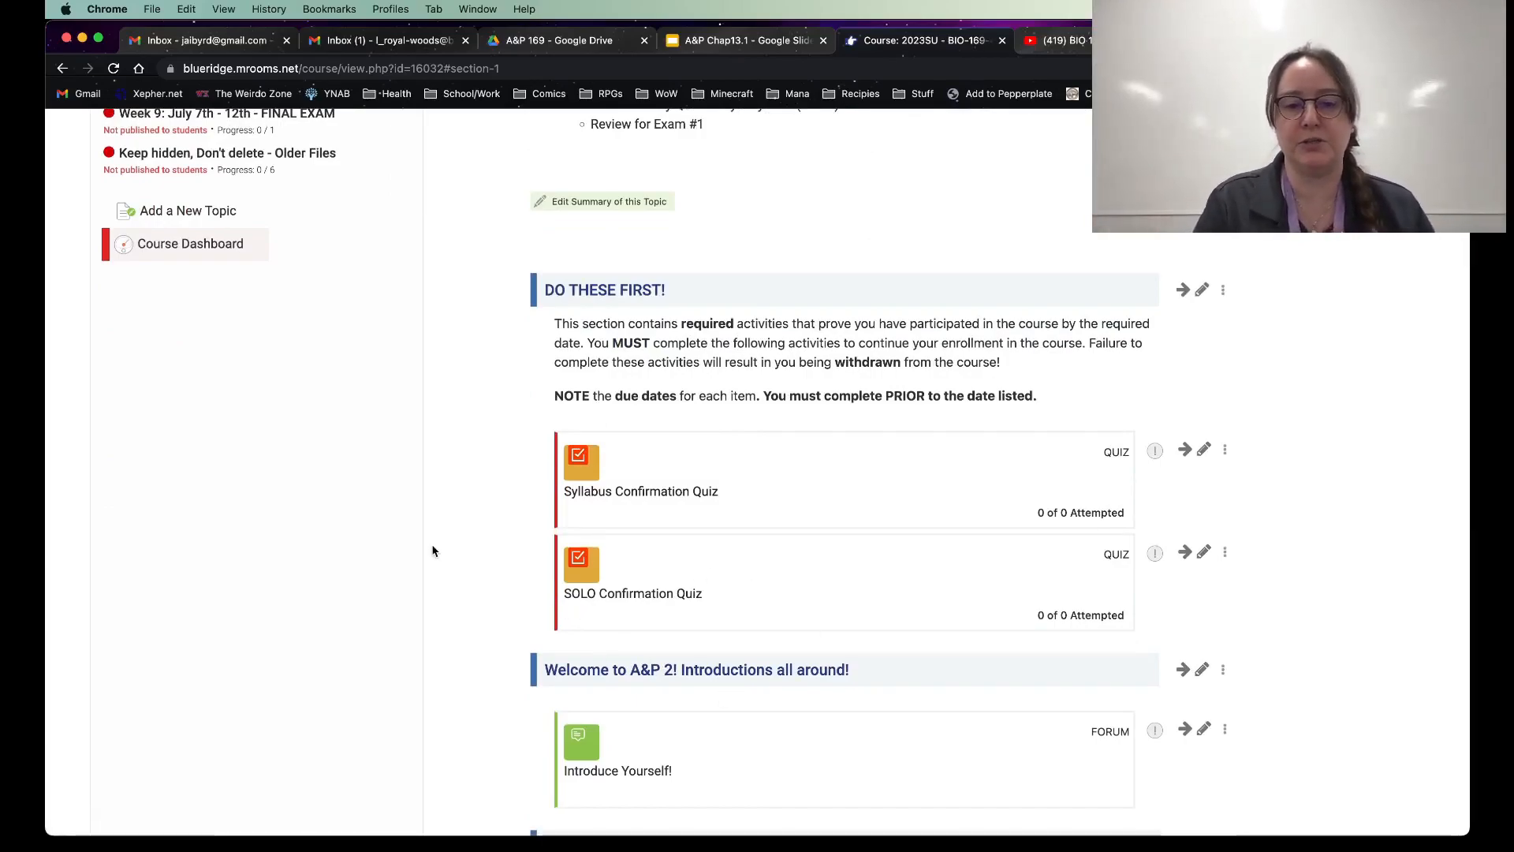
pyautogui.moveTo(773, 528)
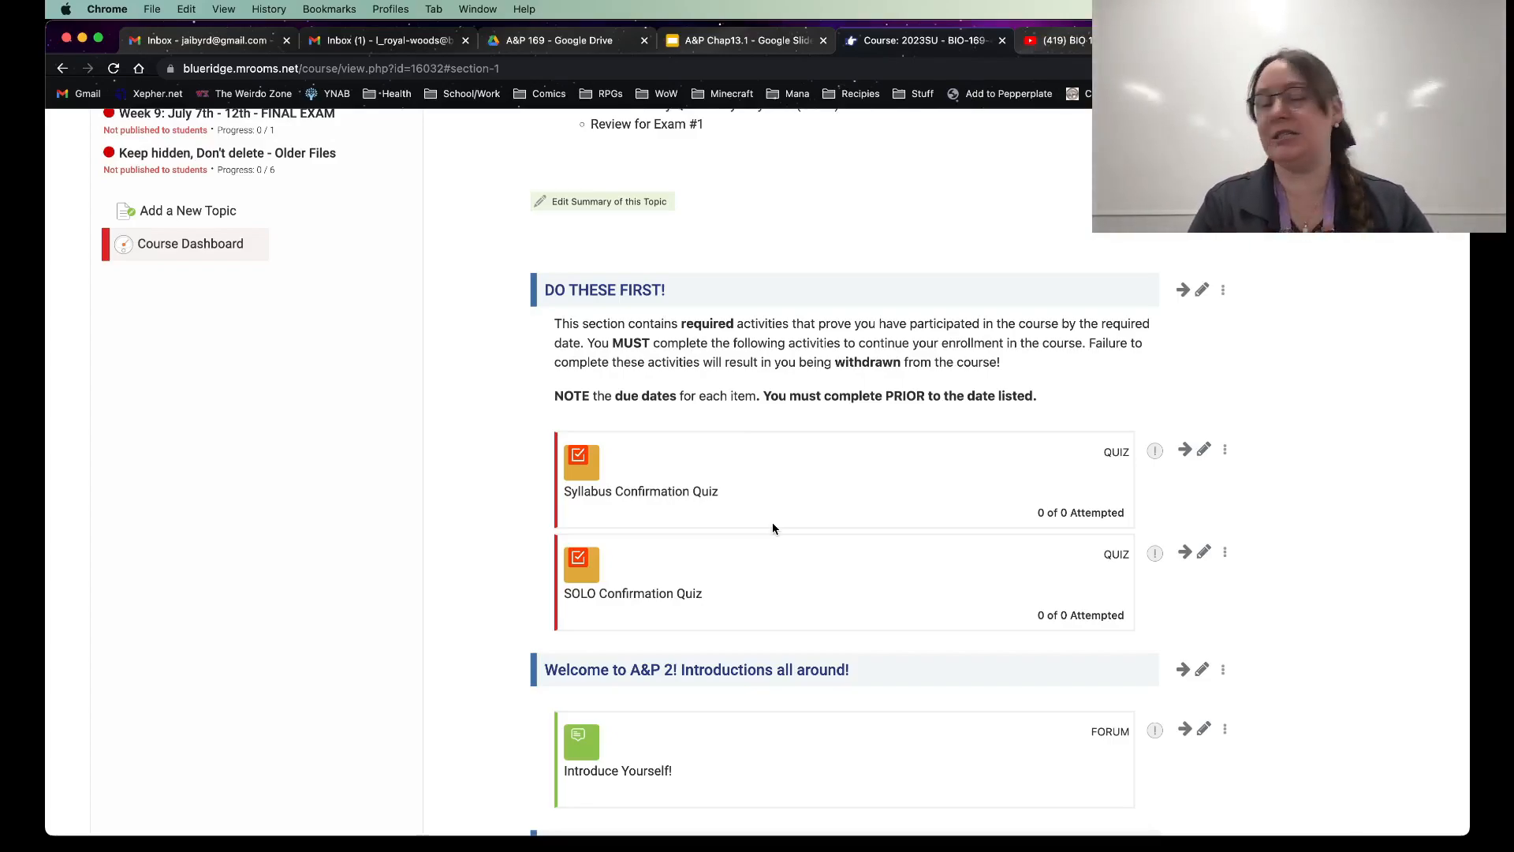
pyautogui.scroll(-3)
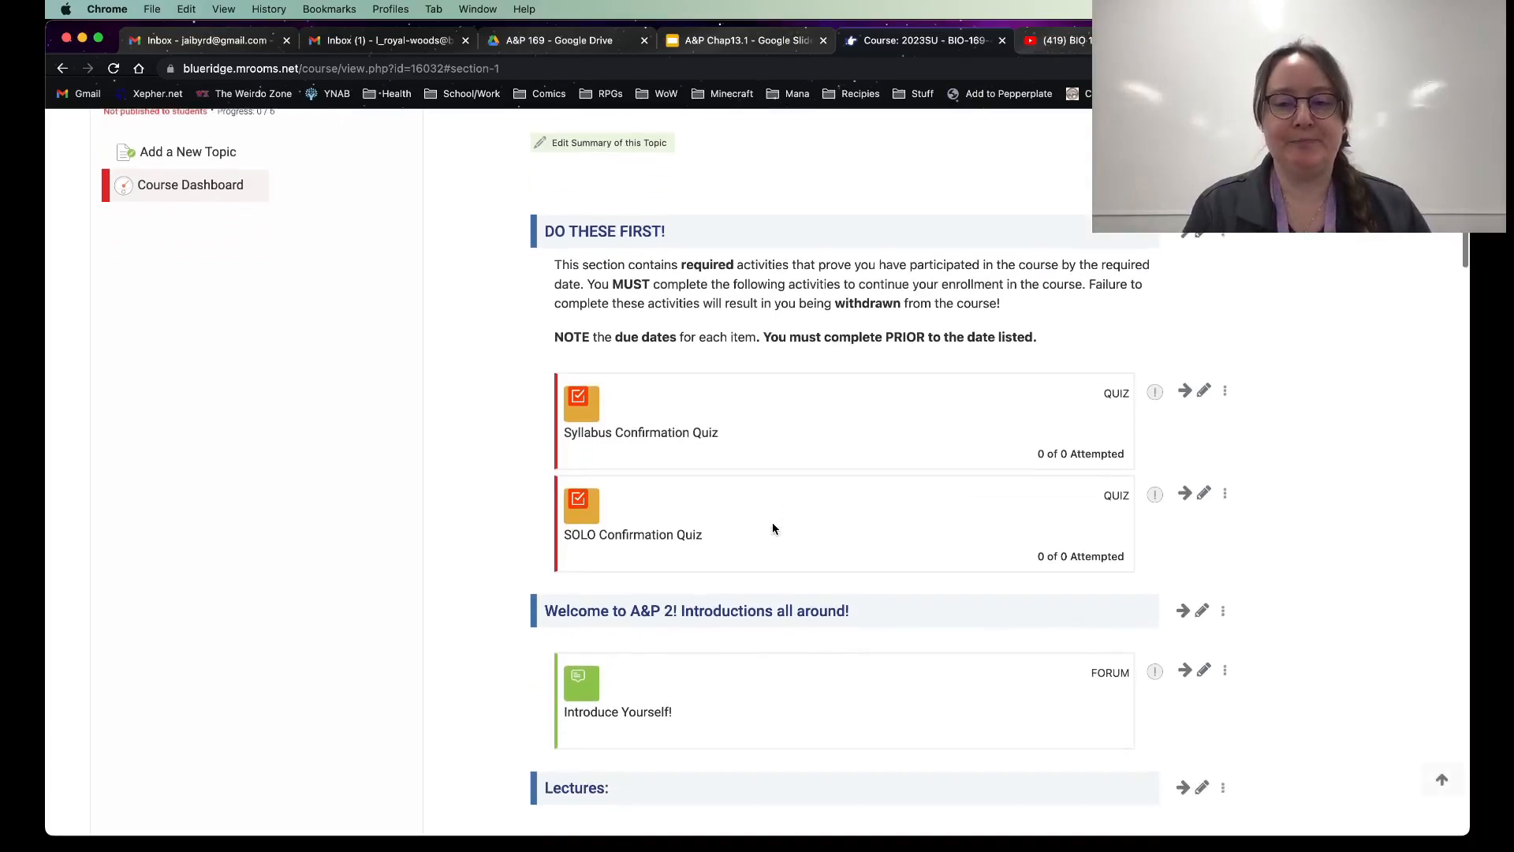
pyautogui.moveTo(708, 404)
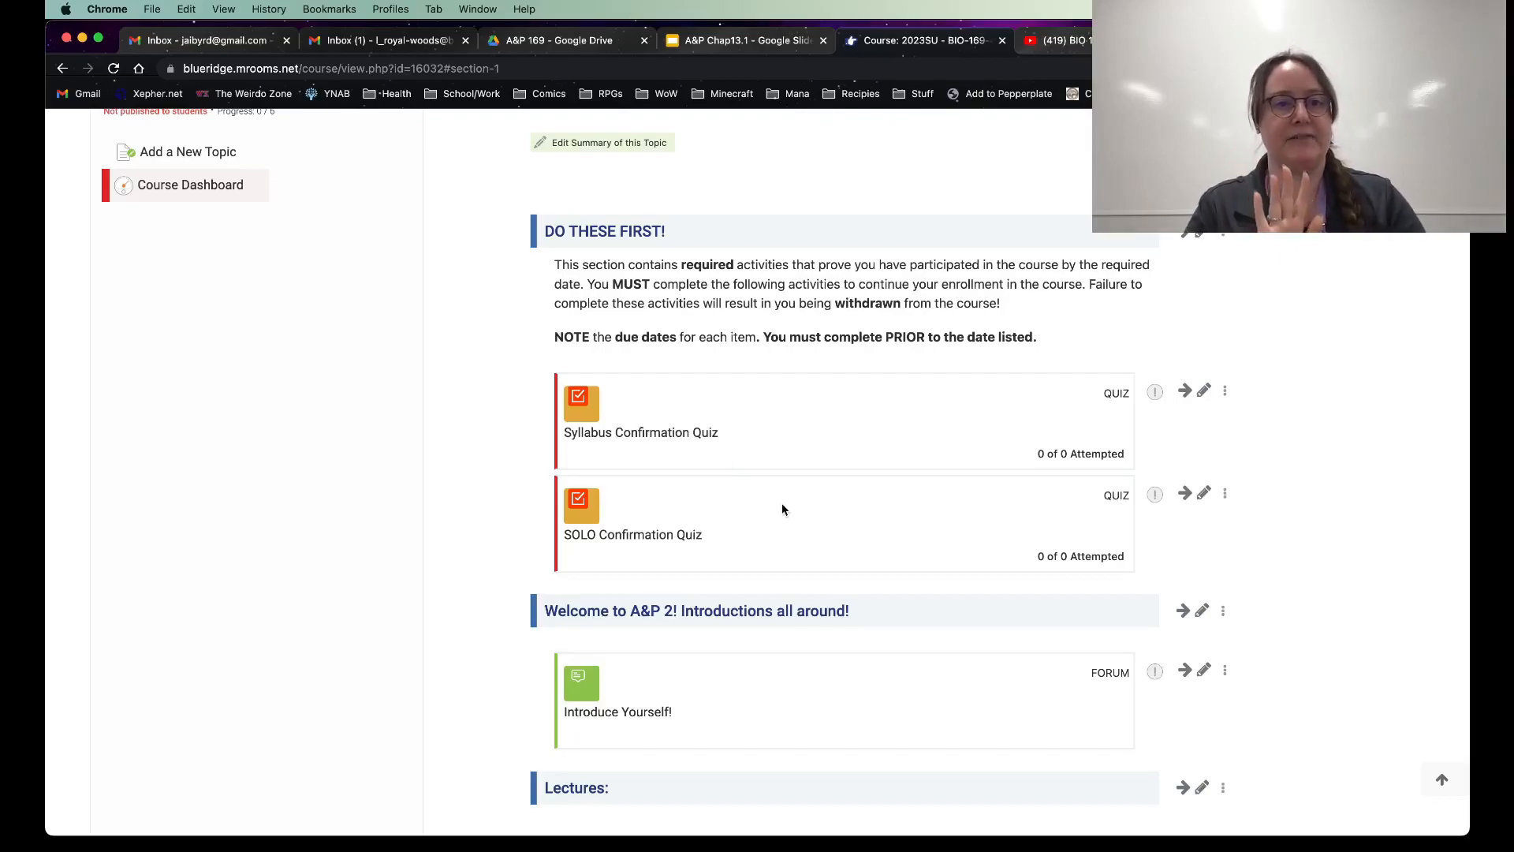
pyautogui.scroll(-3)
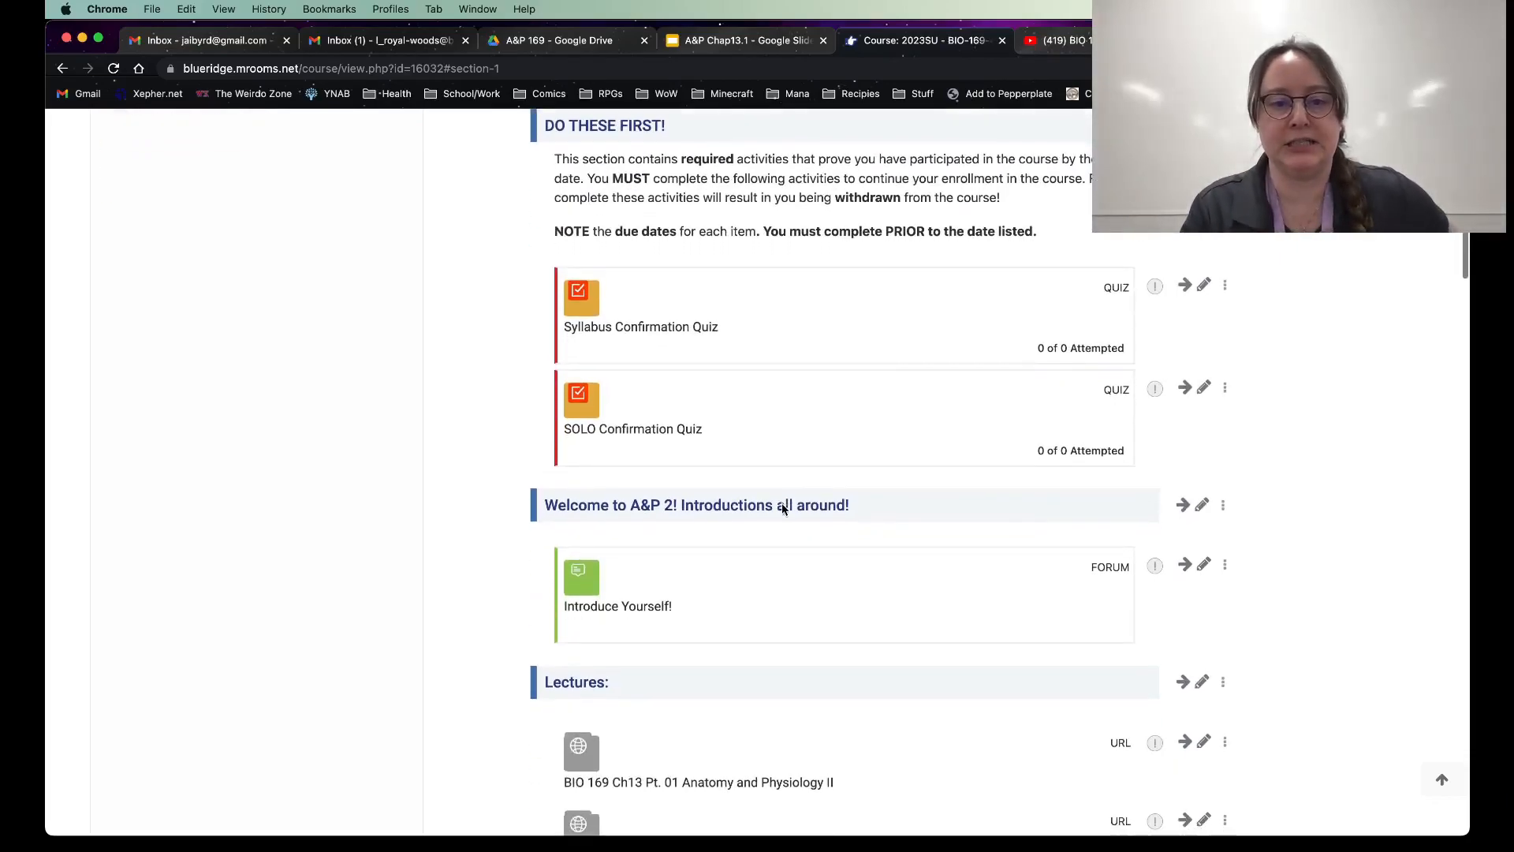
pyautogui.scroll(-3)
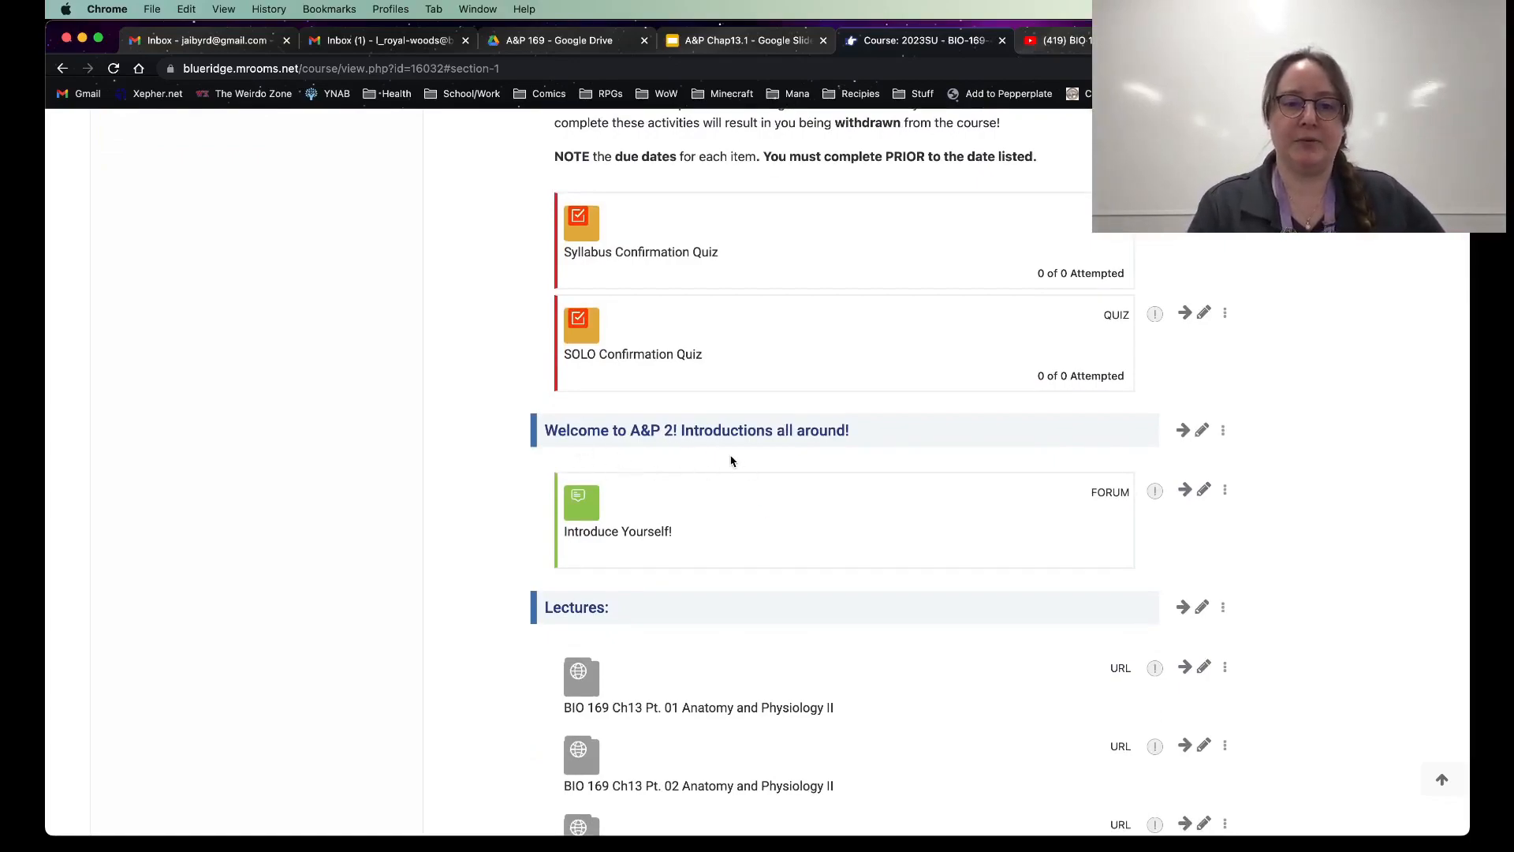
pyautogui.scroll(-3)
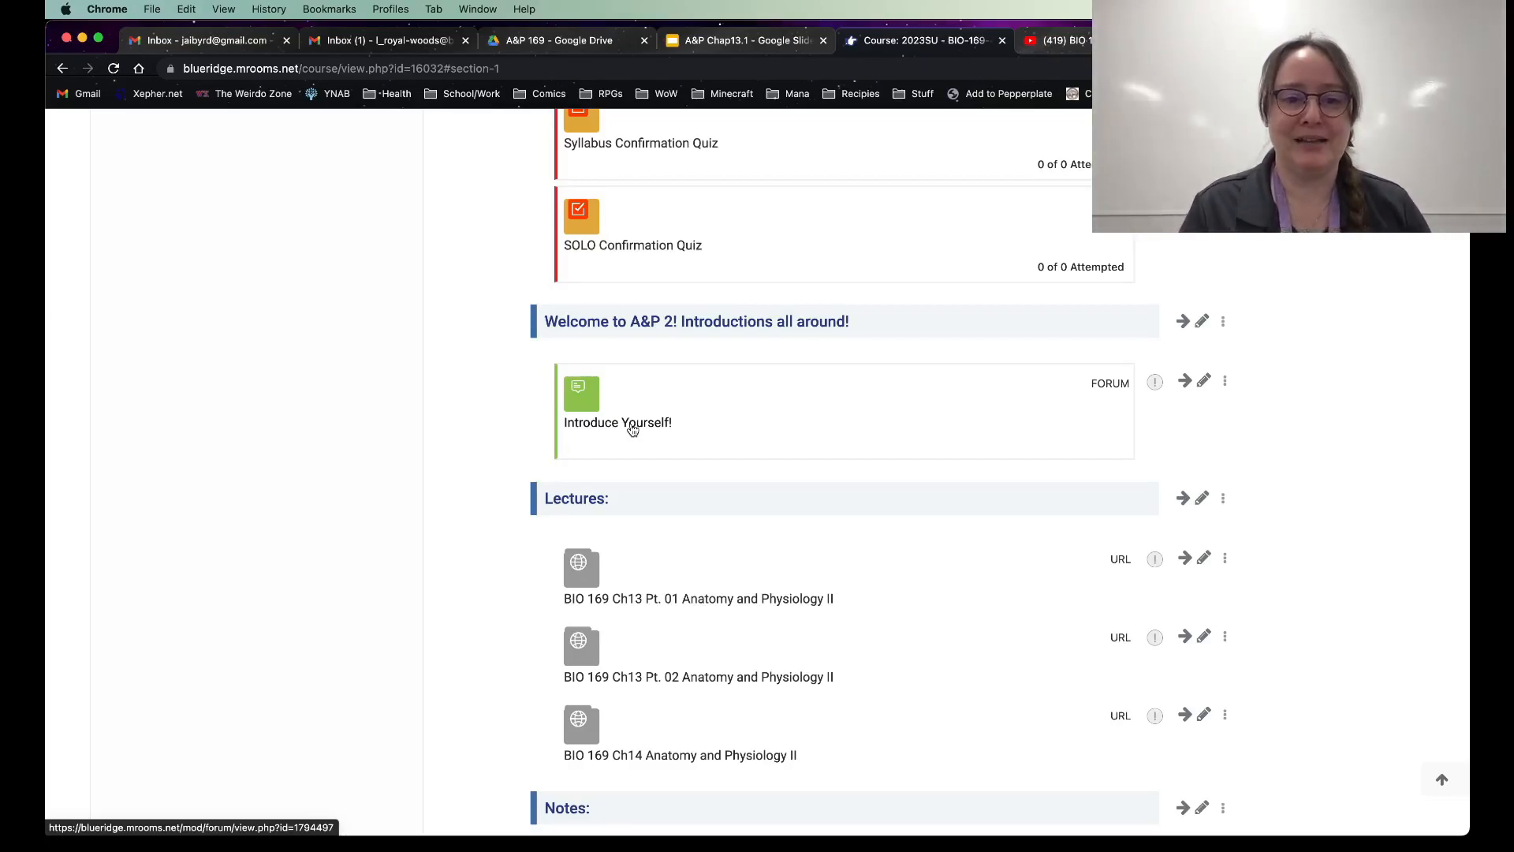
# Step: Read the Introduce Yourself forum's video instructions and due dates, then return to Week 1
pyautogui.click(617, 422)
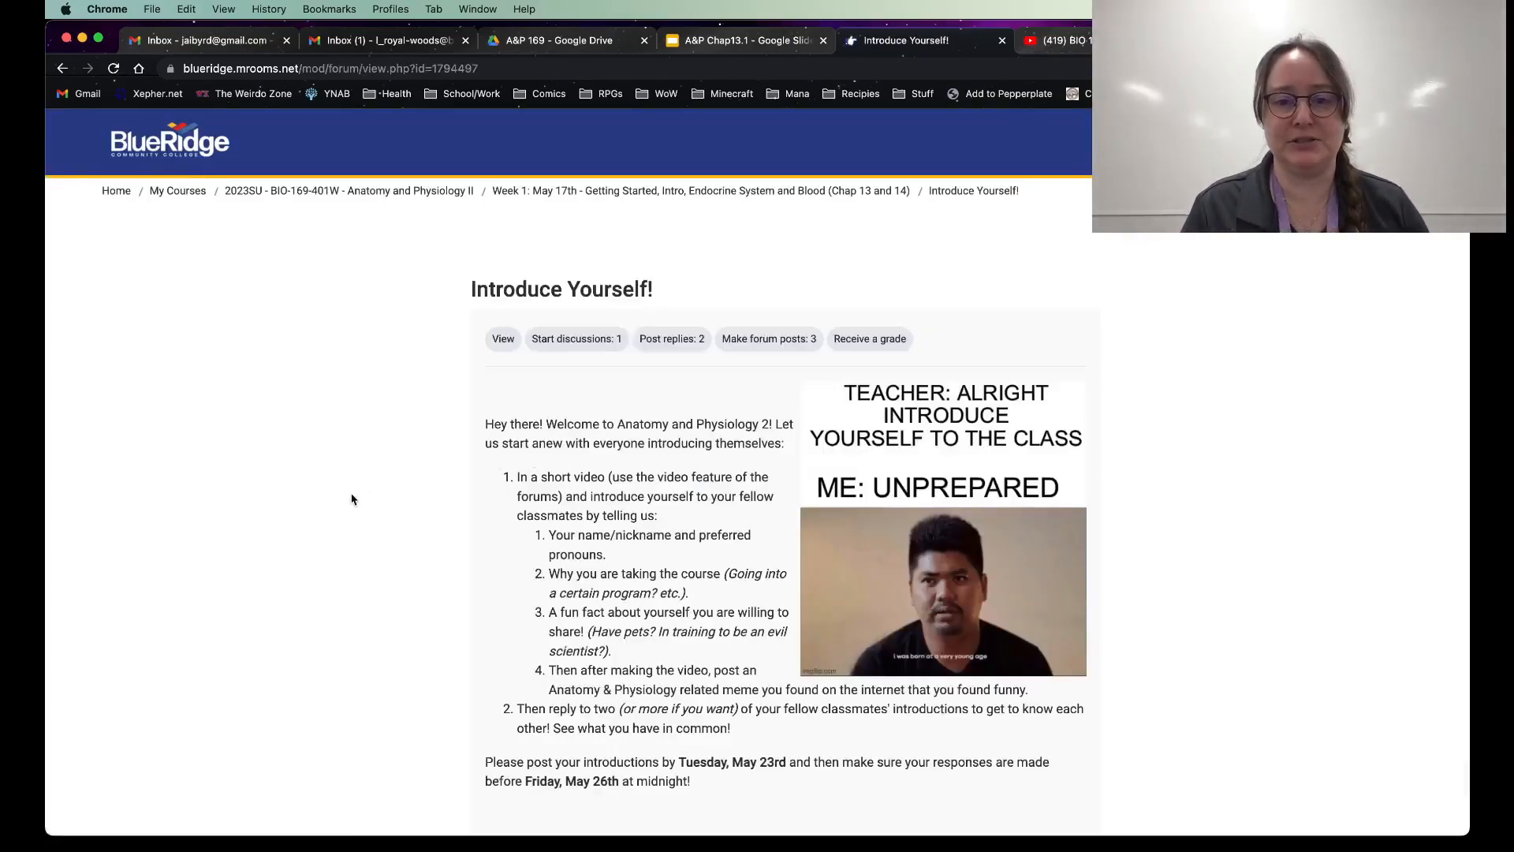
pyautogui.scroll(-3)
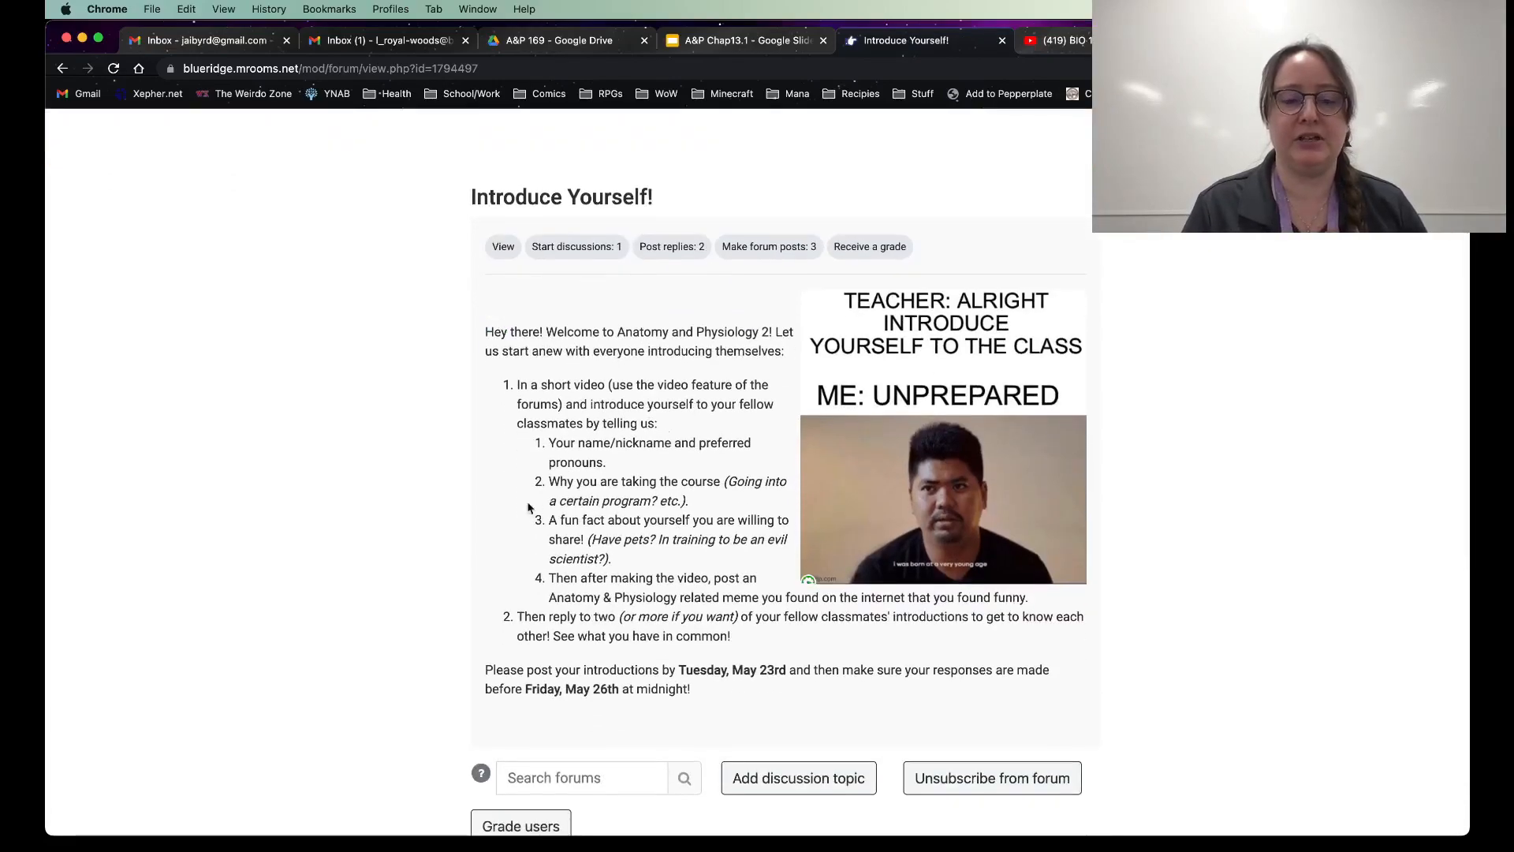
pyautogui.scroll(-3)
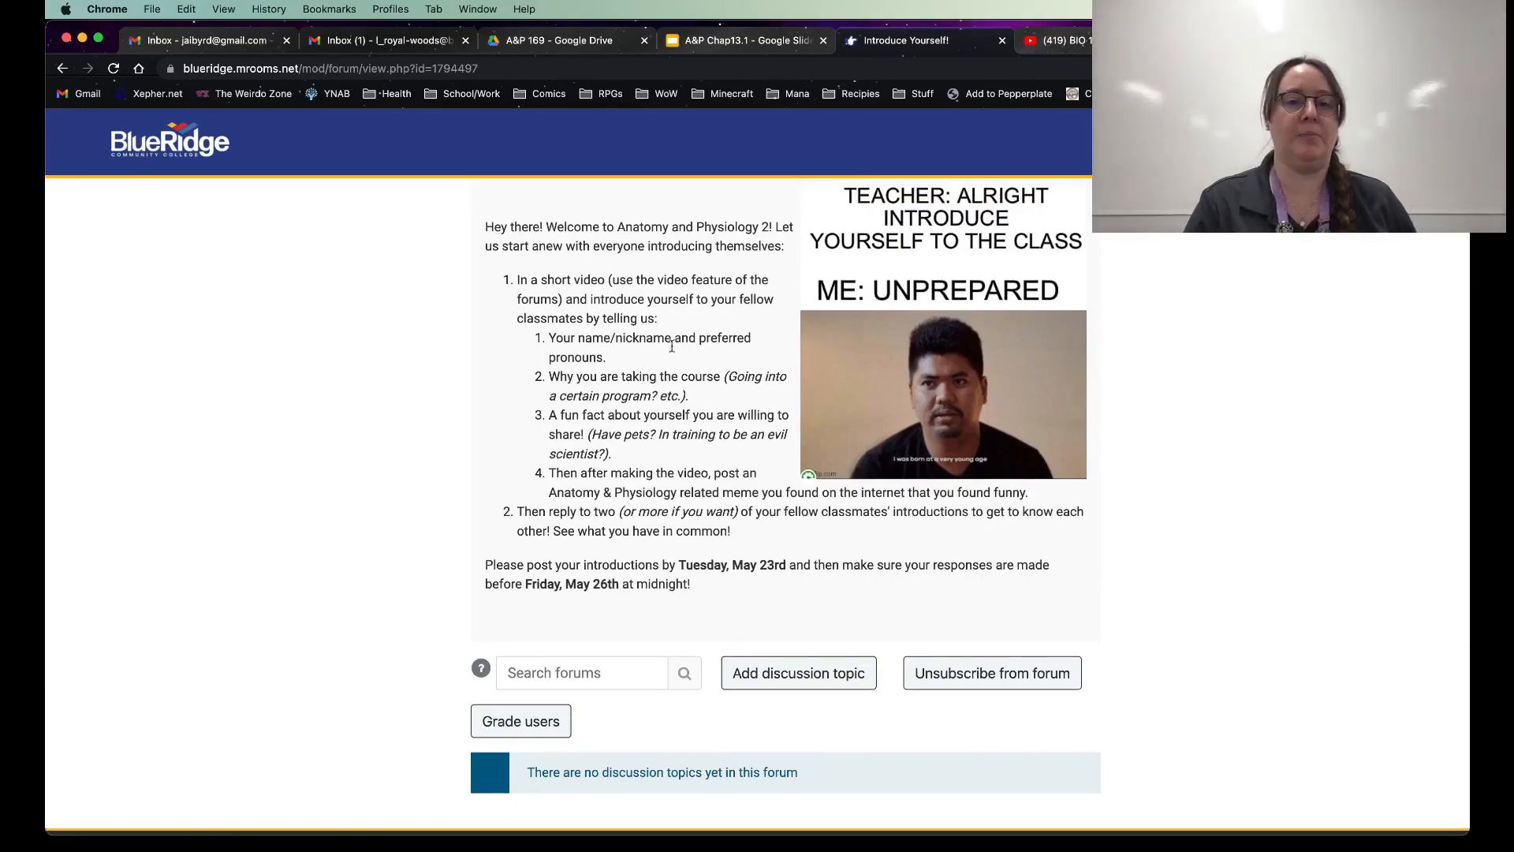
pyautogui.moveTo(657, 357)
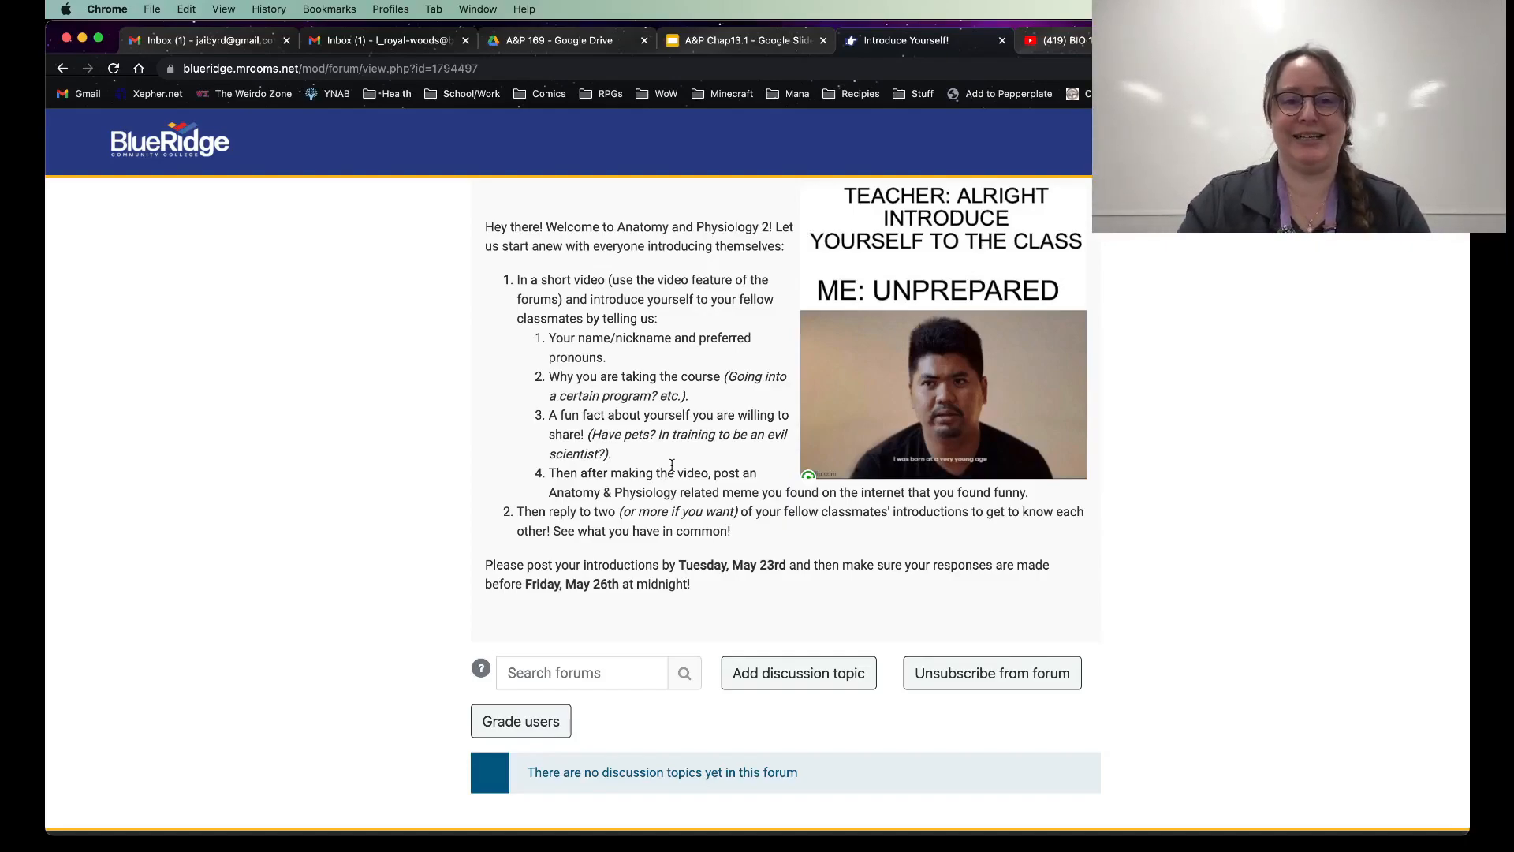
pyautogui.moveTo(569, 474)
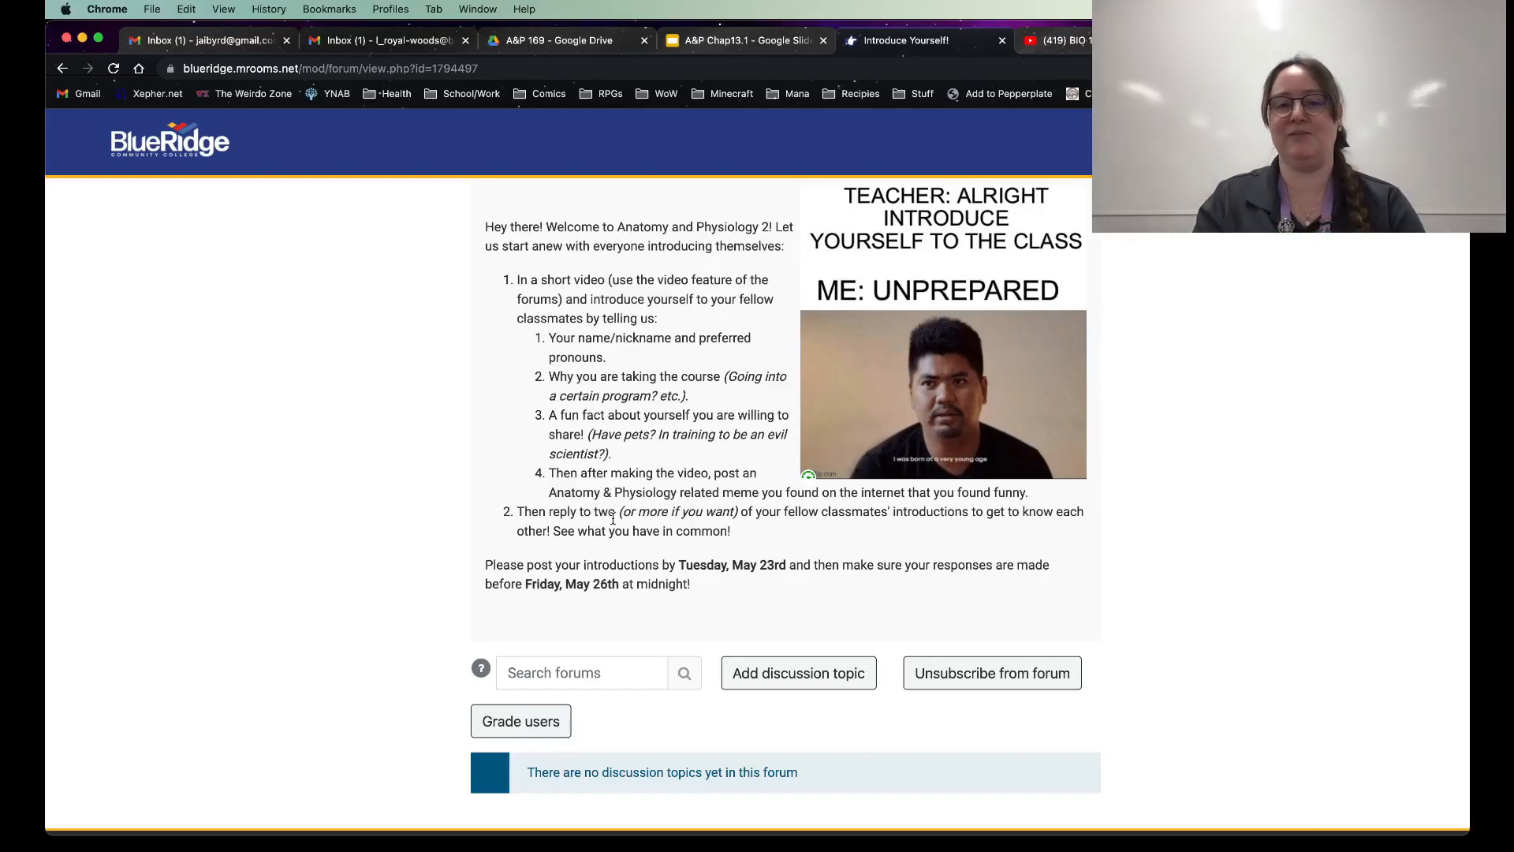
pyautogui.scroll(-3)
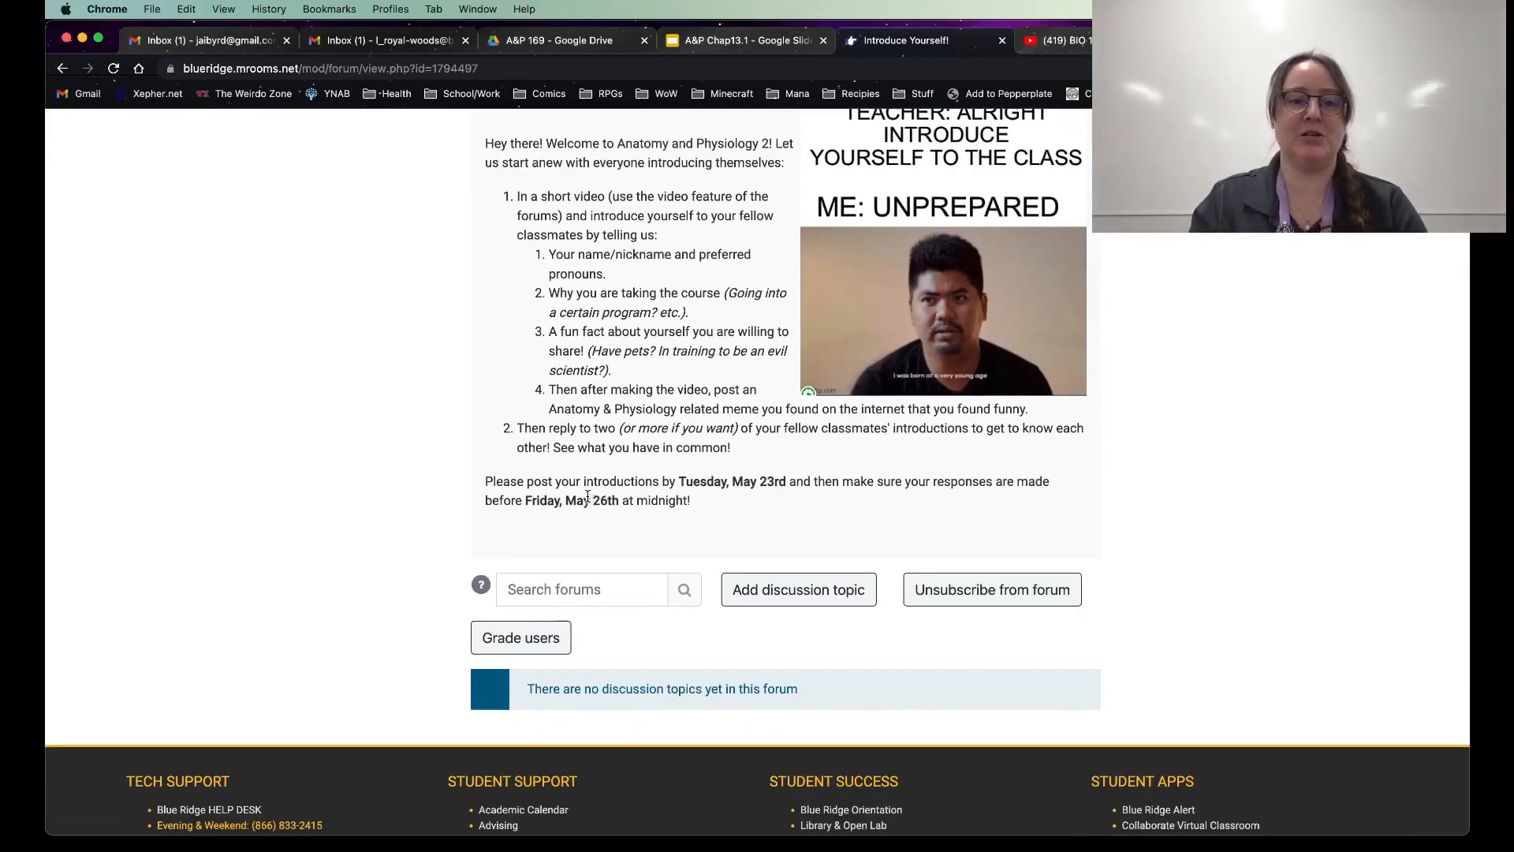
pyautogui.moveTo(771, 504)
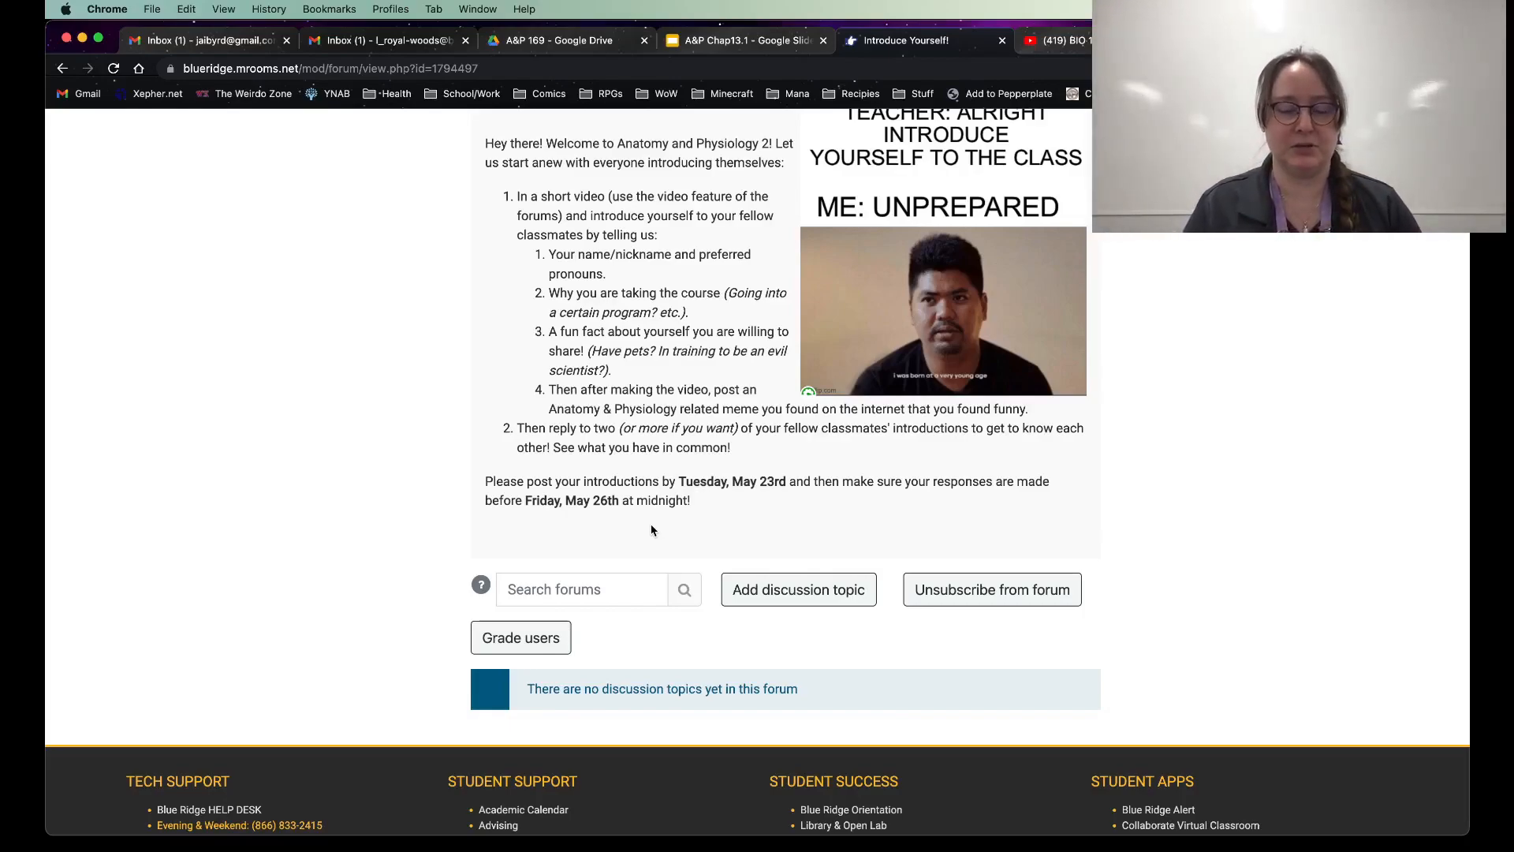
pyautogui.scroll(3)
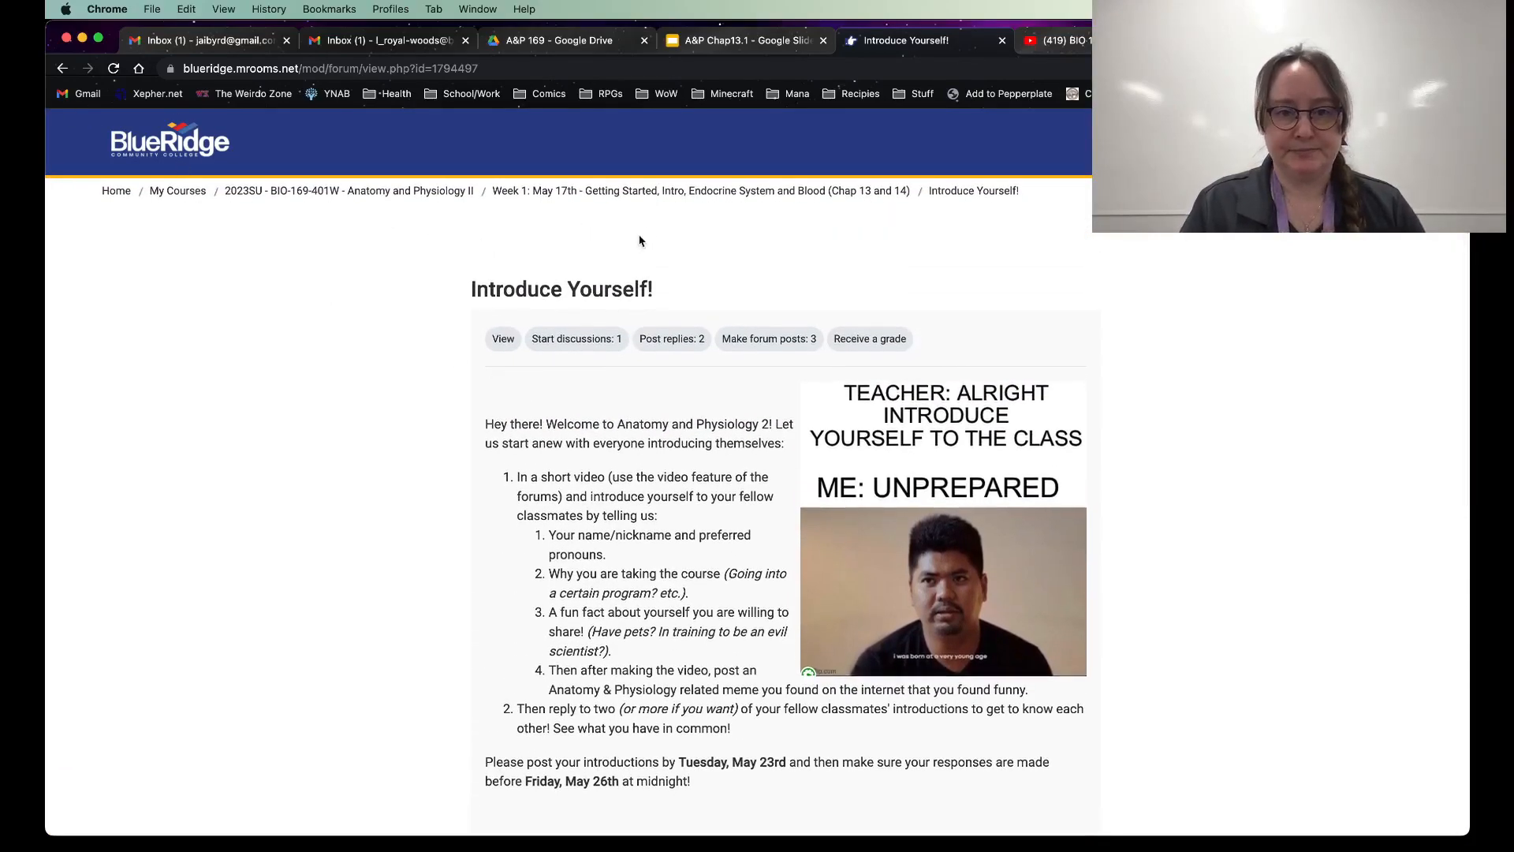
pyautogui.click(670, 204)
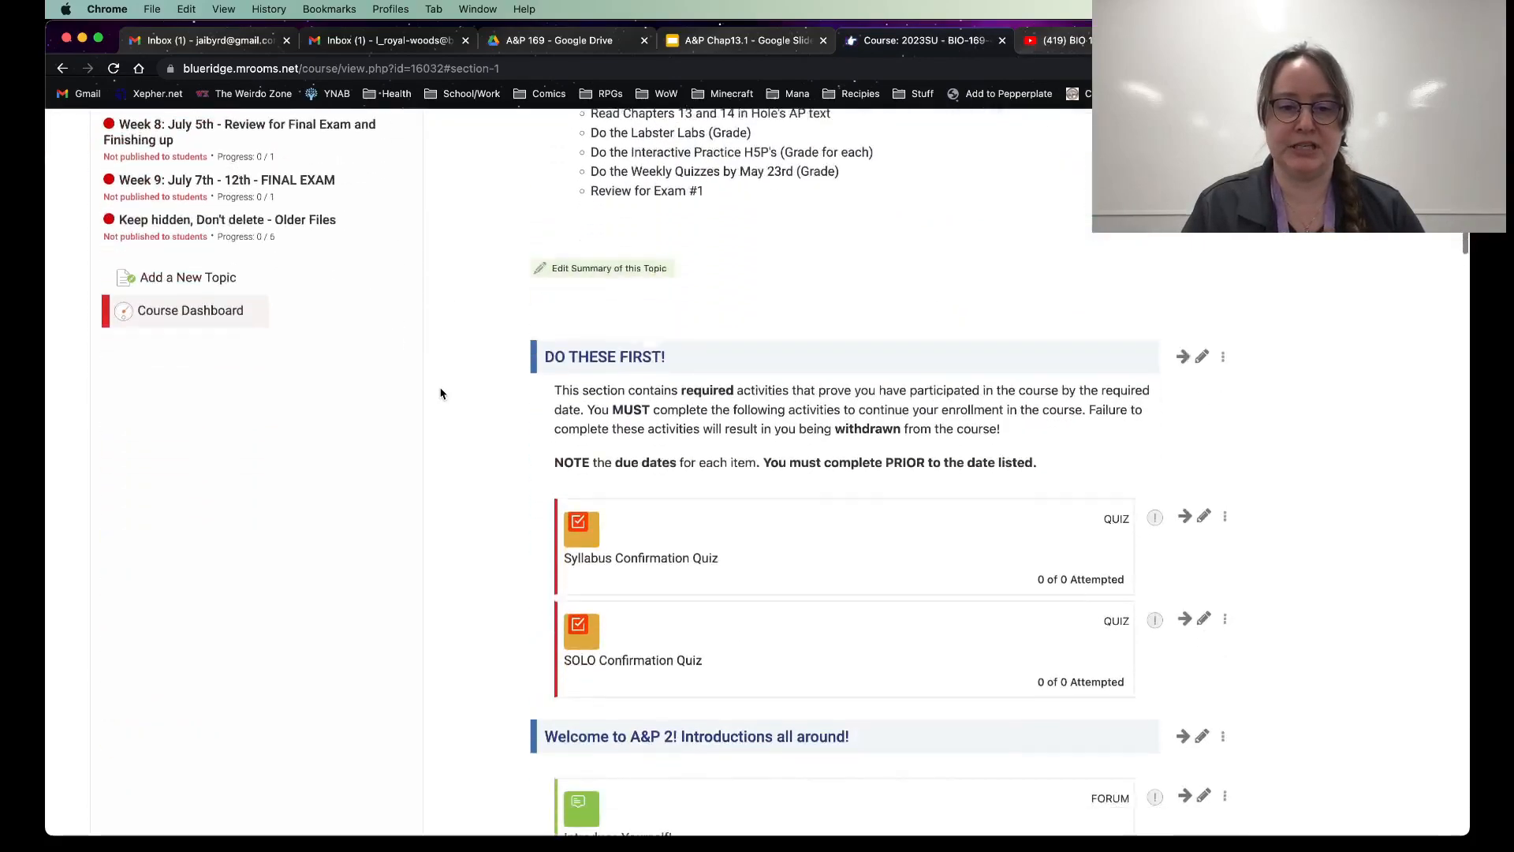
# Step: Scroll Week 1 down to the Chapter 13 and 14 lectures and Notes decks
pyautogui.scroll(-3)
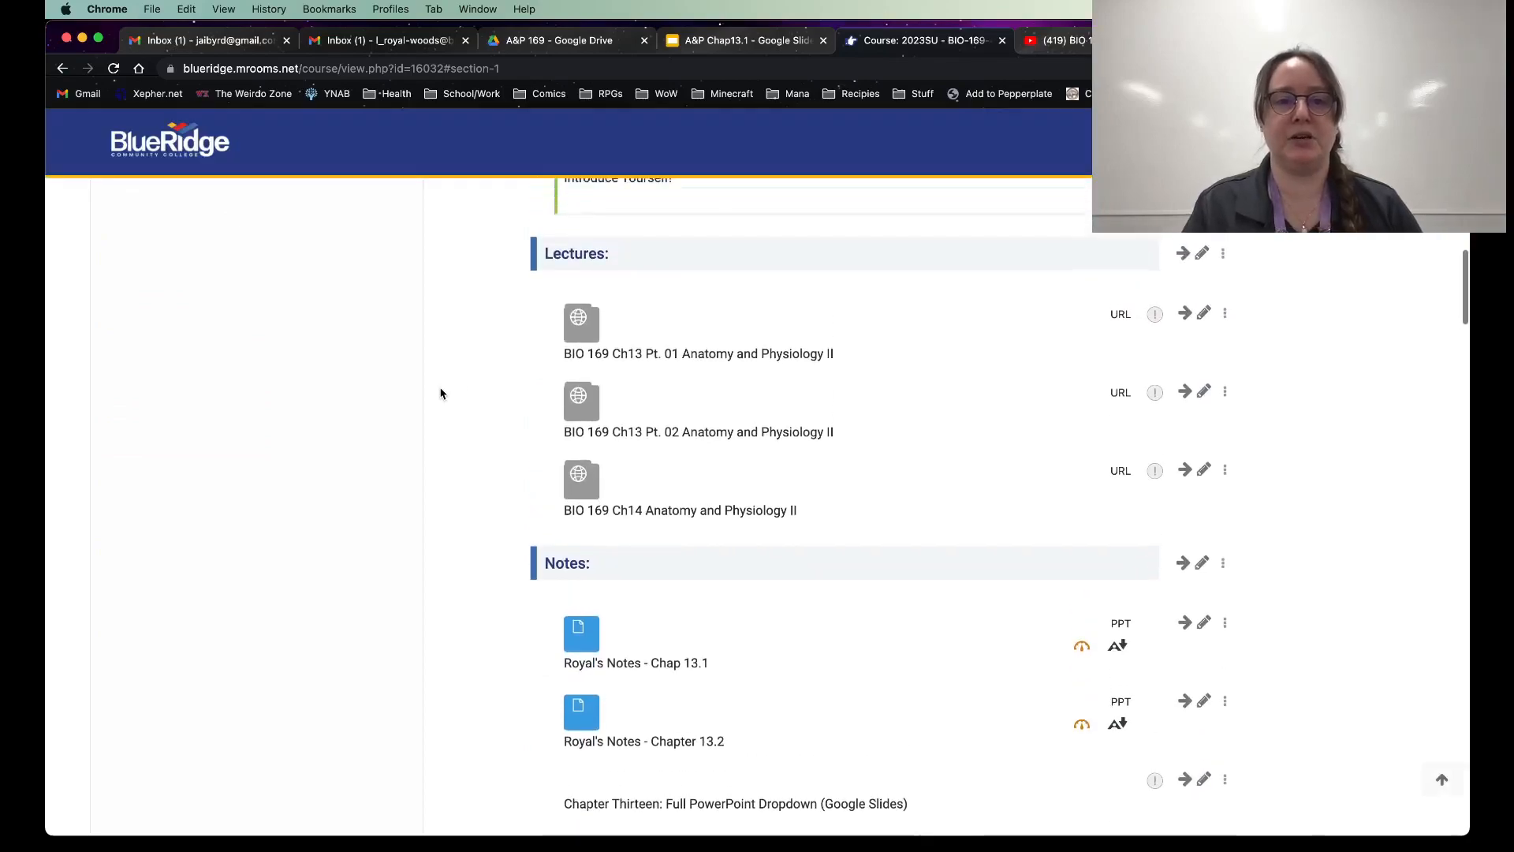
pyautogui.moveTo(650, 338)
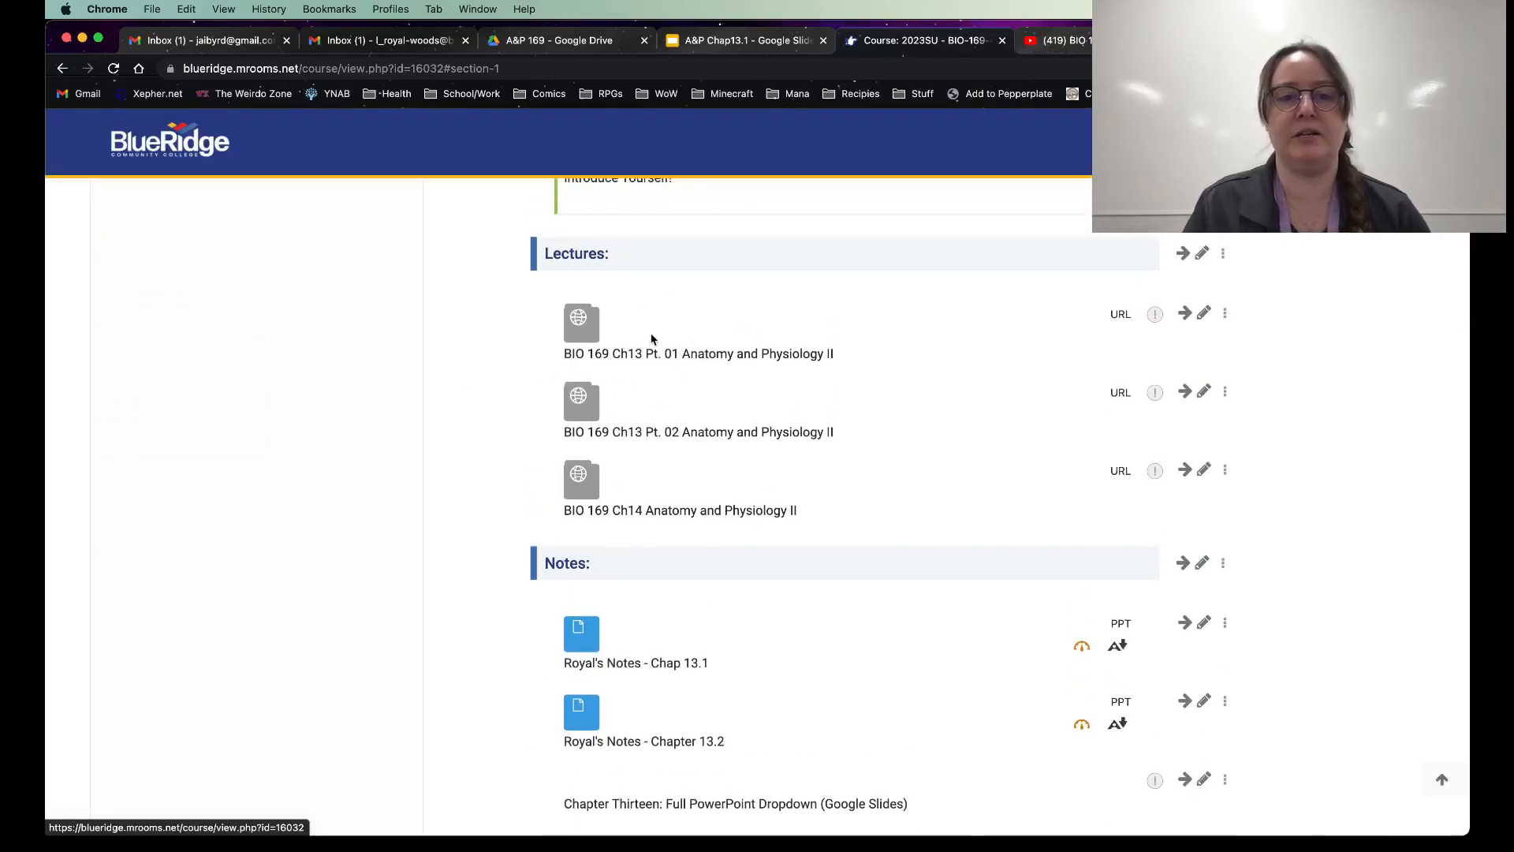
pyautogui.moveTo(692, 335)
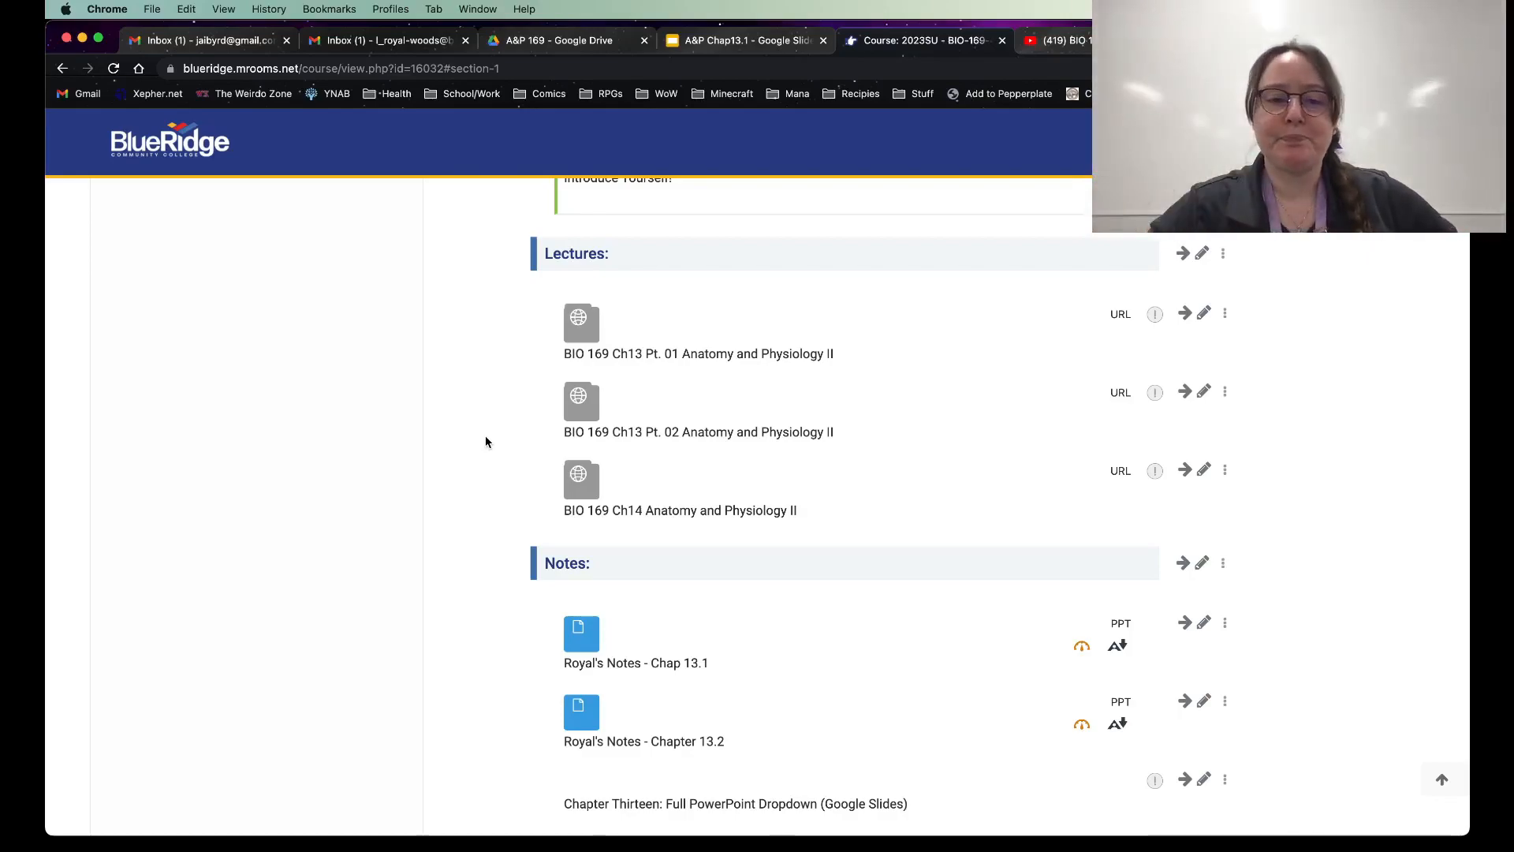
pyautogui.moveTo(695, 326)
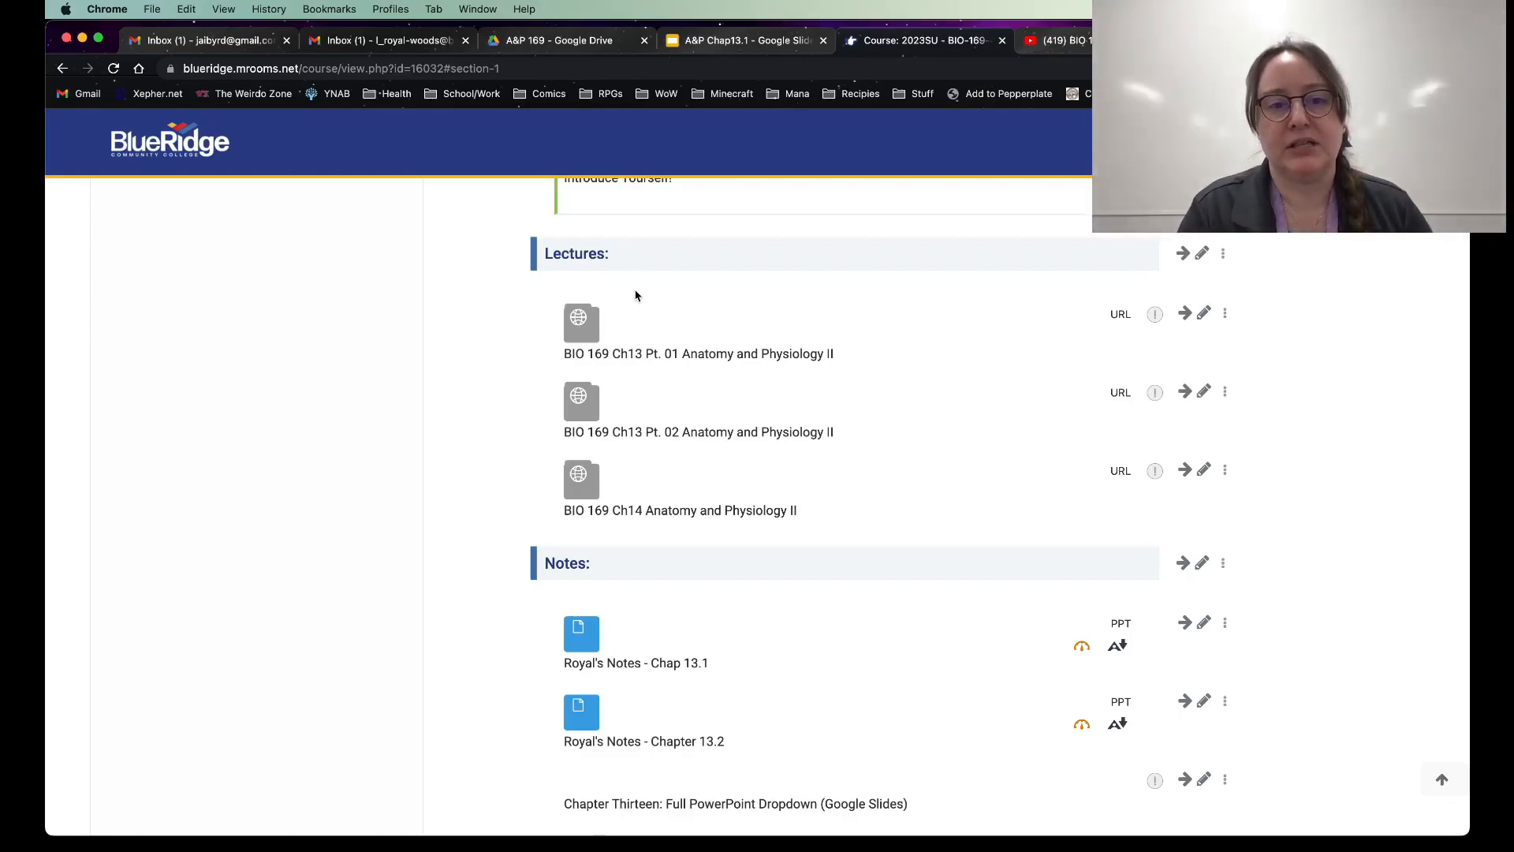
pyautogui.moveTo(628, 297)
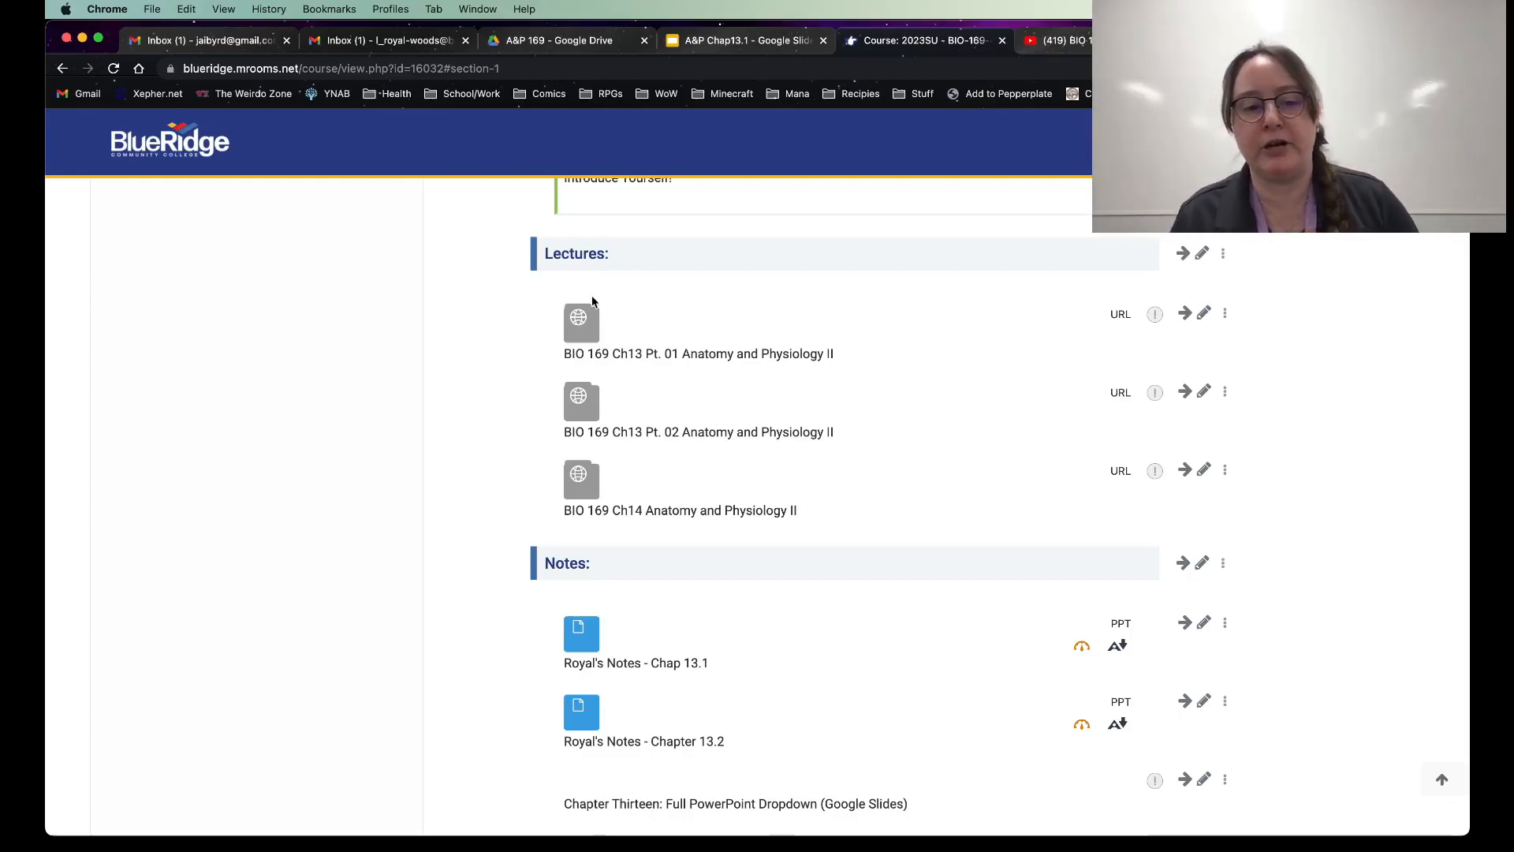
# Step: Scroll past the Notes, toggling the Chapter Thirteen dropdown, to Study Guides and Labster labs
pyautogui.scroll(-3)
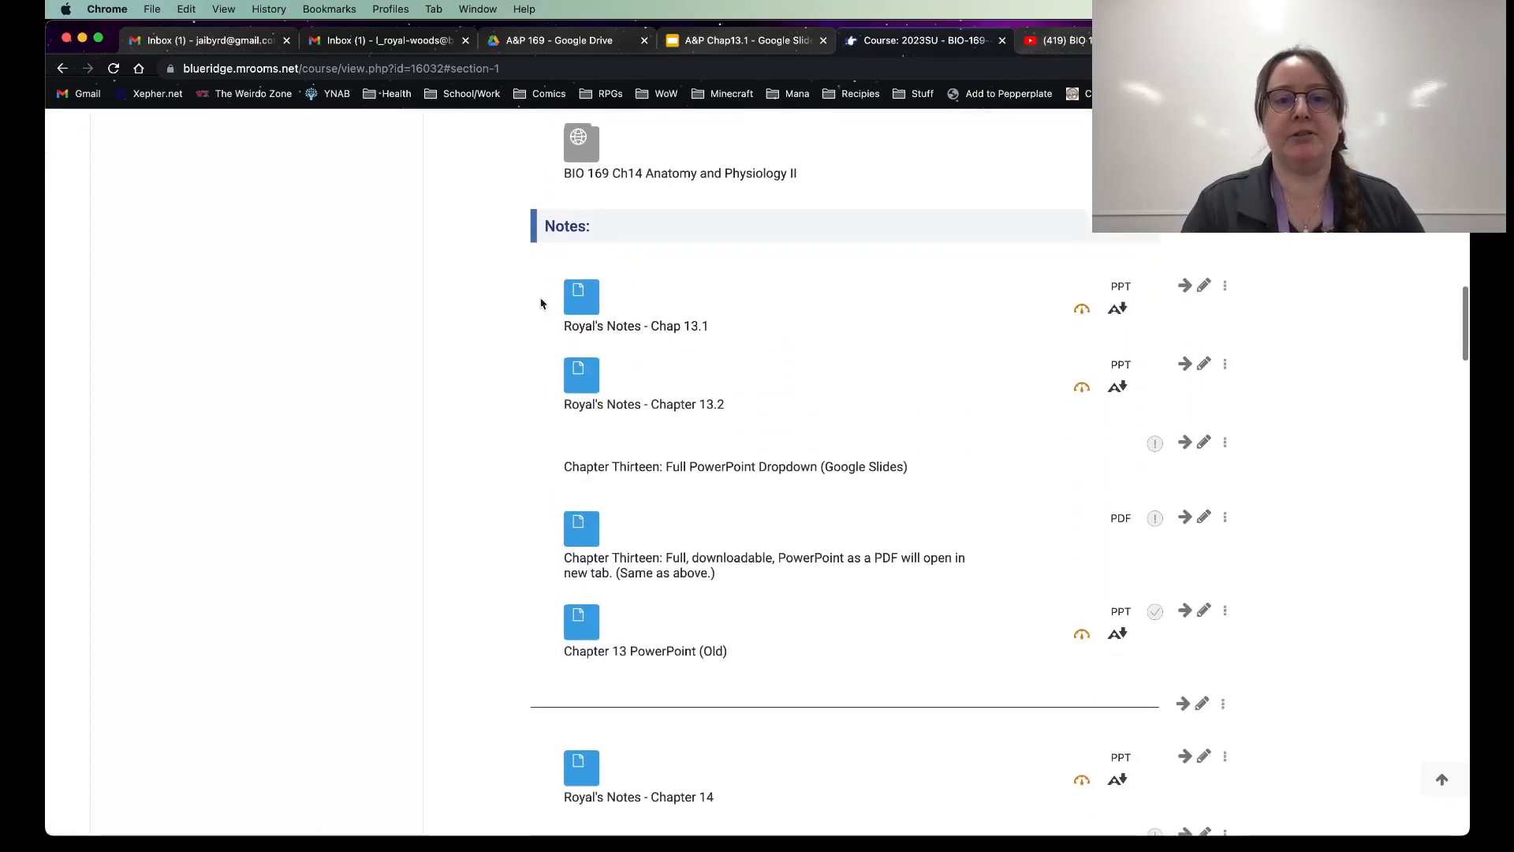
pyautogui.moveTo(696, 482)
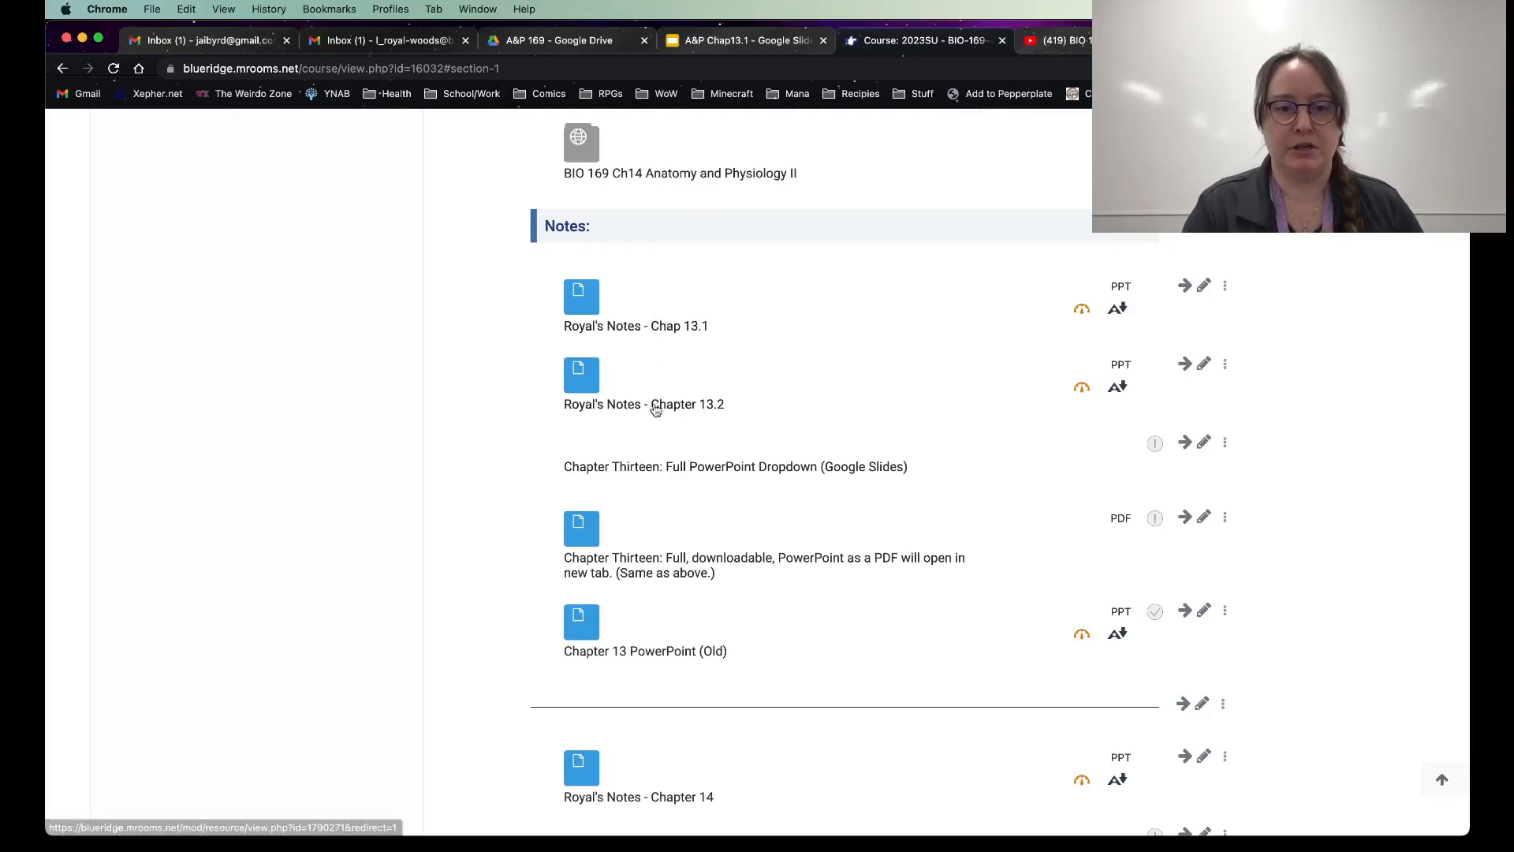
pyautogui.scroll(-3)
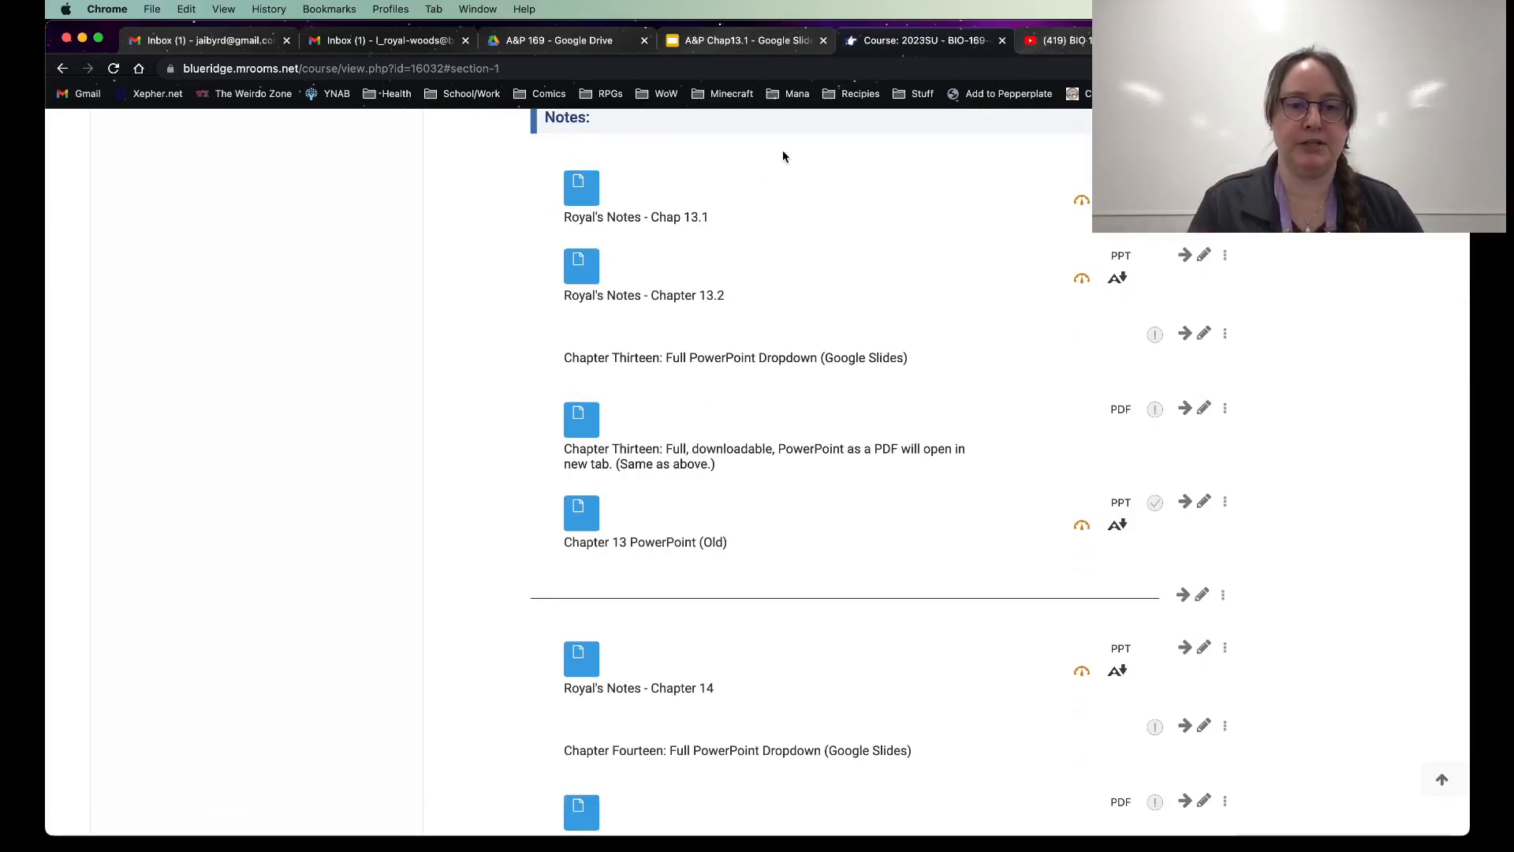
pyautogui.moveTo(715, 357)
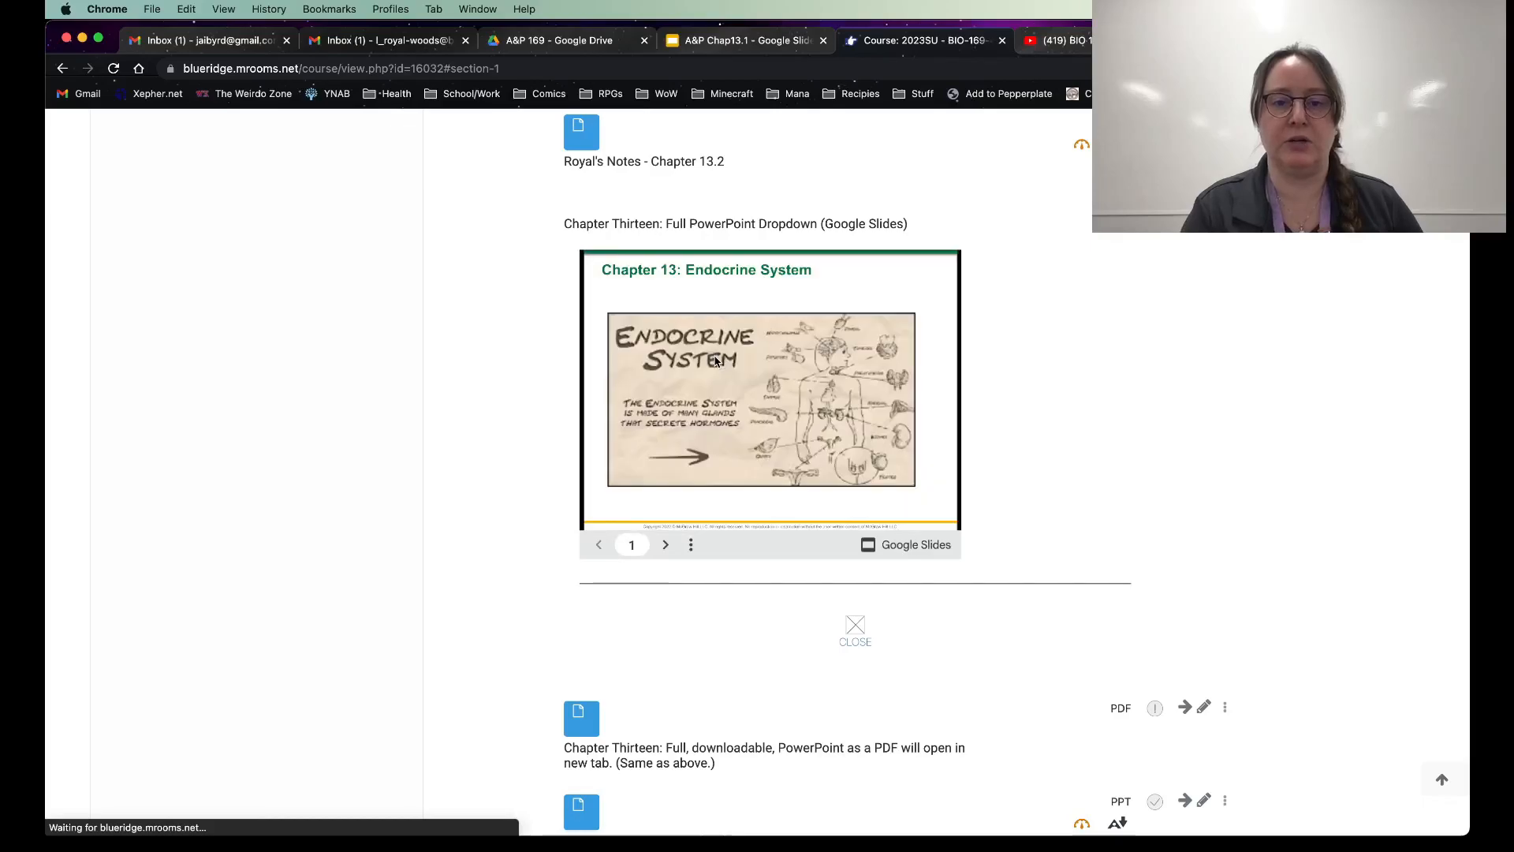
pyautogui.moveTo(850, 528)
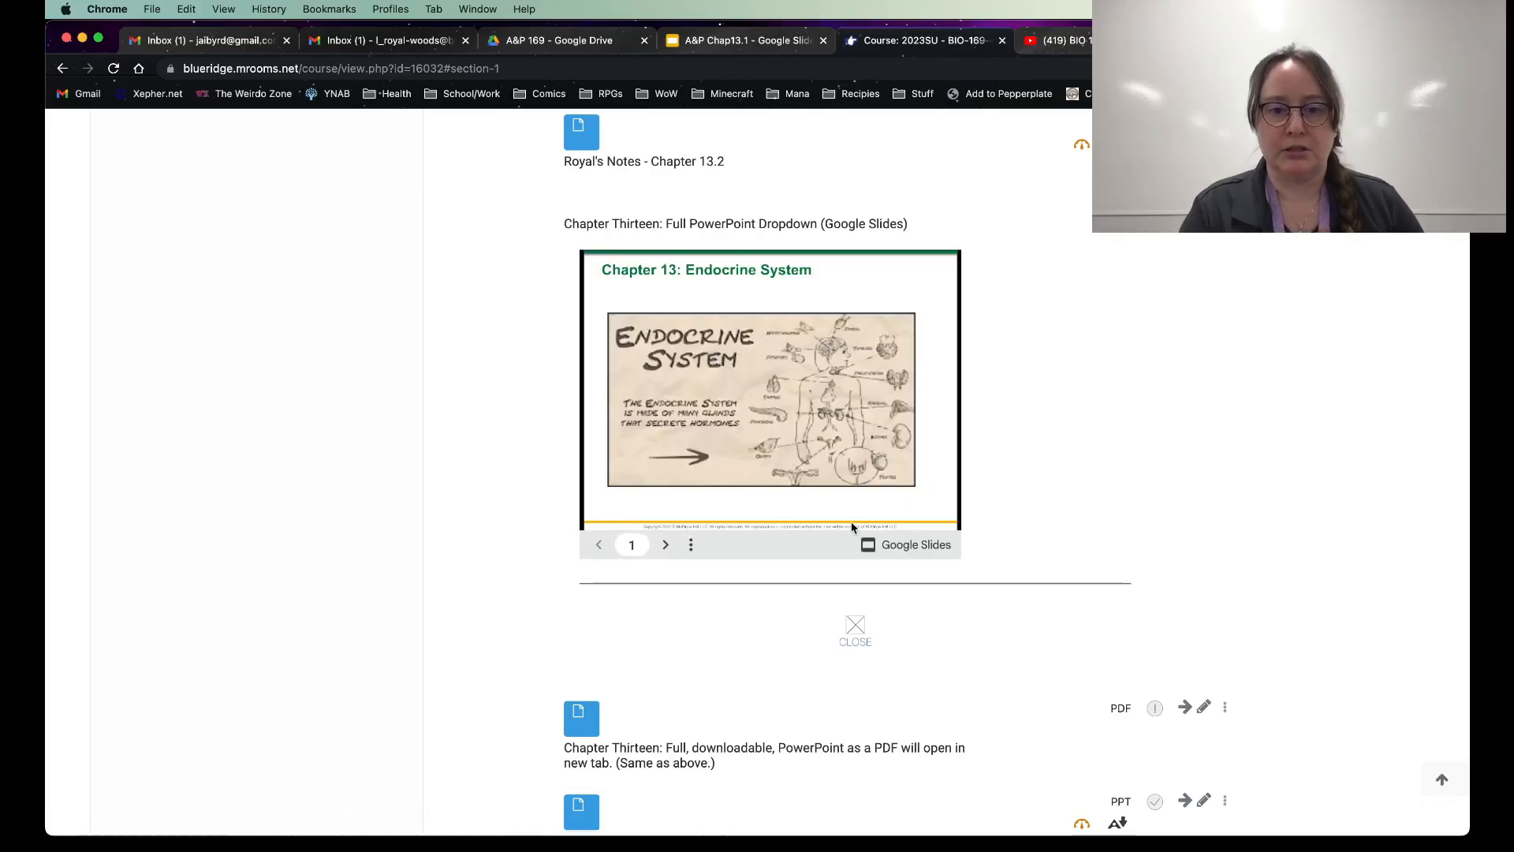
pyautogui.click(855, 631)
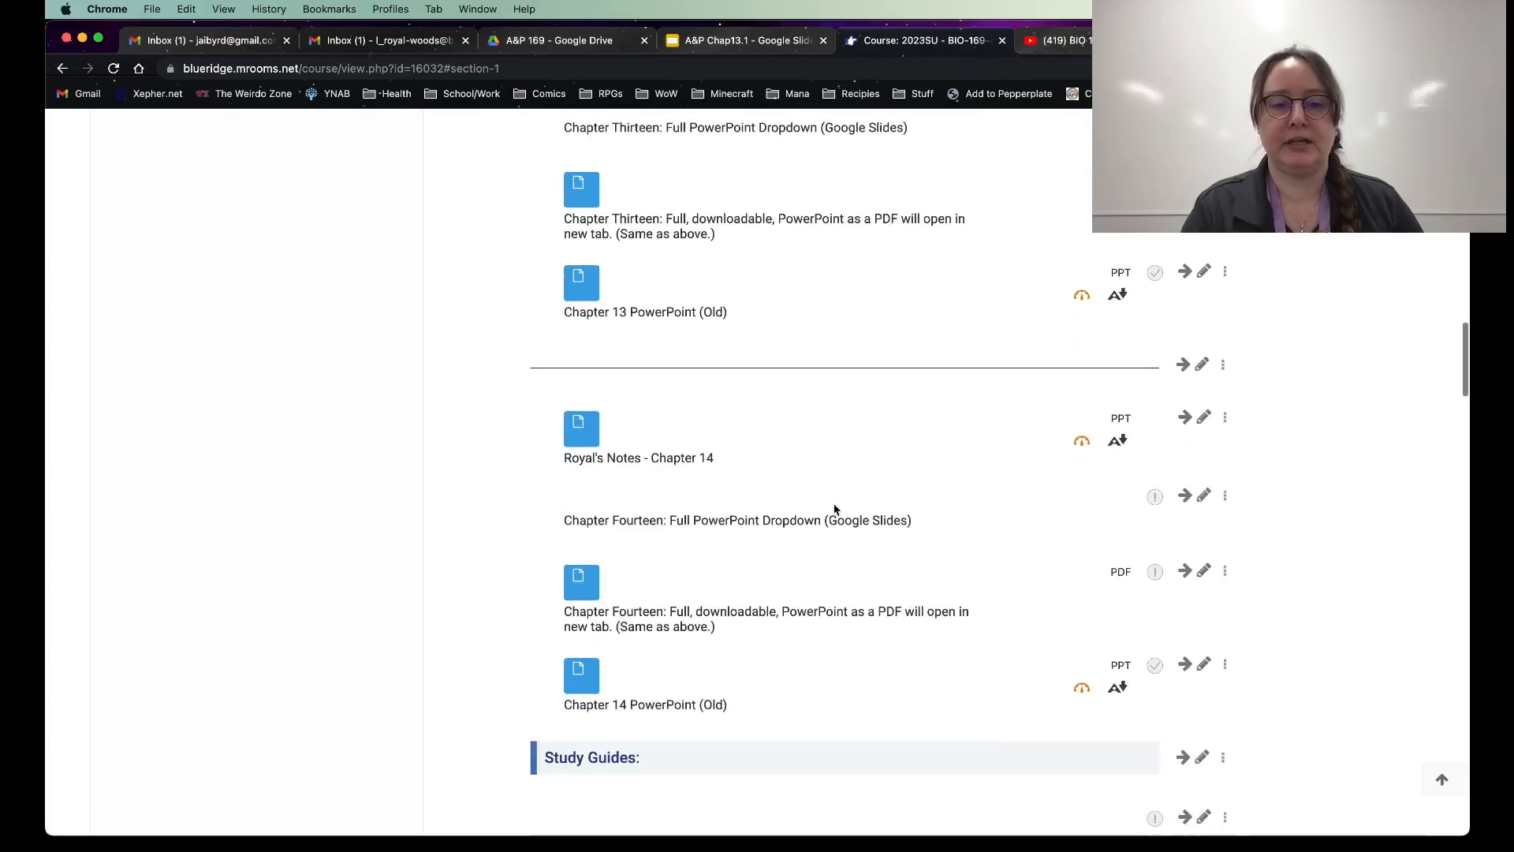
pyautogui.scroll(-3)
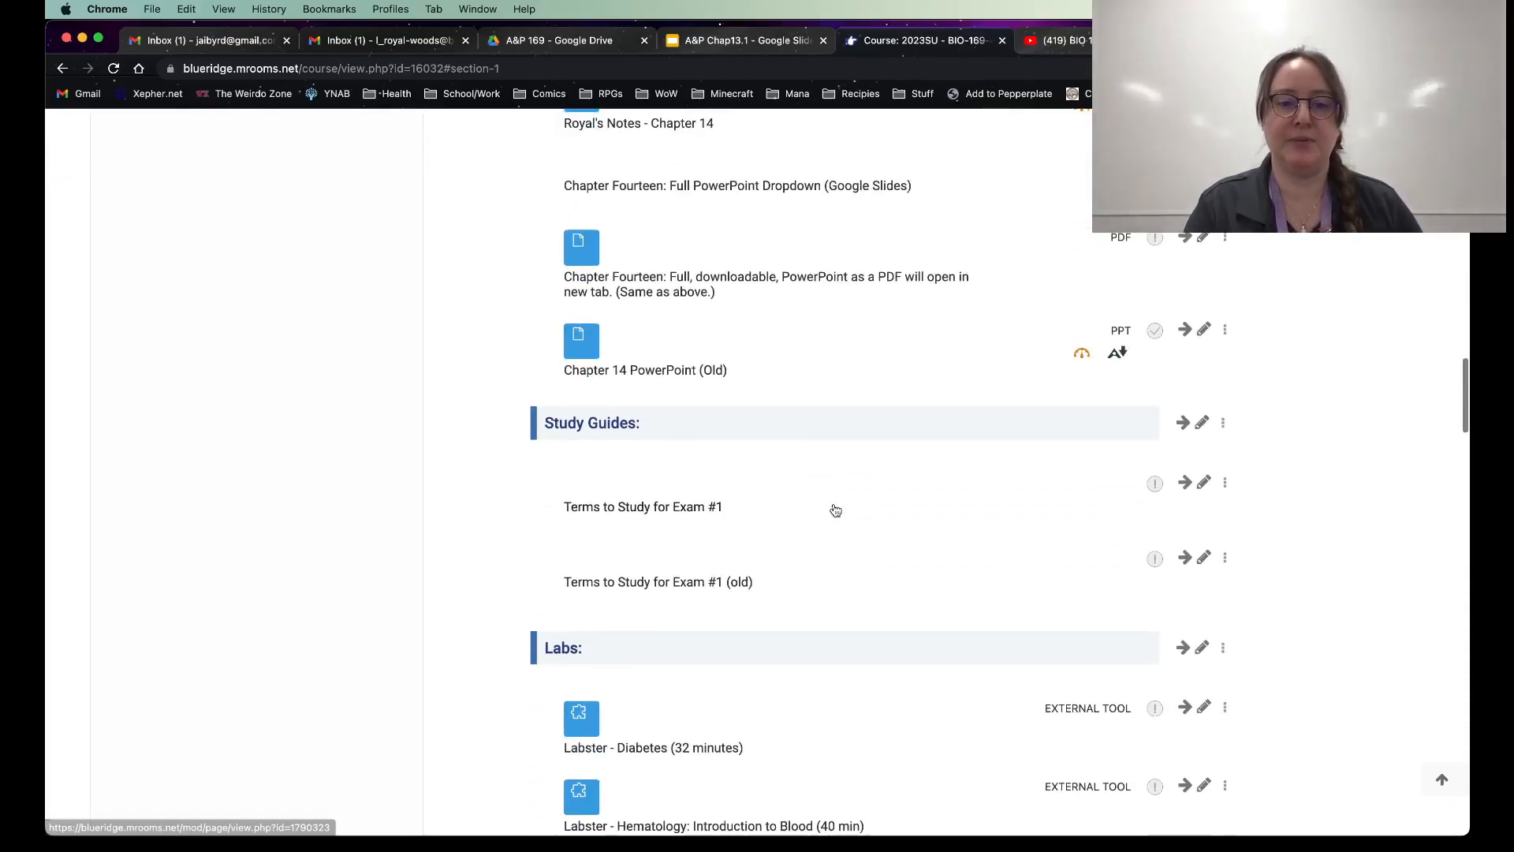
# Step: Expand 'Terms to Study for Exam #1' and scroll through its endocrine and blood terms
pyautogui.scroll(-3)
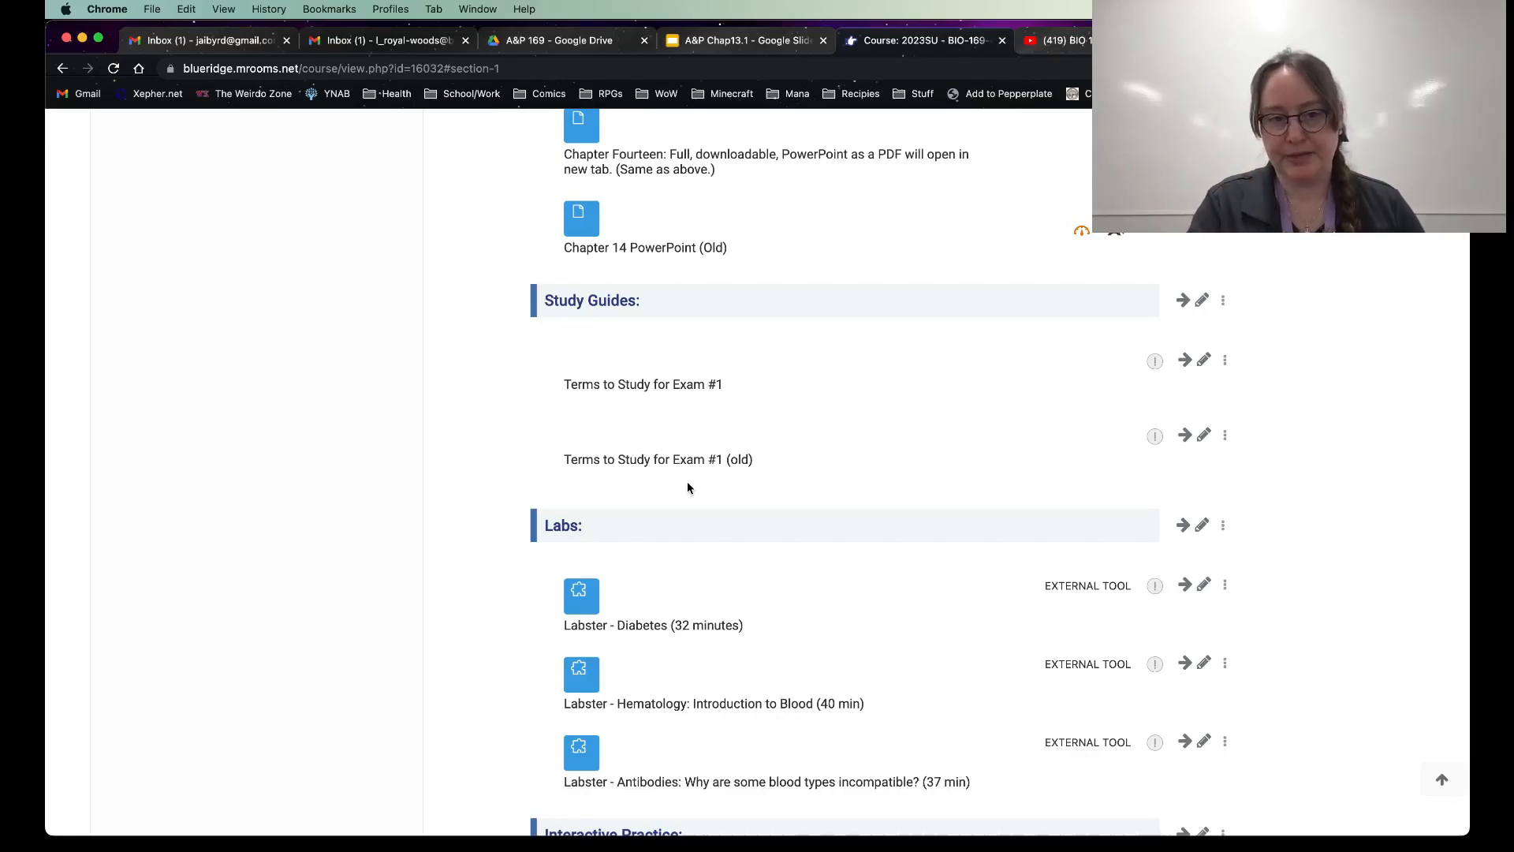
pyautogui.moveTo(639, 492)
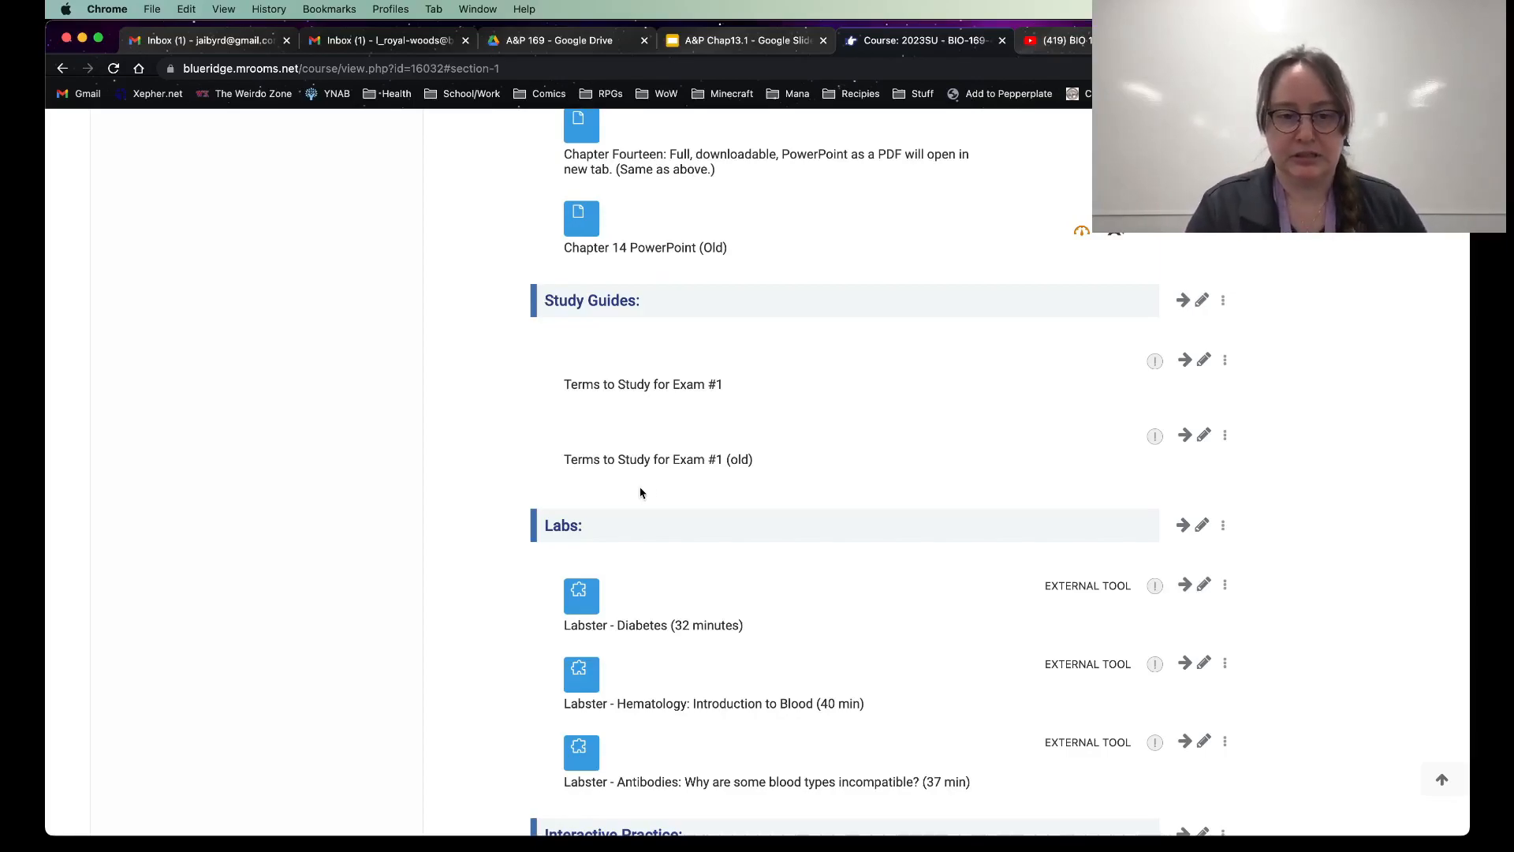
pyautogui.click(642, 383)
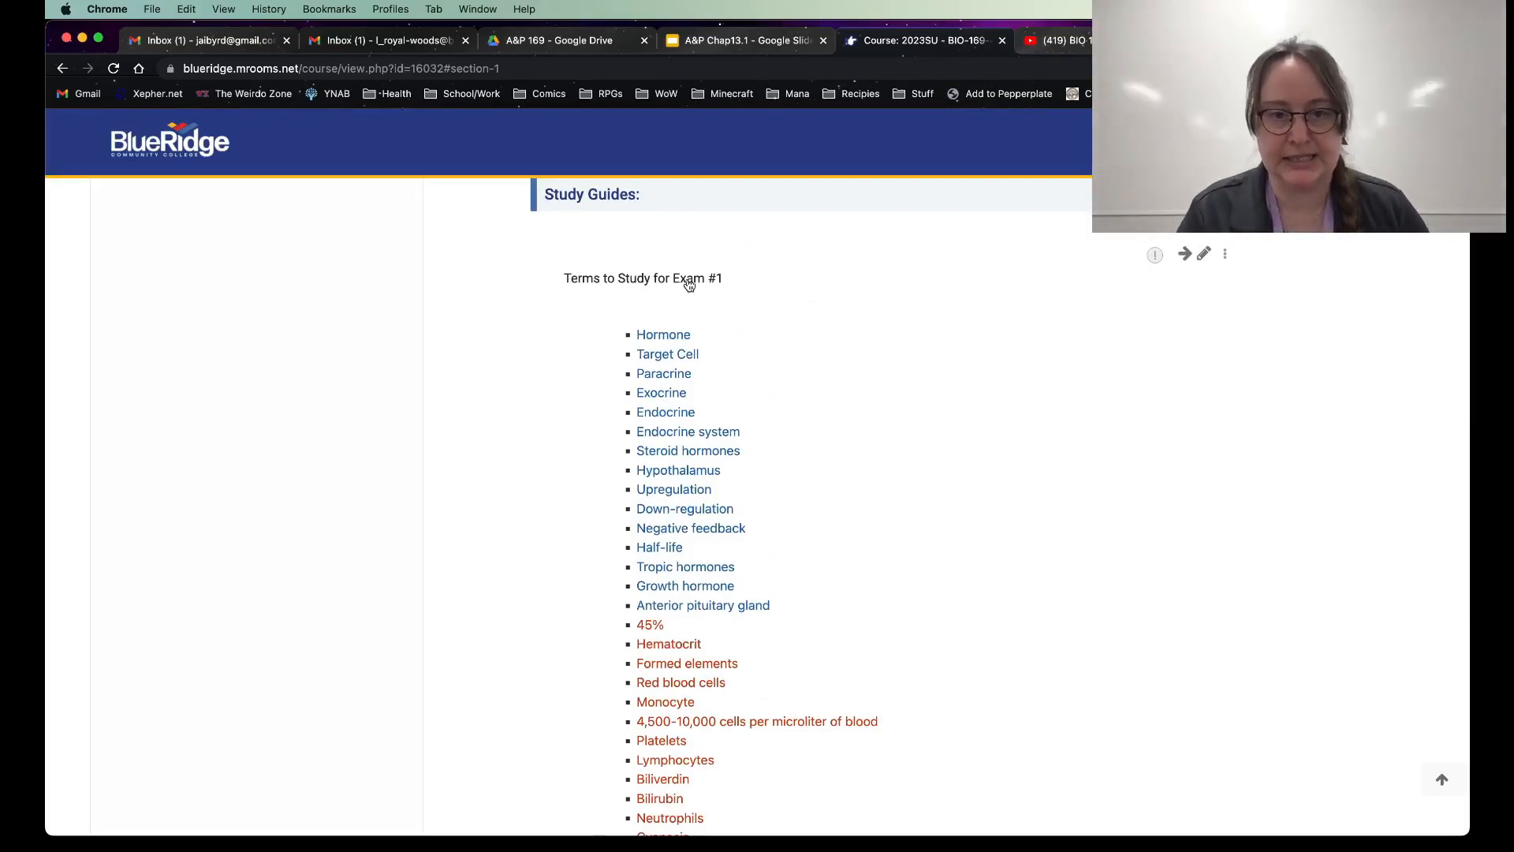
pyautogui.scroll(-3)
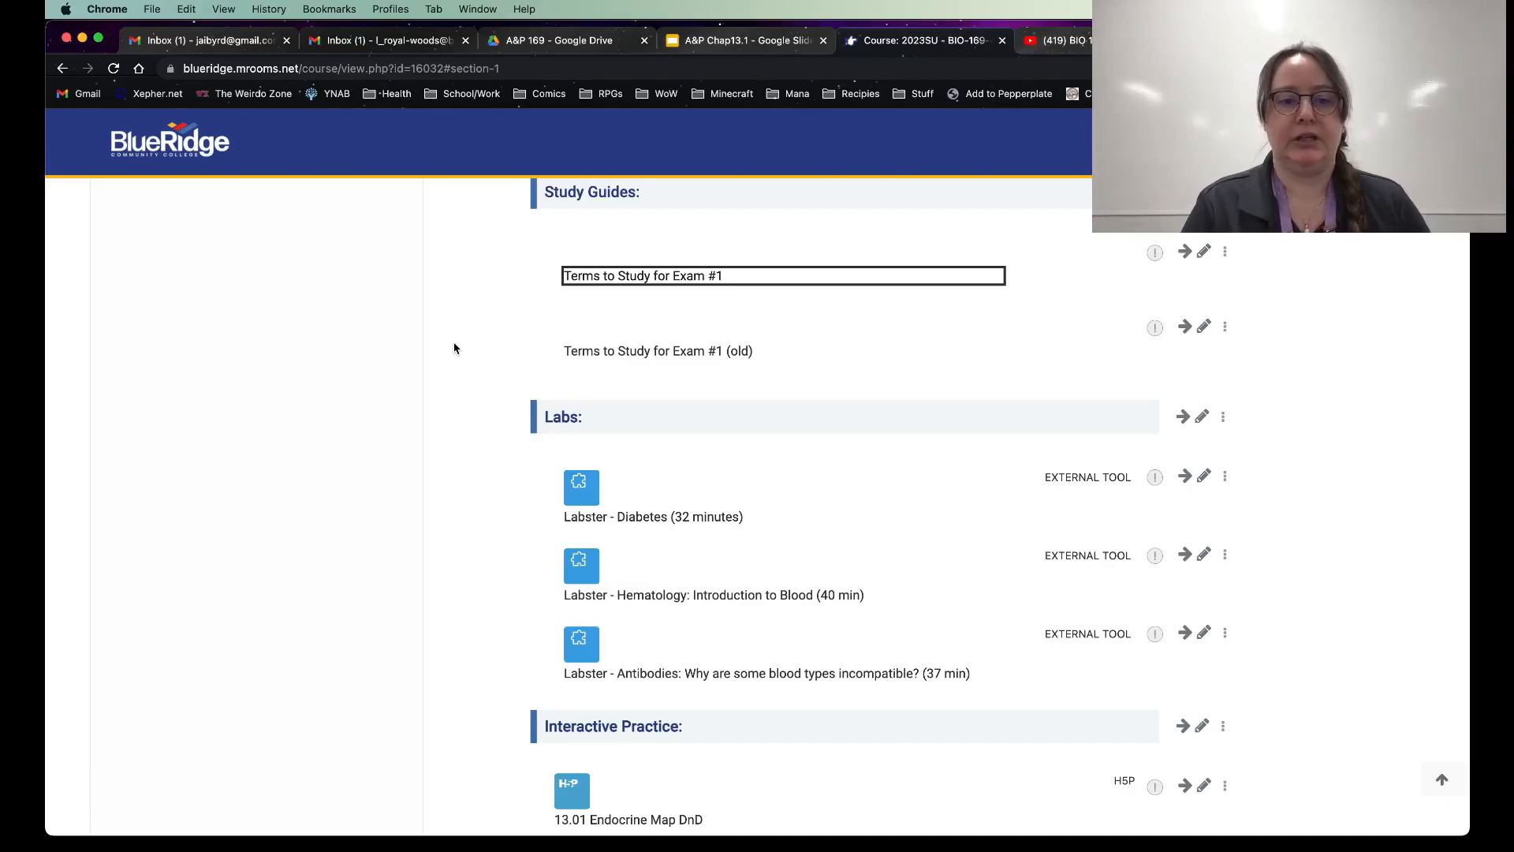
pyautogui.scroll(-3)
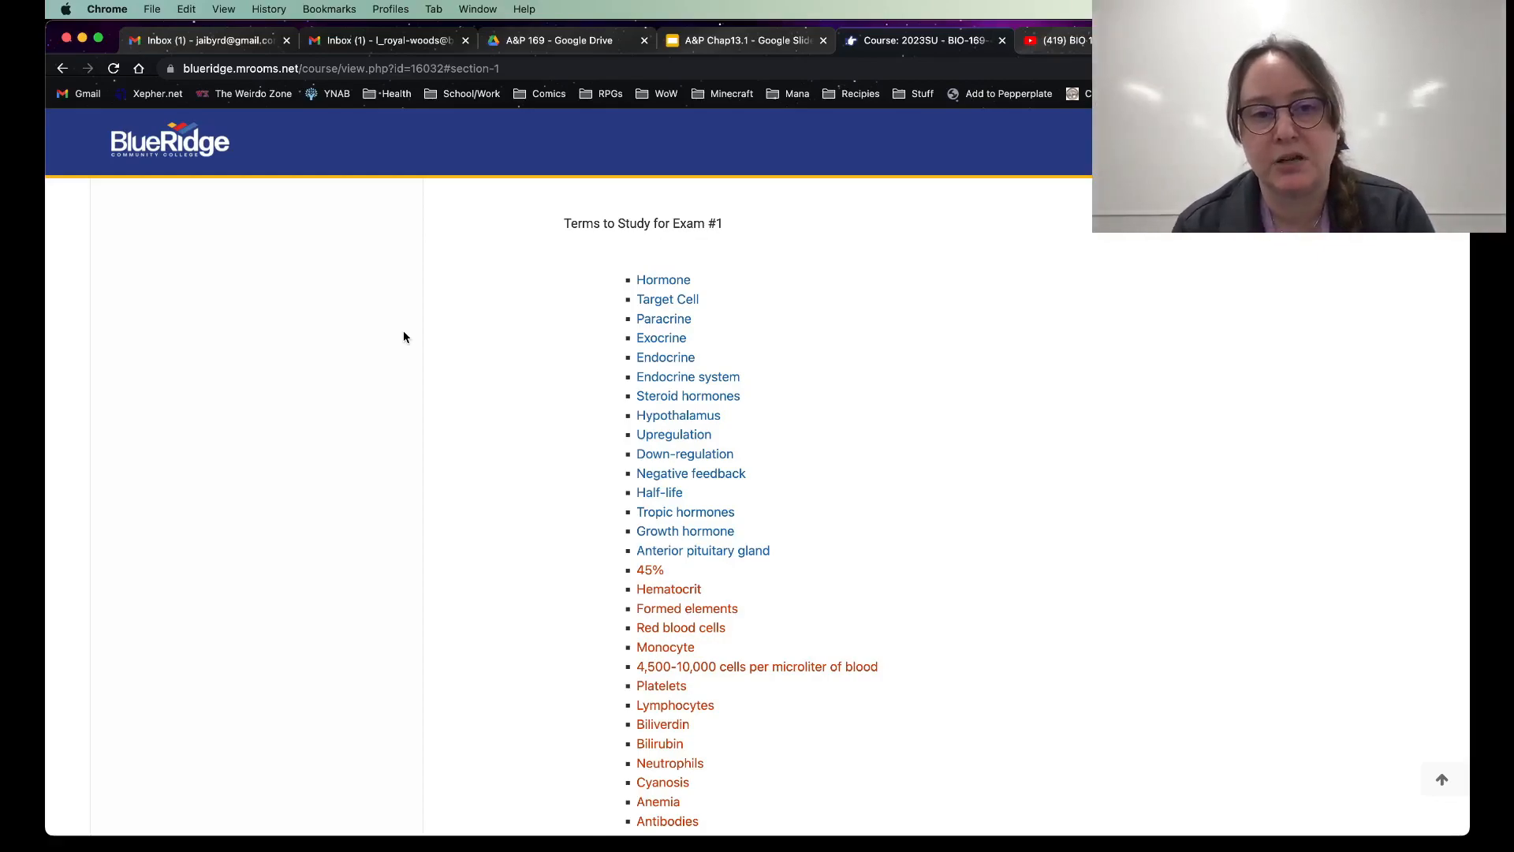
pyautogui.moveTo(531, 454)
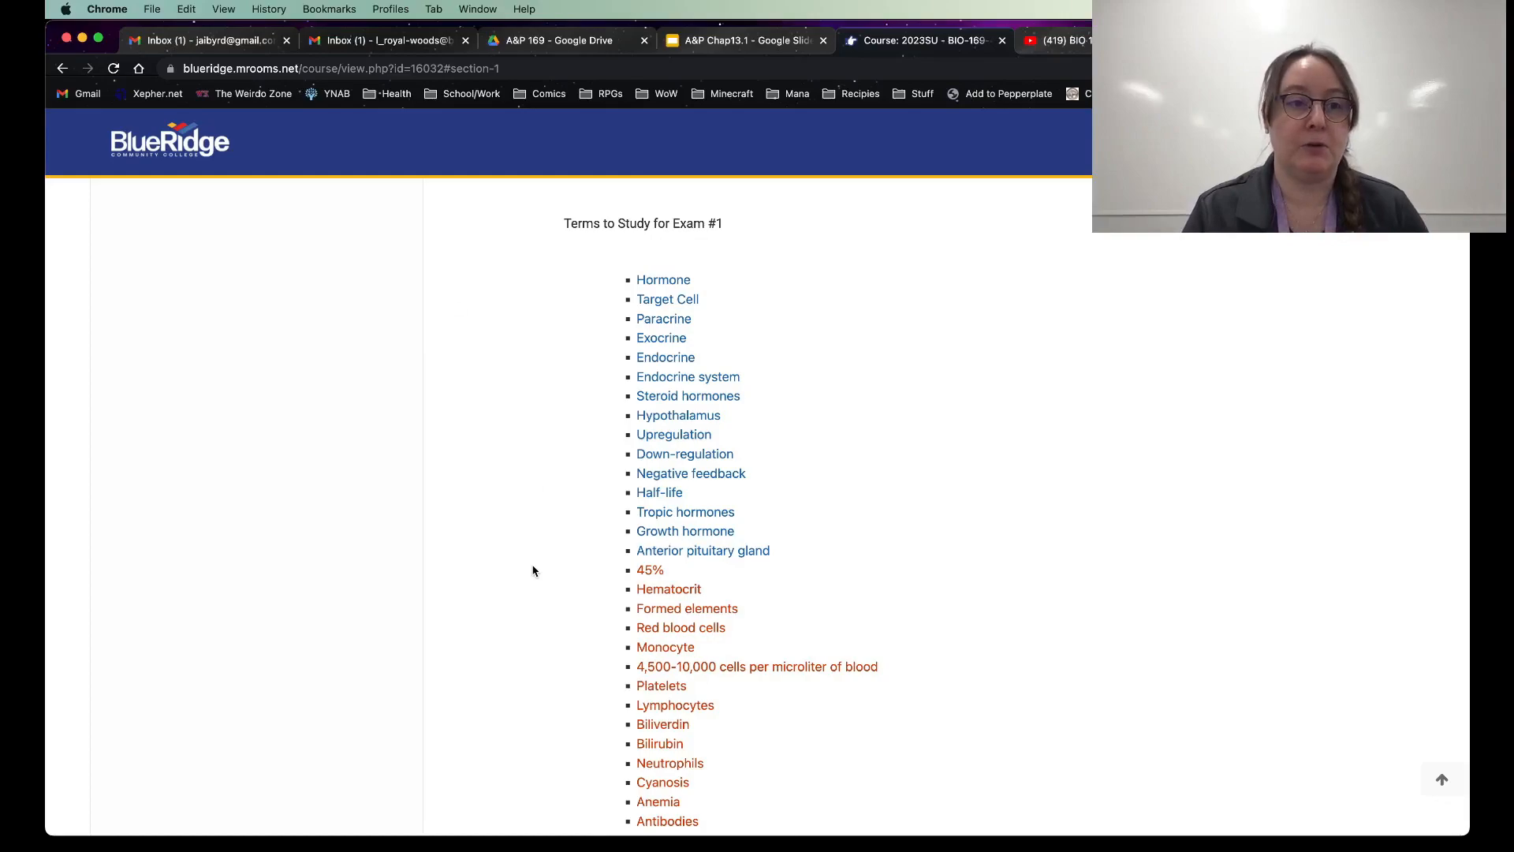
pyautogui.moveTo(566, 708)
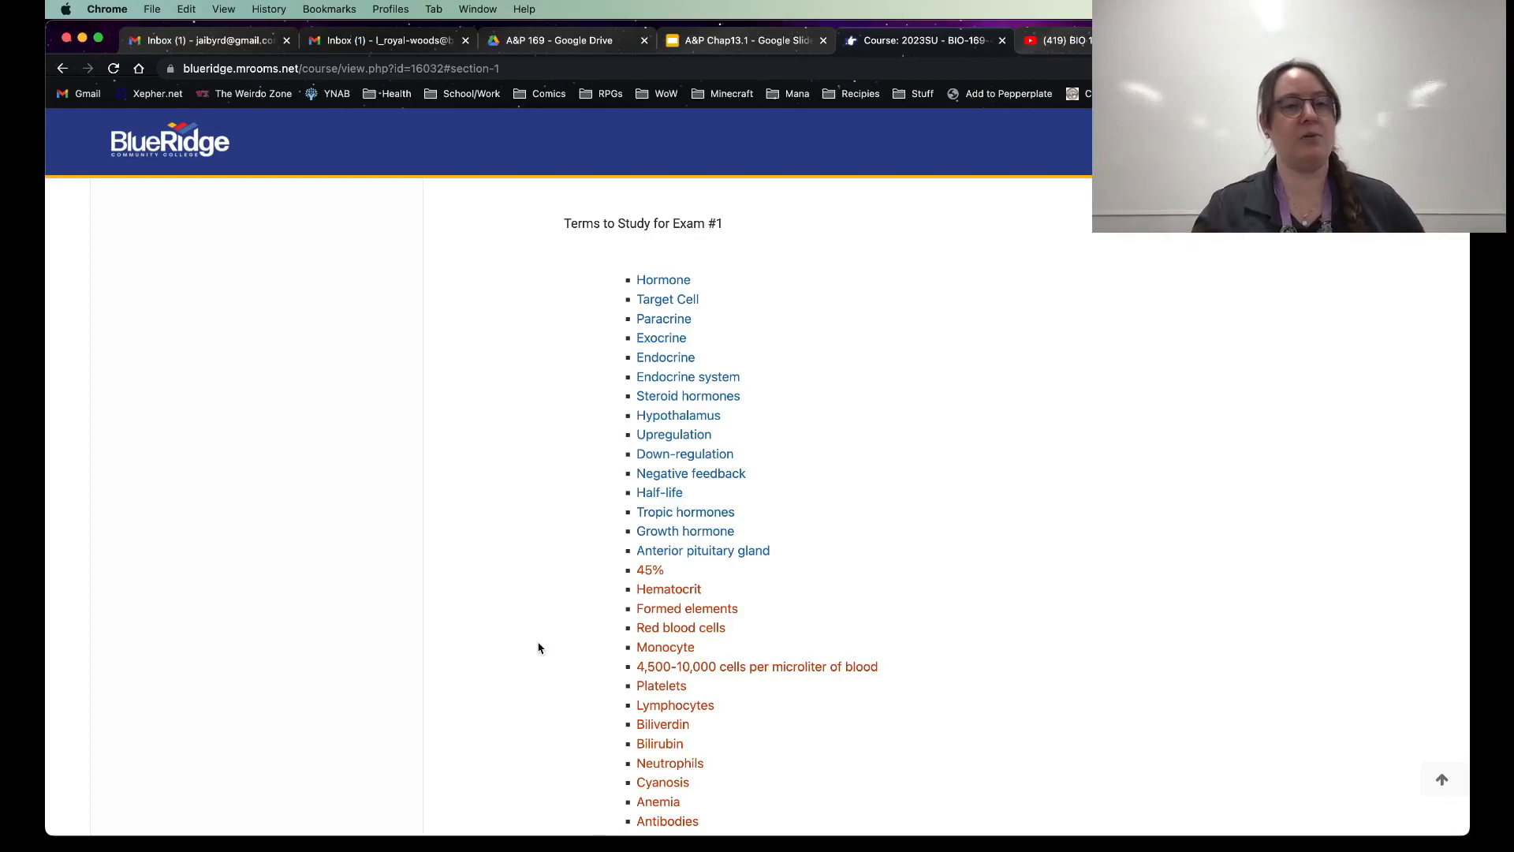
pyautogui.moveTo(574, 317)
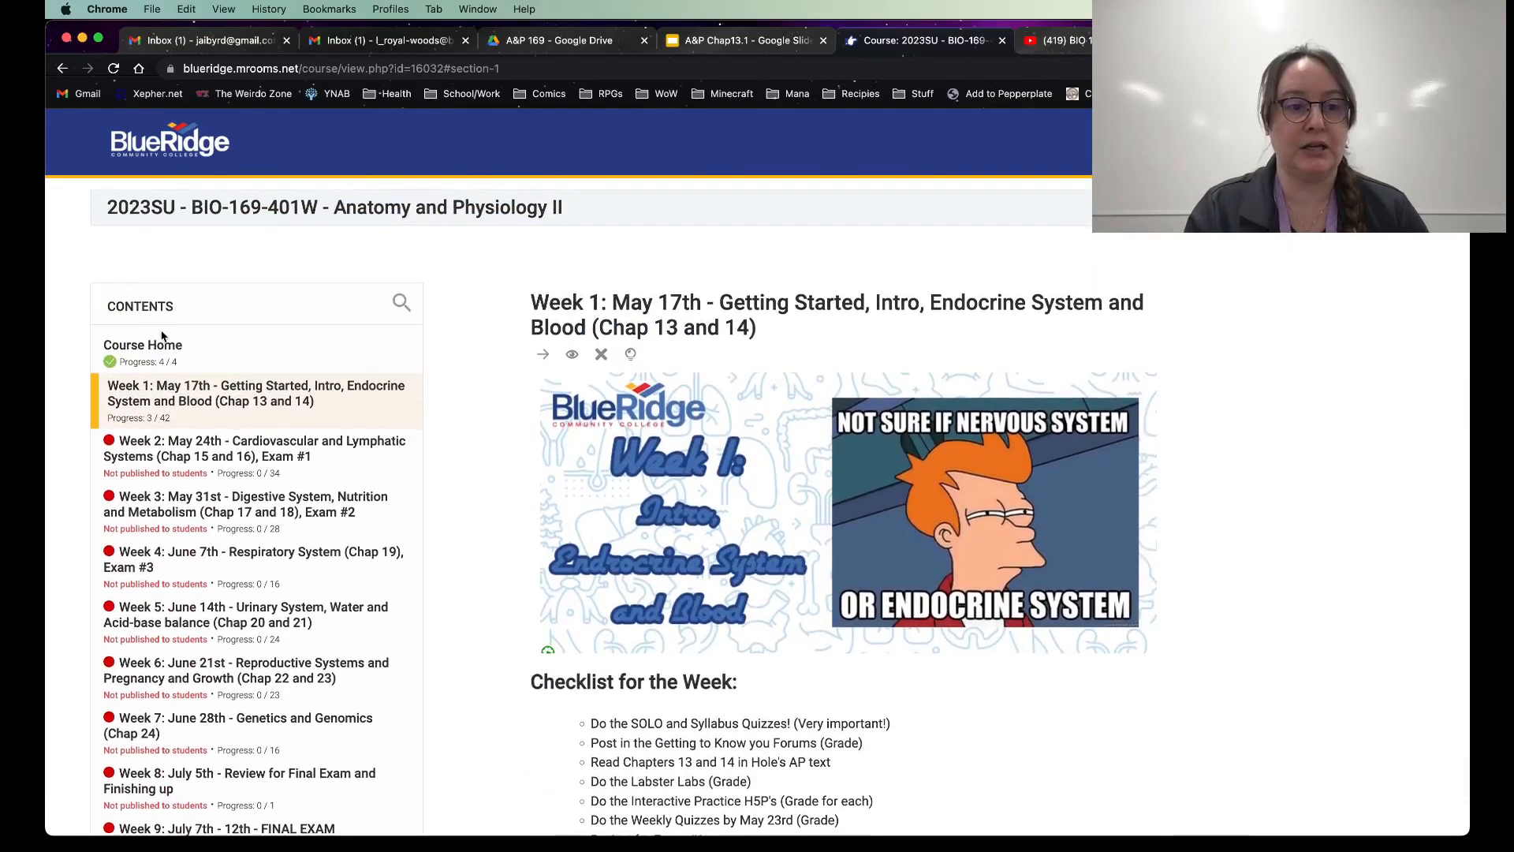
# Step: Visit the Course Home section and scroll through it
pyautogui.click(143, 344)
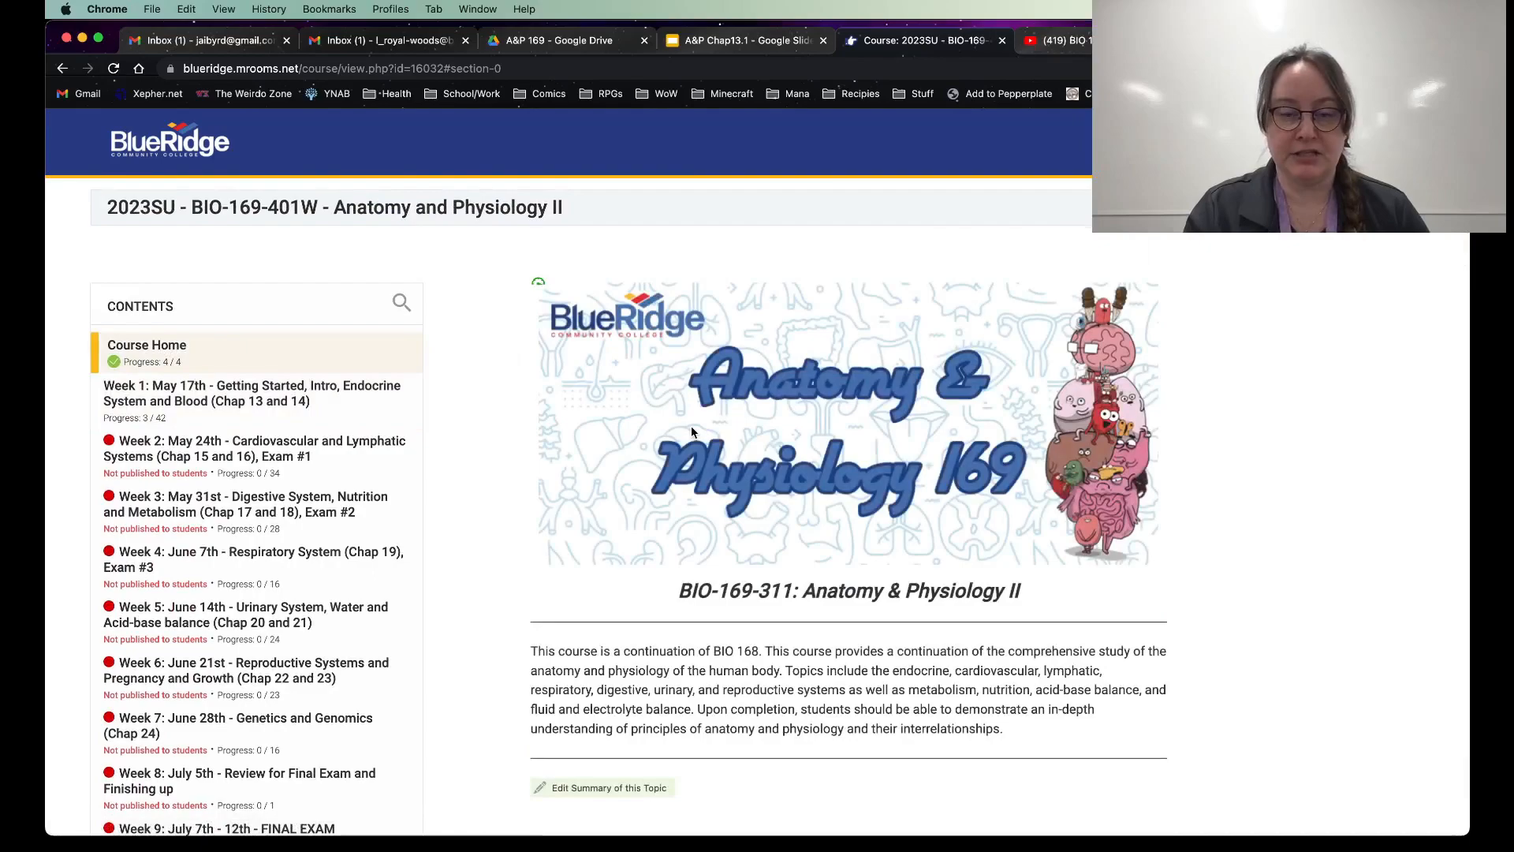
pyautogui.scroll(-3)
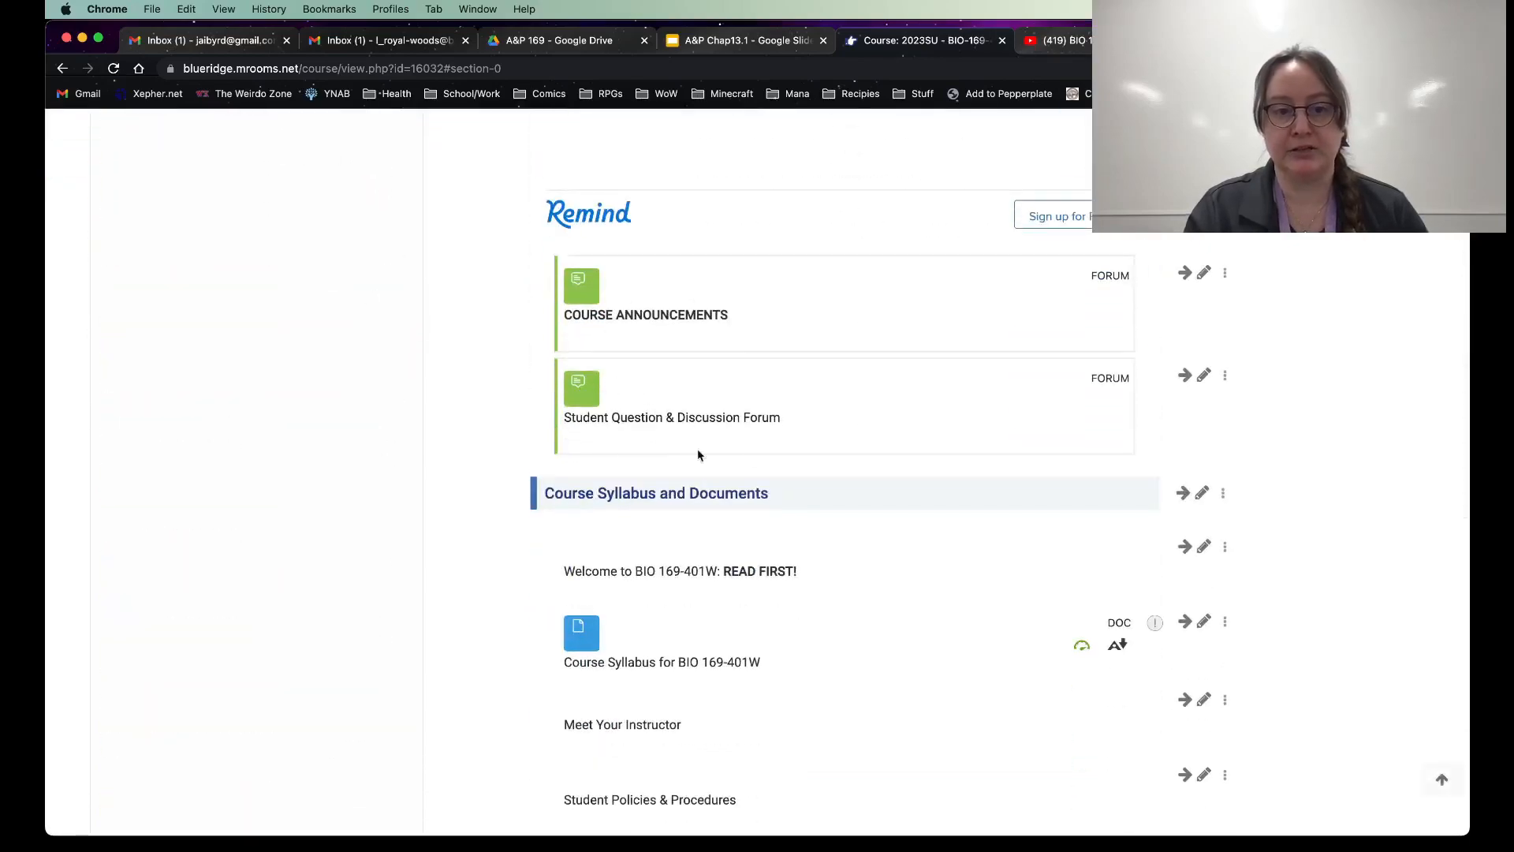
pyautogui.moveTo(817, 461)
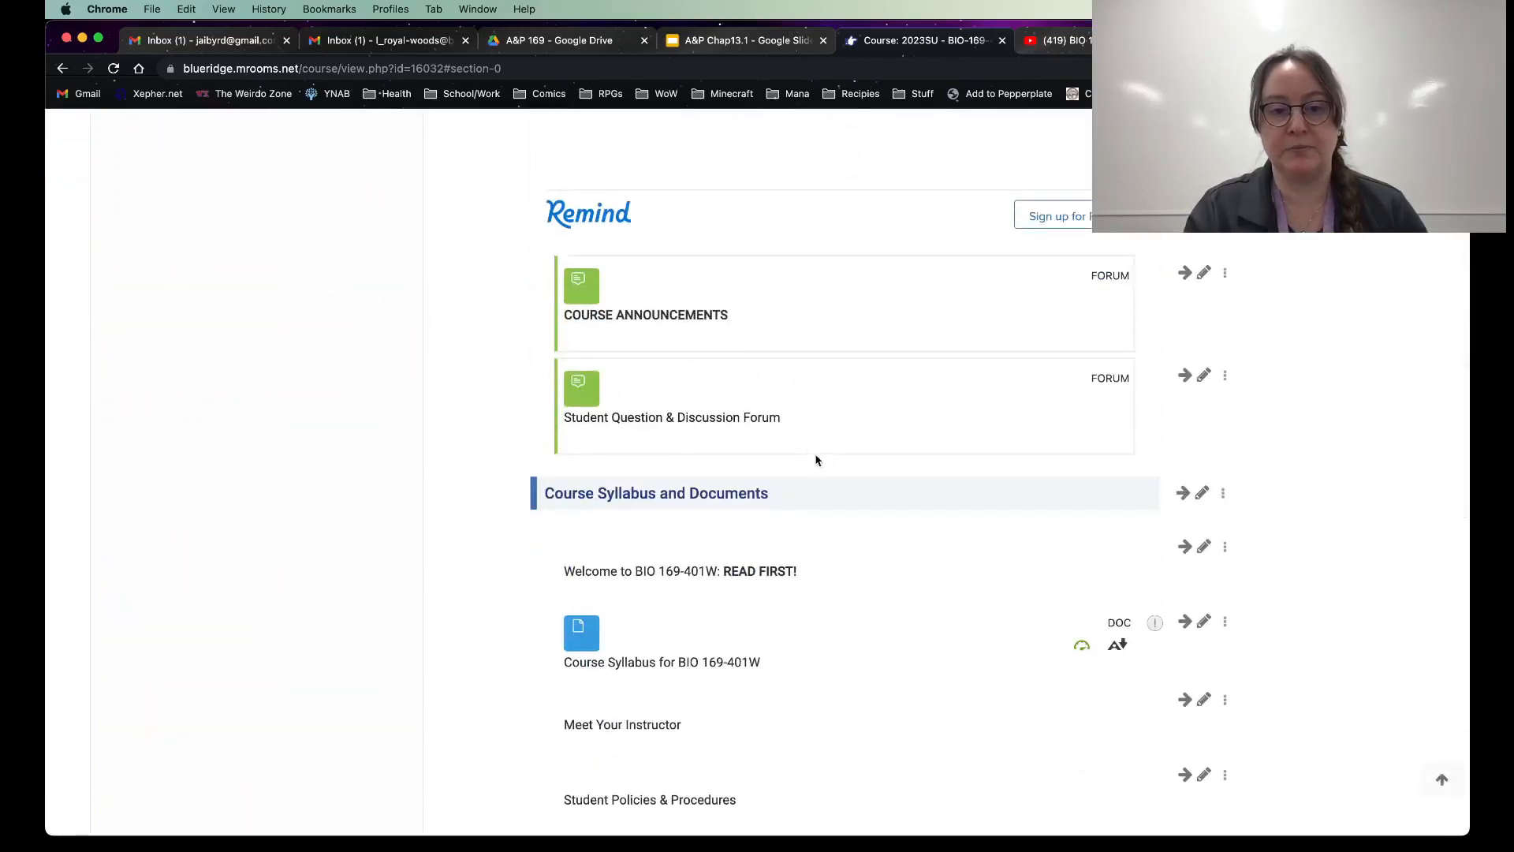
pyautogui.scroll(3)
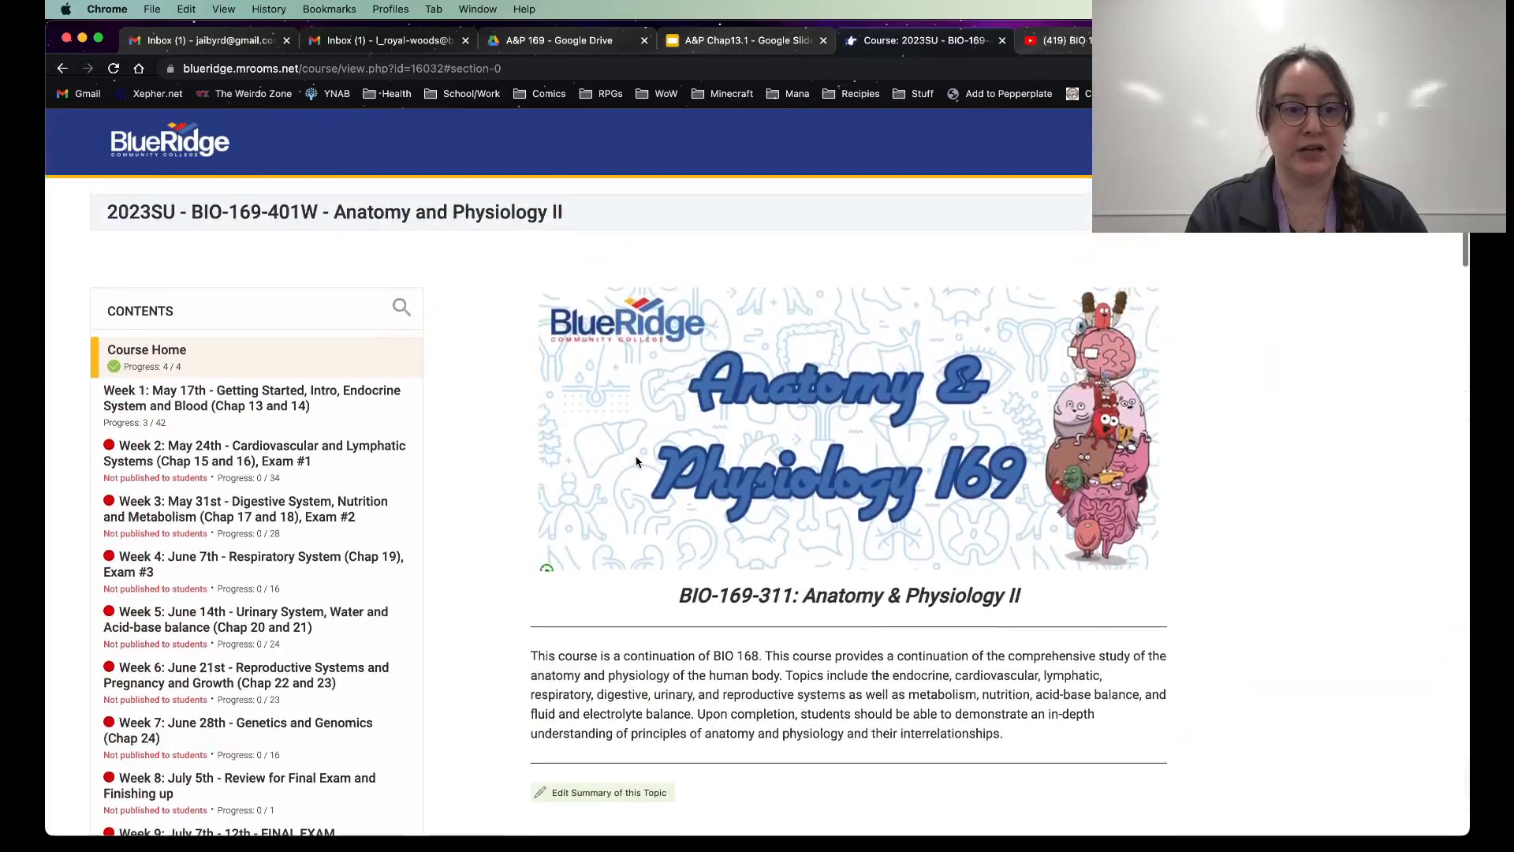
# Step: Return to Week 1 and scroll past the old Exam #1 terms to the Labs
pyautogui.click(253, 397)
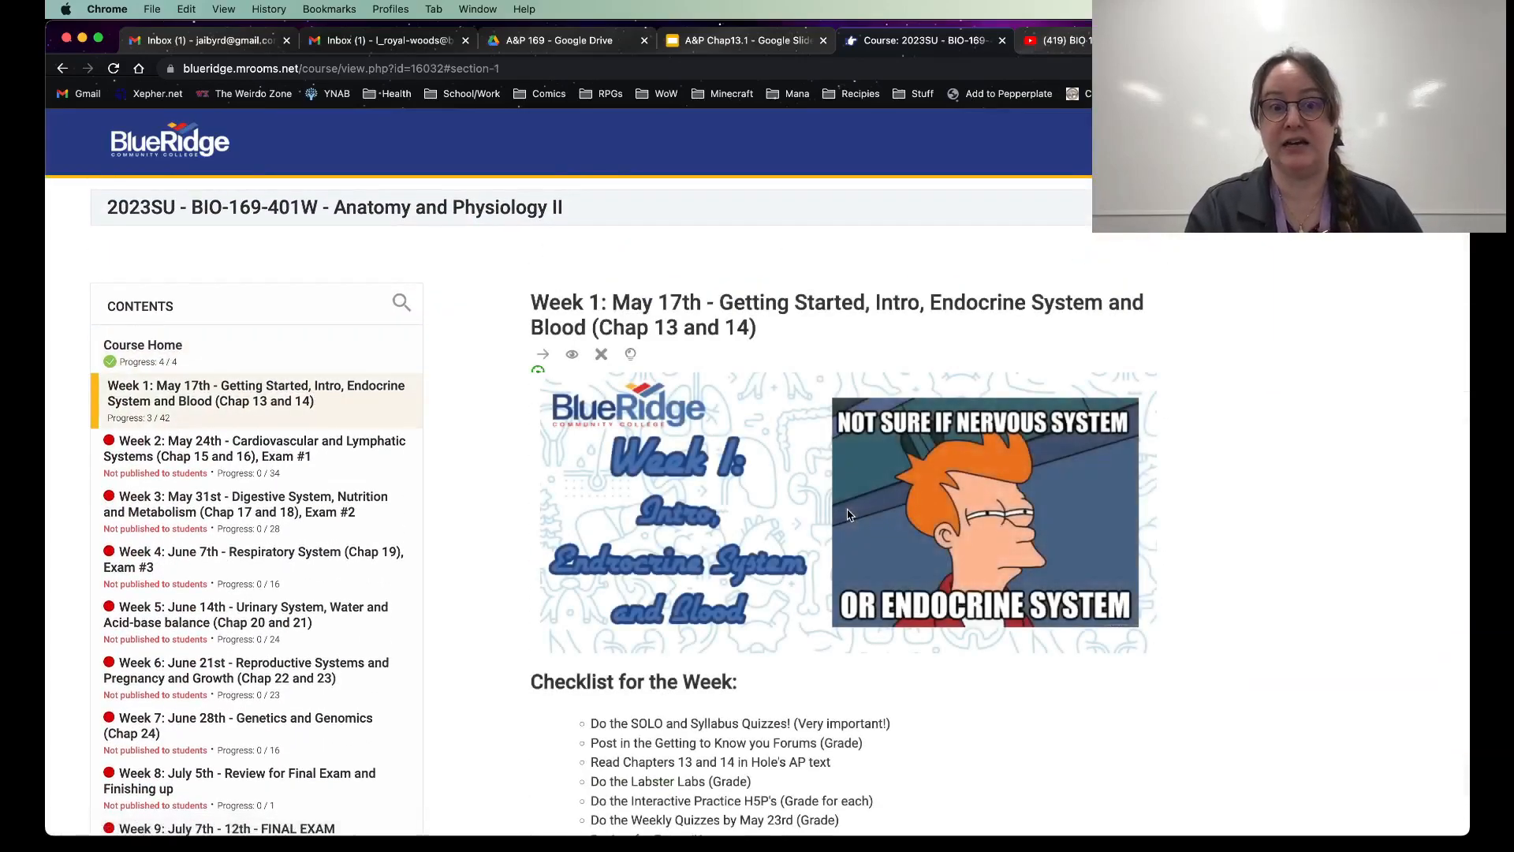
pyautogui.scroll(-3)
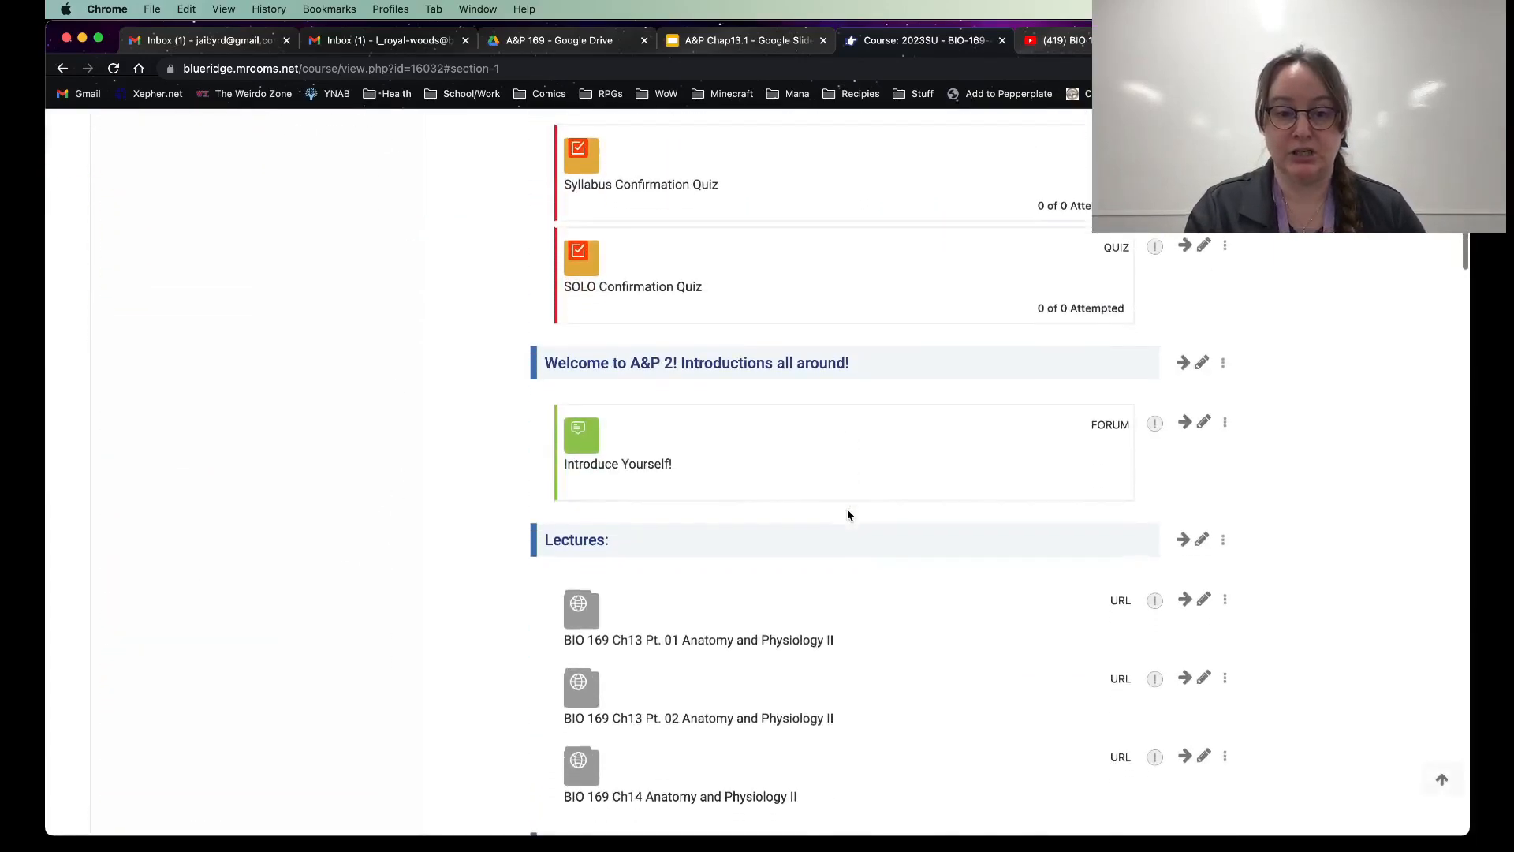
pyautogui.scroll(-3)
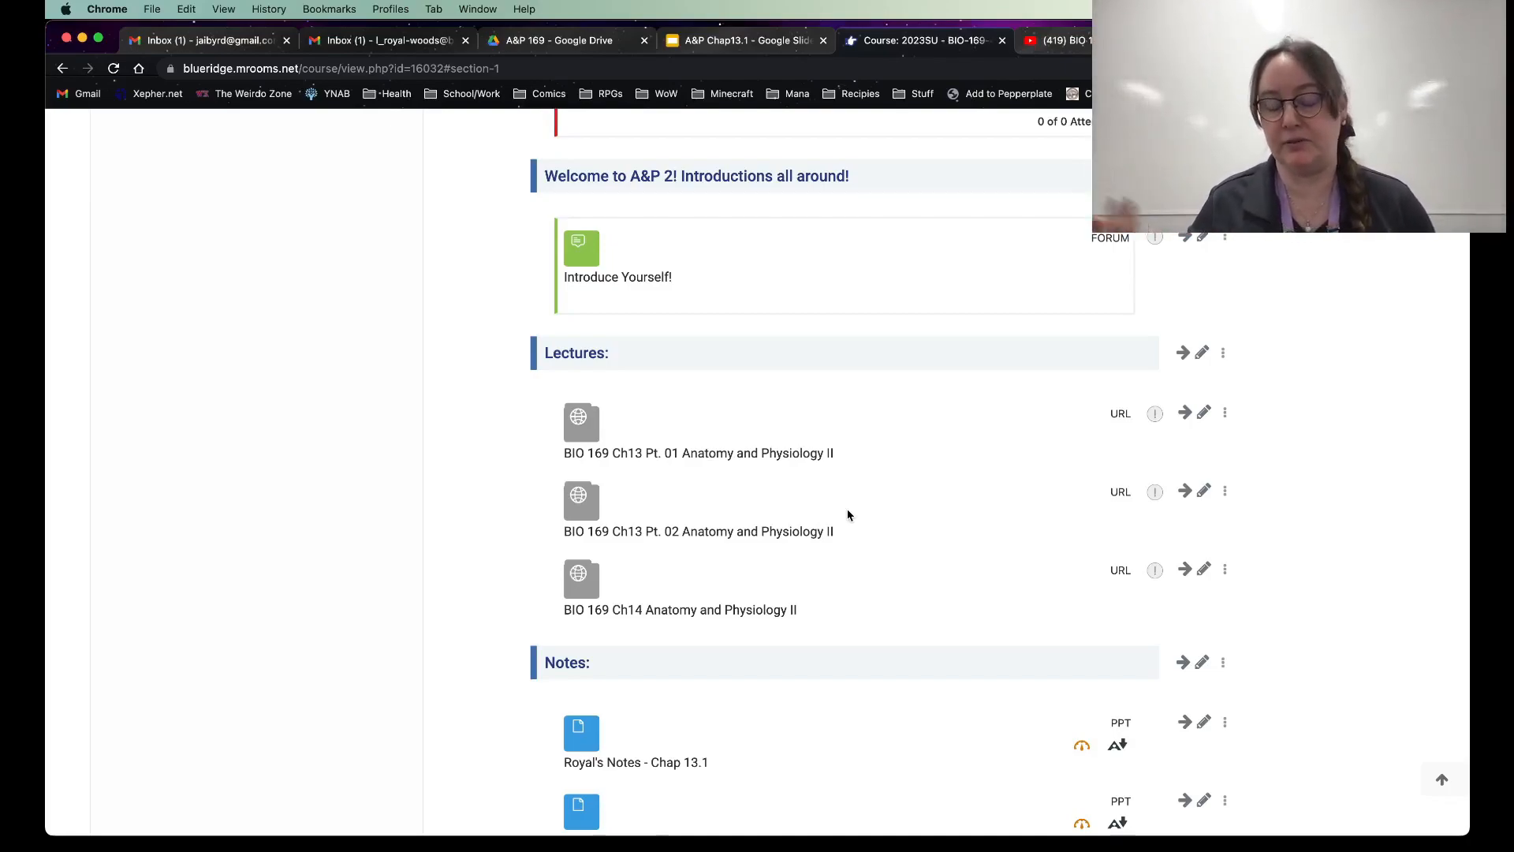
pyautogui.scroll(-3)
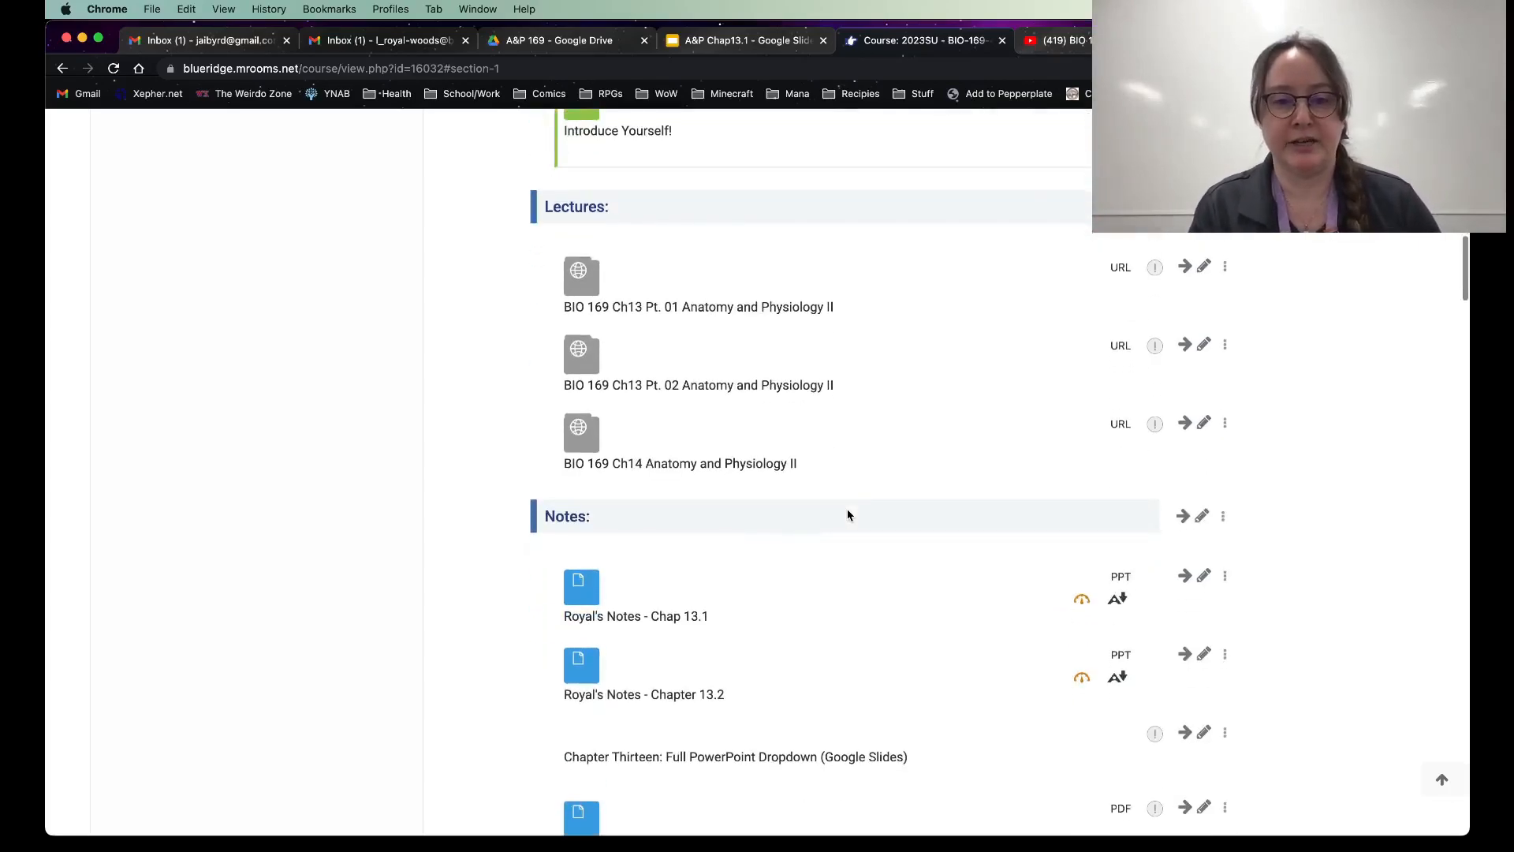
pyautogui.scroll(-3)
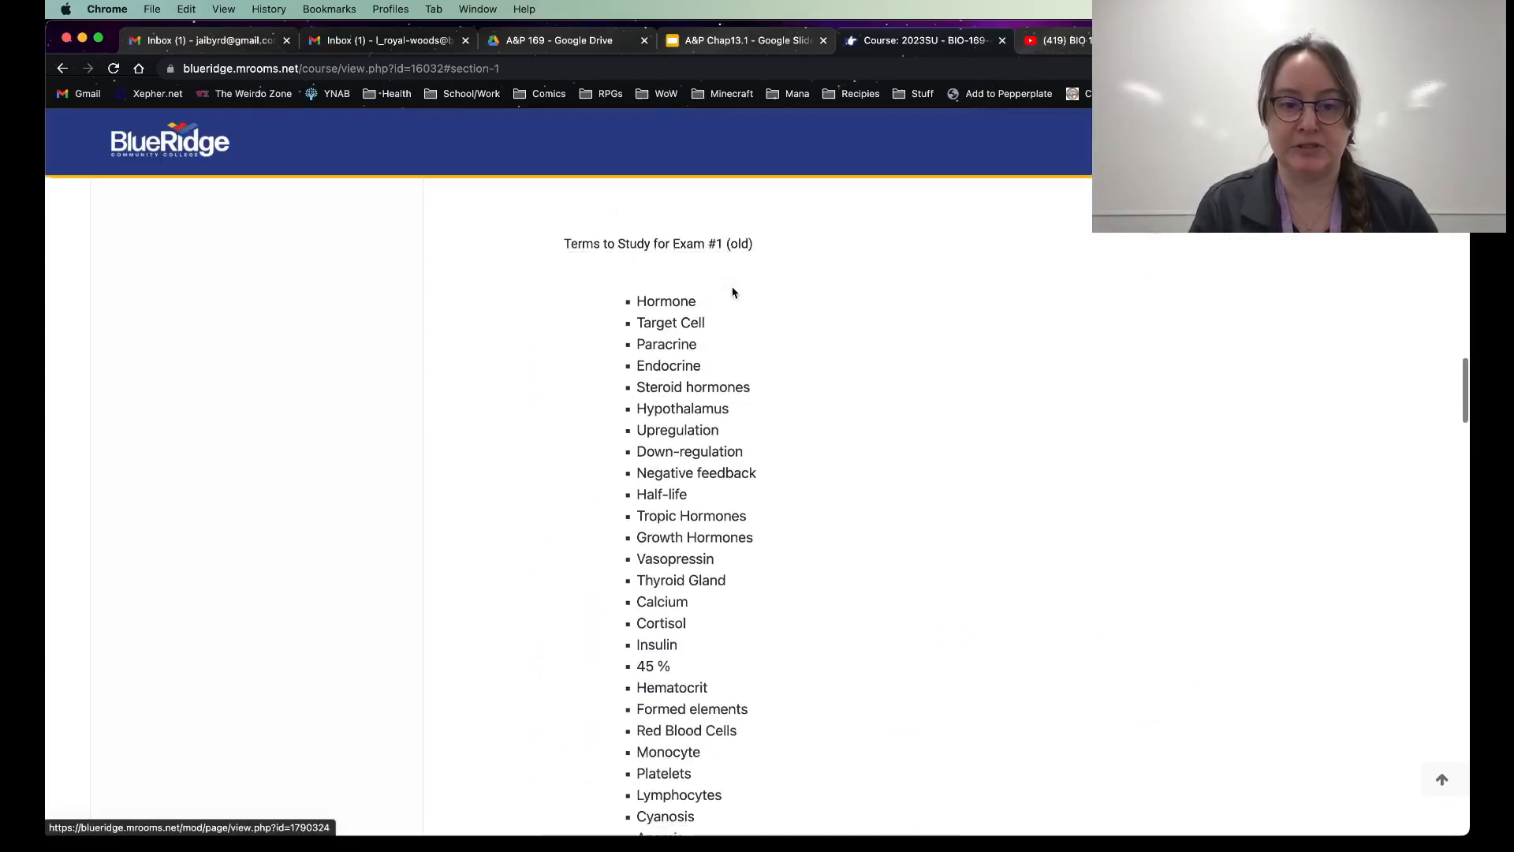
pyautogui.scroll(-3)
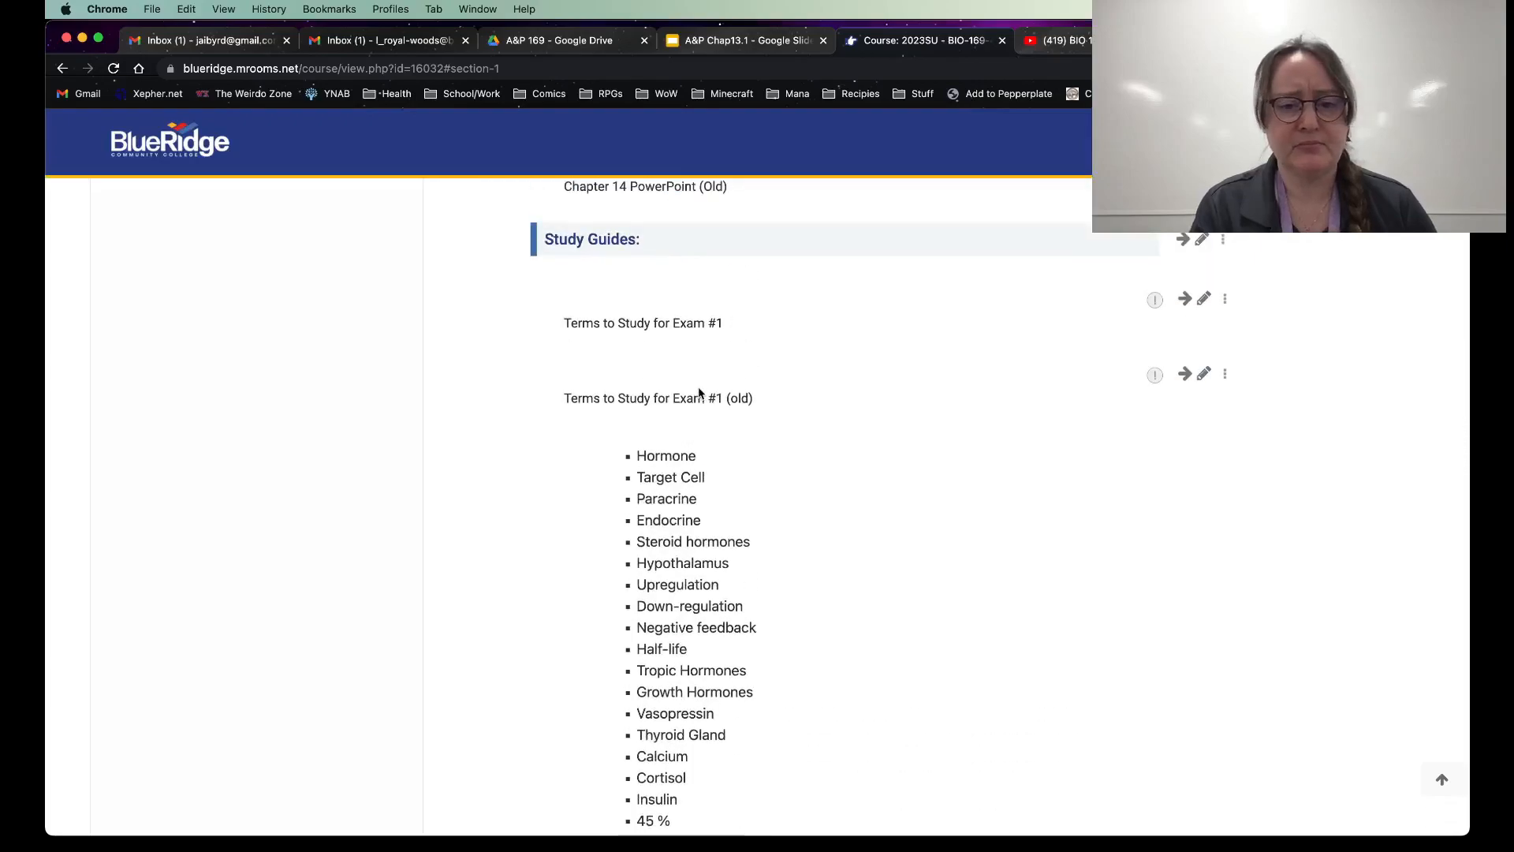
pyautogui.scroll(-3)
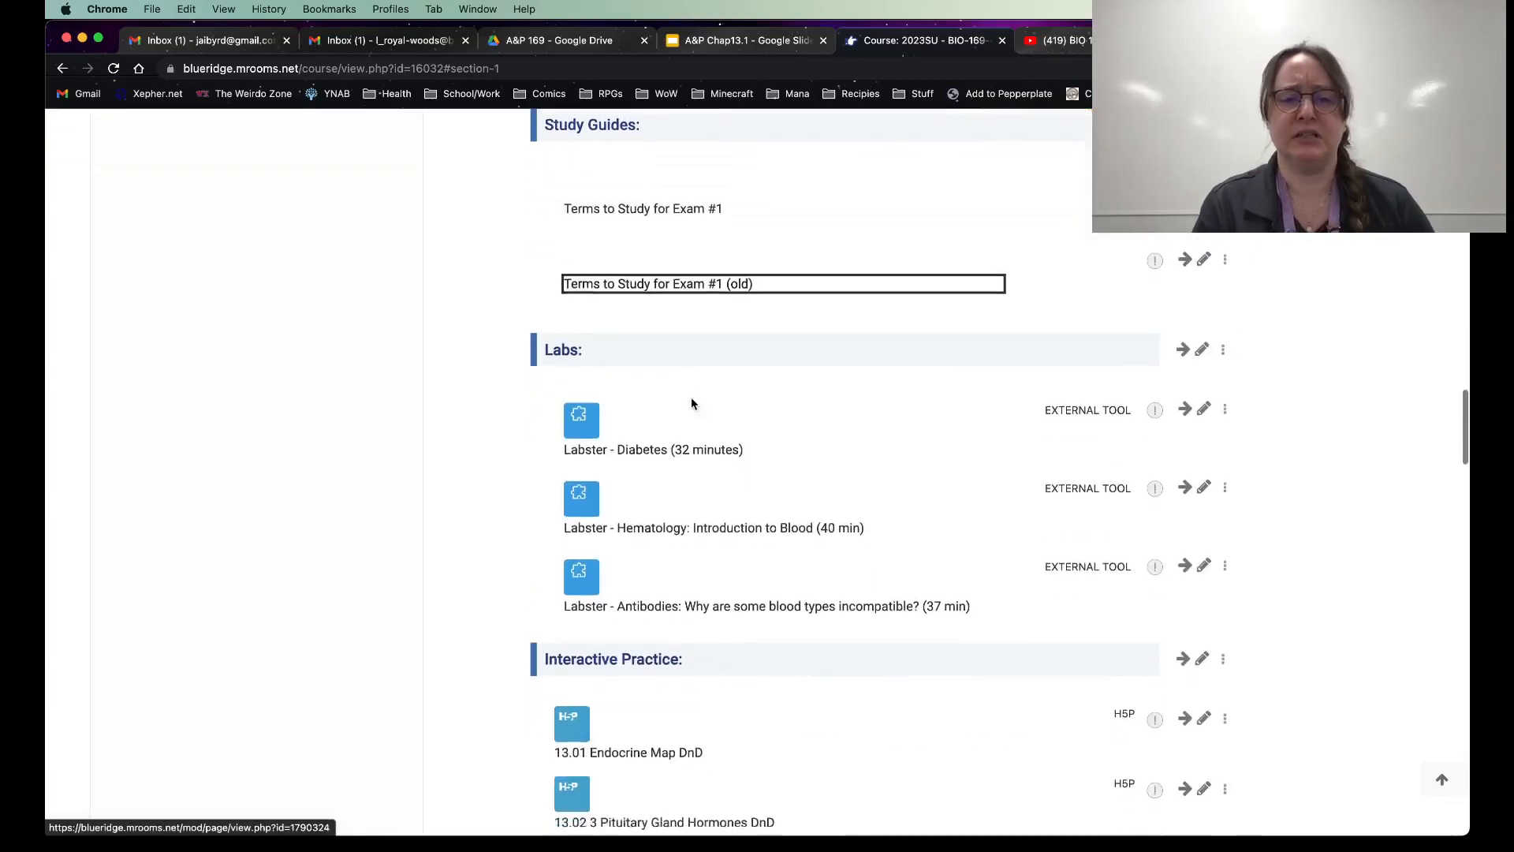
pyautogui.scroll(-3)
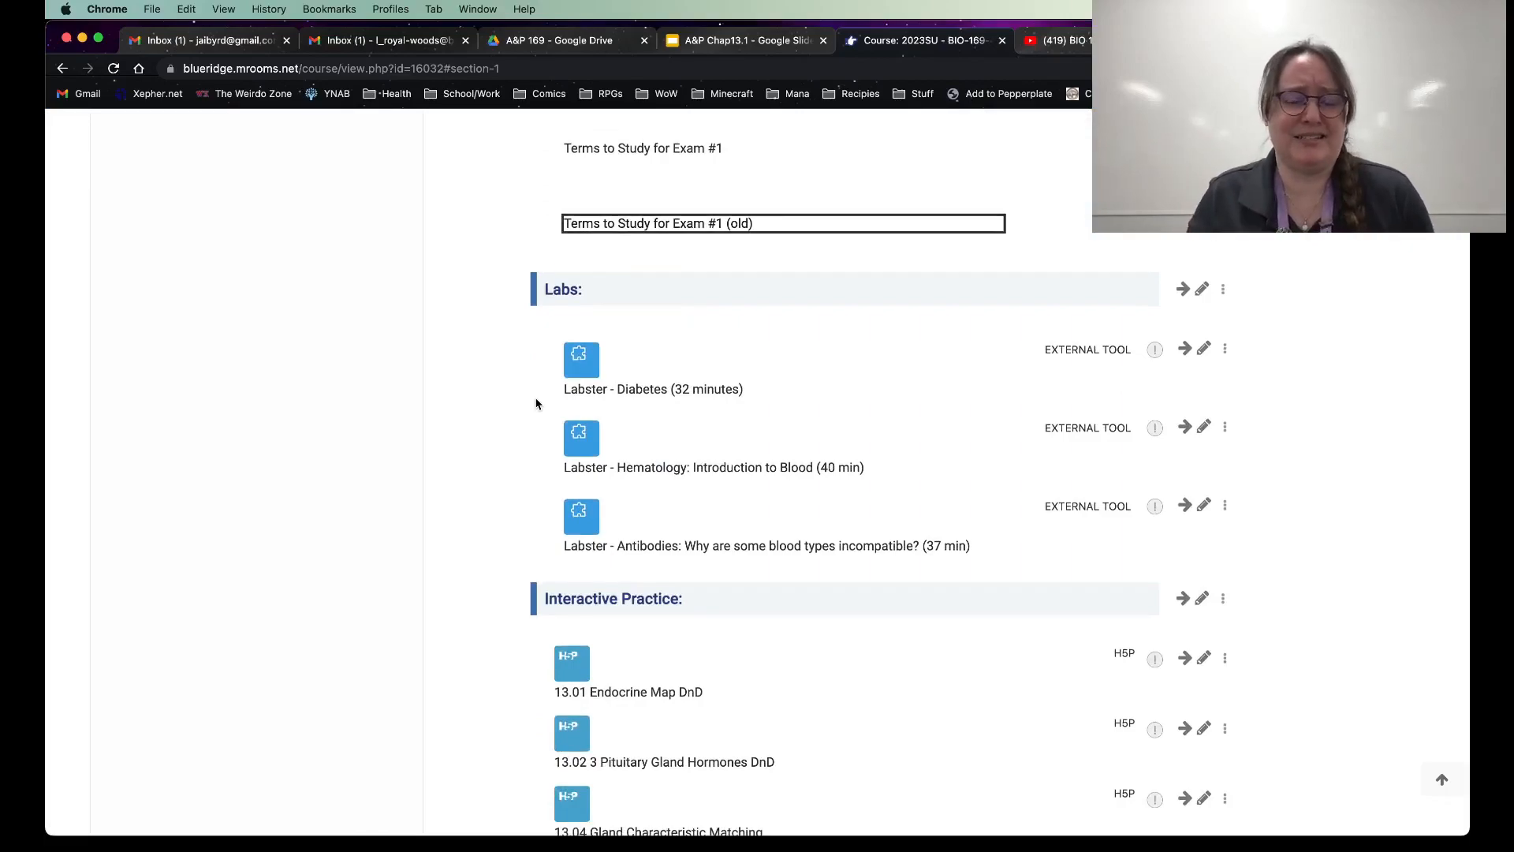
pyautogui.moveTo(532, 190)
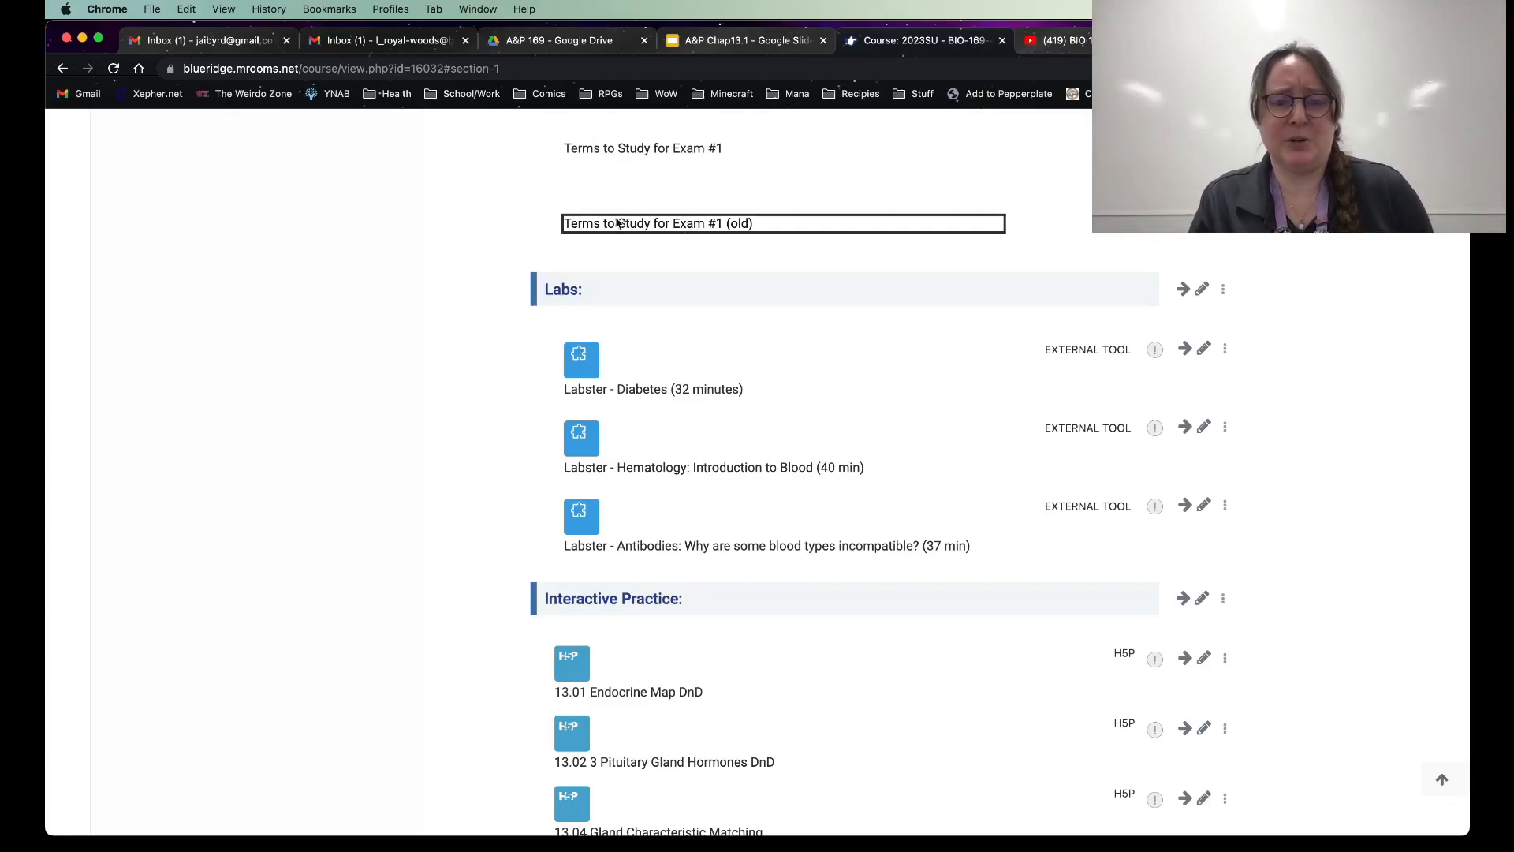
pyautogui.moveTo(464, 288)
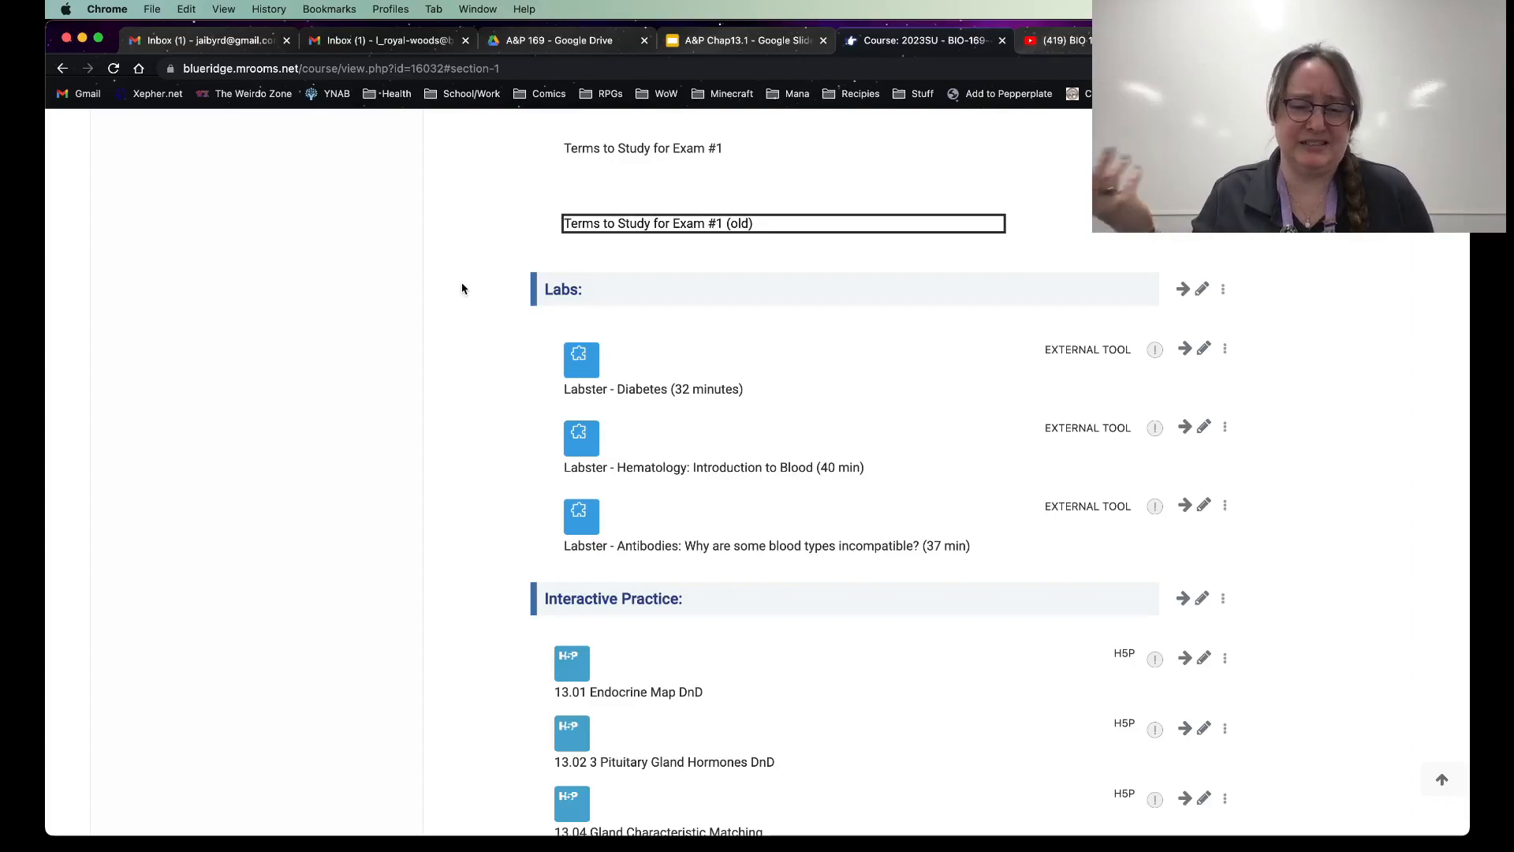
pyautogui.moveTo(701, 409)
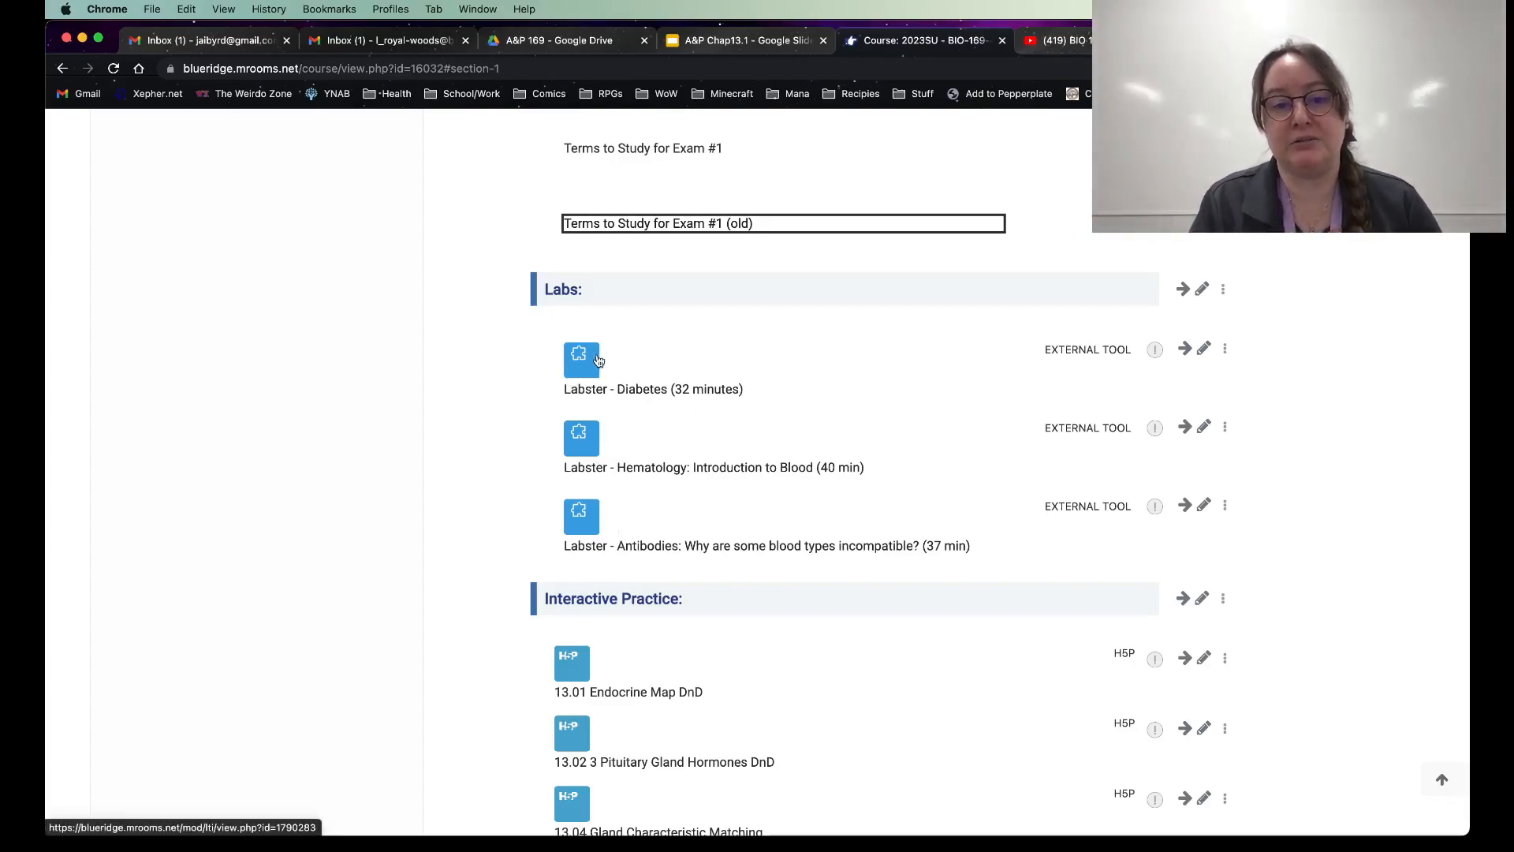
pyautogui.moveTo(731, 442)
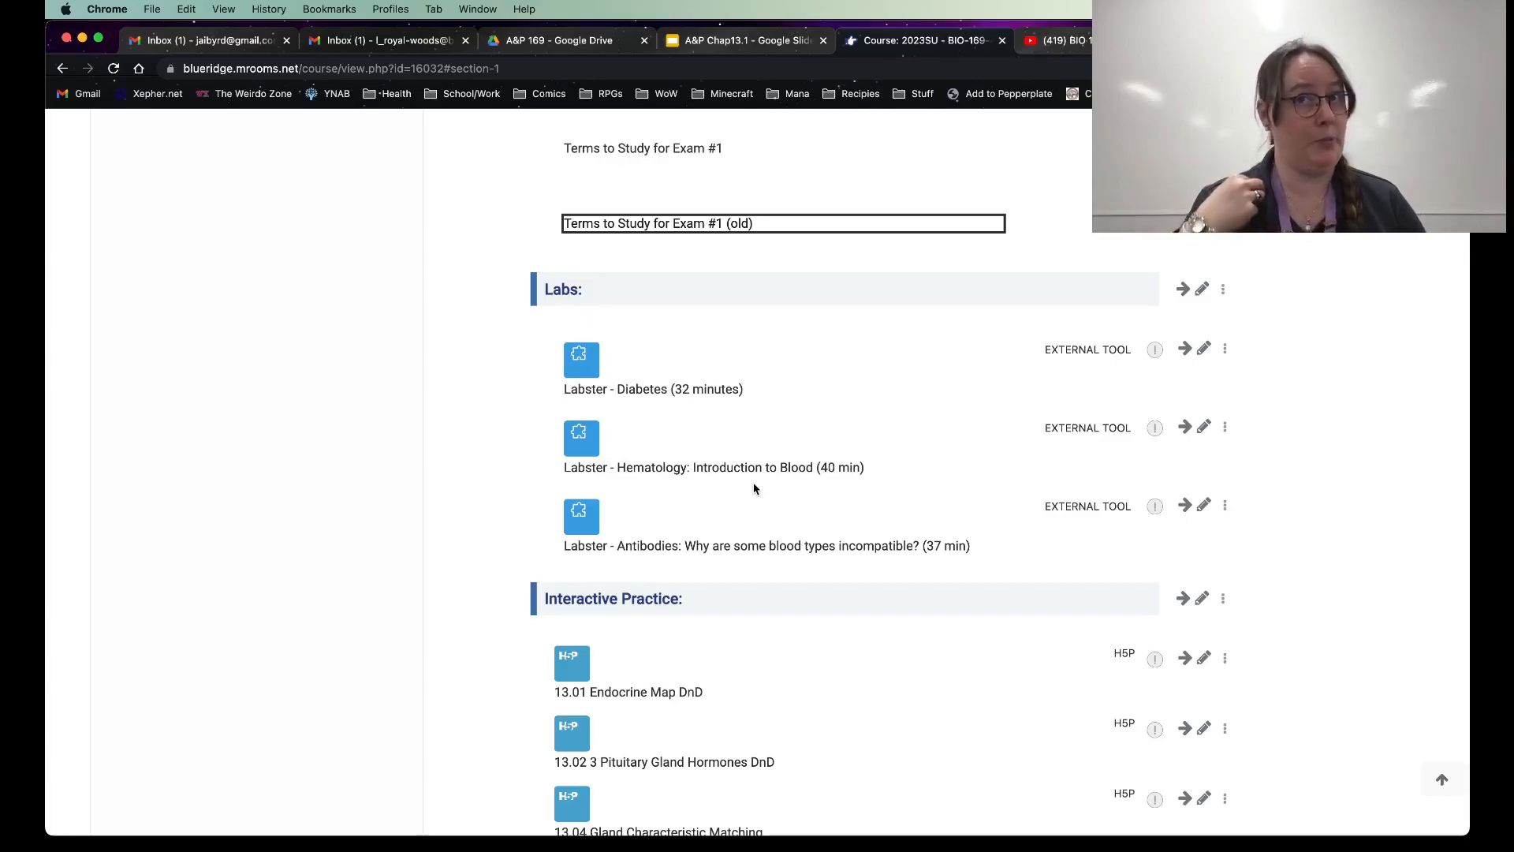
# Step: Scroll down Week 1 to the Interactive Practice activities
pyautogui.scroll(-3)
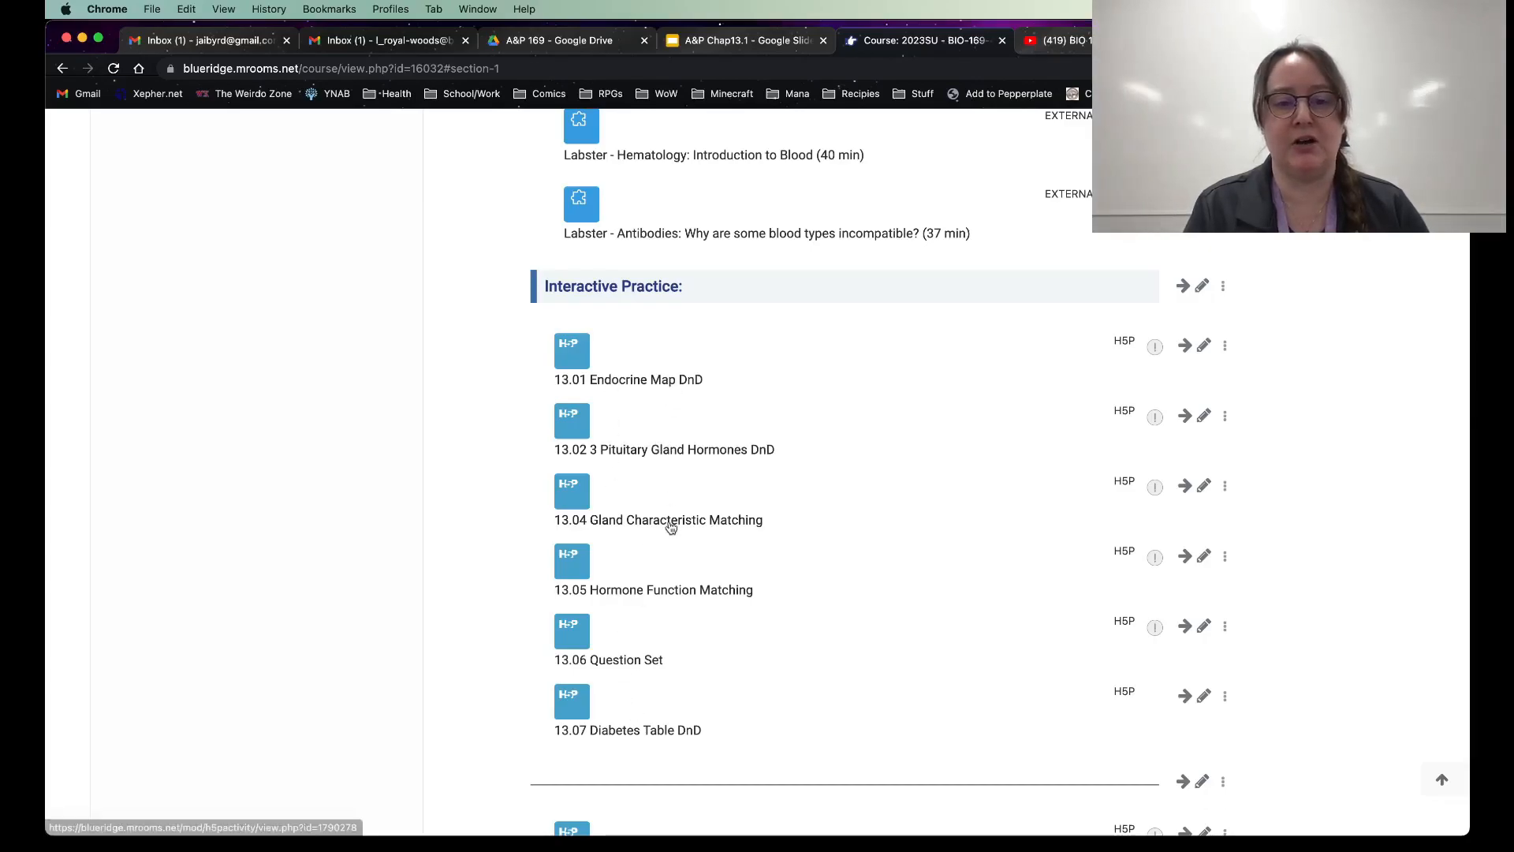
pyautogui.scroll(-3)
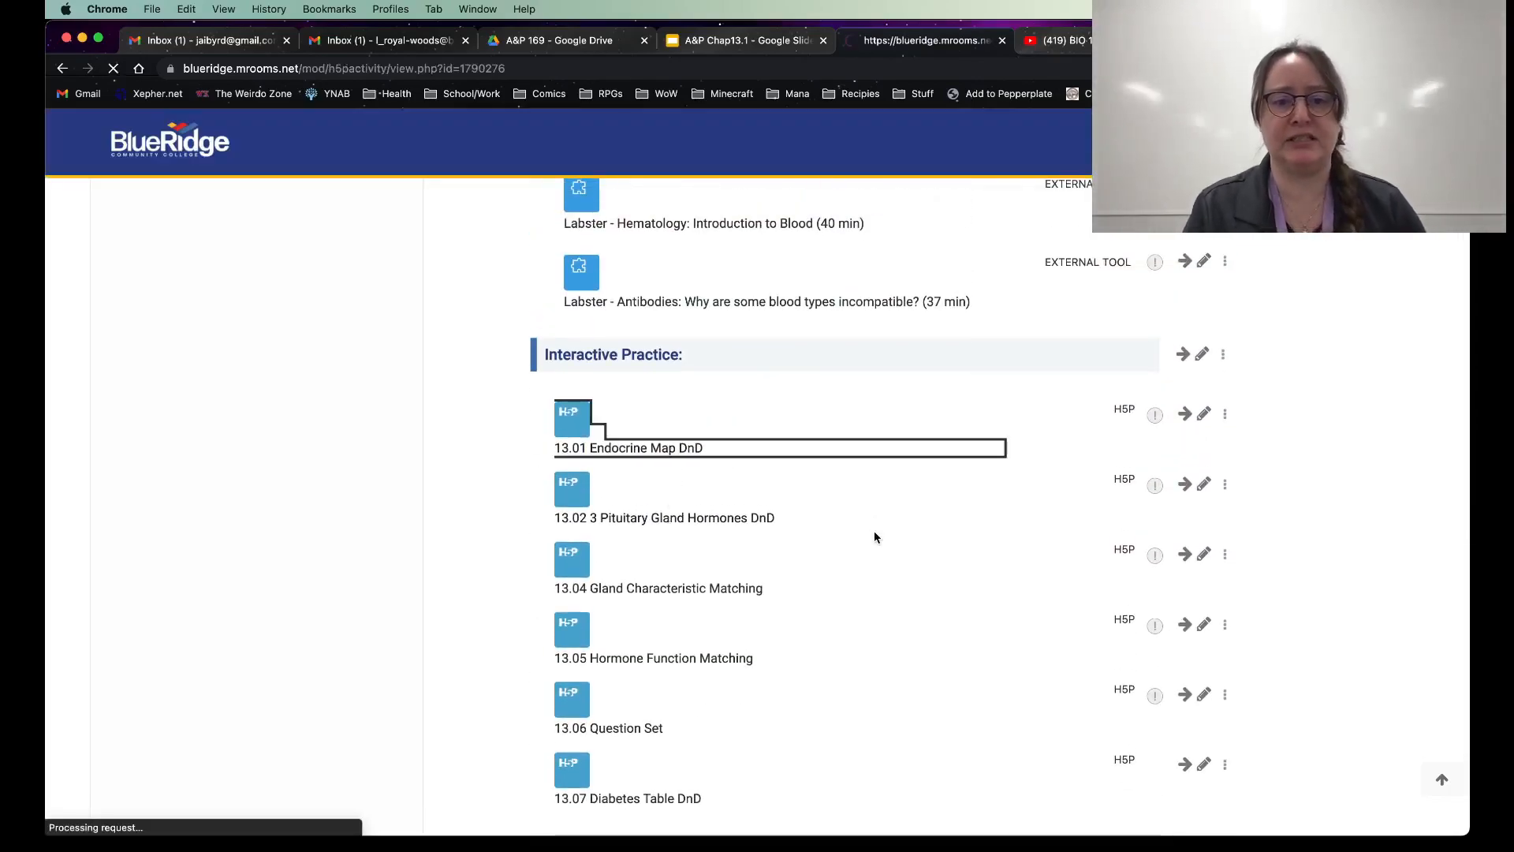
# Step: Open 13.01 Endocrine Map DnD and place Testes, Ovaries, Pancreas and Thyroid Gland labels
pyautogui.click(627, 447)
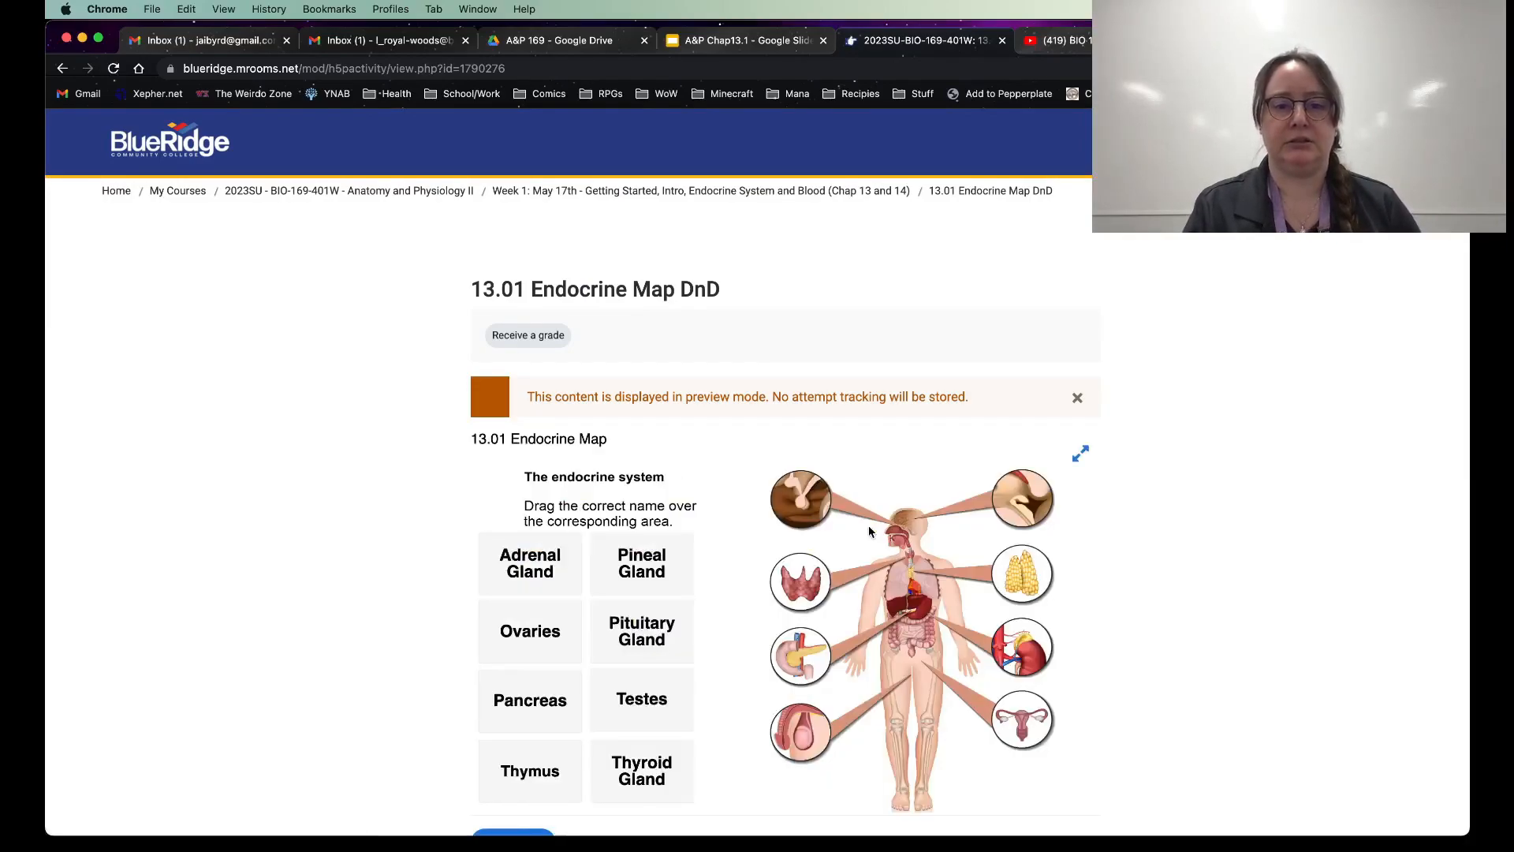
pyautogui.scroll(-3)
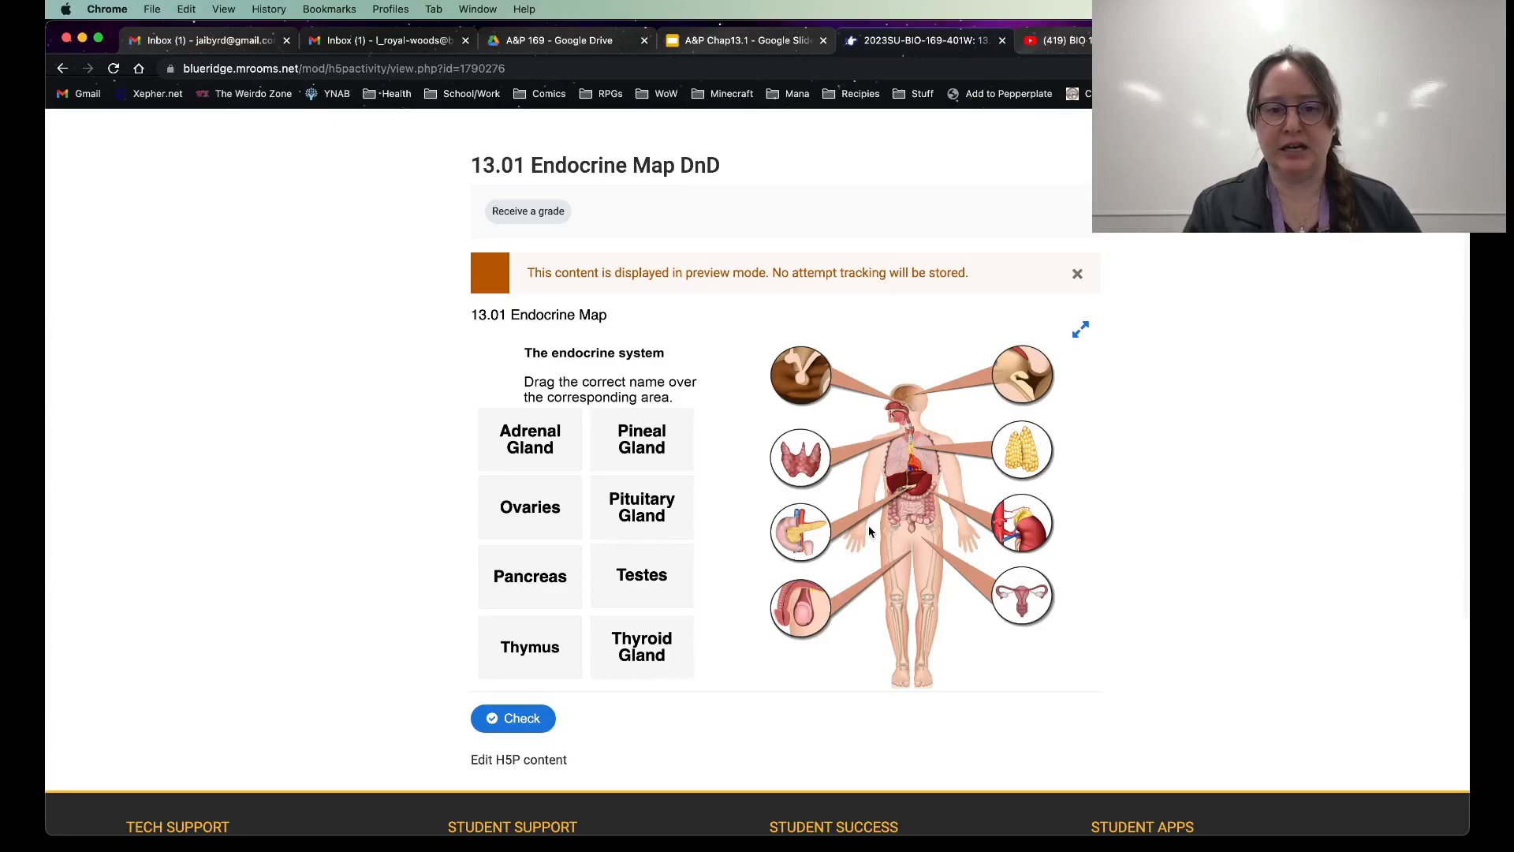
pyautogui.moveTo(729, 549)
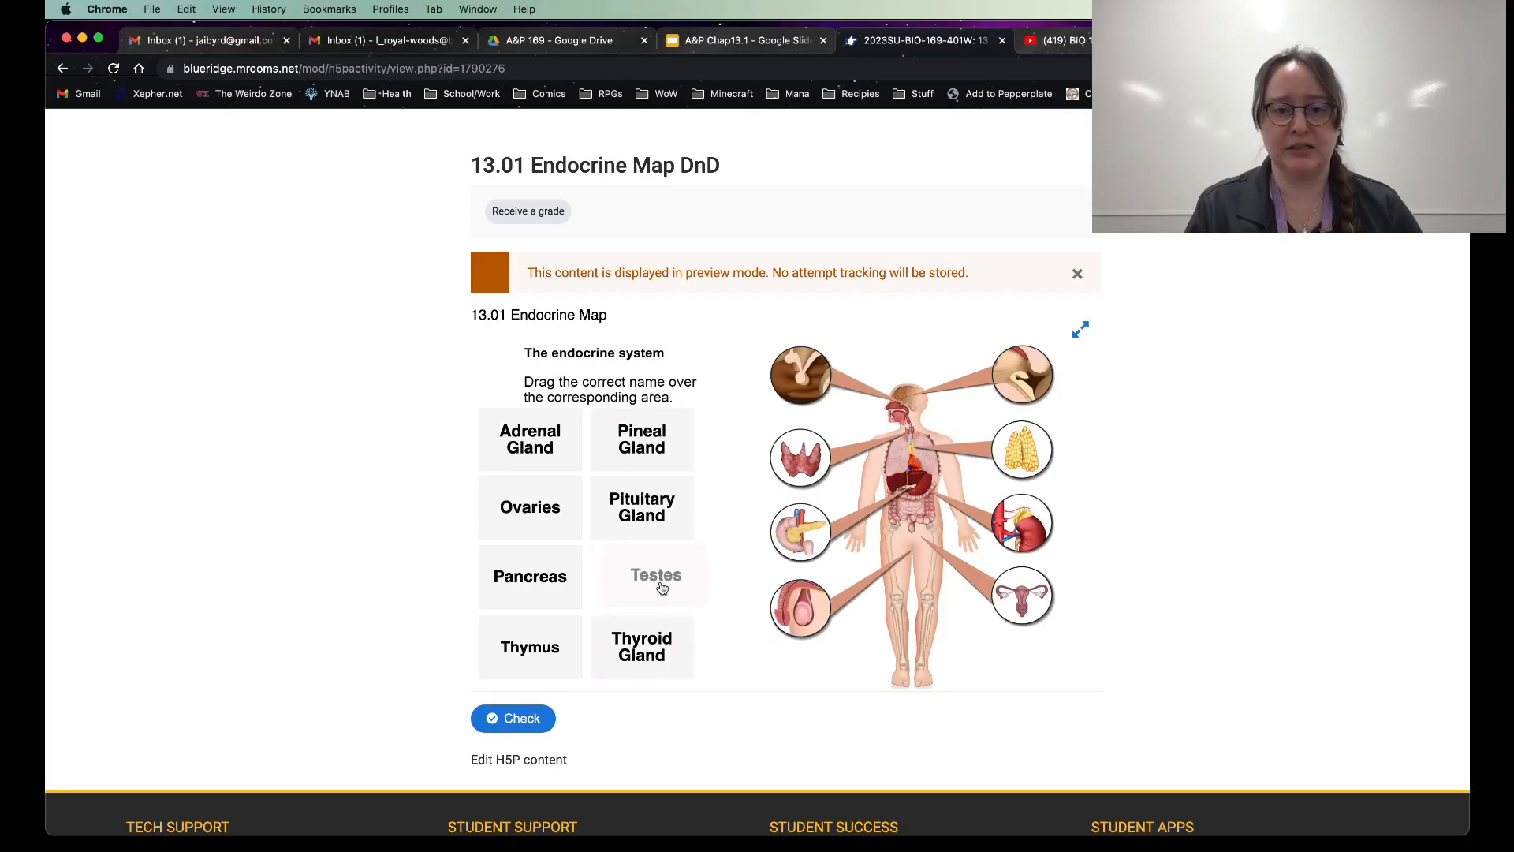
pyautogui.moveTo(656, 575); pyautogui.dragTo(802, 608)
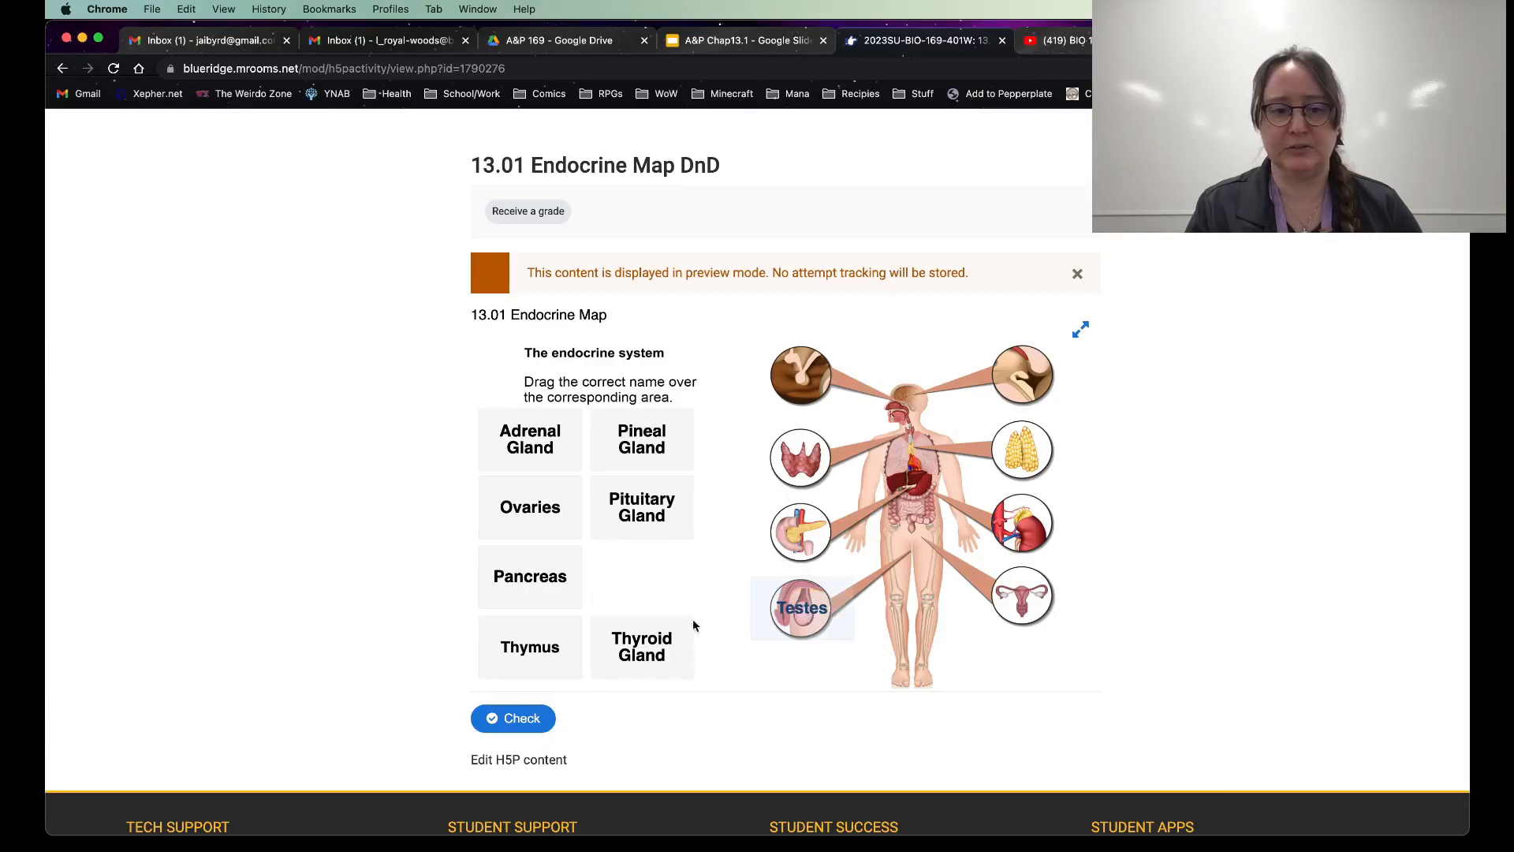
pyautogui.moveTo(529, 507); pyautogui.dragTo(922, 620)
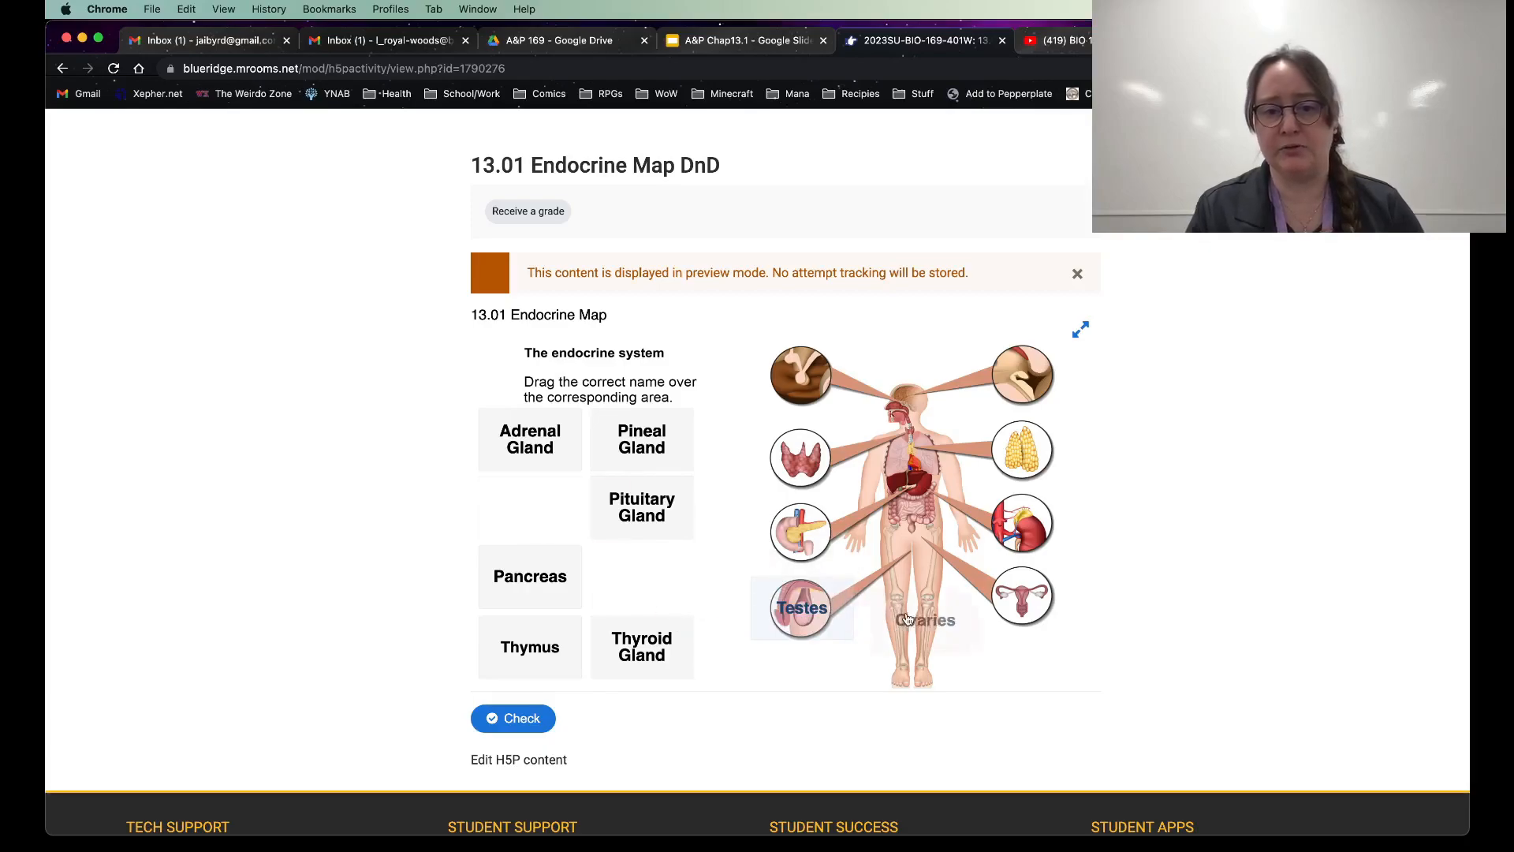
pyautogui.moveTo(923, 619); pyautogui.dragTo(1025, 597)
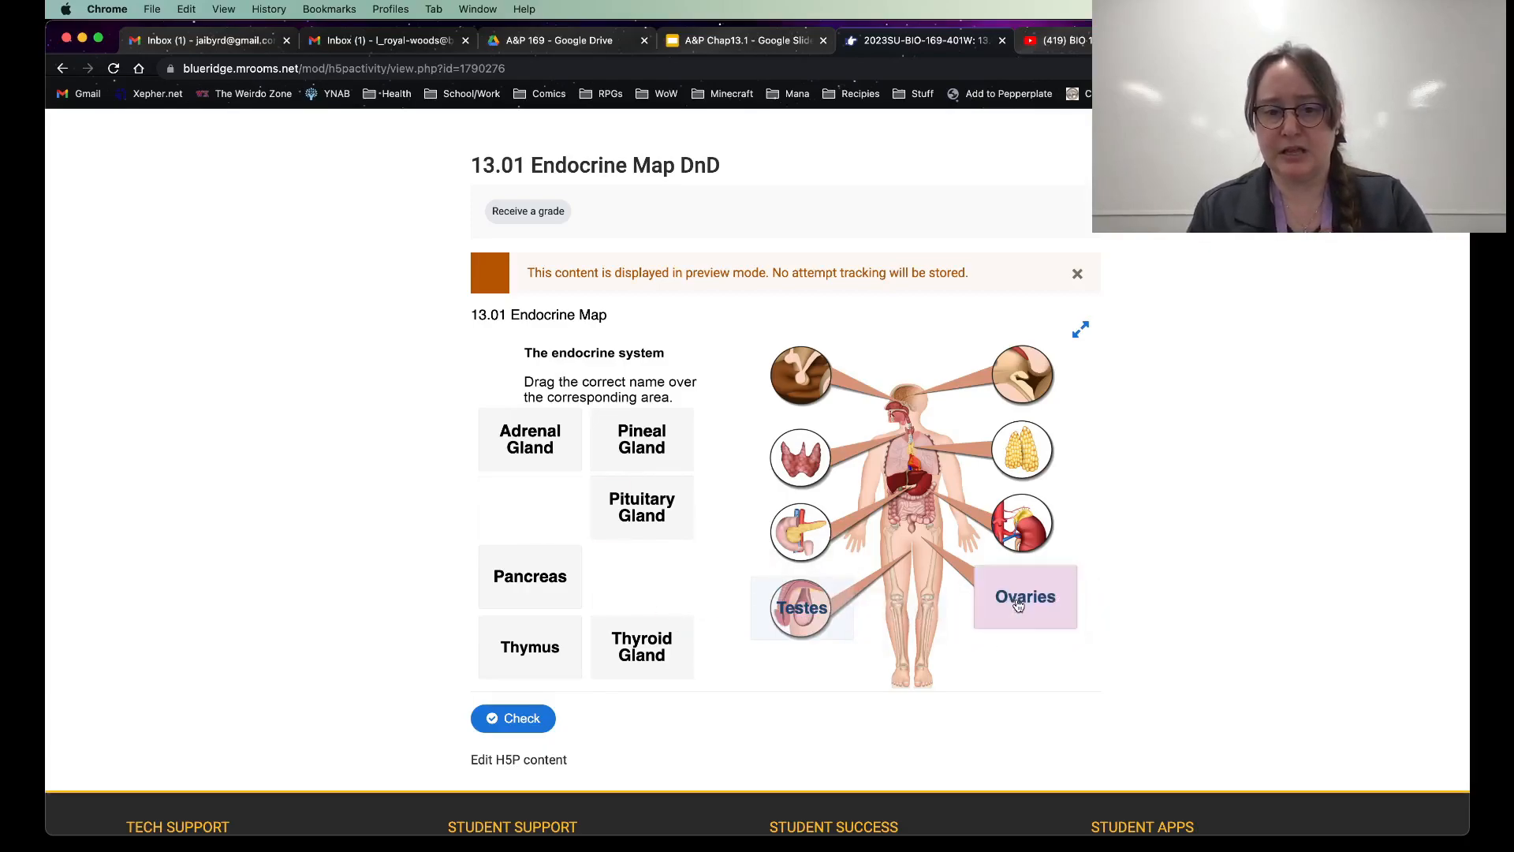
pyautogui.moveTo(530, 576); pyautogui.dragTo(786, 539)
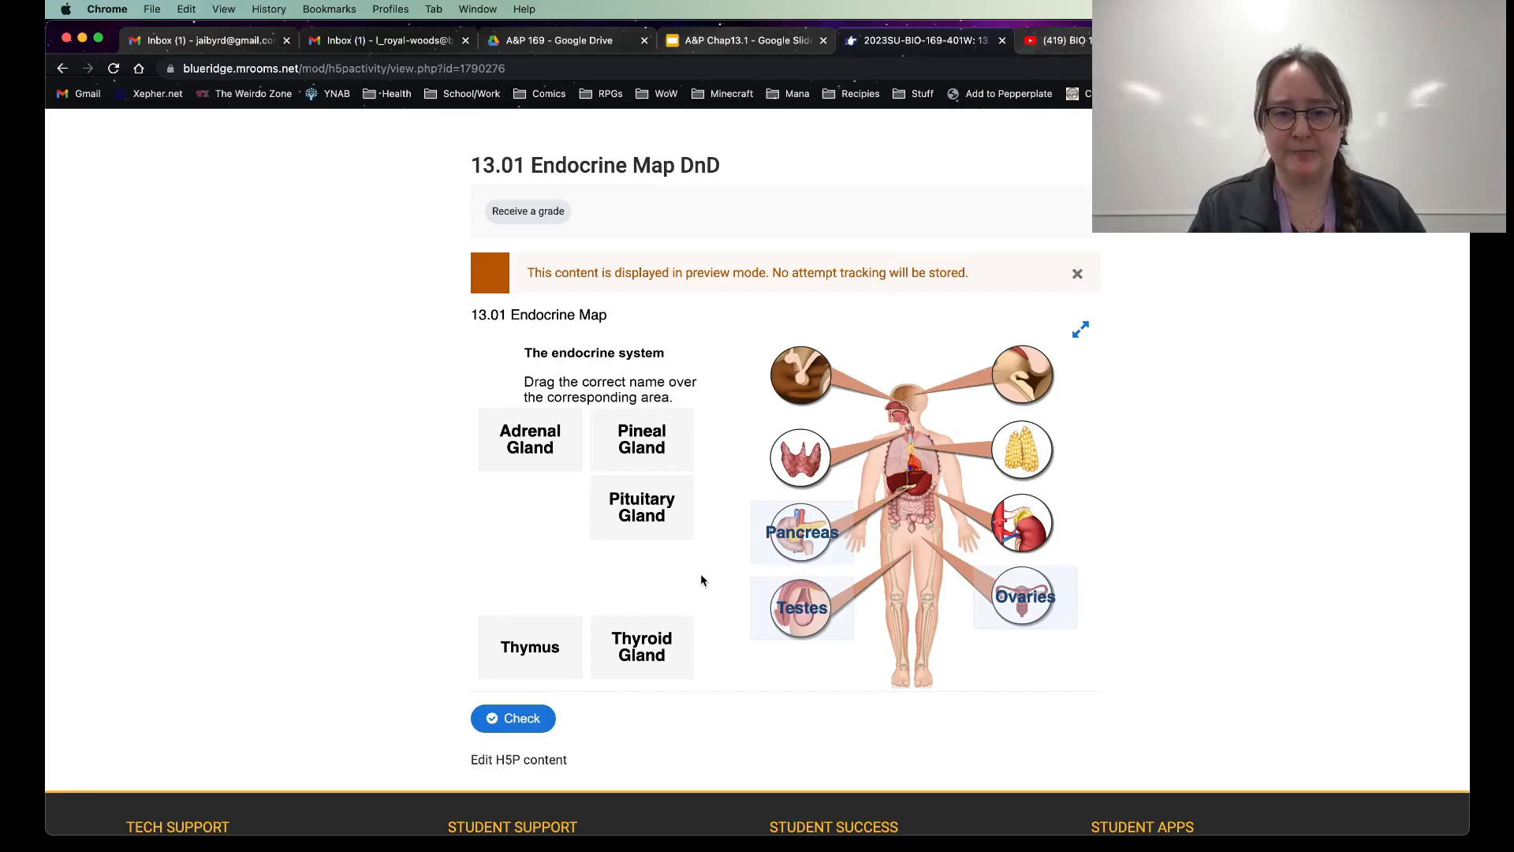
pyautogui.moveTo(660, 652)
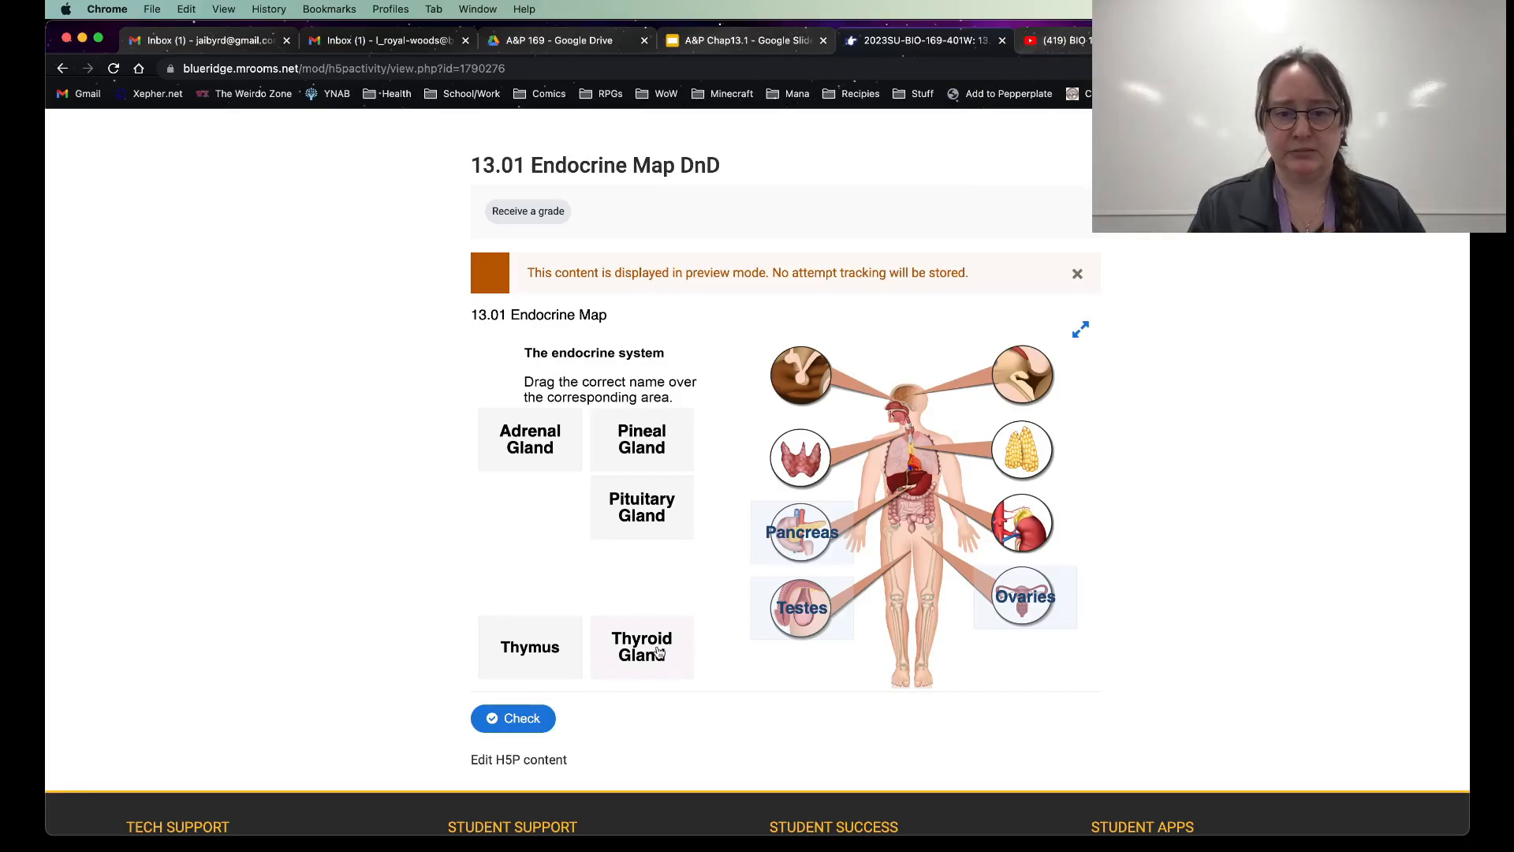
pyautogui.moveTo(642, 647); pyautogui.dragTo(802, 455)
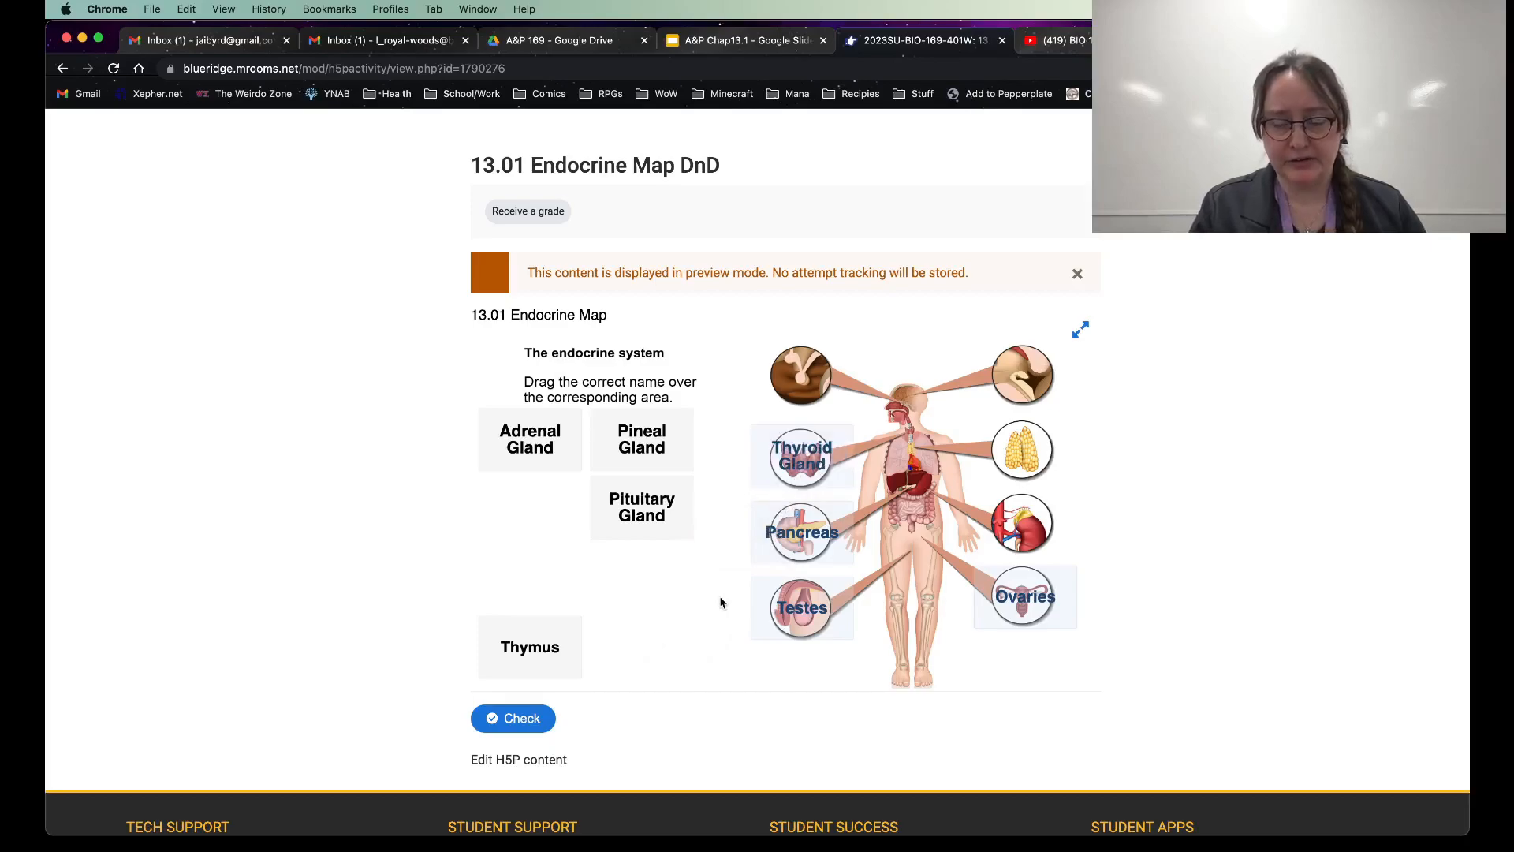
pyautogui.moveTo(676, 537)
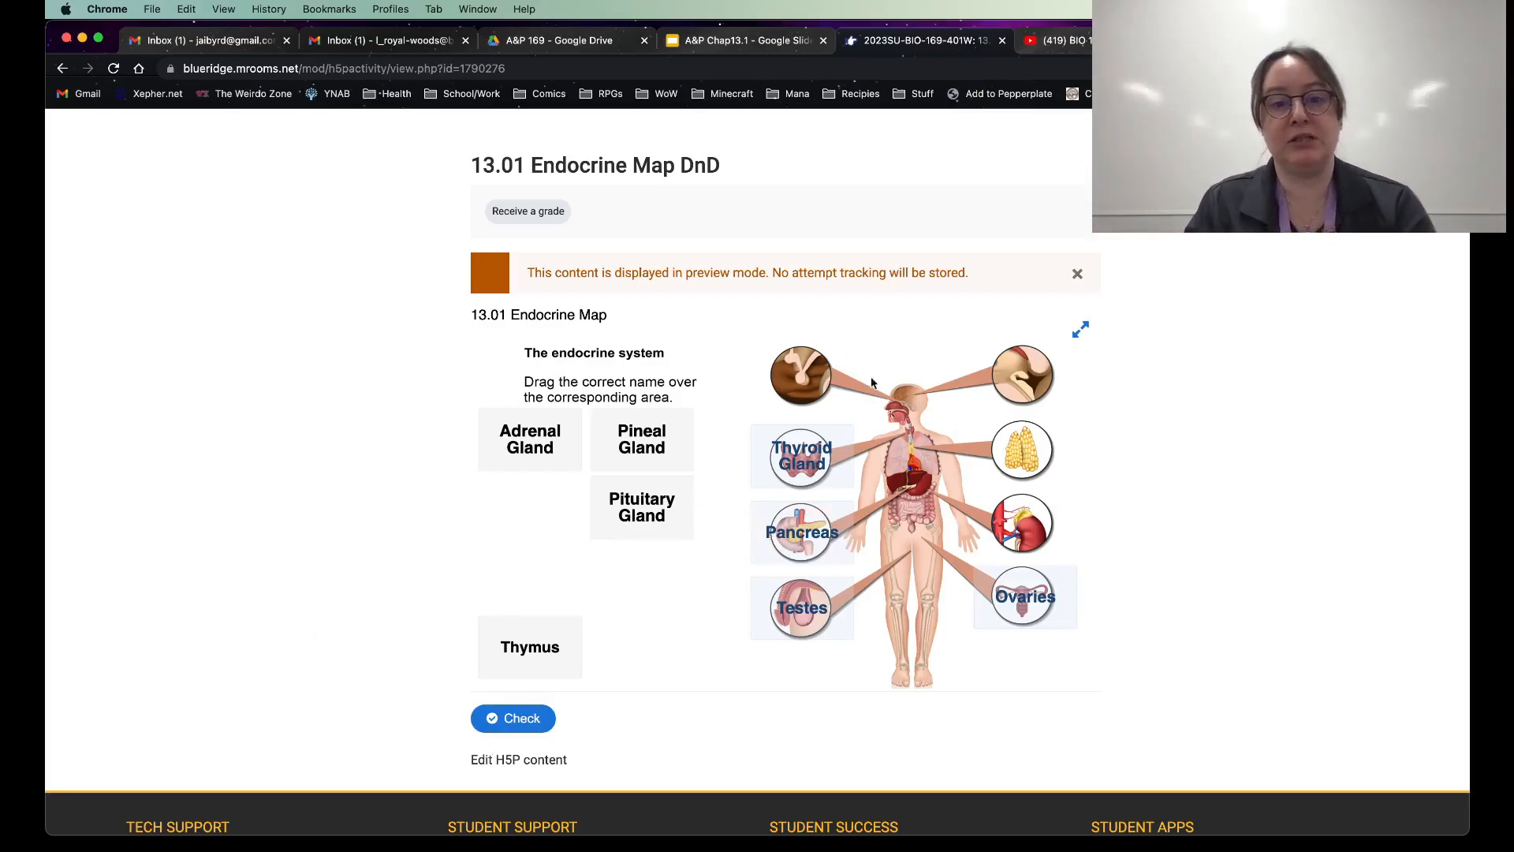
pyautogui.moveTo(92, 87)
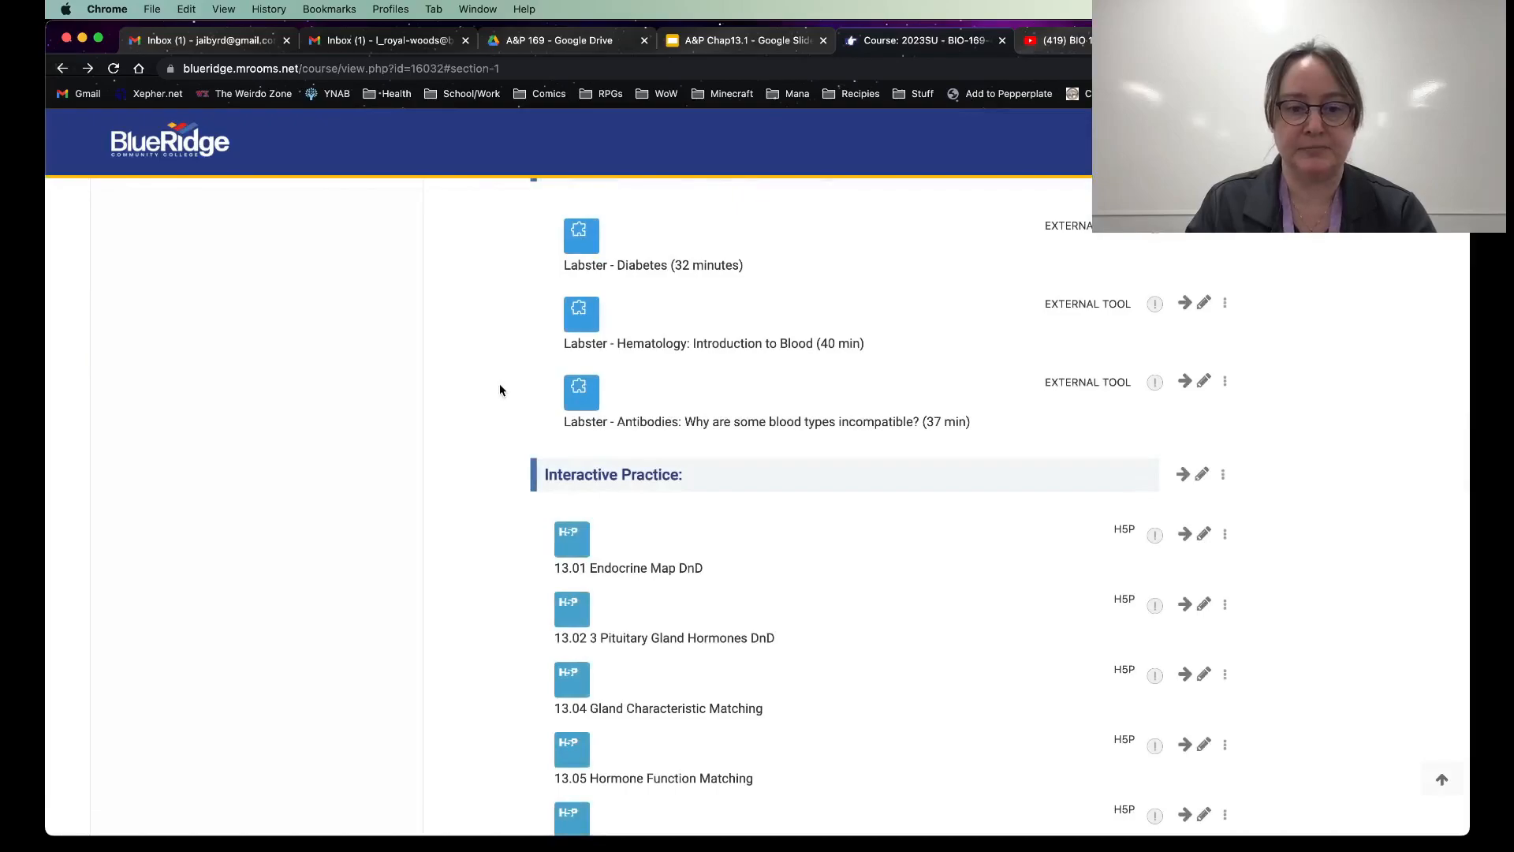
pyautogui.scroll(-3)
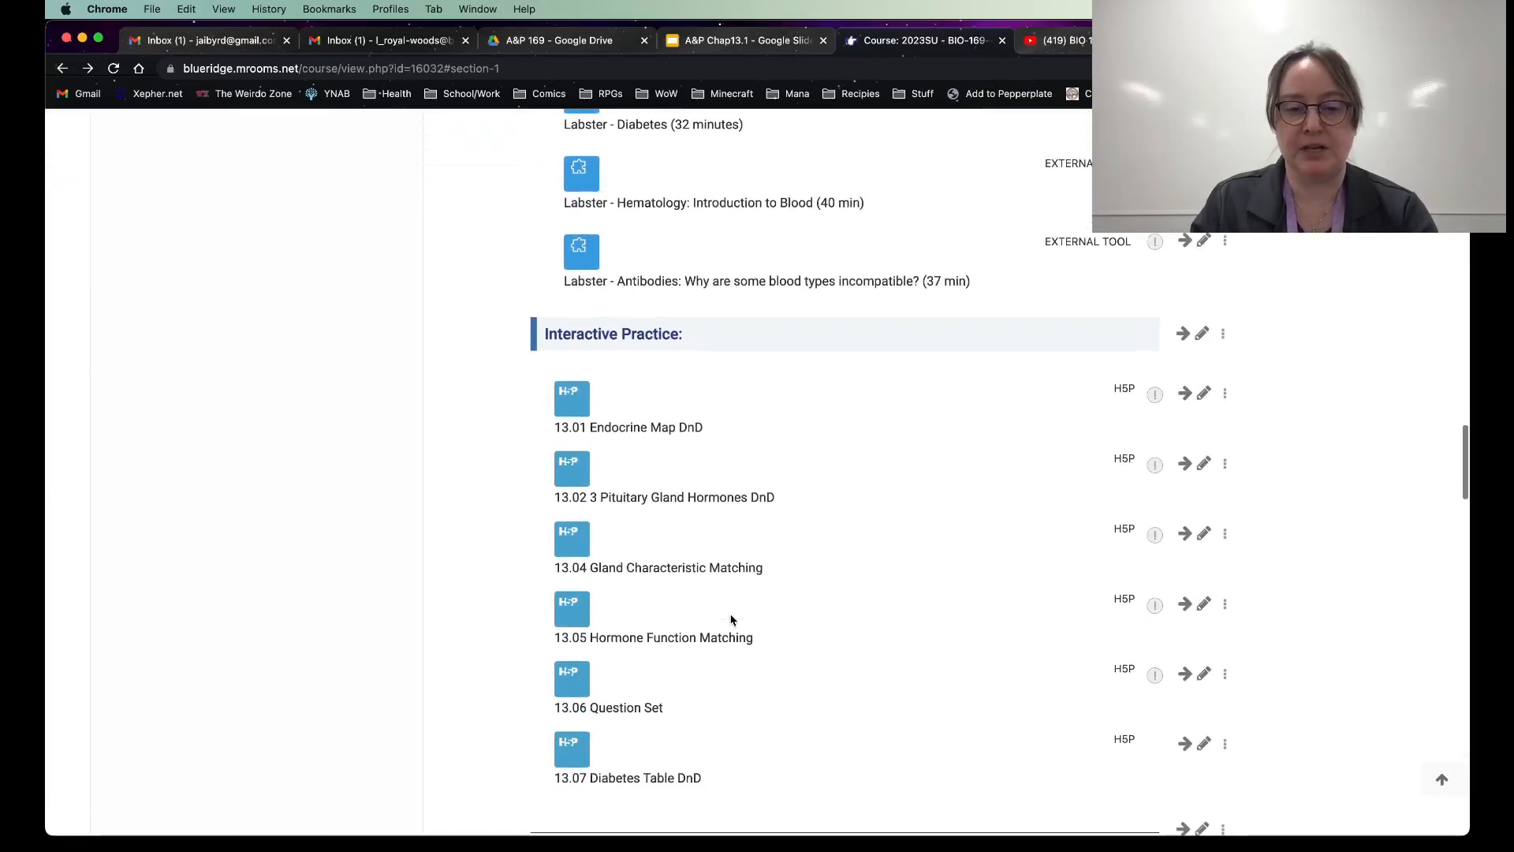
pyautogui.click(658, 567)
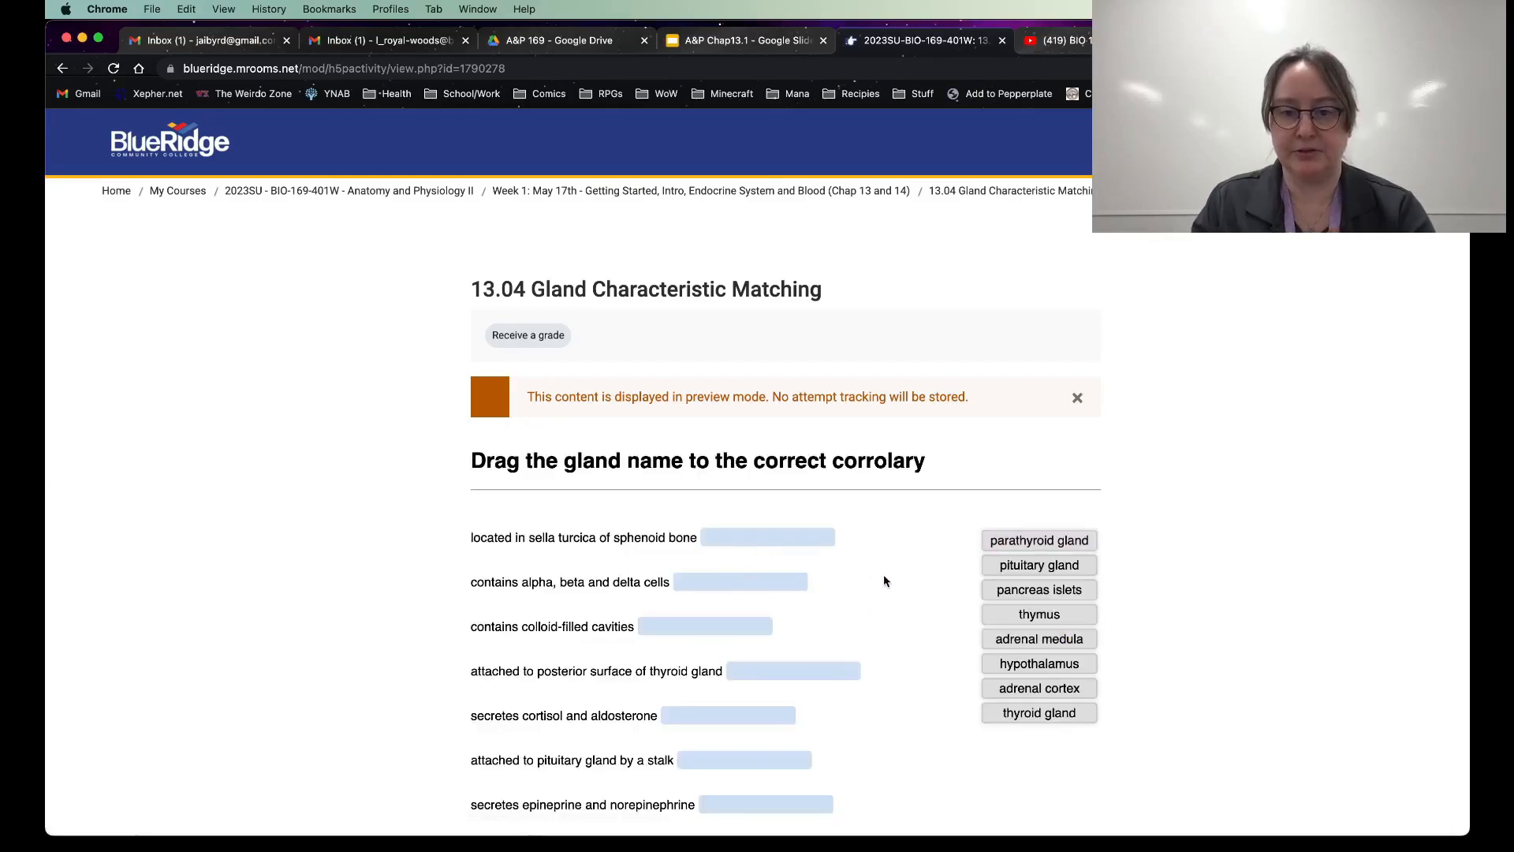
pyautogui.scroll(-3)
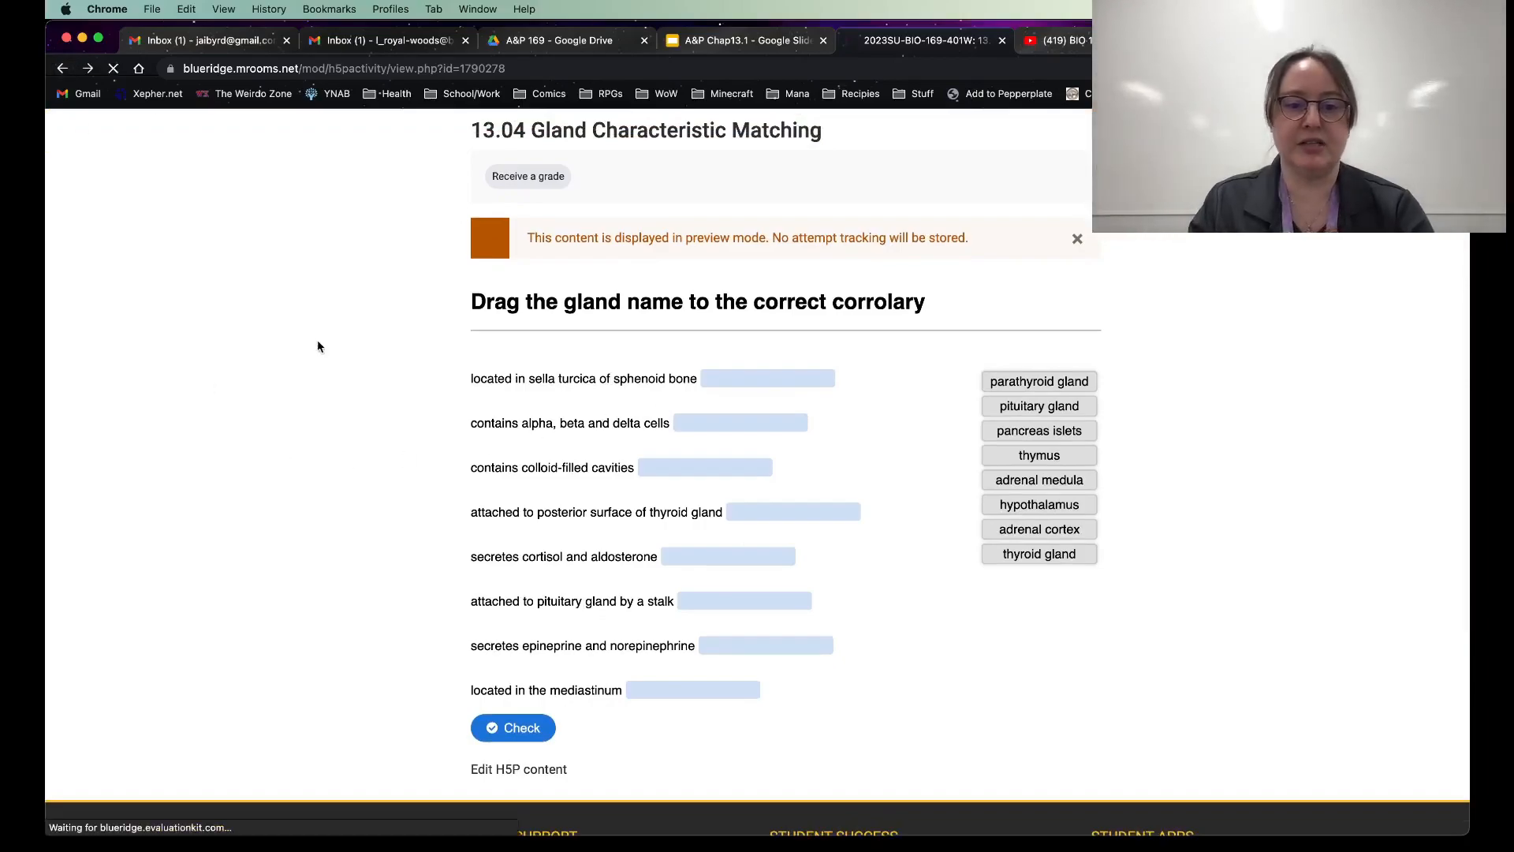
pyautogui.click(63, 68)
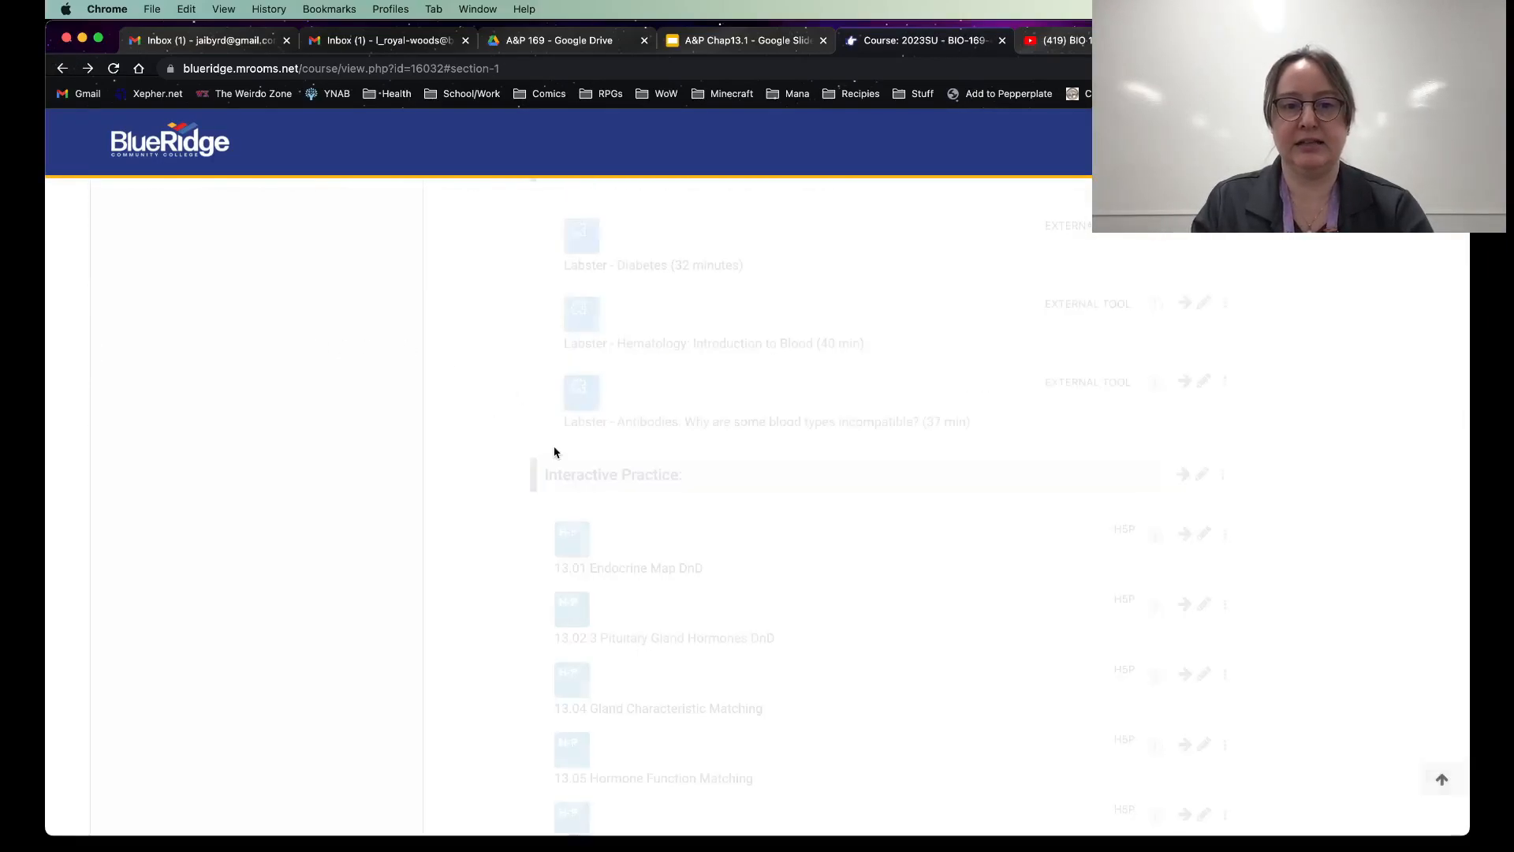
pyautogui.scroll(-3)
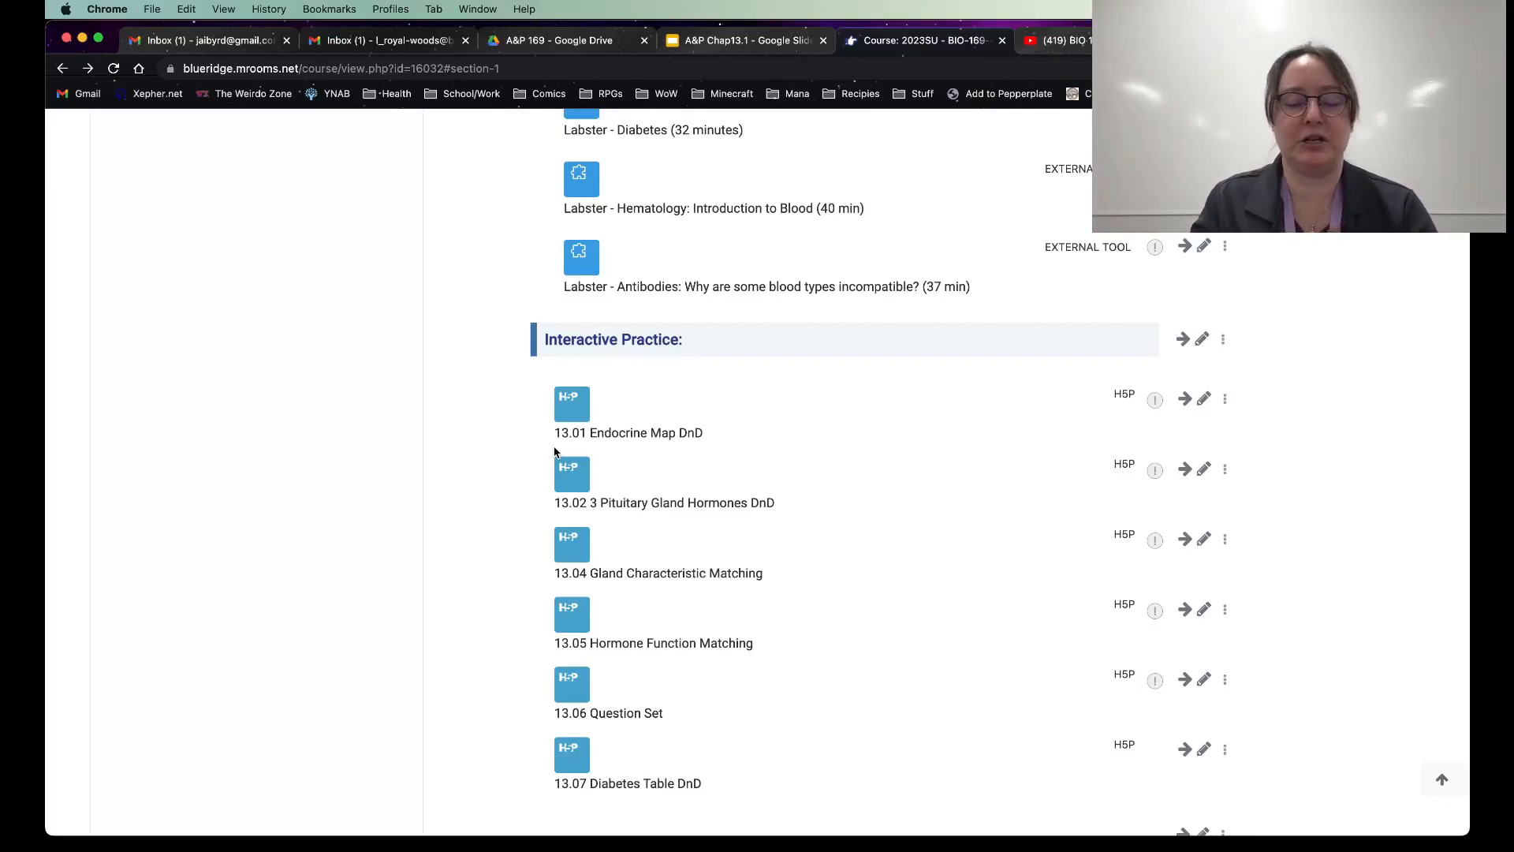
pyautogui.scroll(-3)
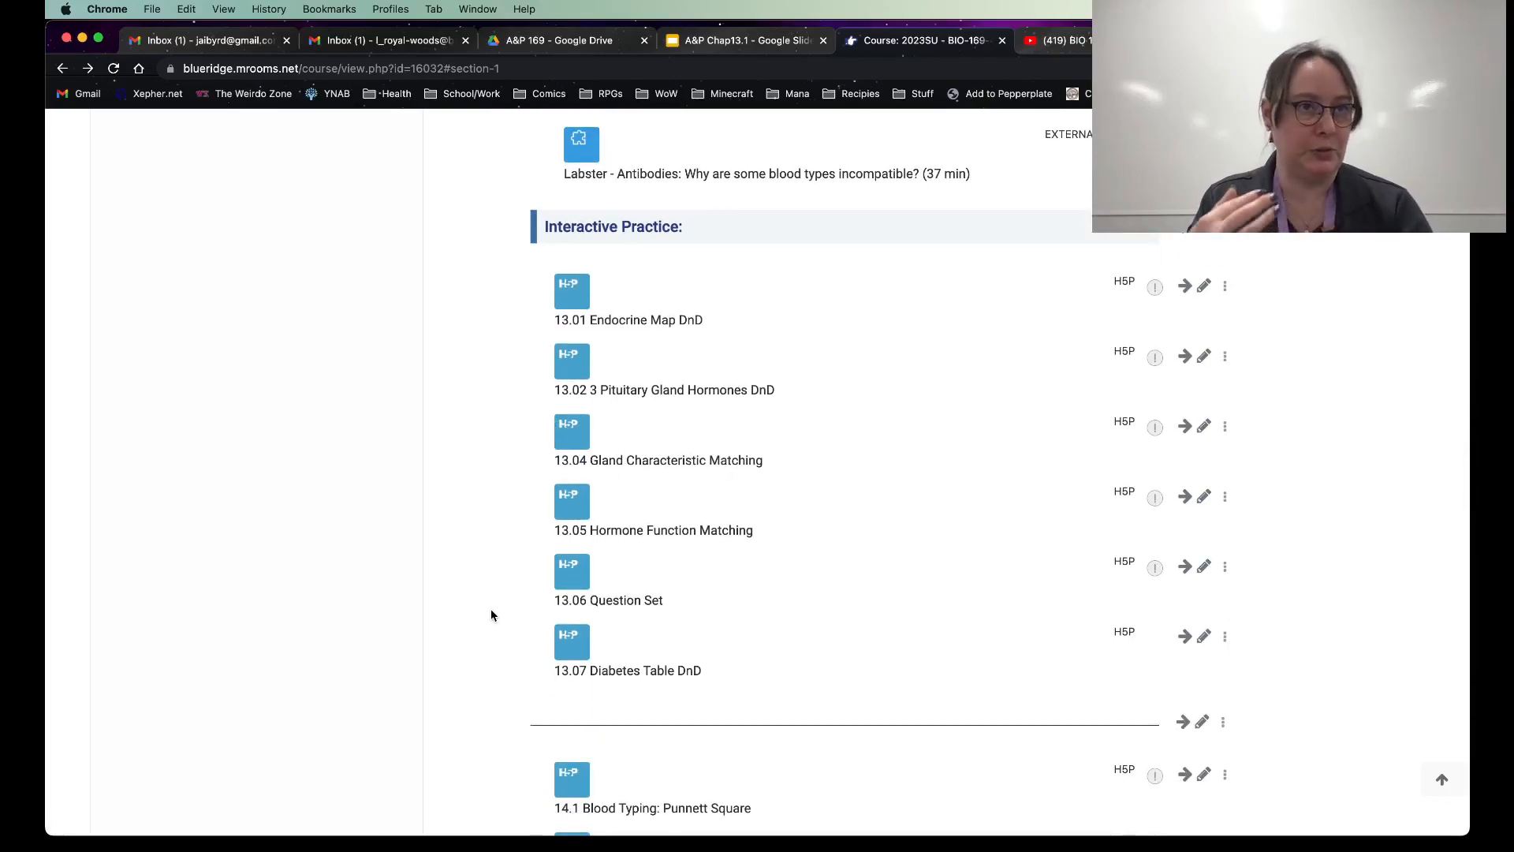
pyautogui.scroll(-3)
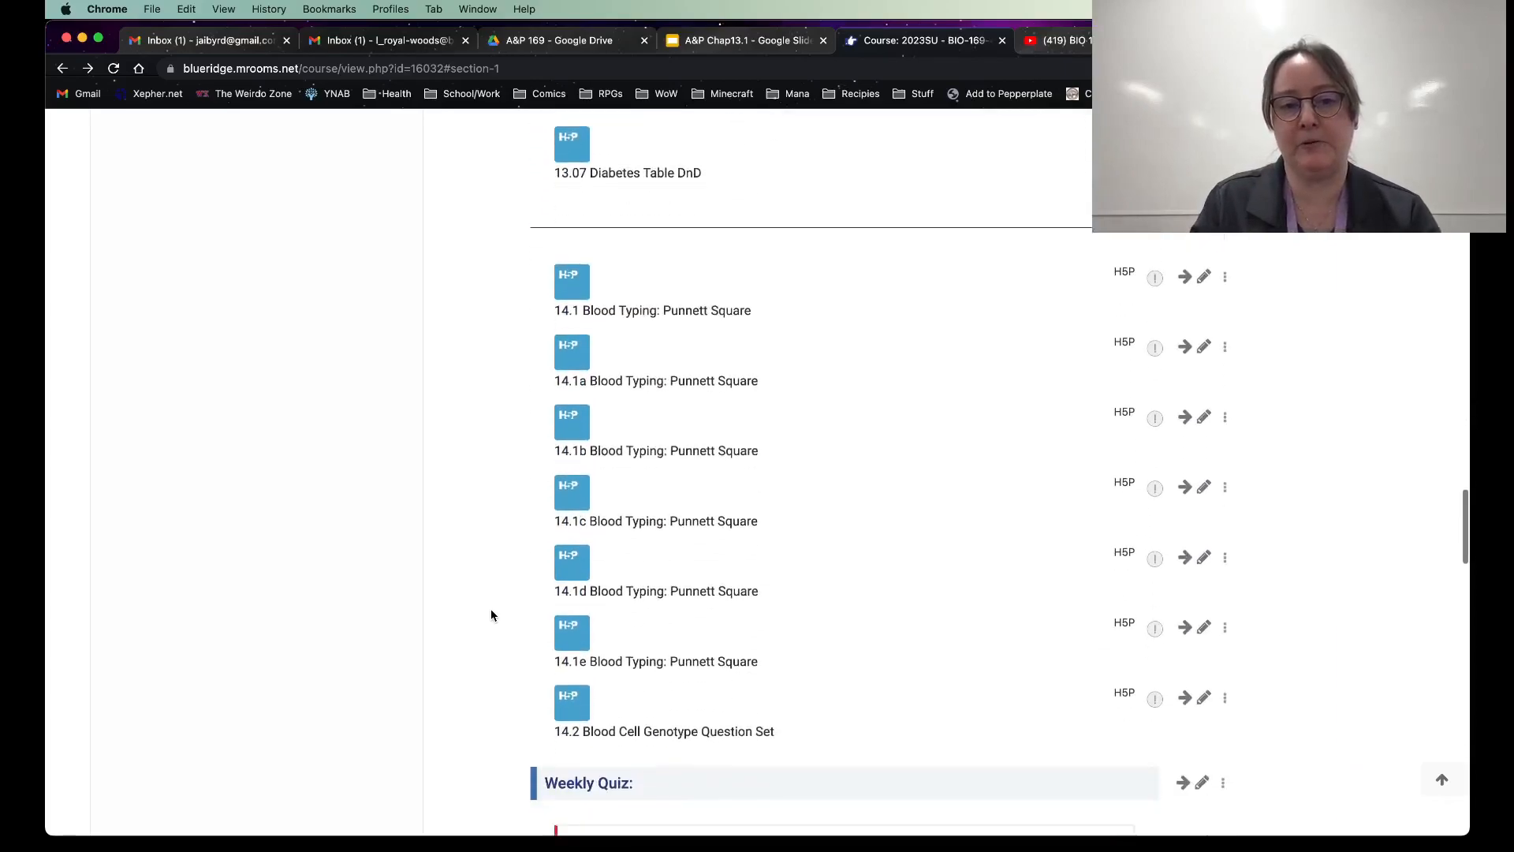
pyautogui.scroll(-3)
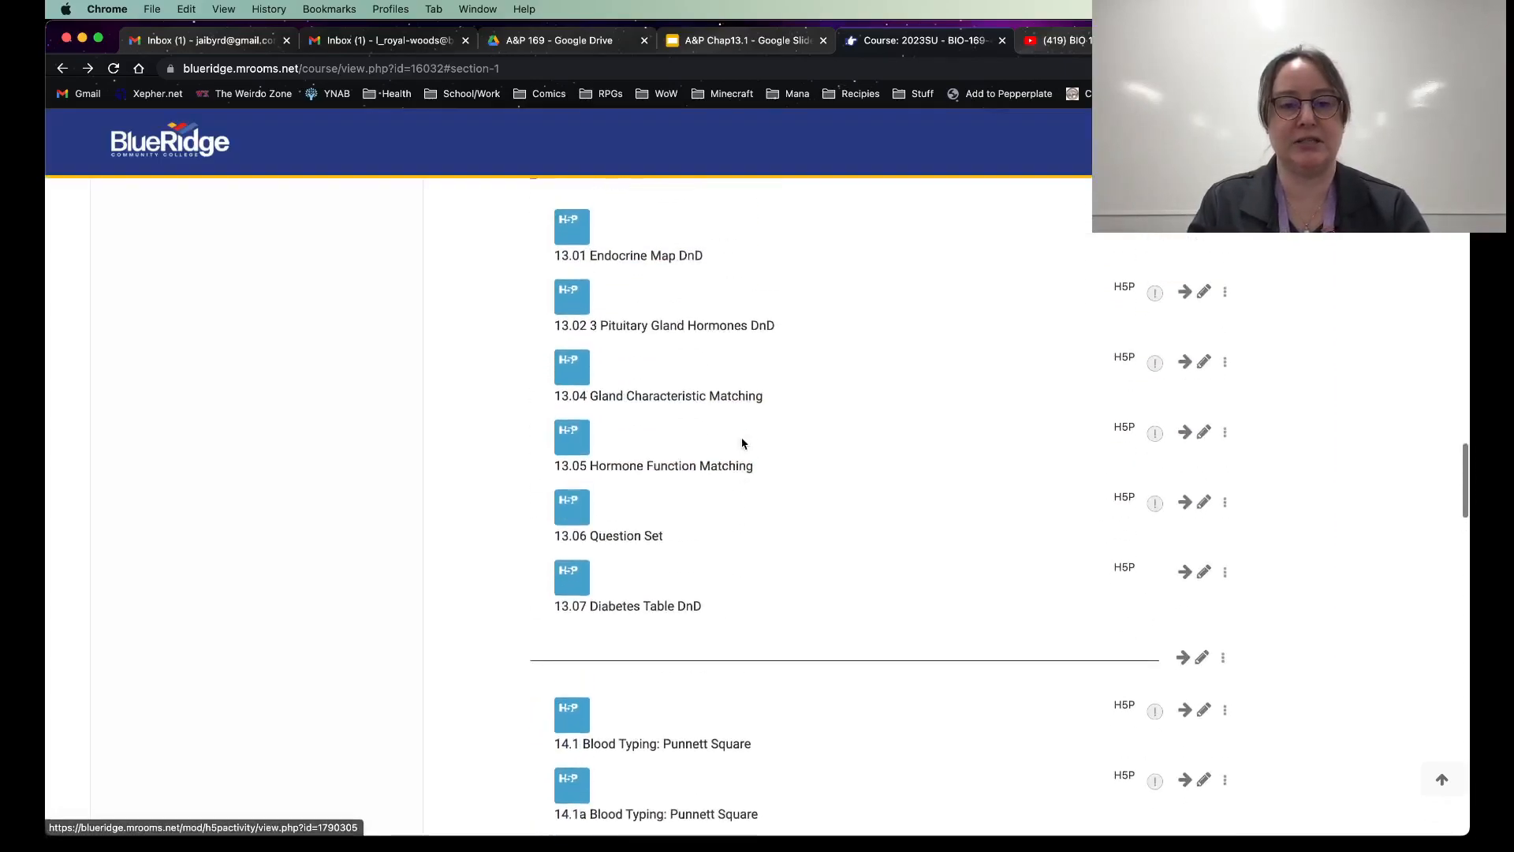
pyautogui.scroll(-3)
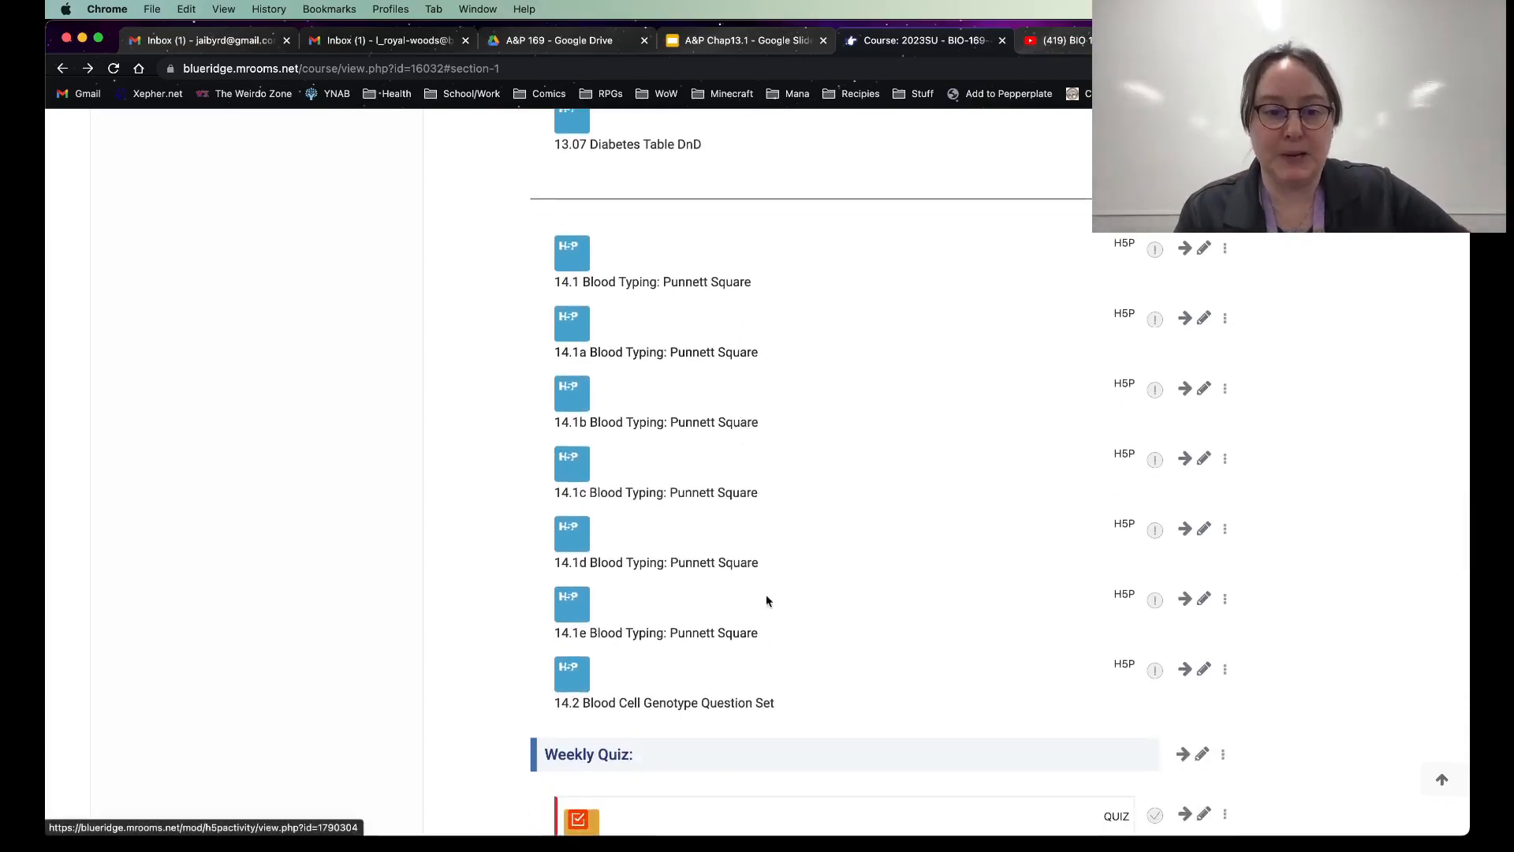
pyautogui.scroll(-3)
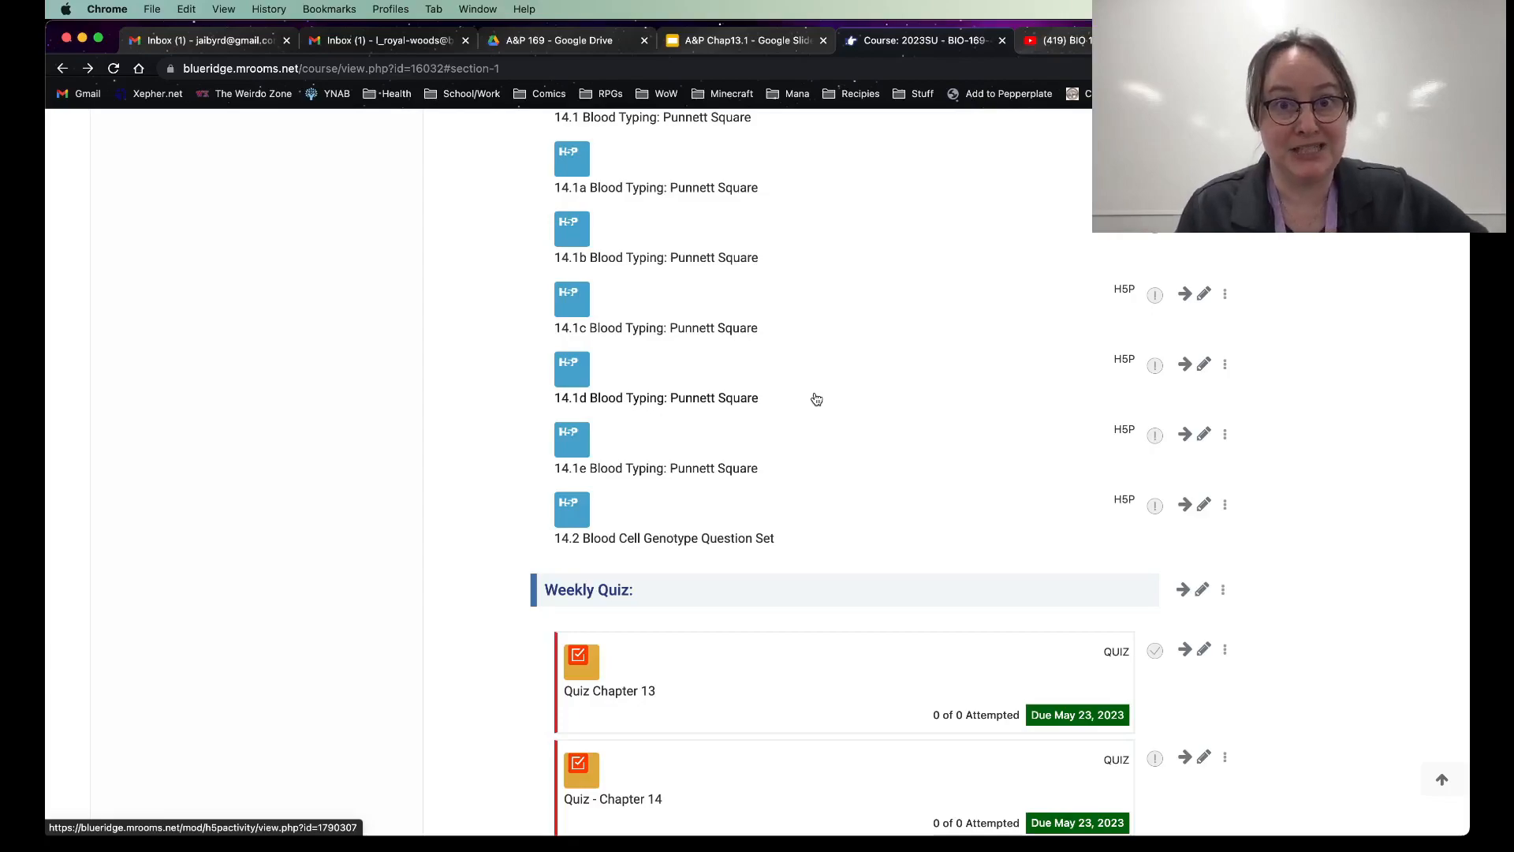
pyautogui.scroll(-3)
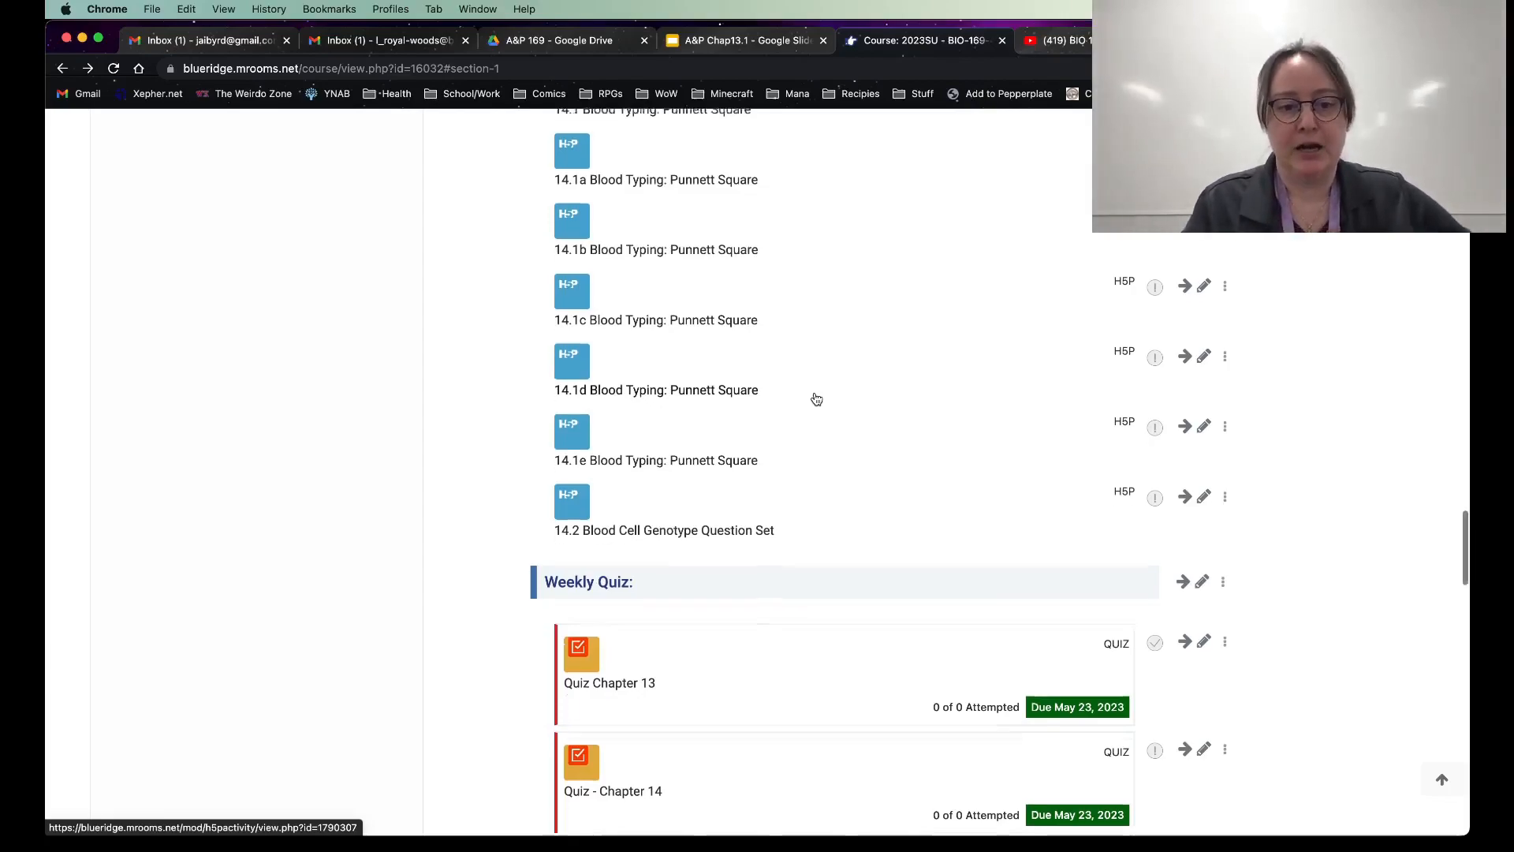
pyautogui.scroll(-3)
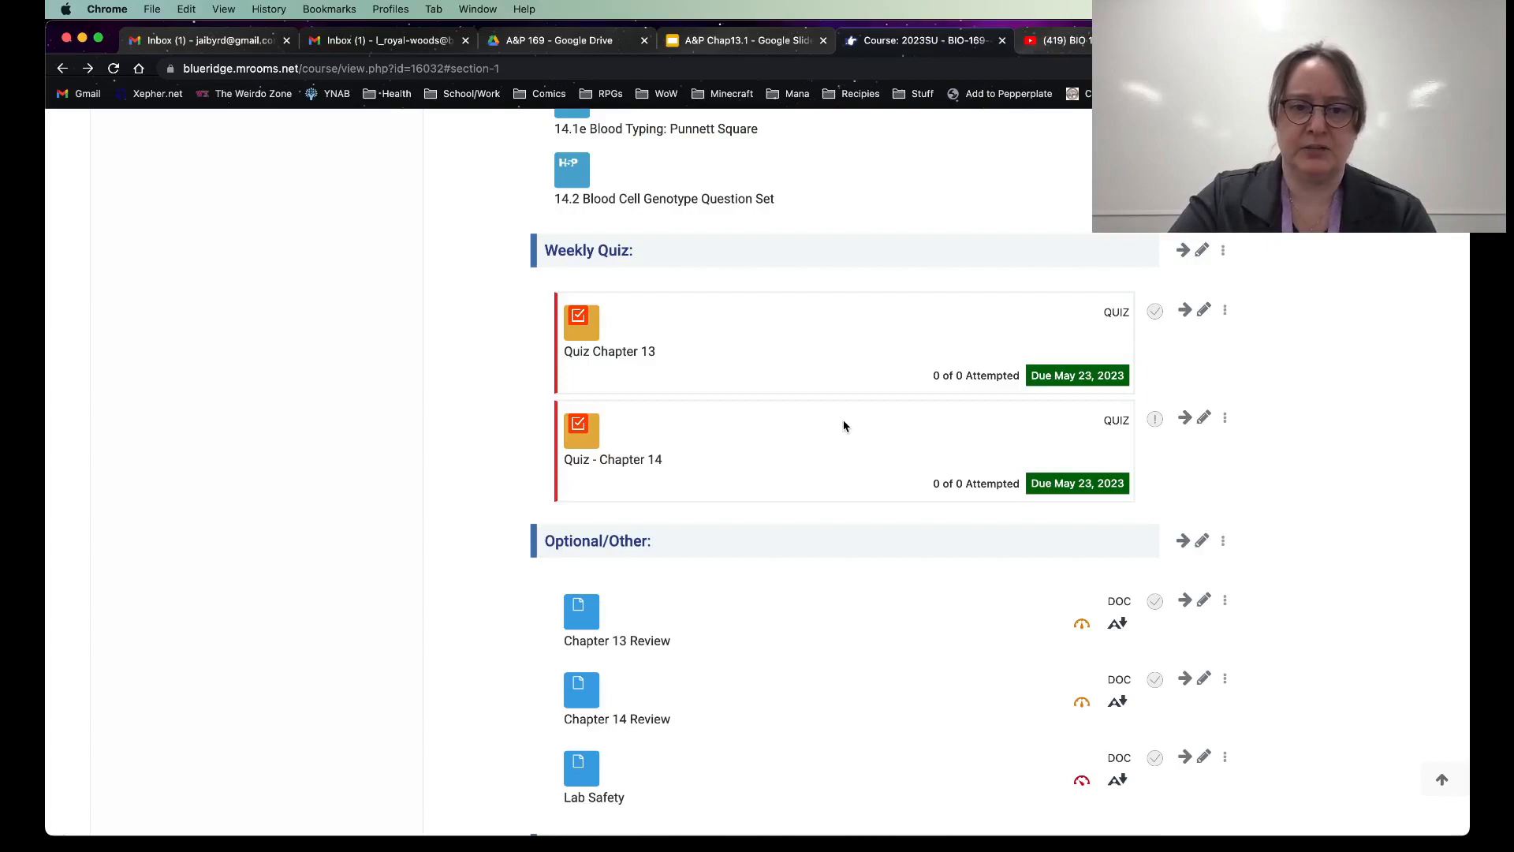
pyautogui.moveTo(840, 503)
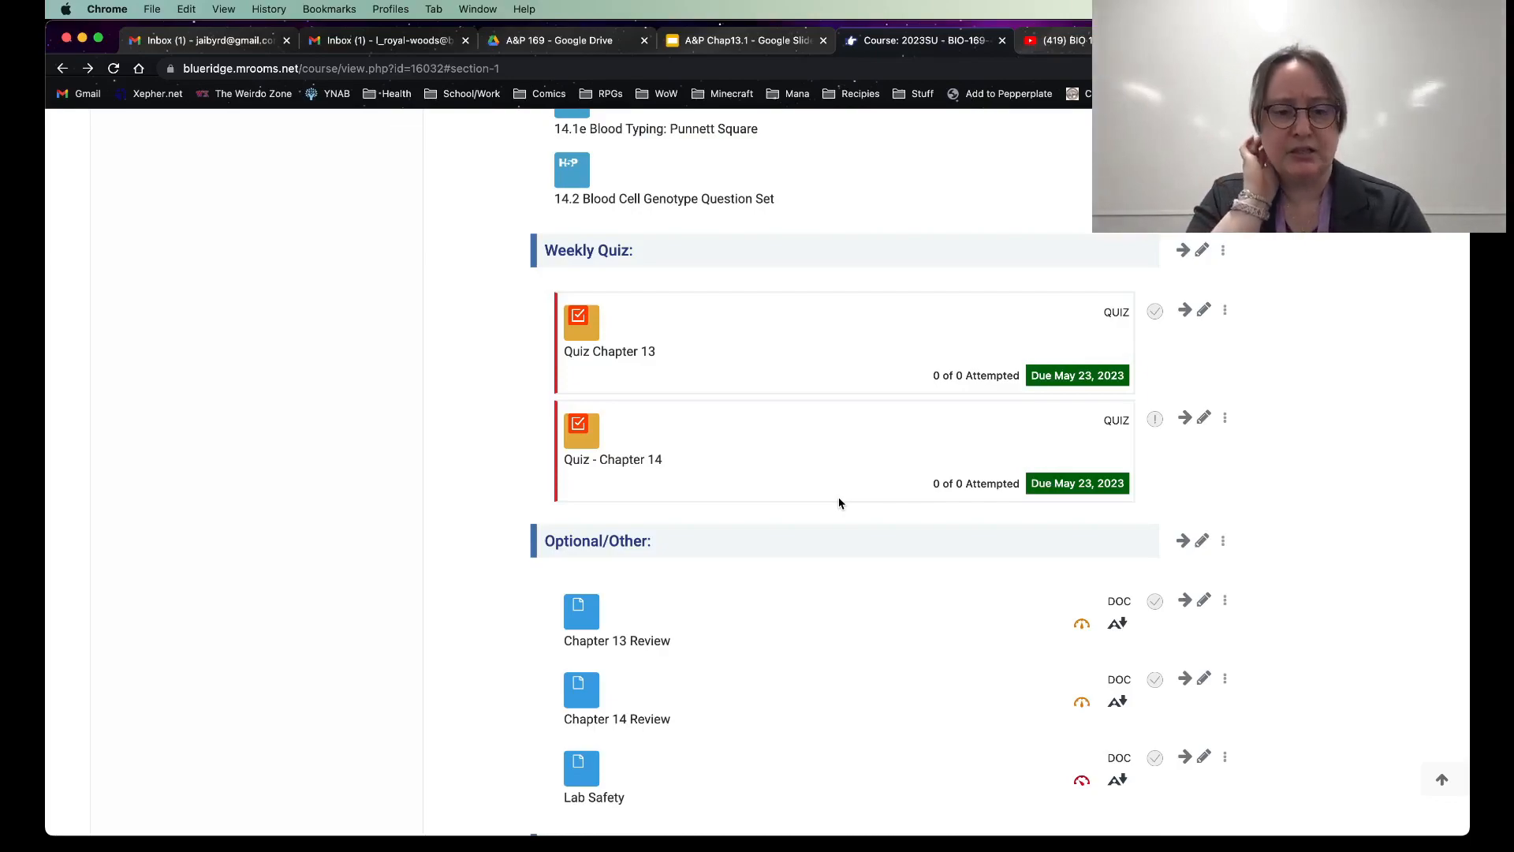
pyautogui.scroll(-3)
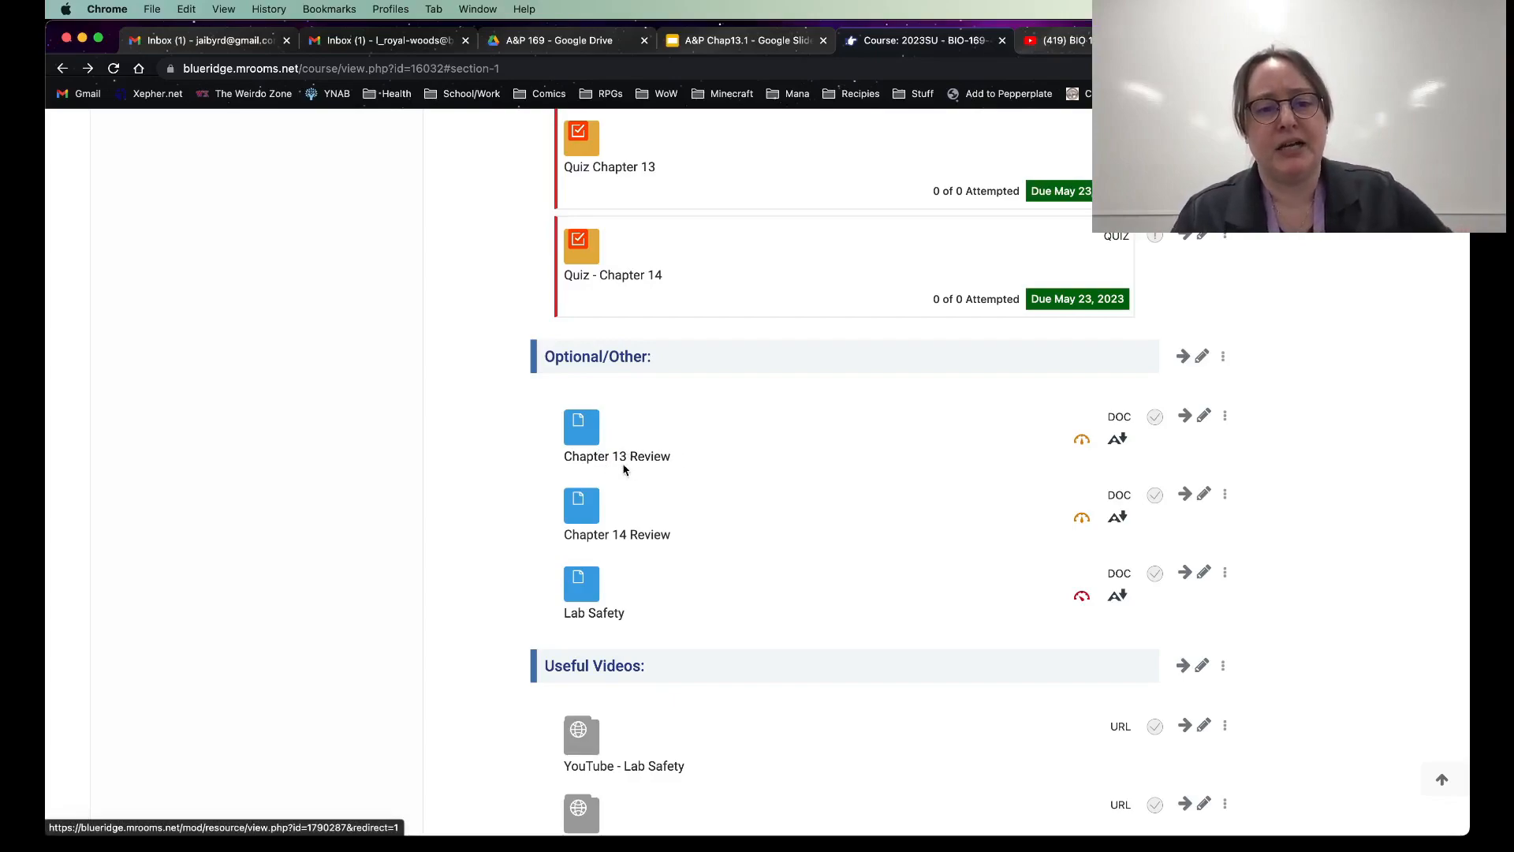
pyautogui.moveTo(702, 545)
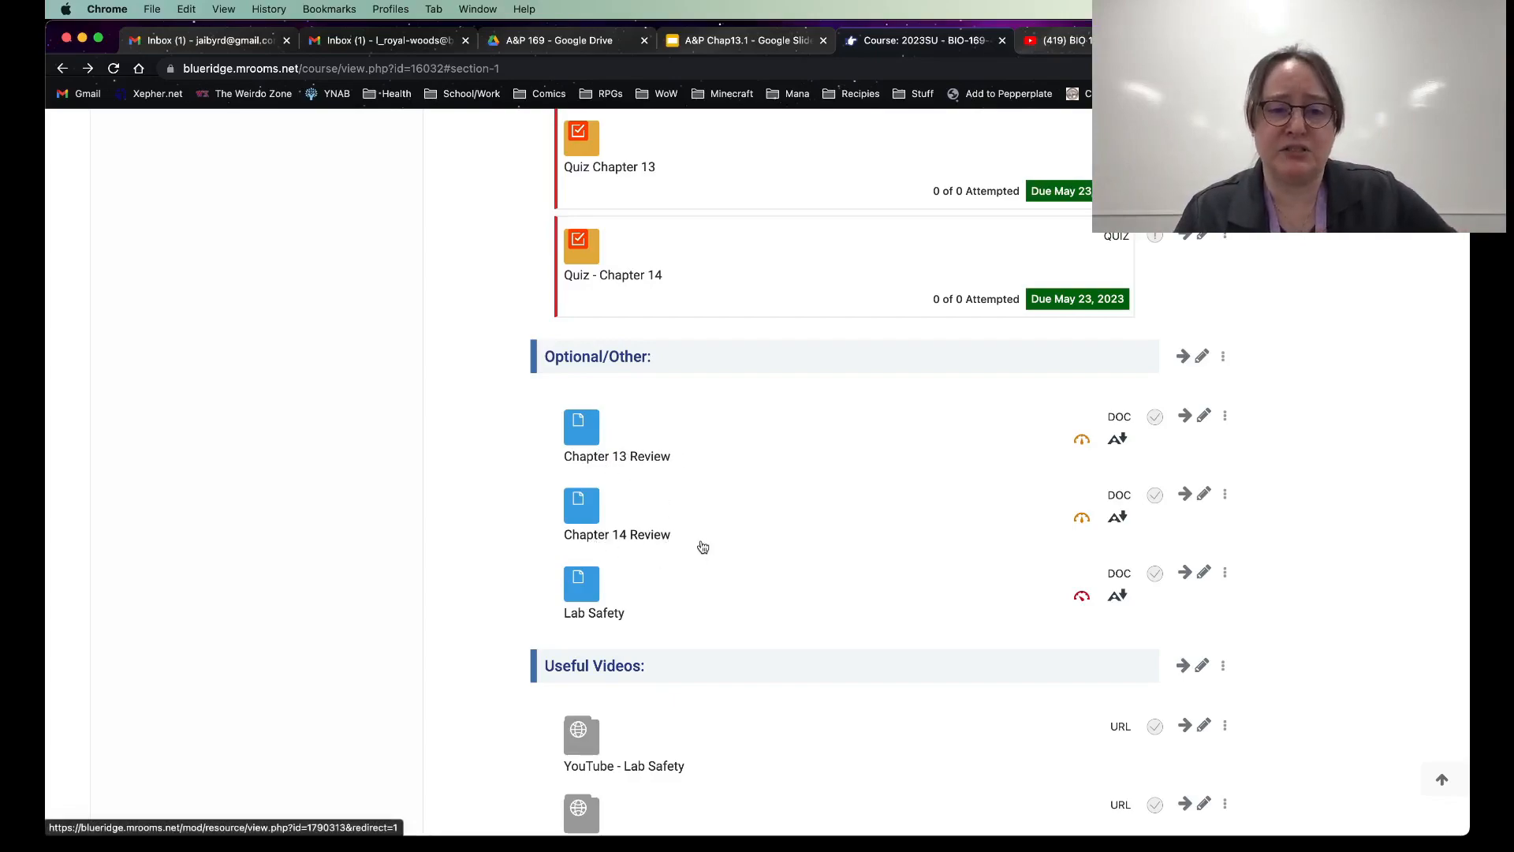
pyautogui.moveTo(683, 469)
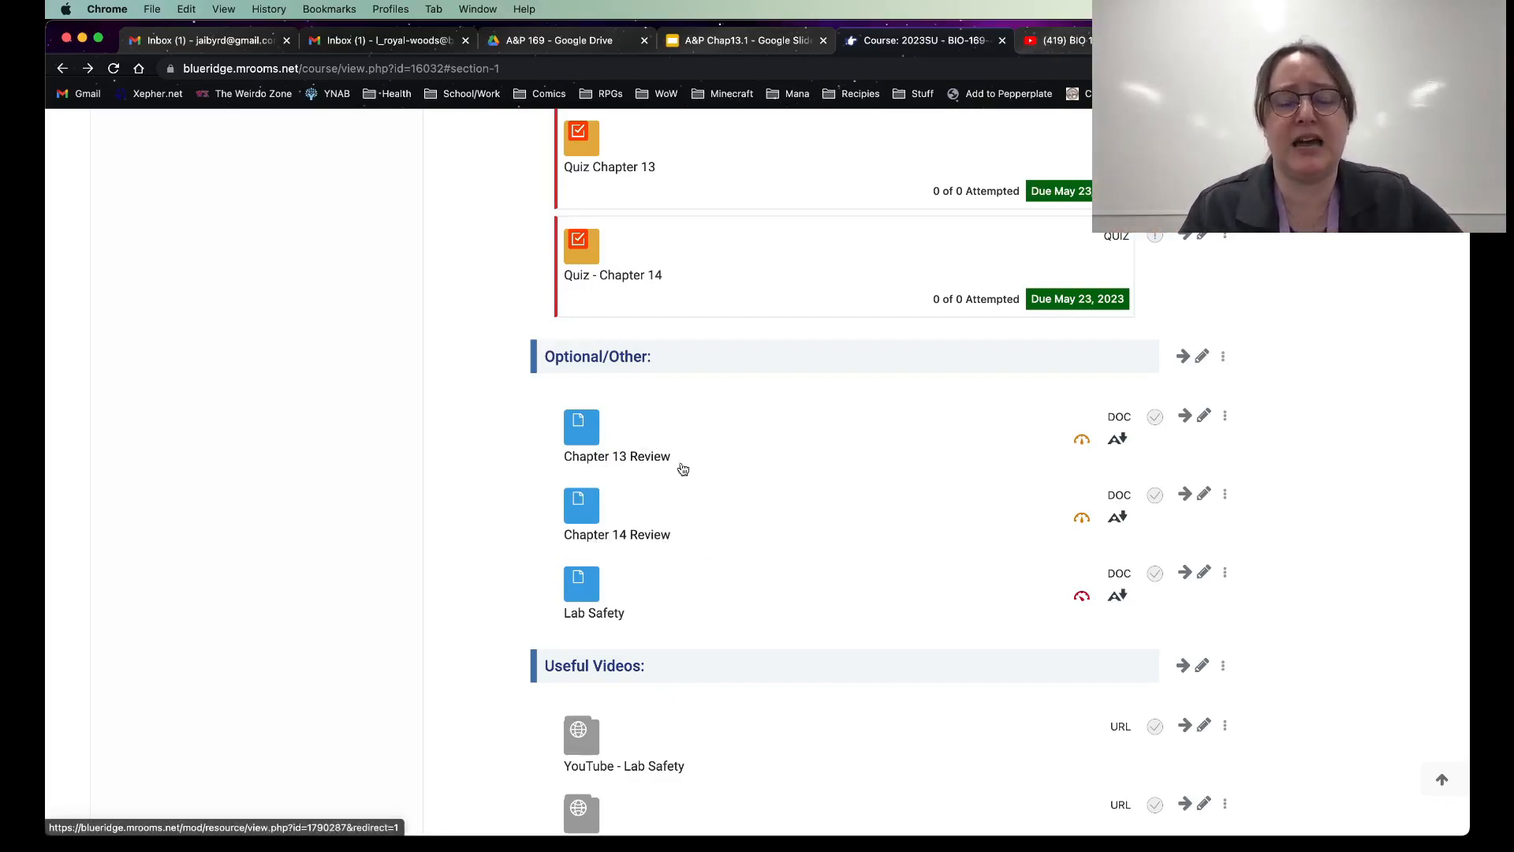
pyautogui.moveTo(656, 563)
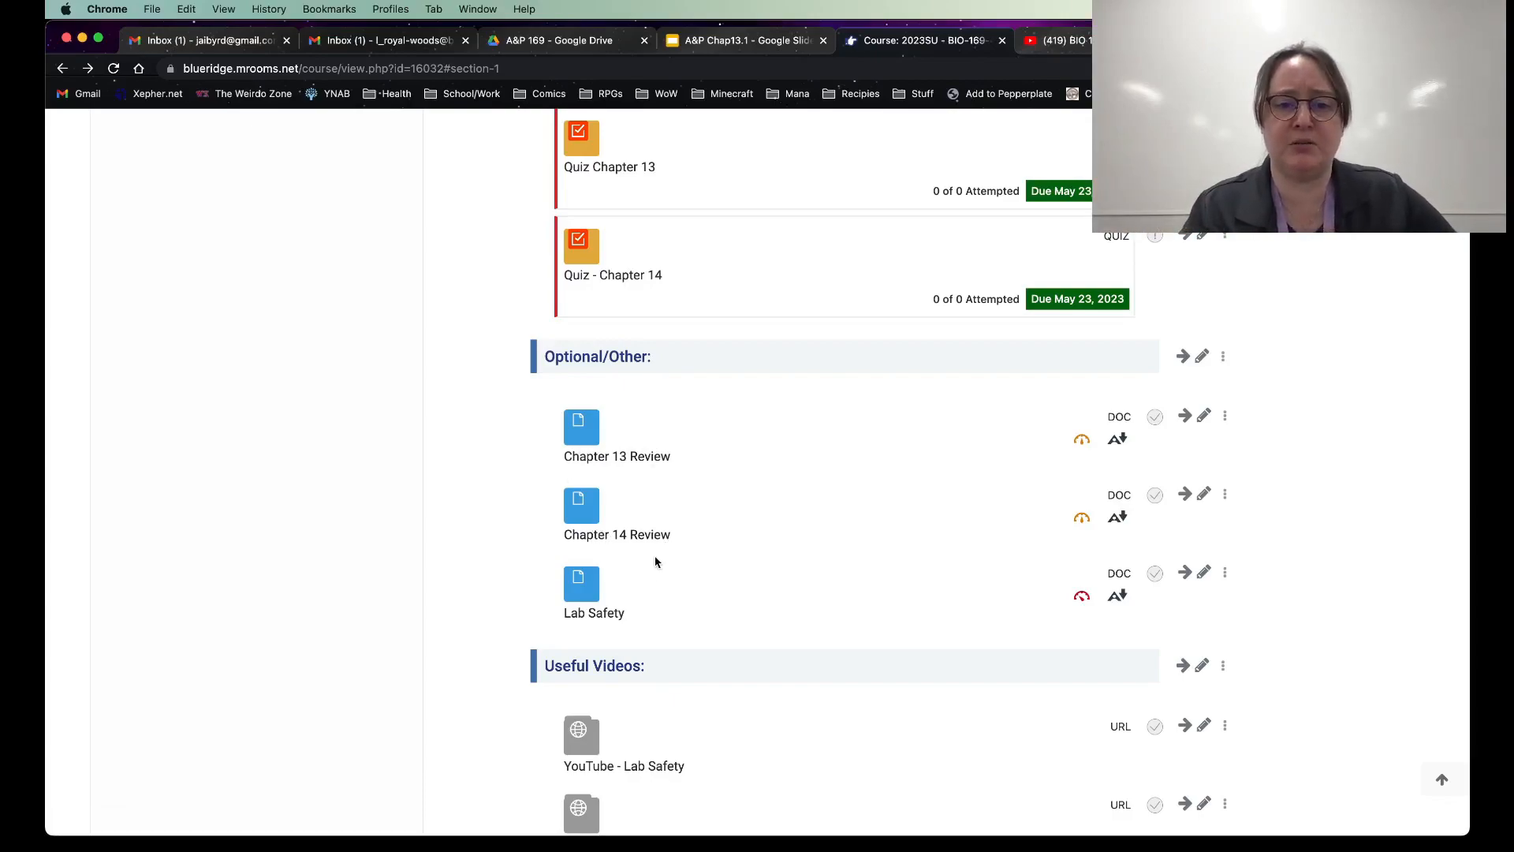
pyautogui.moveTo(715, 503)
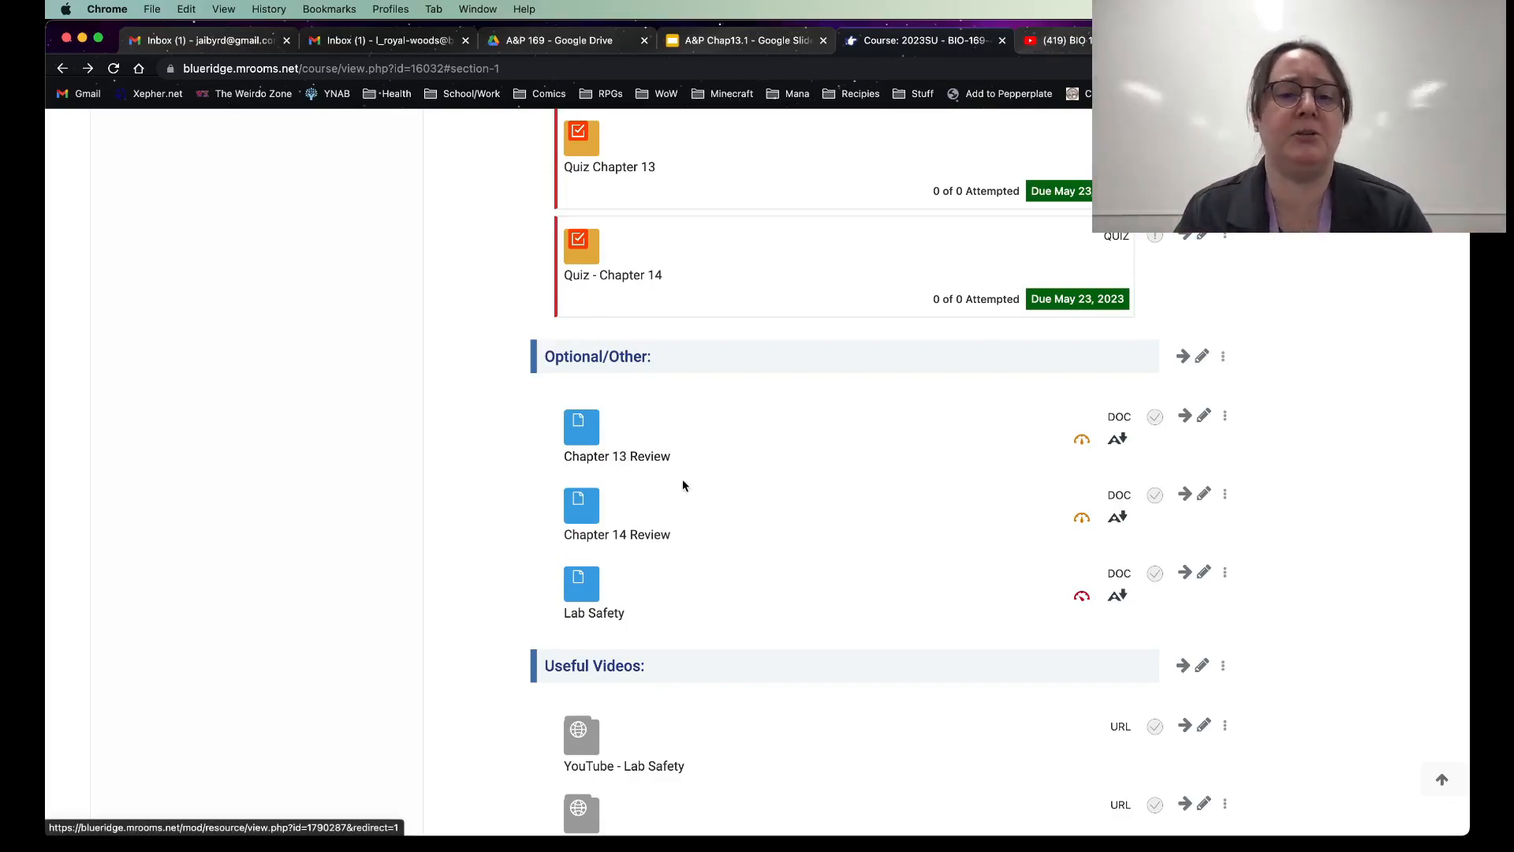
pyautogui.moveTo(705, 500)
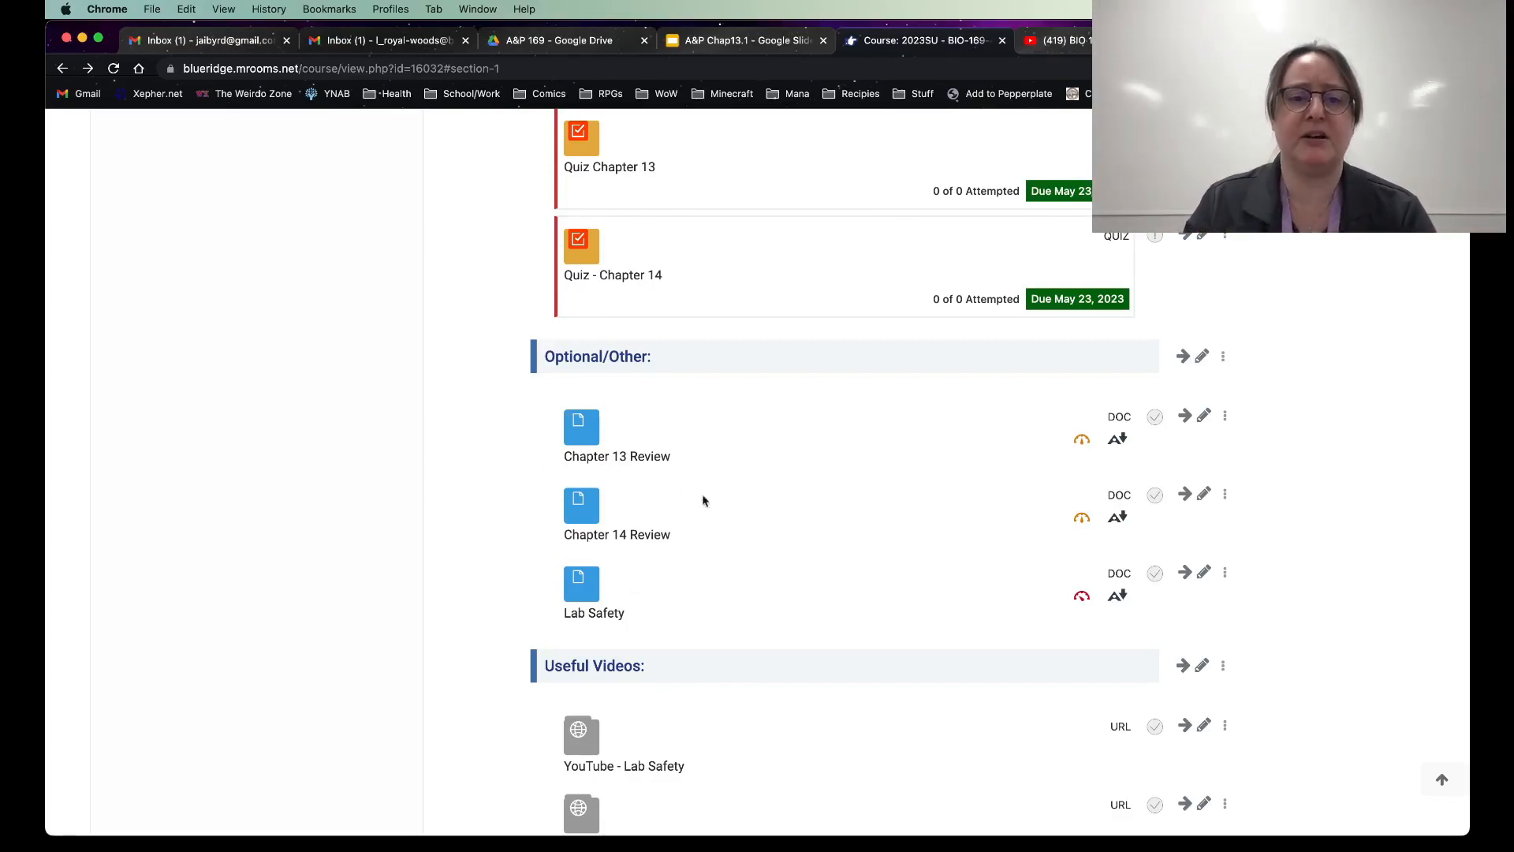
pyautogui.moveTo(625, 567)
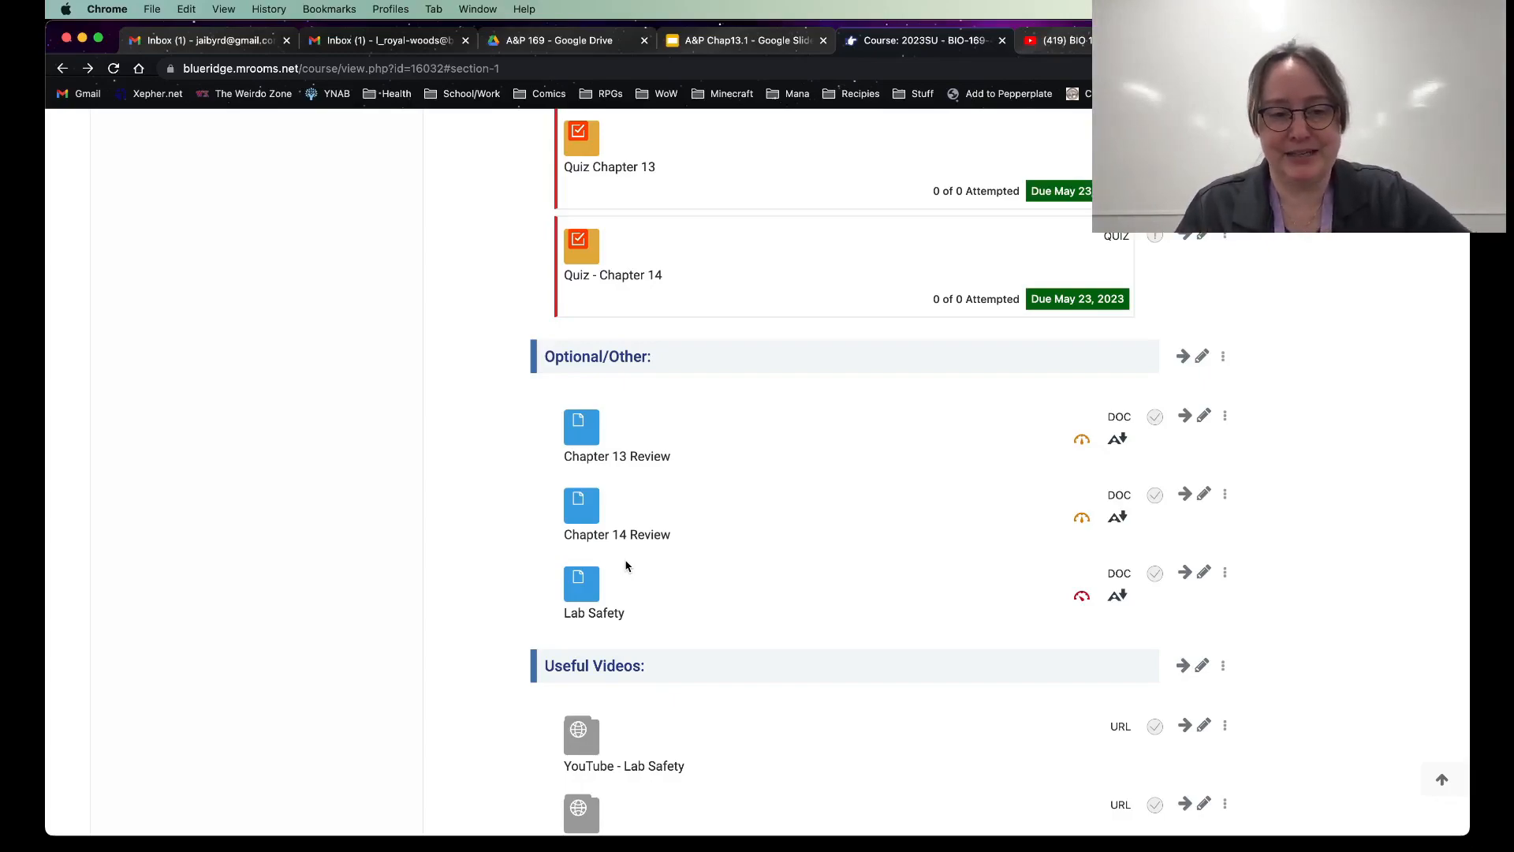
pyautogui.moveTo(685, 468)
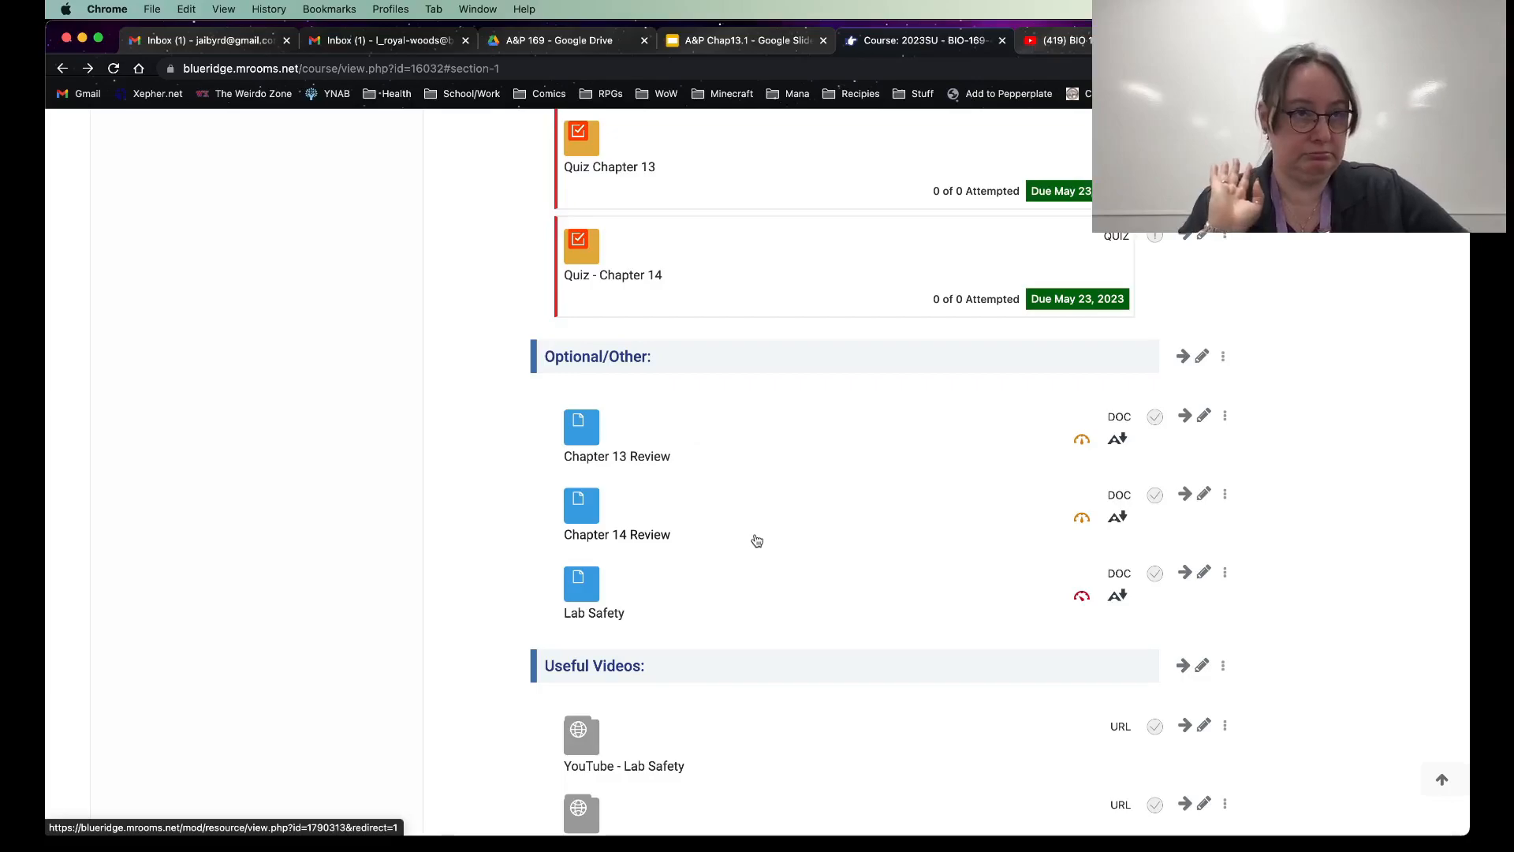
pyautogui.scroll(-3)
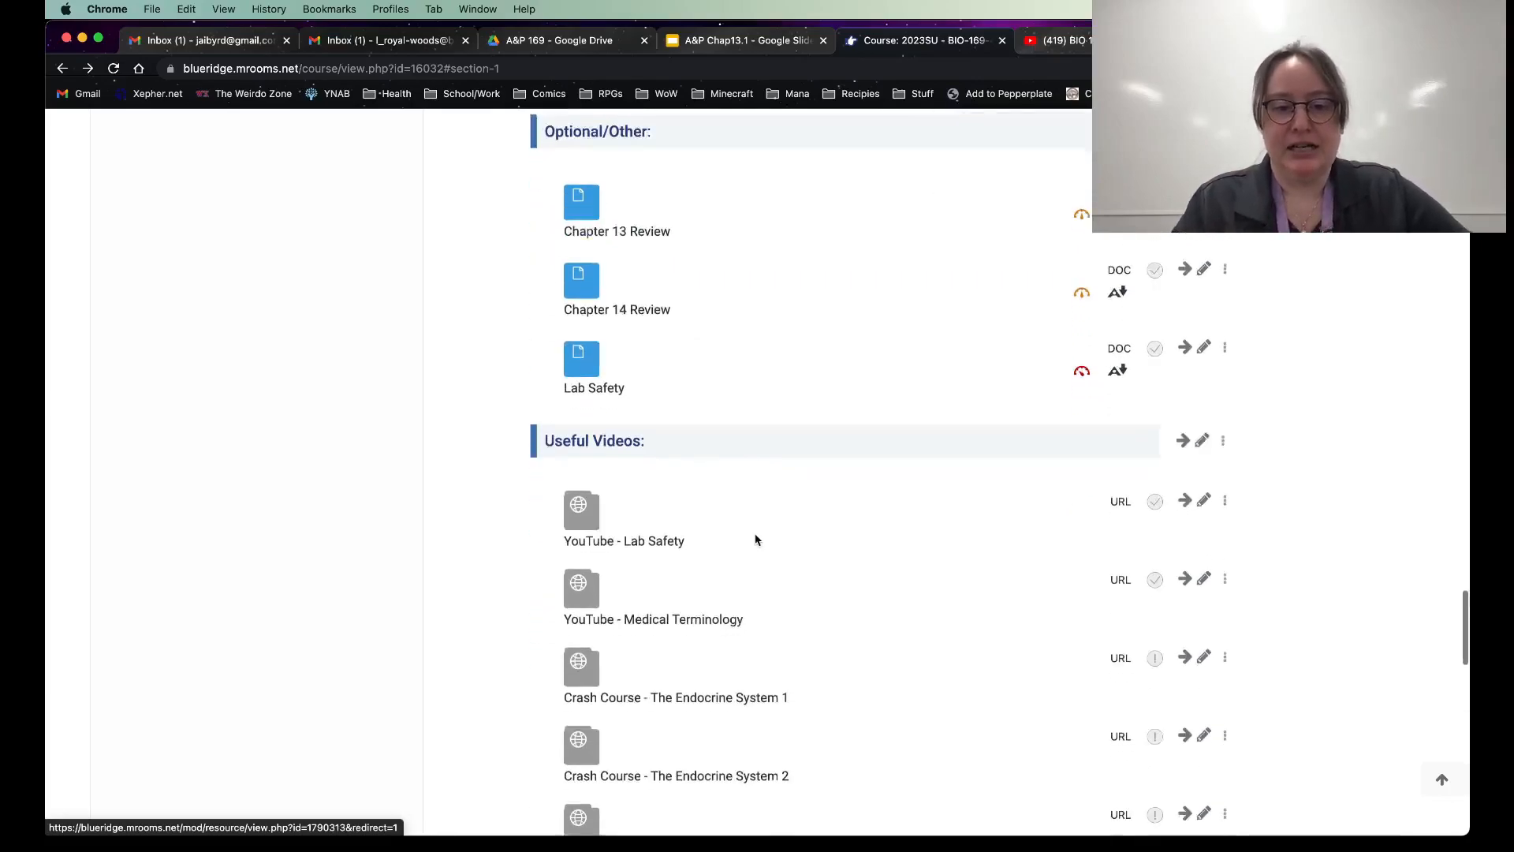
pyautogui.scroll(-3)
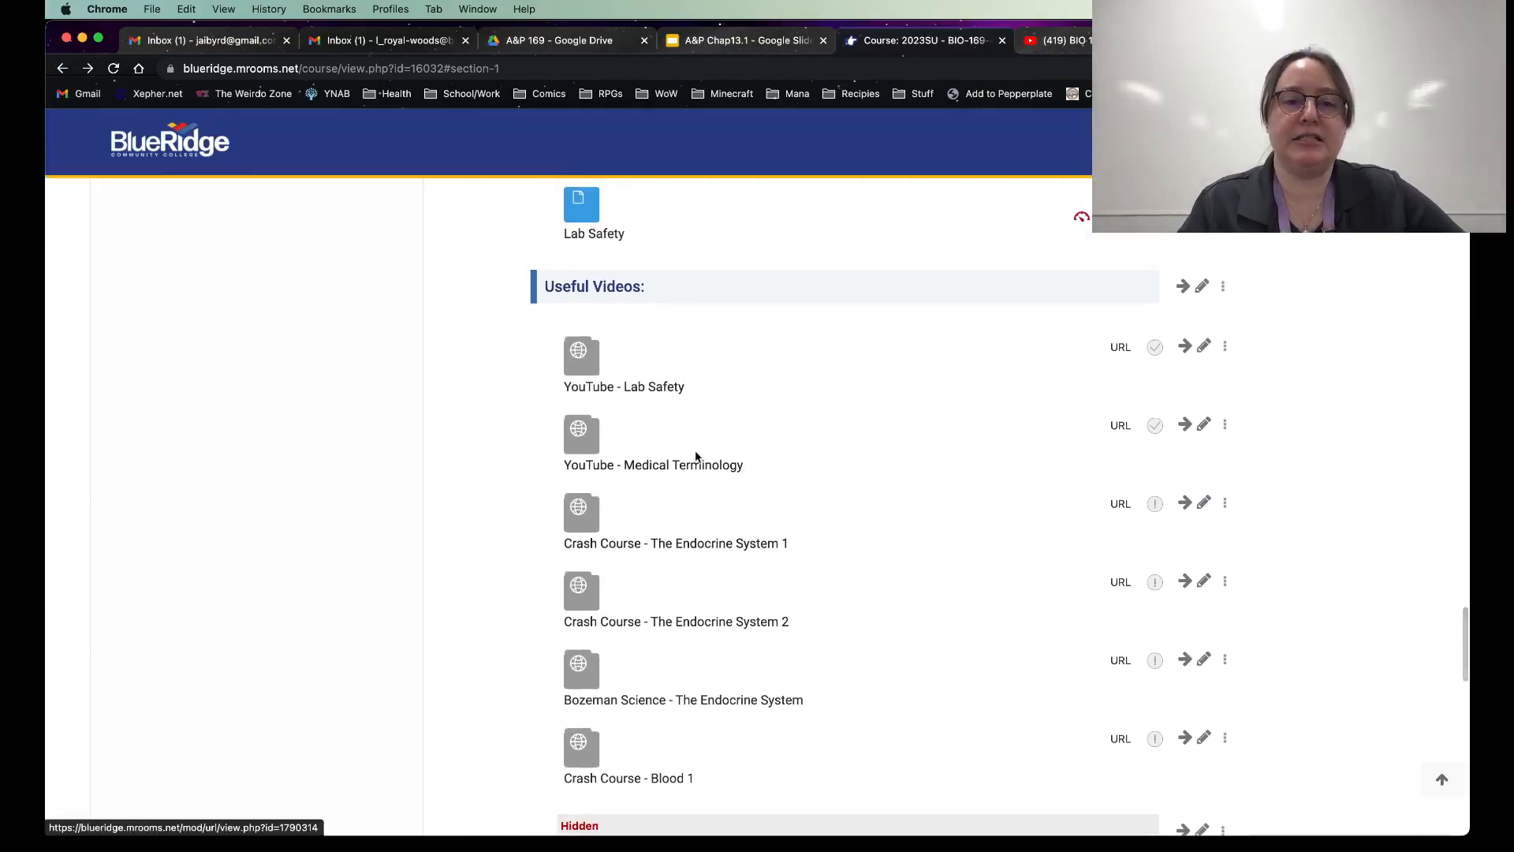
pyautogui.moveTo(442, 580)
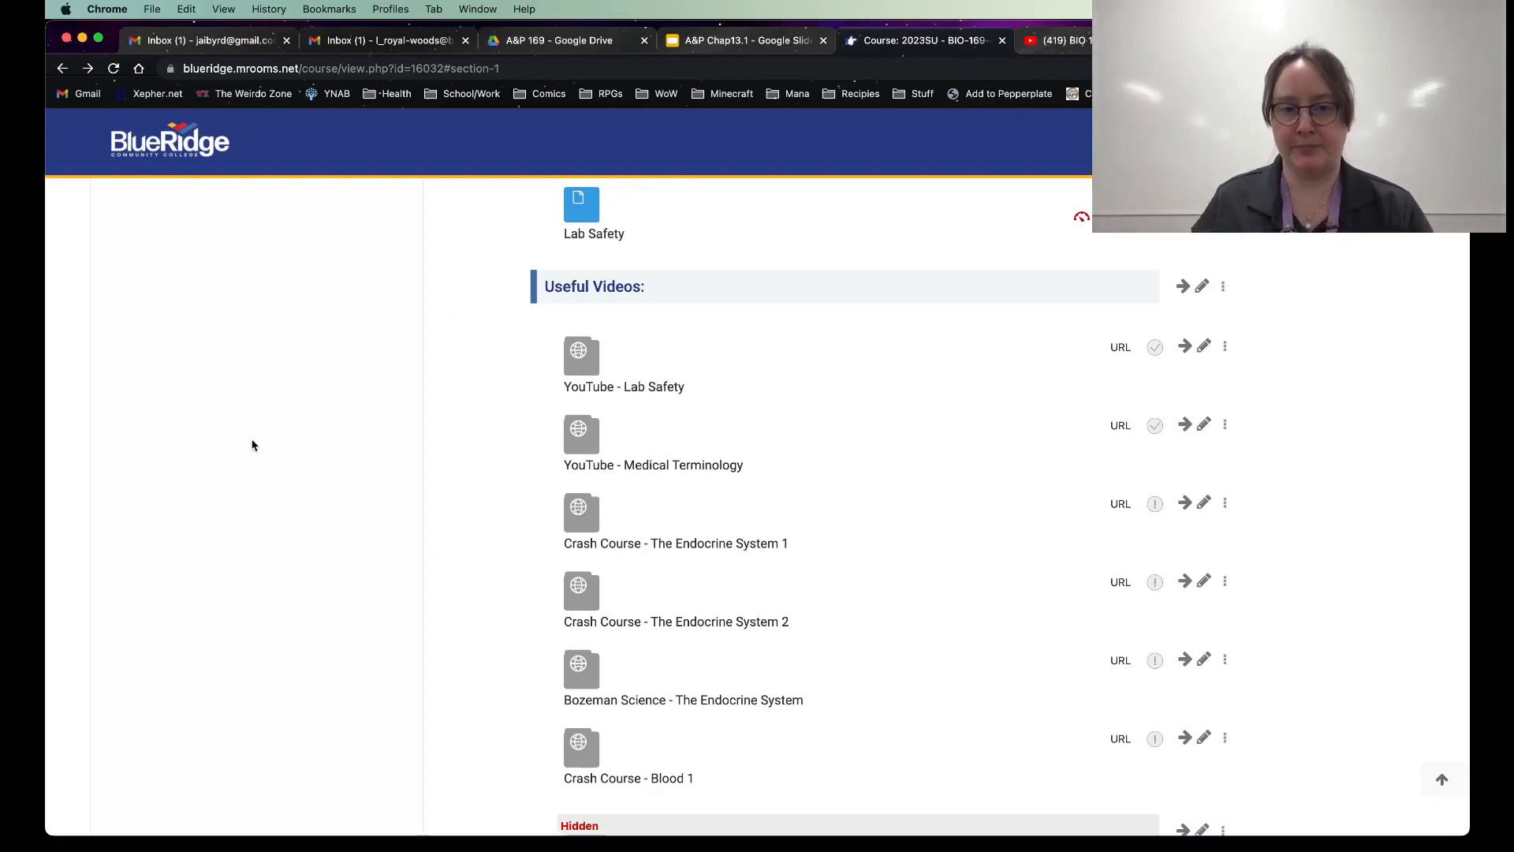
pyautogui.moveTo(440, 464)
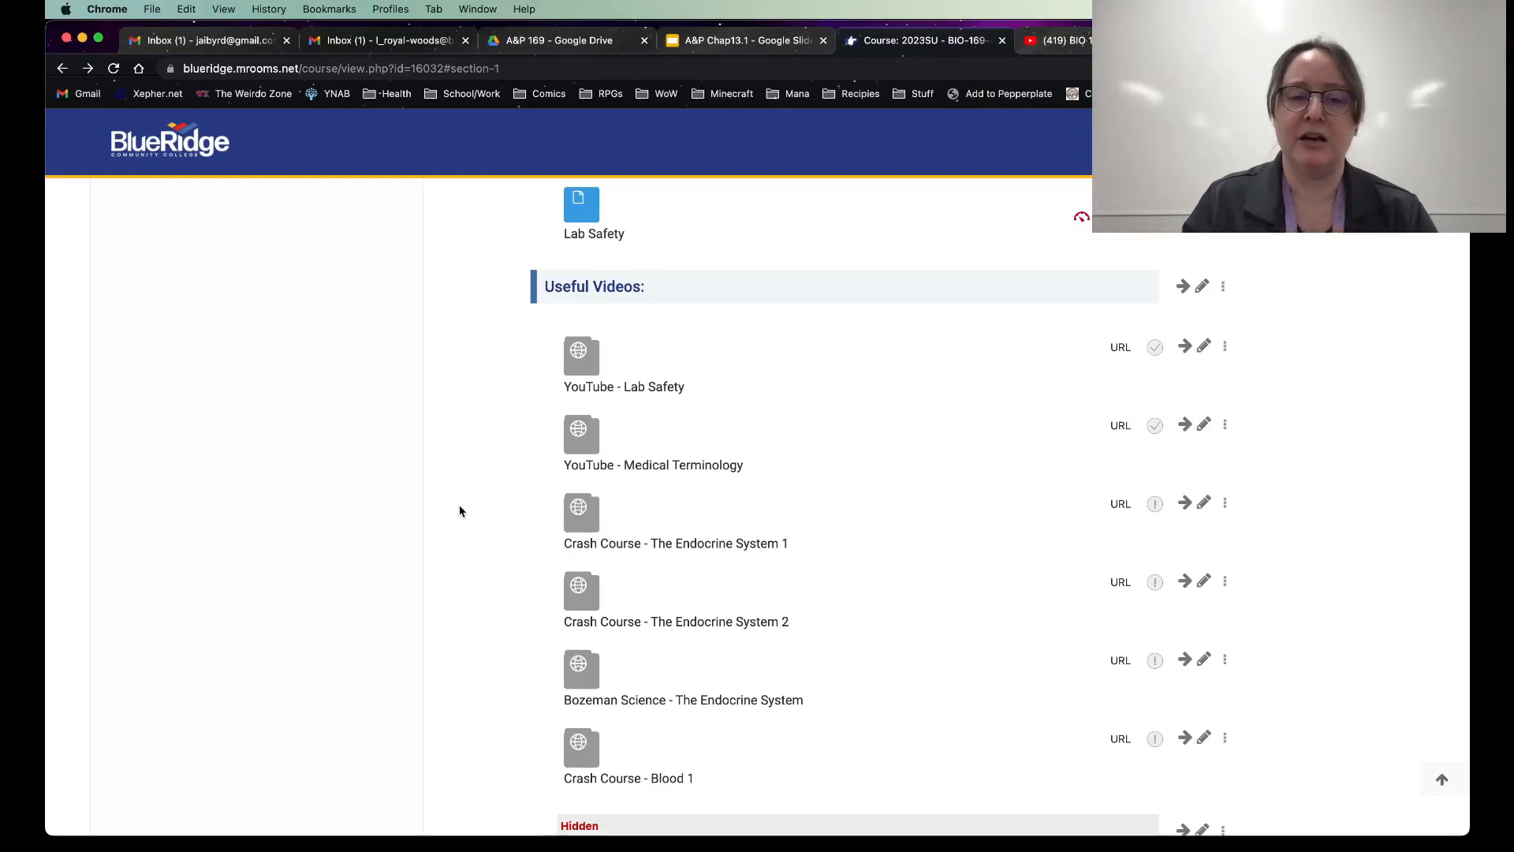
pyautogui.scroll(-3)
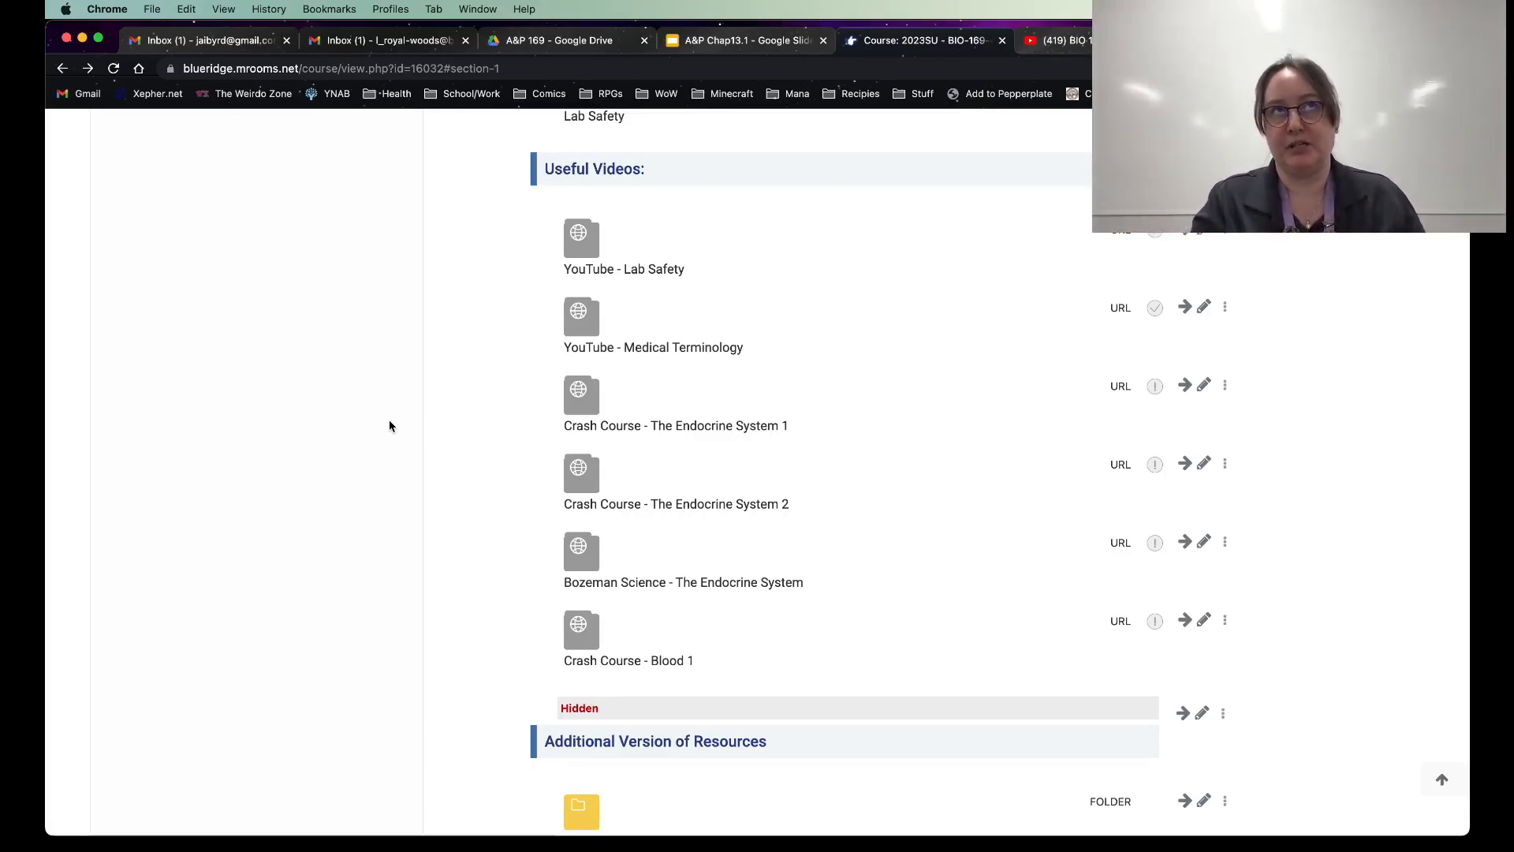
pyautogui.moveTo(539, 314)
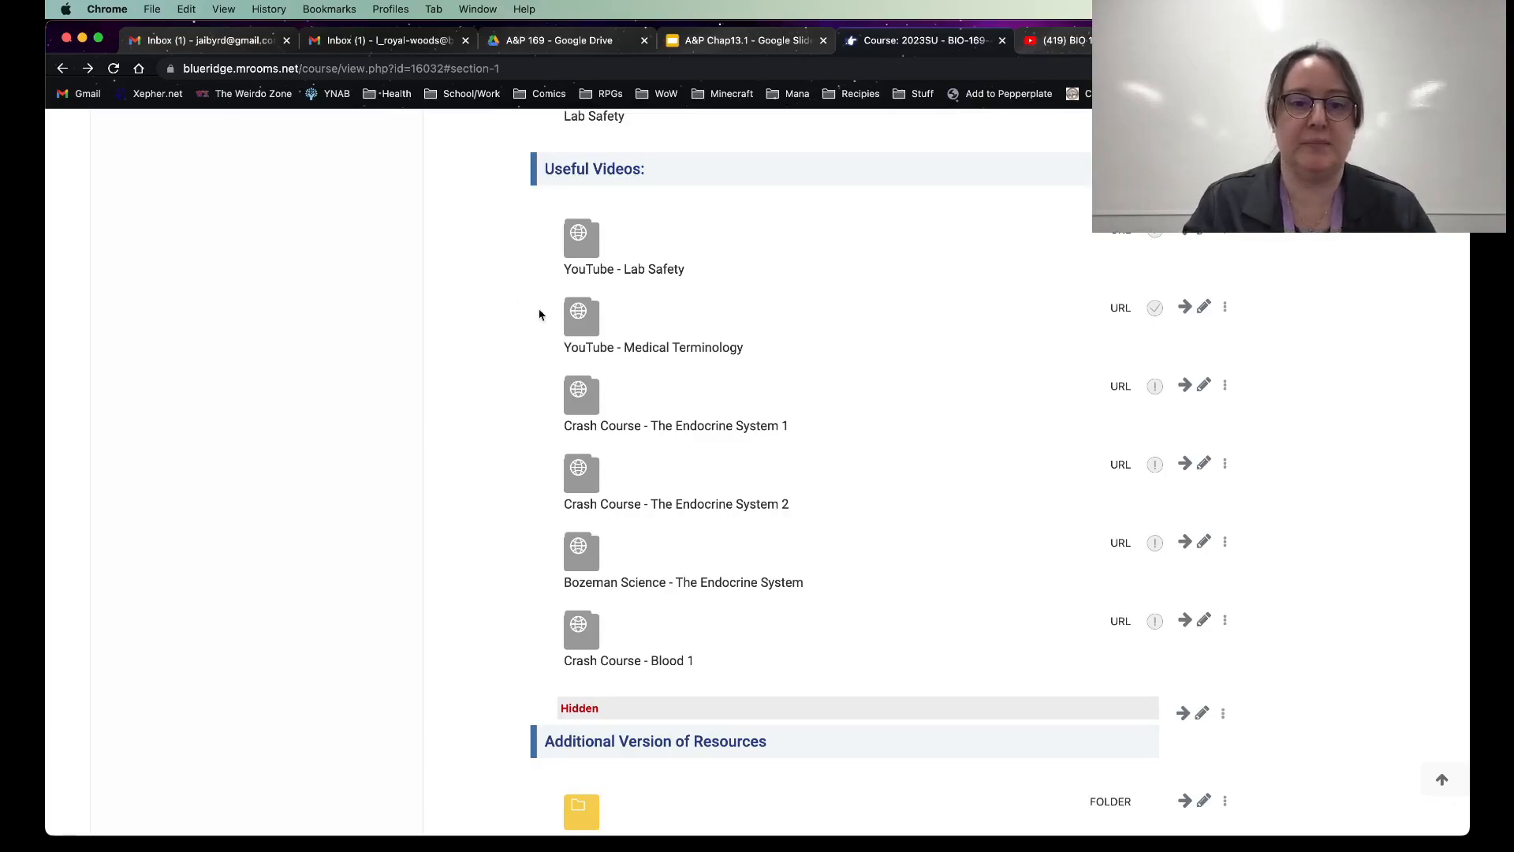
pyautogui.moveTo(796, 449)
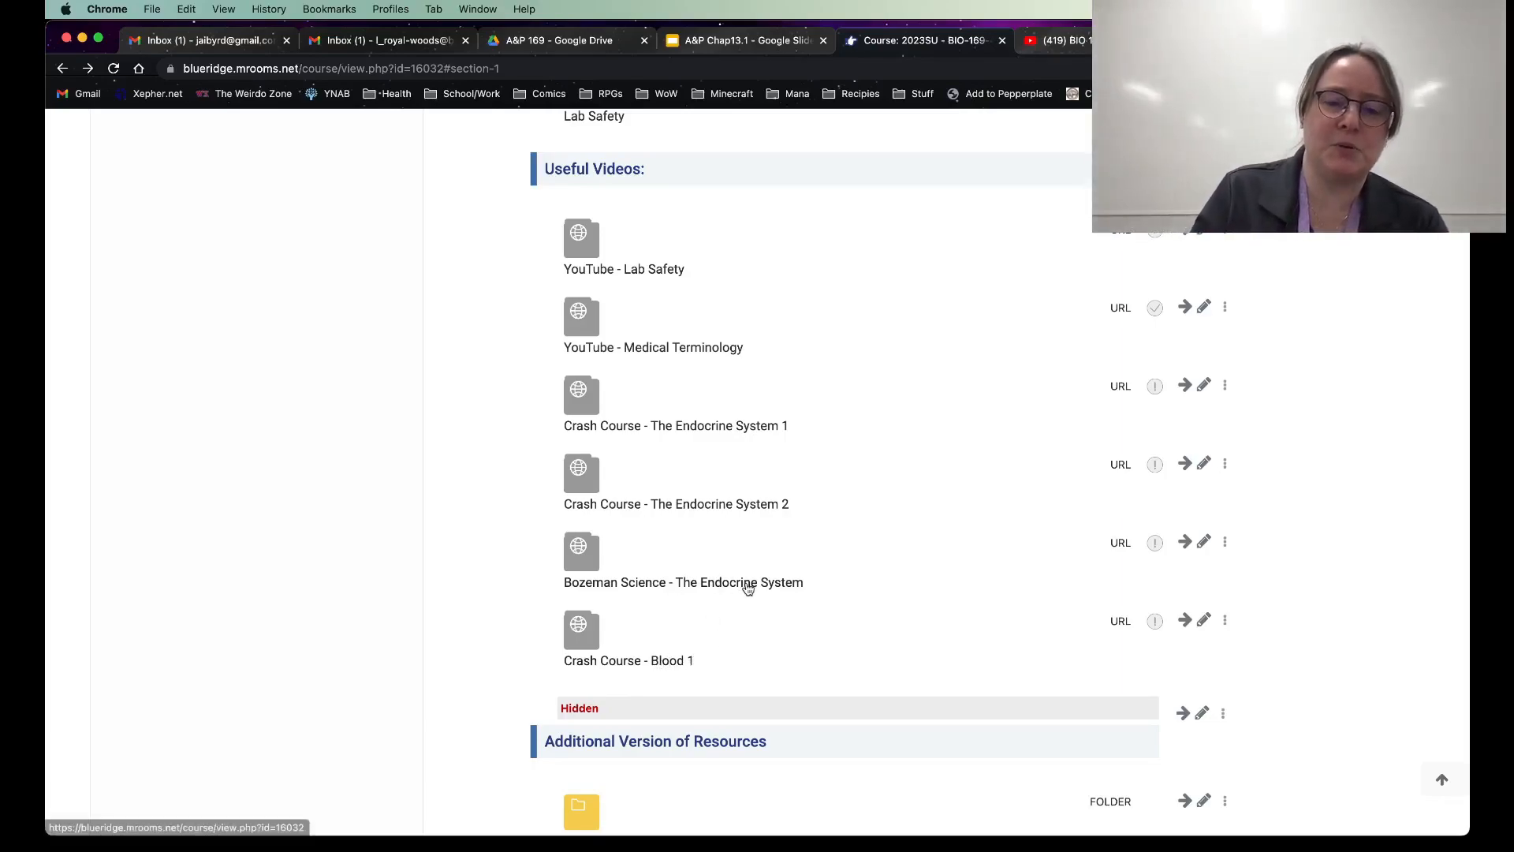
pyautogui.moveTo(876, 539)
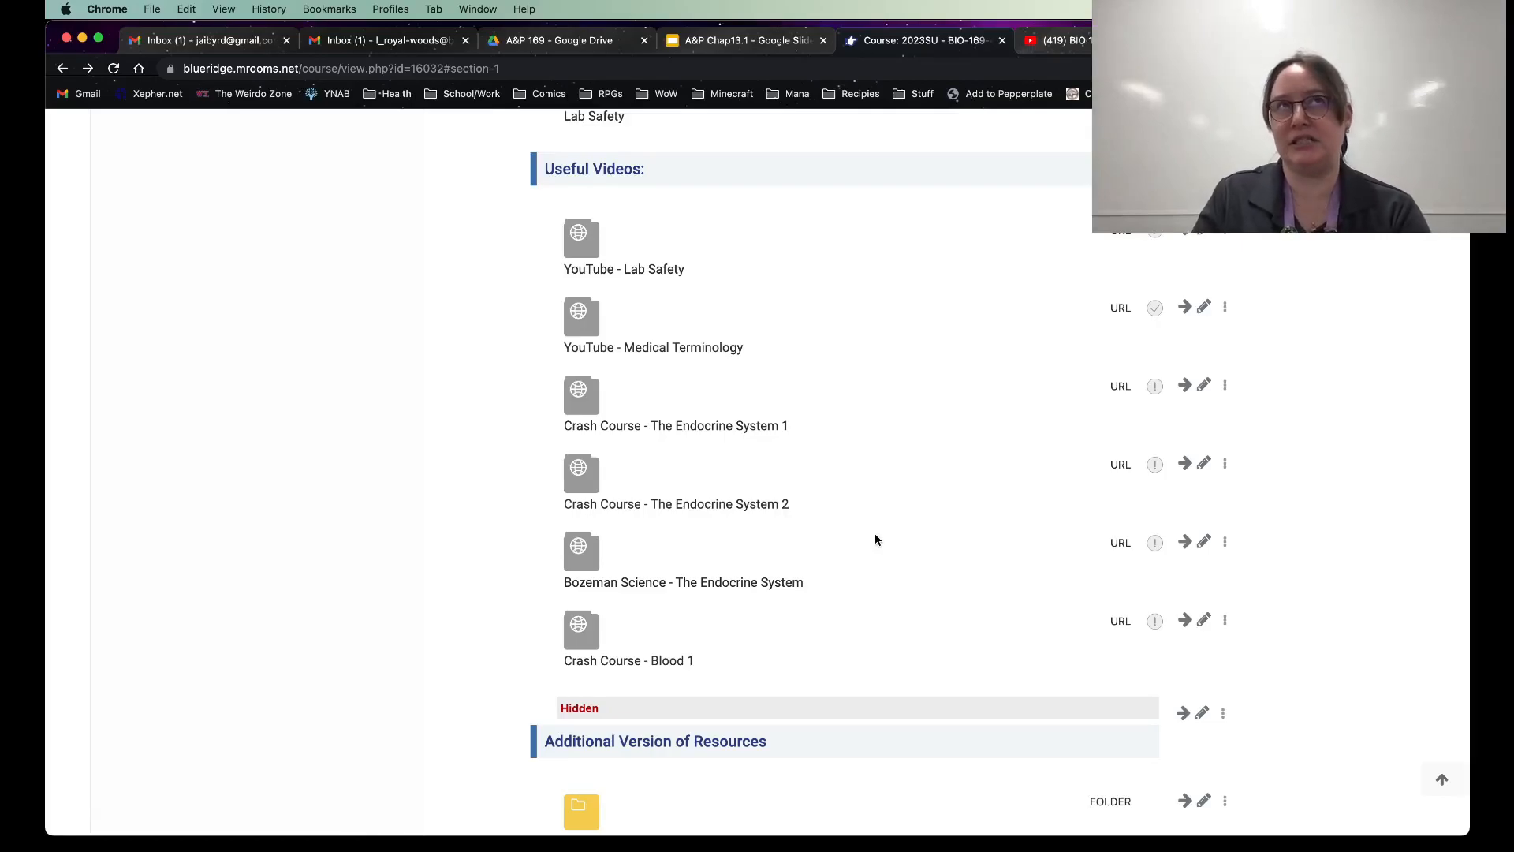
pyautogui.moveTo(973, 463)
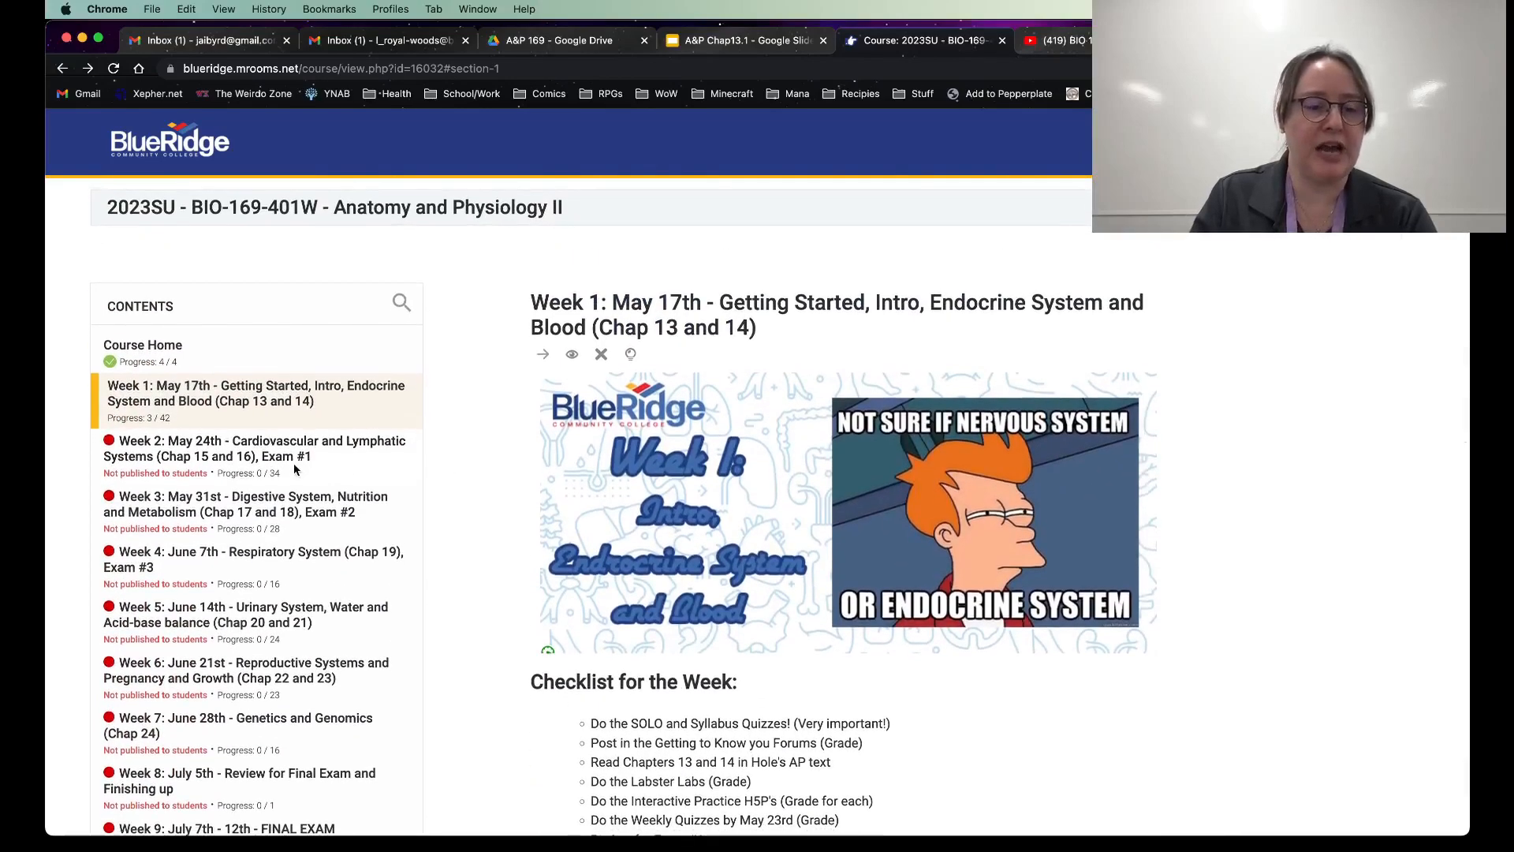
pyautogui.click(255, 448)
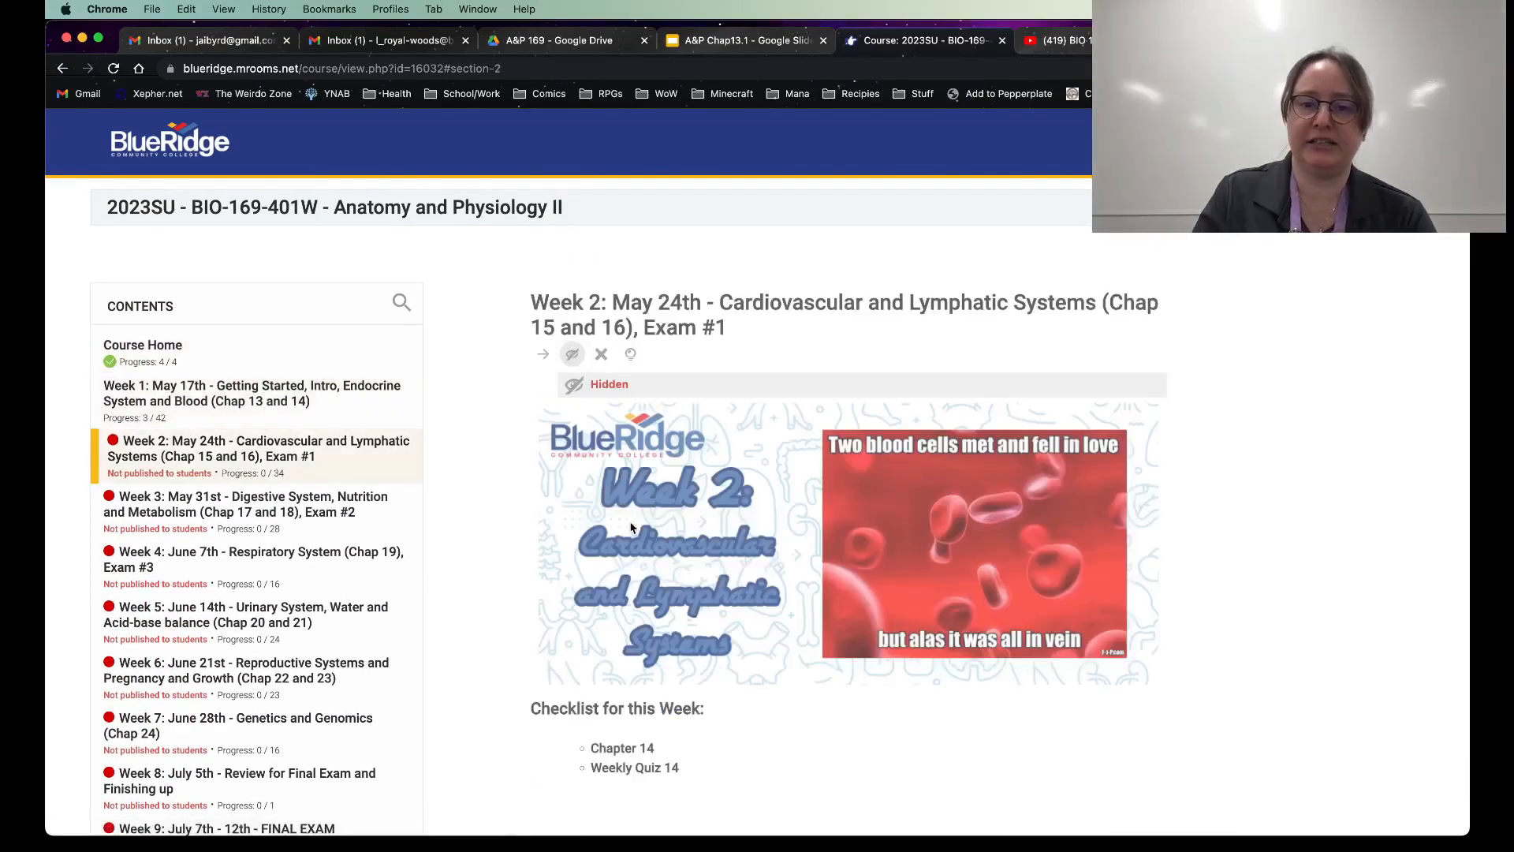
pyautogui.scroll(-3)
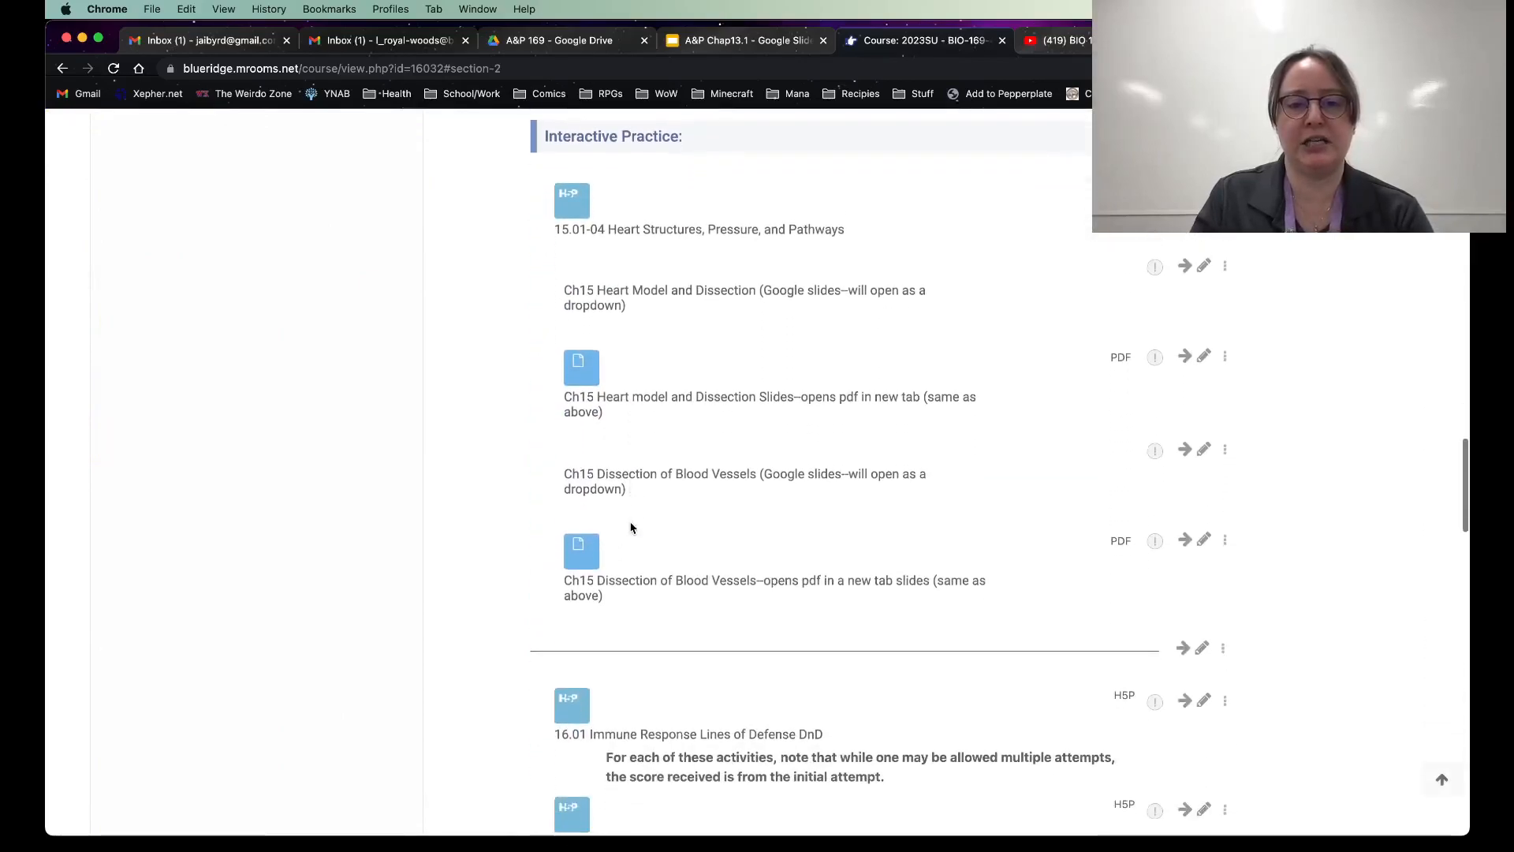
pyautogui.scroll(-3)
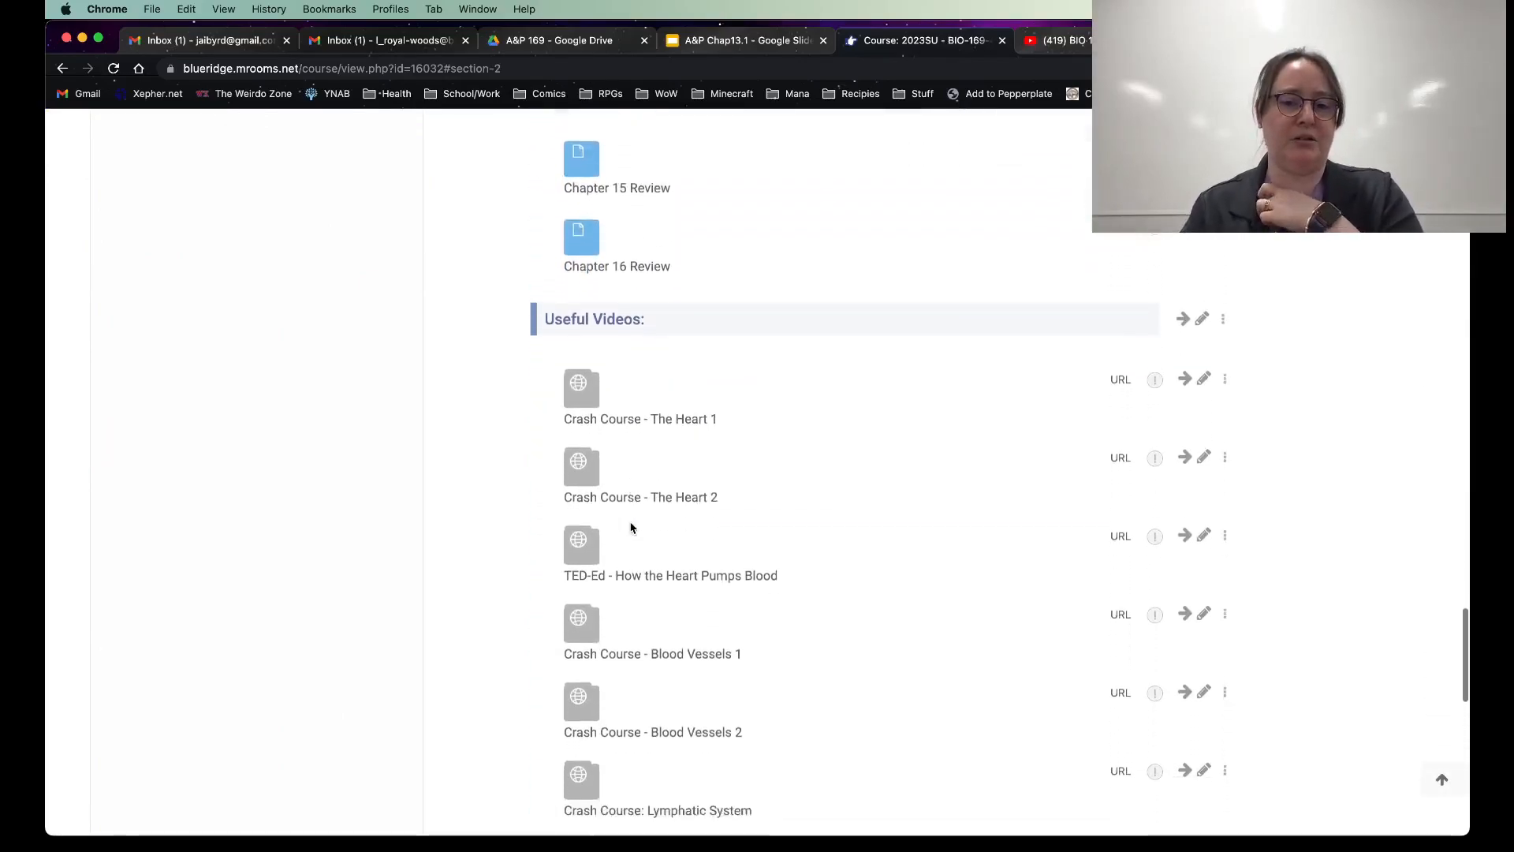
pyautogui.scroll(-3)
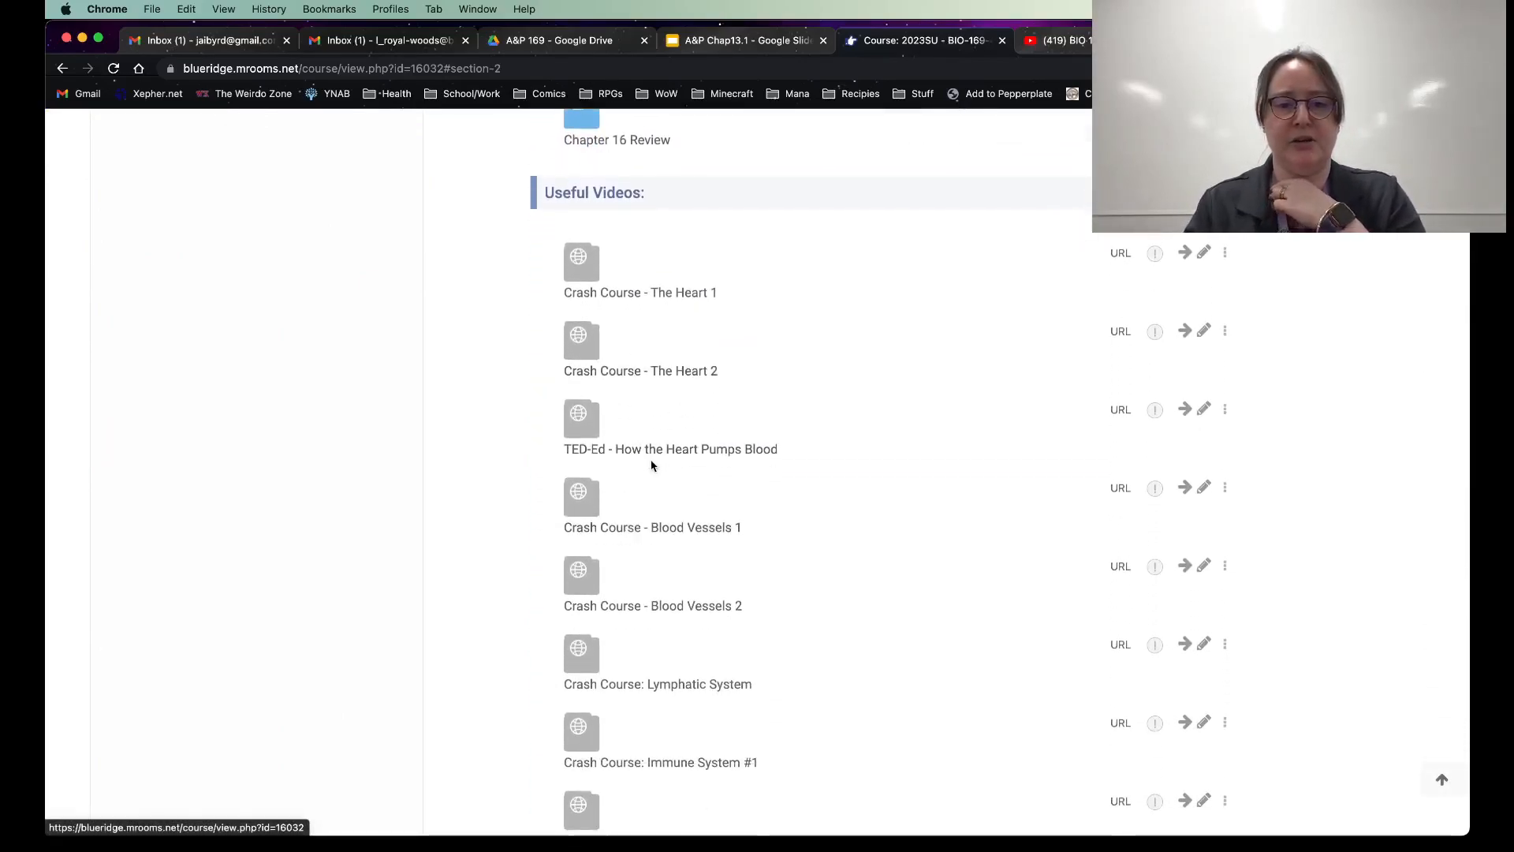
pyautogui.scroll(-3)
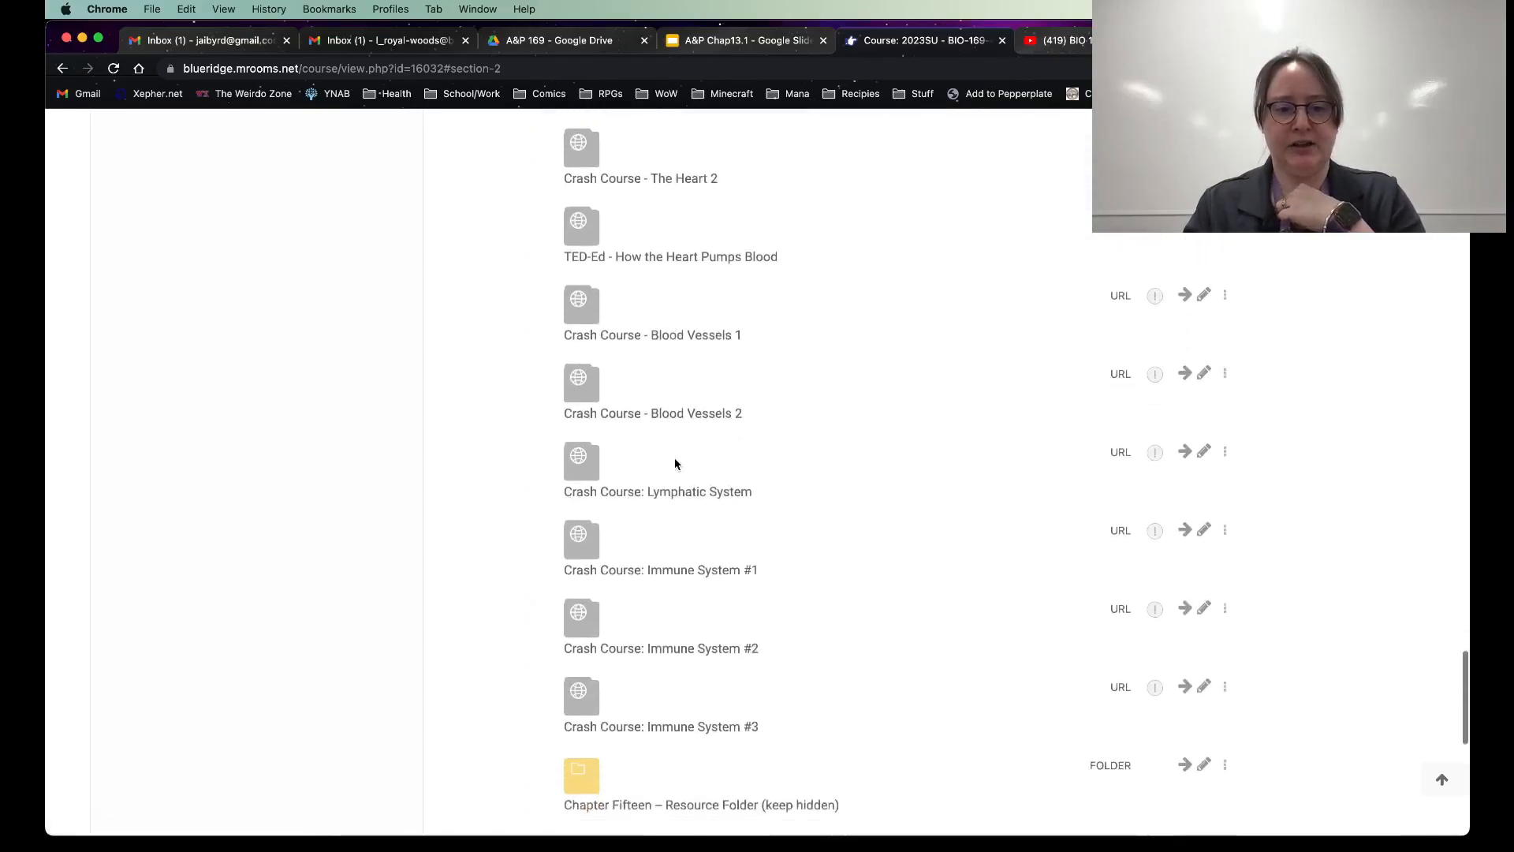
pyautogui.scroll(-3)
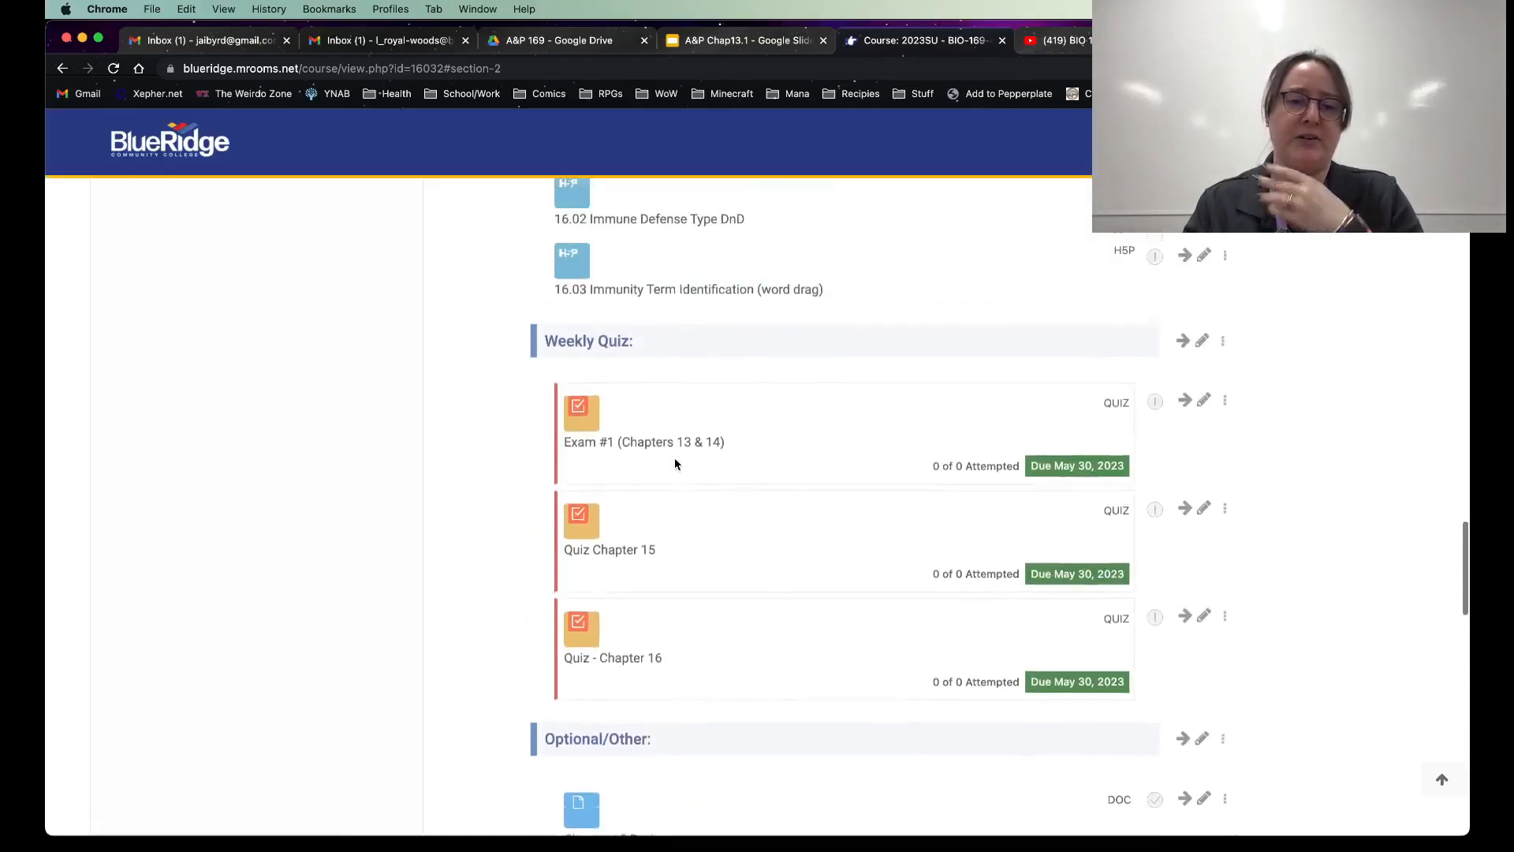
pyautogui.scroll(3)
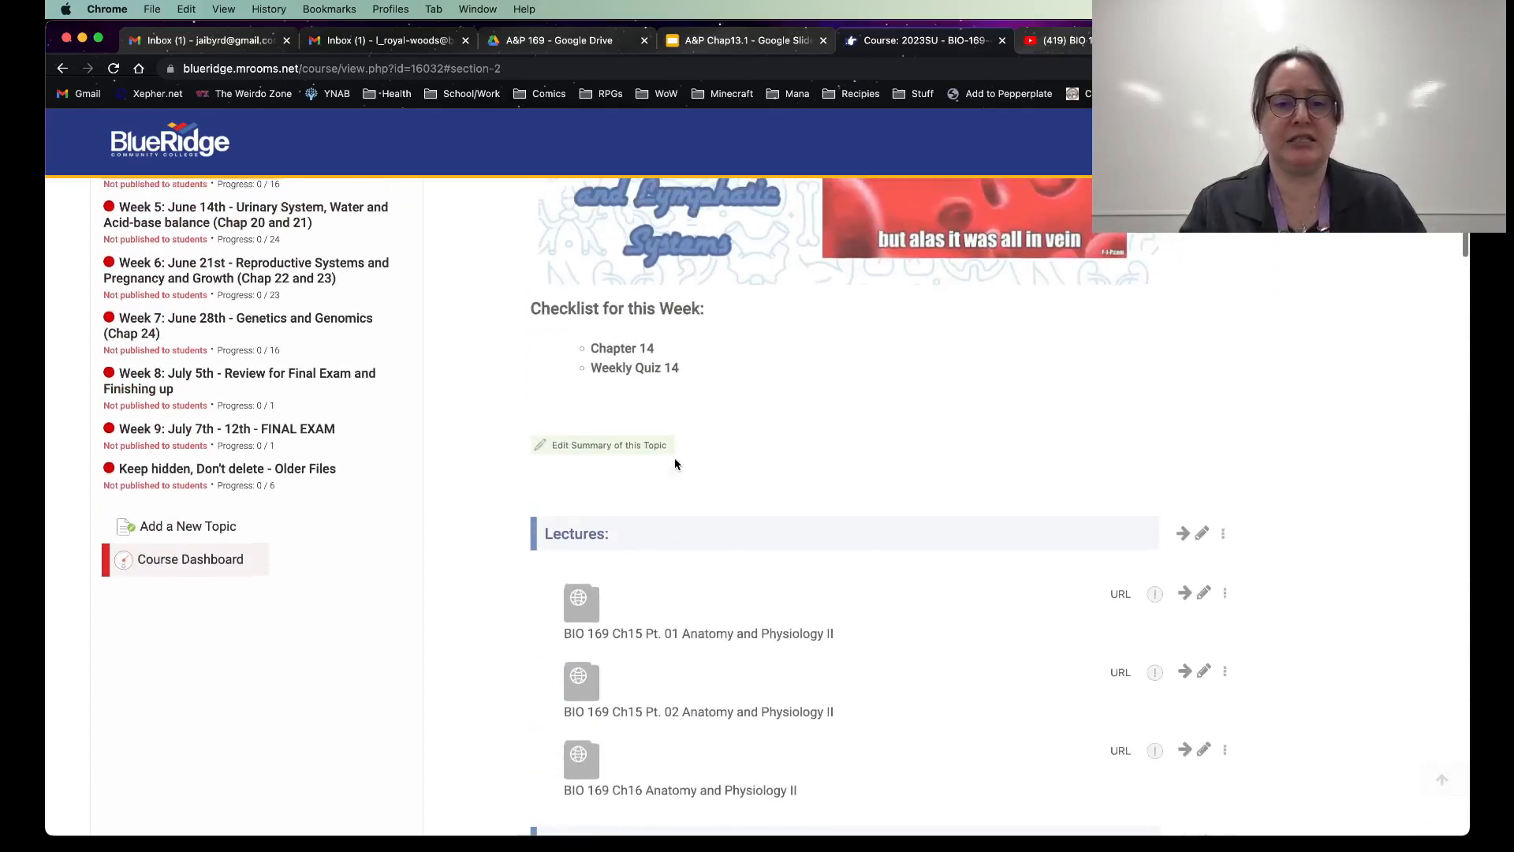
pyautogui.click(256, 392)
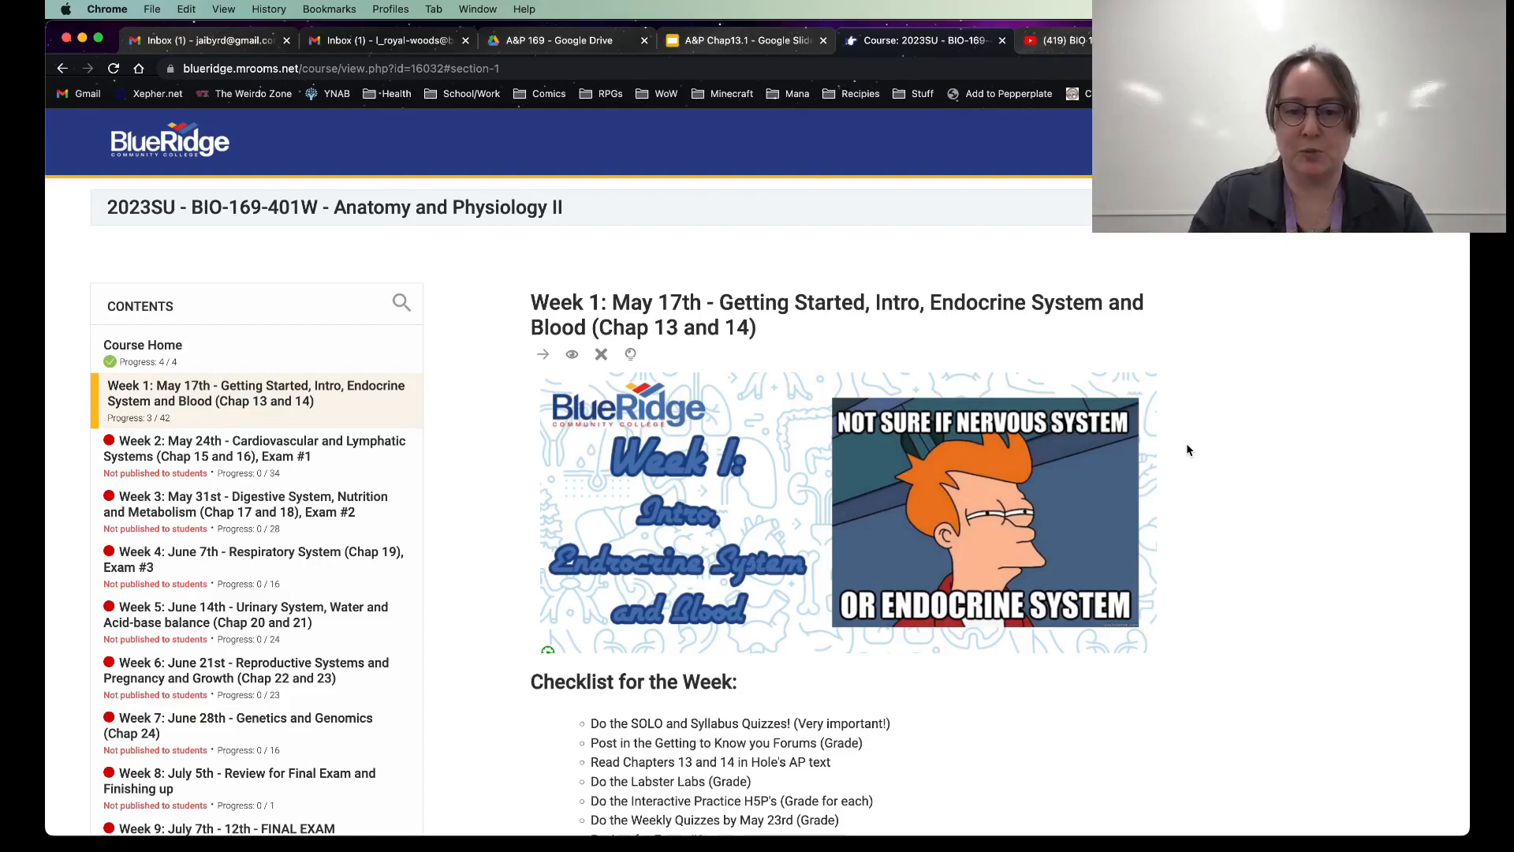
pyautogui.scroll(-3)
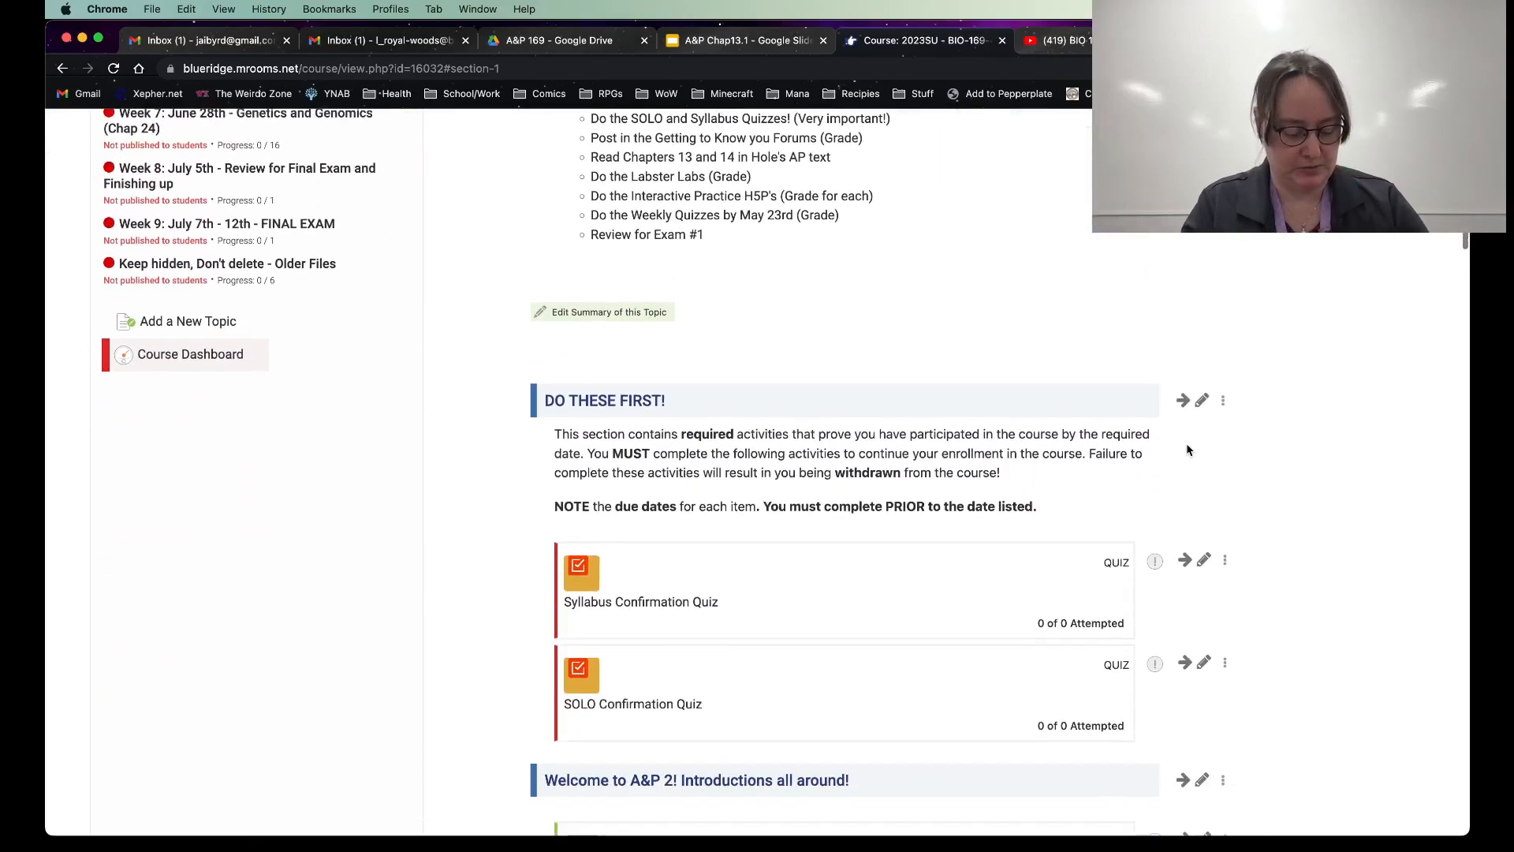
pyautogui.scroll(-3)
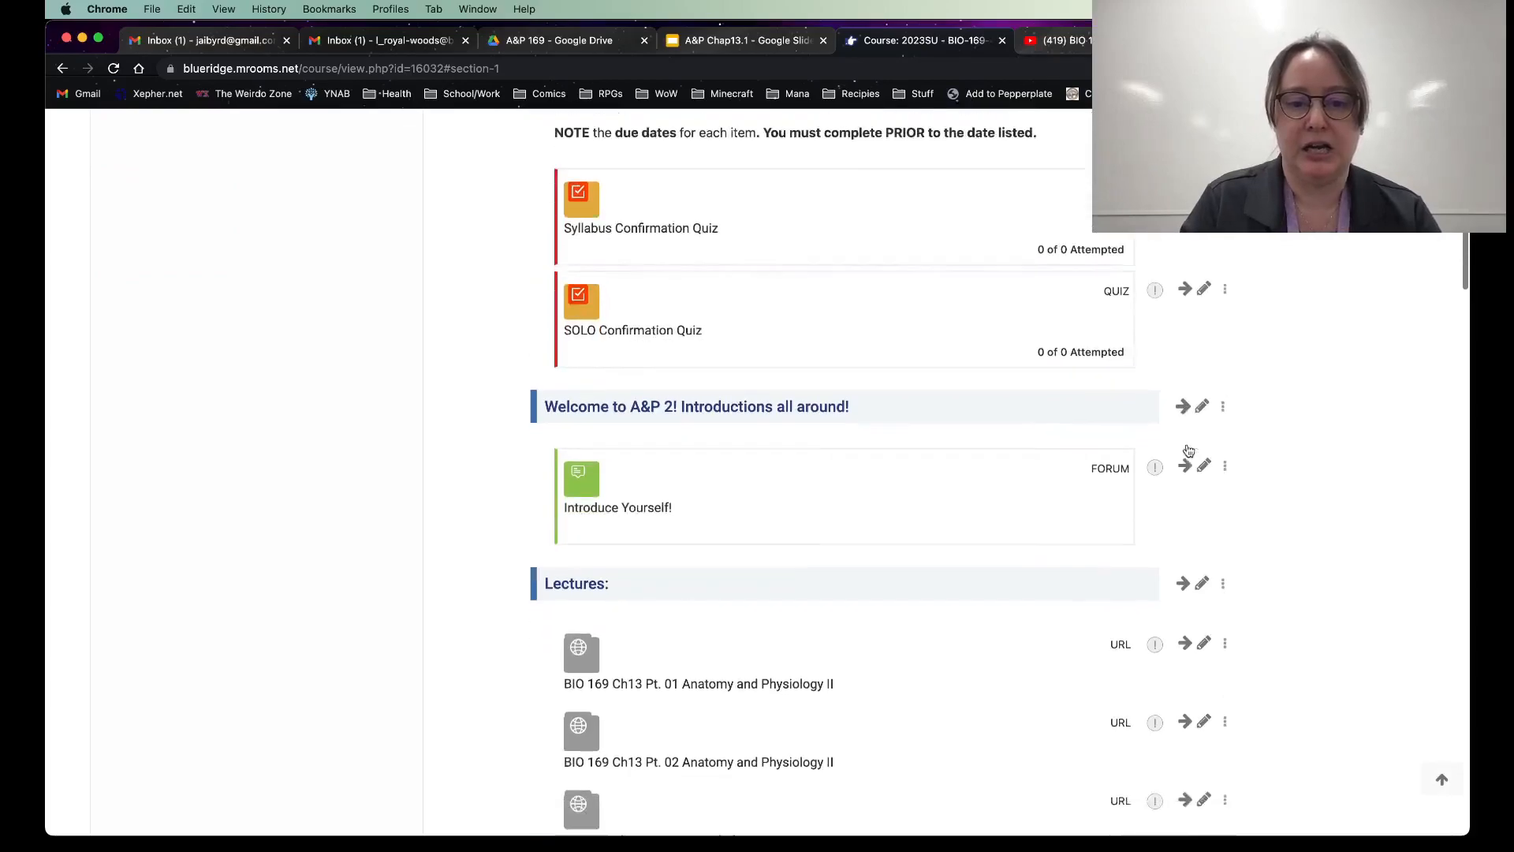
pyautogui.scroll(3)
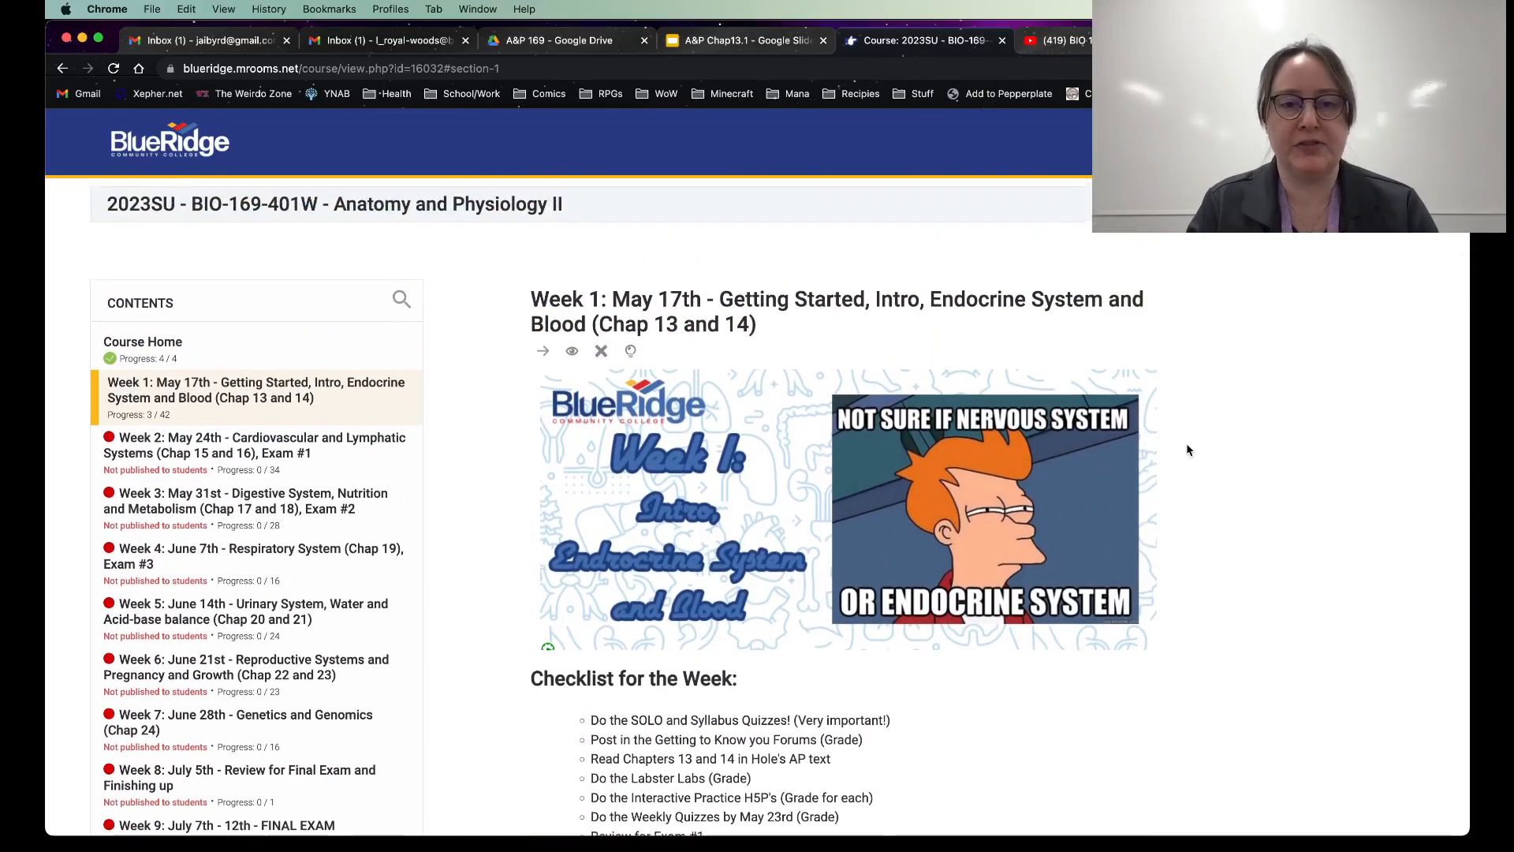
pyautogui.scroll(-3)
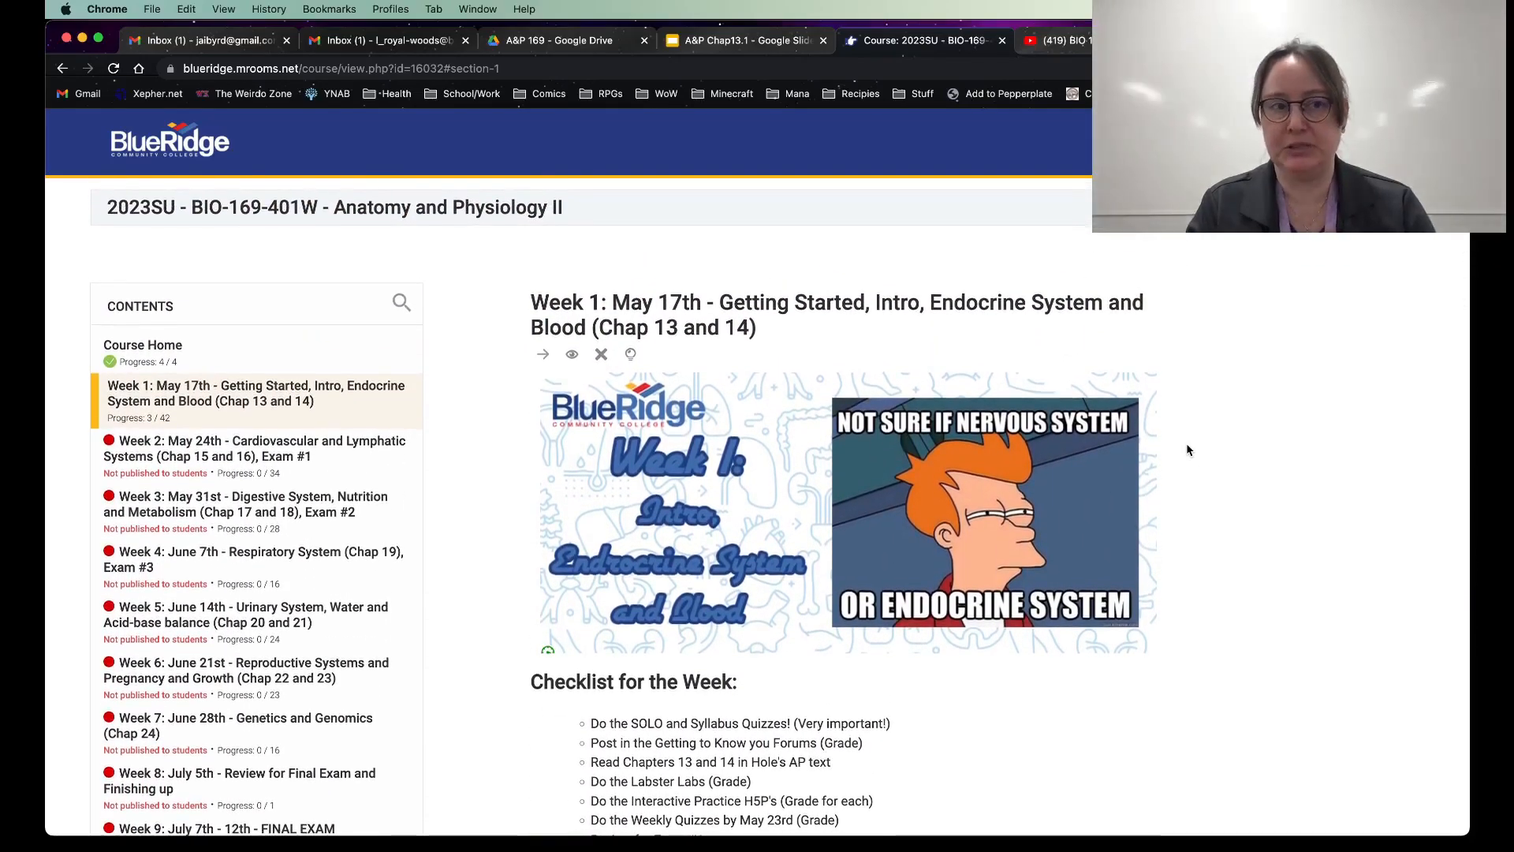